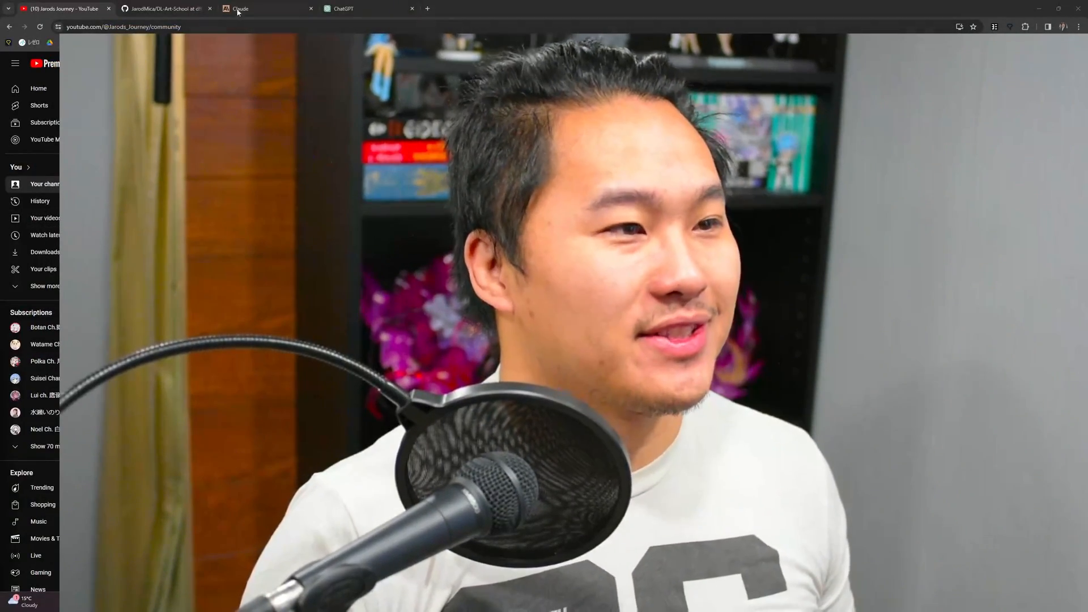
Switch to the Claude browser tab to reach the past conversations.
{"action": "left_click", "coordinate": [264, 8]}
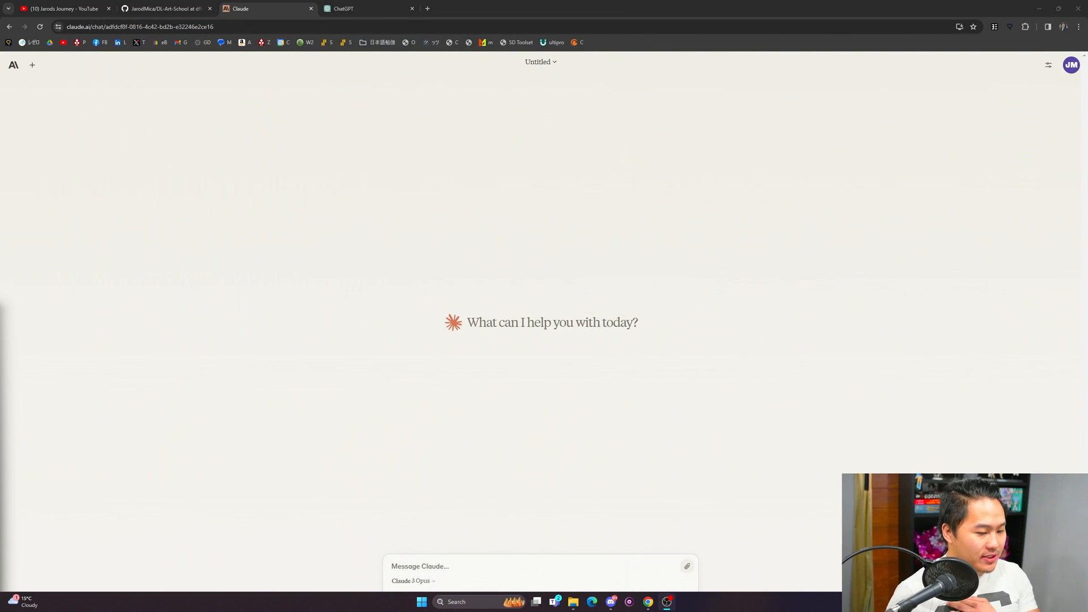
{"action": "mouse_move", "coordinate": [291, 423]}
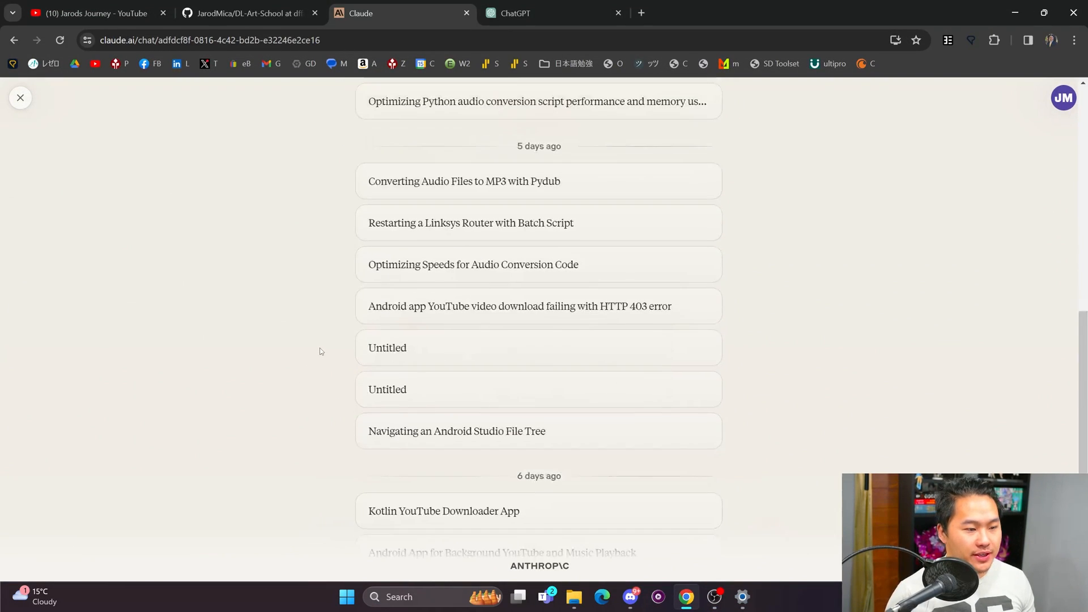
Look over the Kotlin YouTube Downloader App chat's code, then start a fresh empty chat.
{"action": "left_click", "coordinate": [443, 511]}
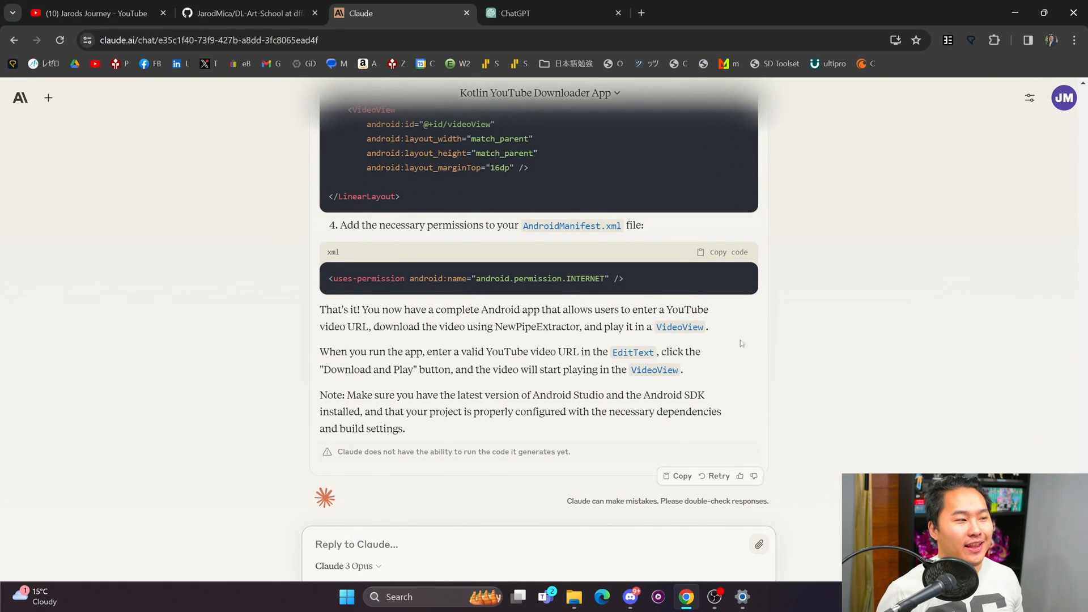
{"action": "scroll", "scroll_direction": "up", "scroll_amount": 3}
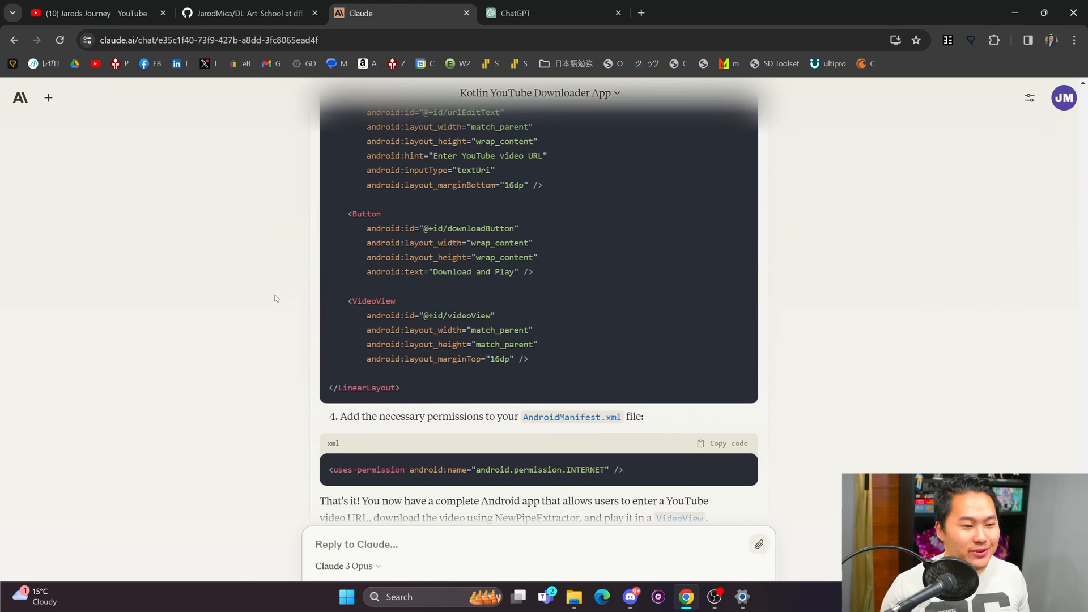
{"action": "scroll", "scroll_direction": "down", "scroll_amount": 3}
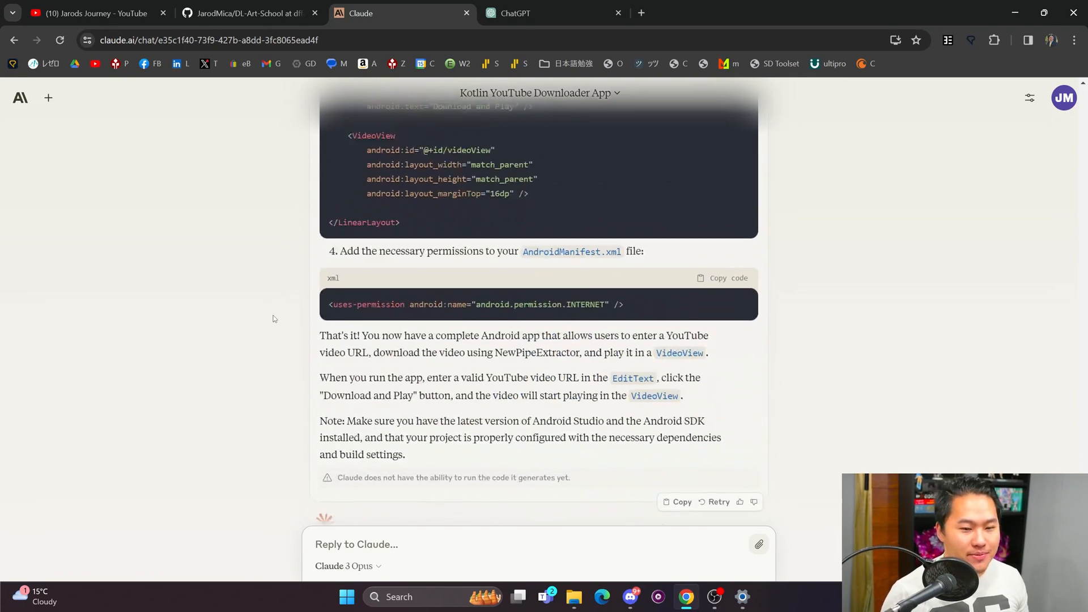
{"action": "scroll", "scroll_direction": "up", "scroll_amount": 3}
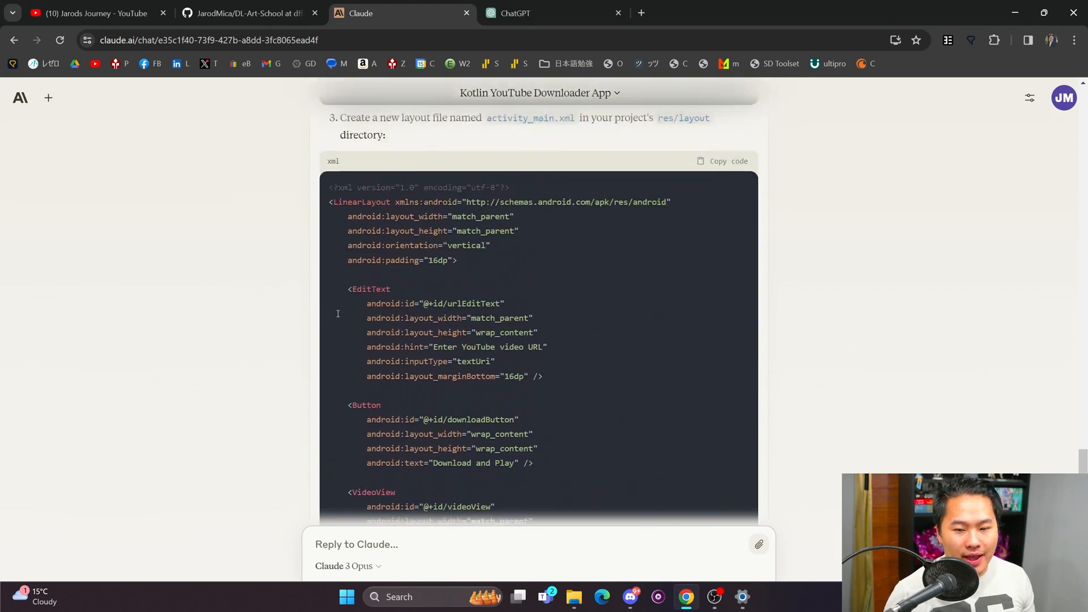
{"action": "scroll", "scroll_direction": "down", "scroll_amount": 3}
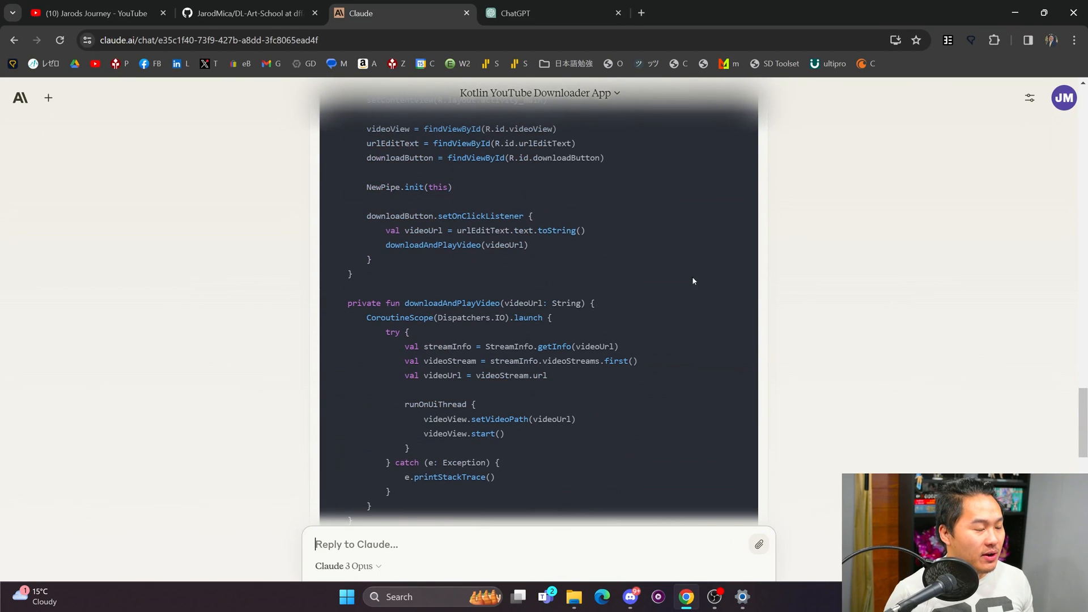
{"action": "mouse_move", "coordinate": [54, 212]}
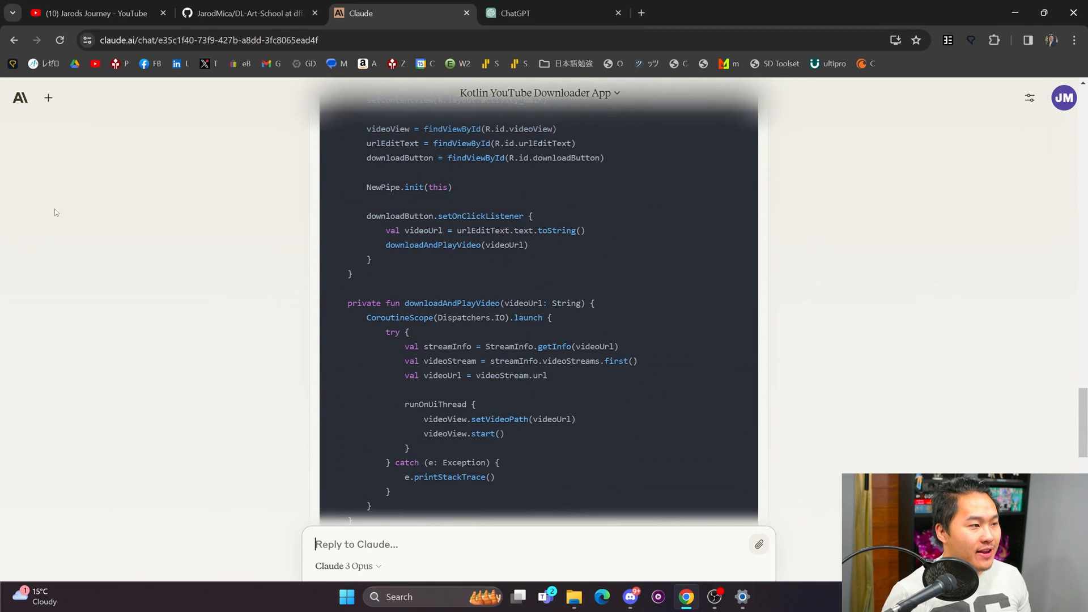
{"action": "mouse_move", "coordinate": [48, 98]}
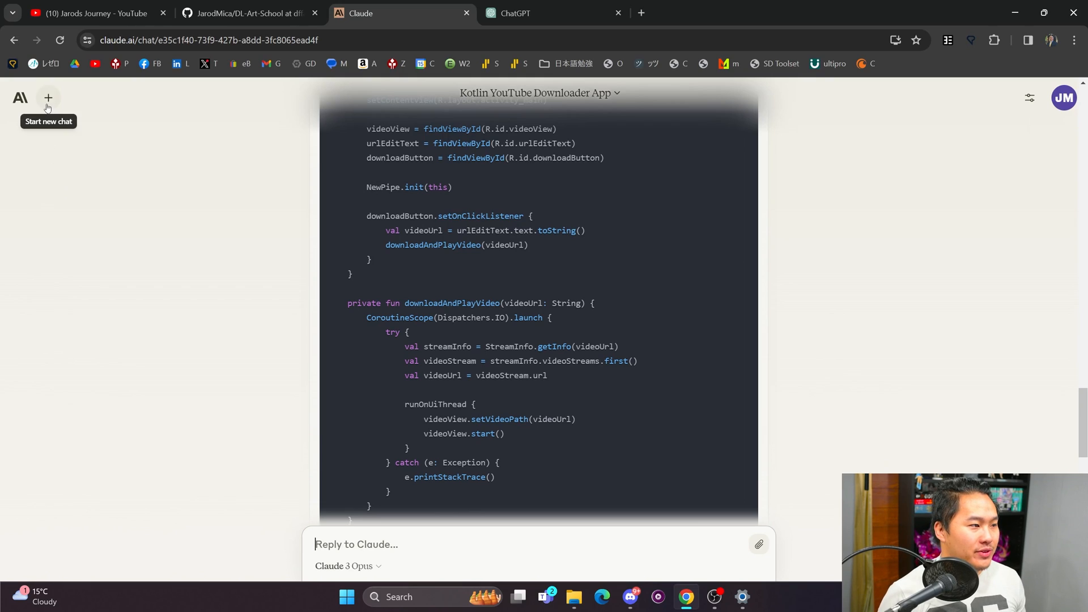
{"action": "left_click", "coordinate": [47, 97]}
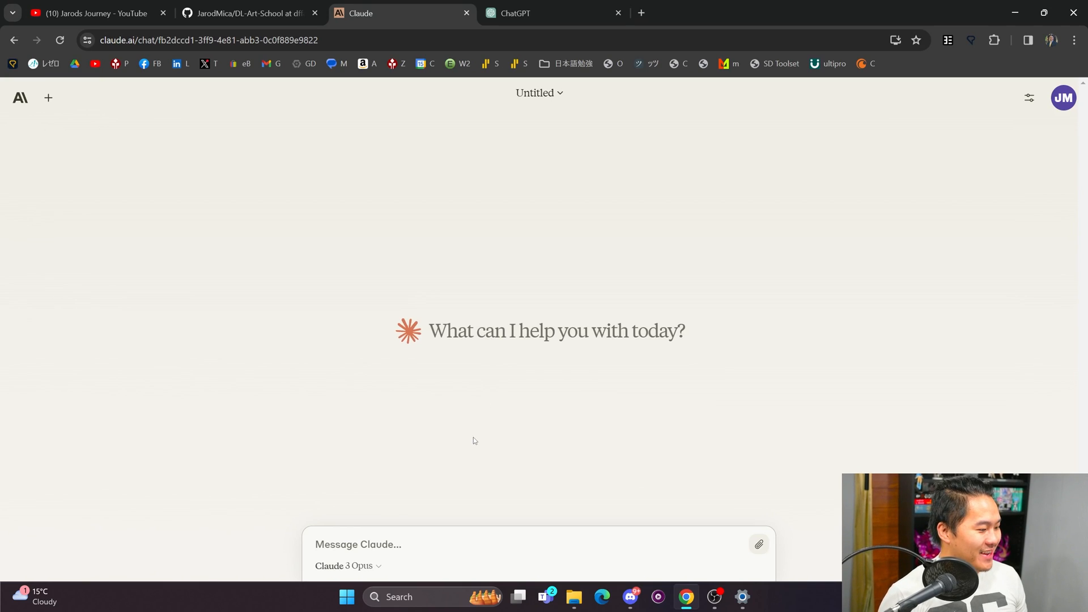
Draft the Python GUI YouTube downloader request with format selection and a no-format error.
{"action": "left_click", "coordinate": [487, 544]}
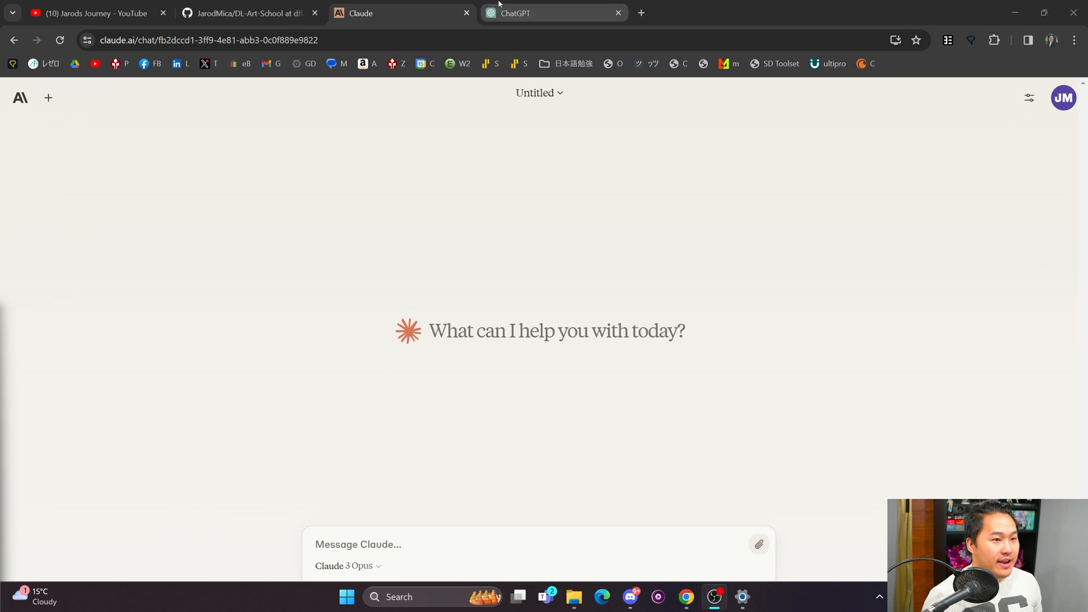
{"action": "left_click", "coordinate": [553, 12]}
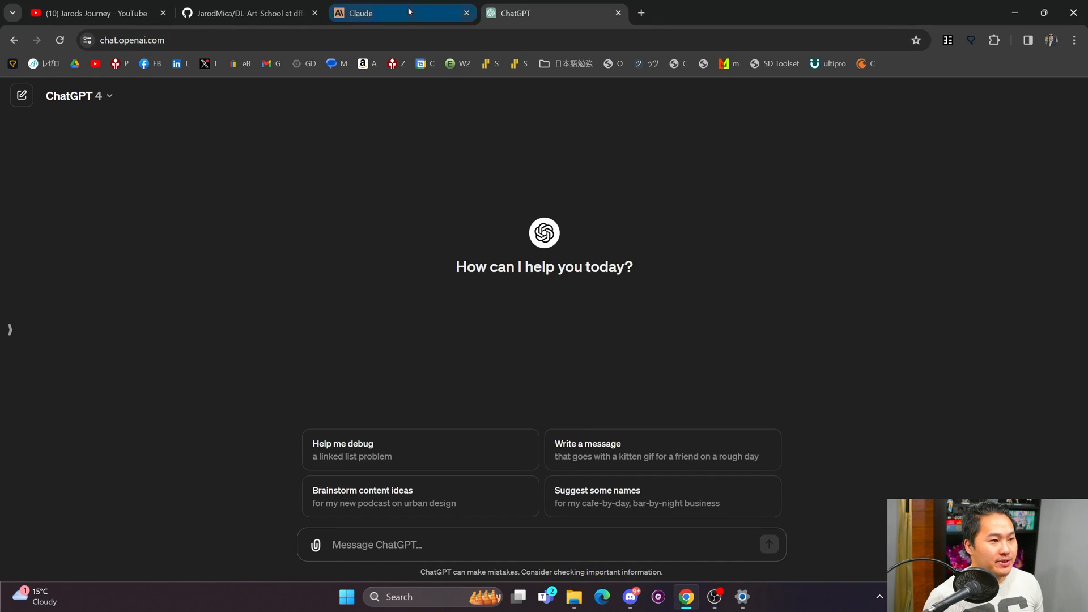
{"action": "left_click", "coordinate": [389, 13]}
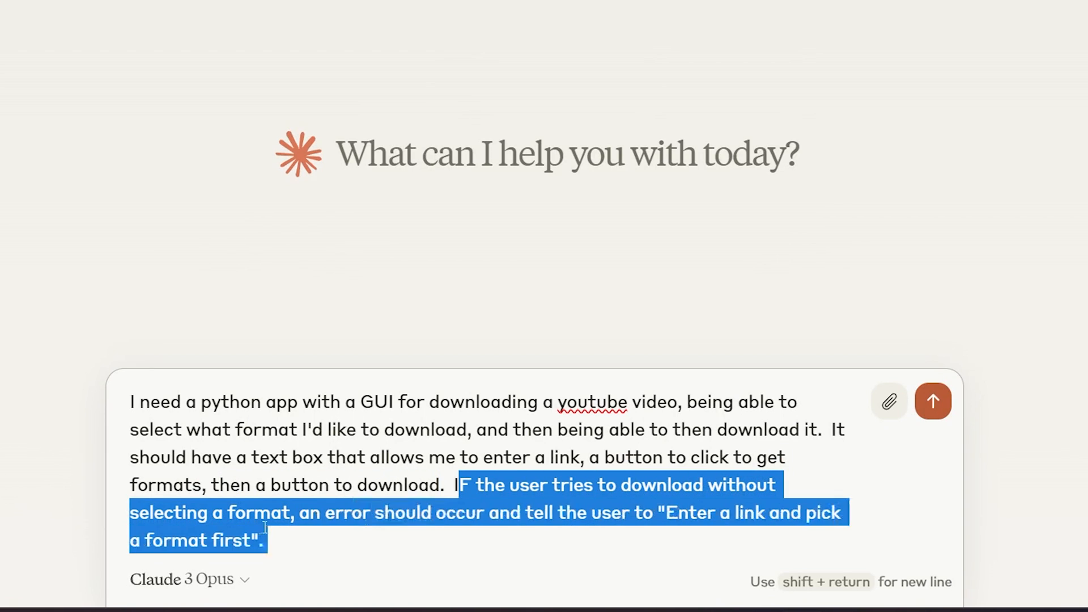
Send the downloader request and read Claude's tkinter/pytube script, then check ChatGPT's reply.
{"action": "left_click", "coordinate": [350, 512]}
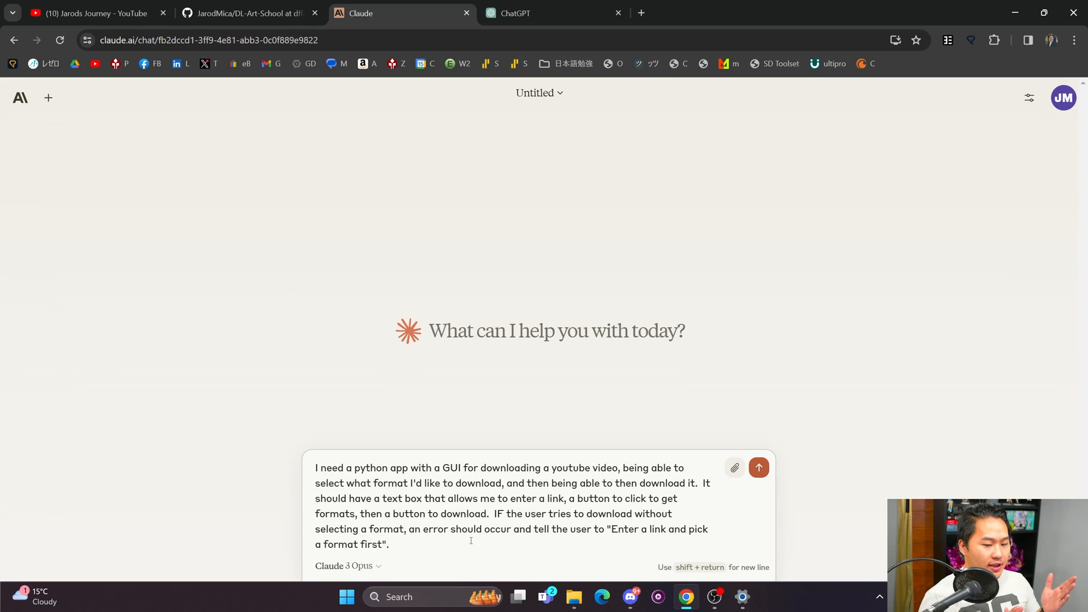
{"action": "key", "text": "ctrl+a"}
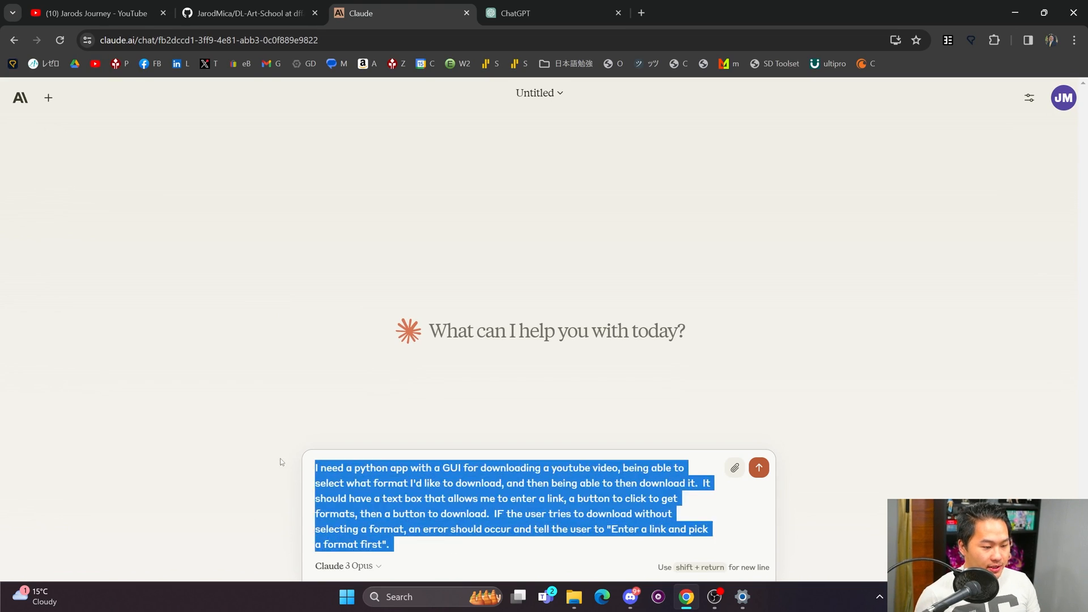
{"action": "left_click", "coordinate": [758, 467]}
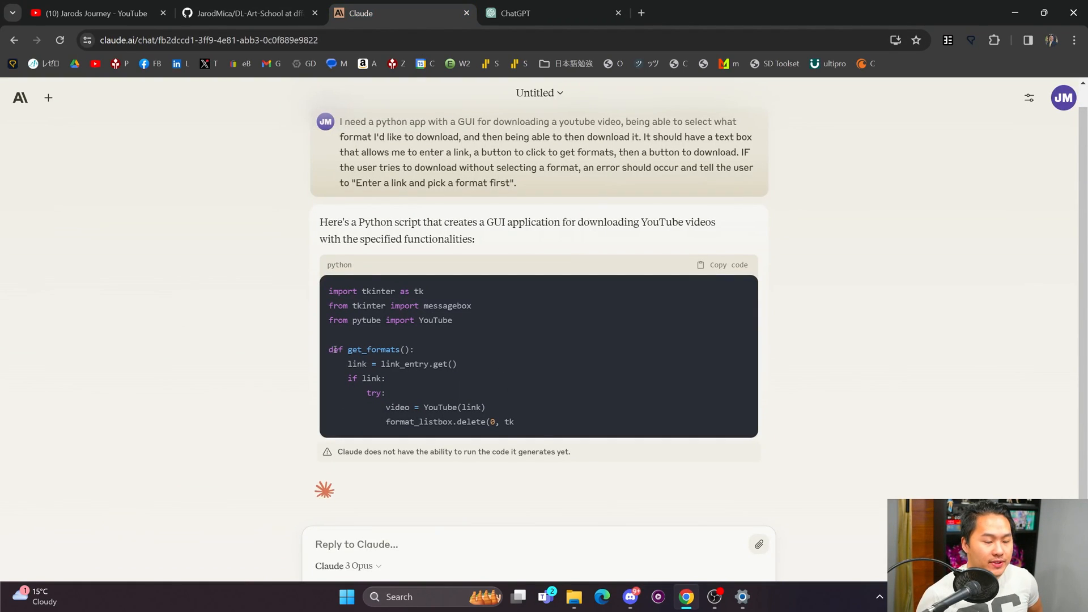
{"action": "scroll", "scroll_direction": "up", "scroll_amount": 3}
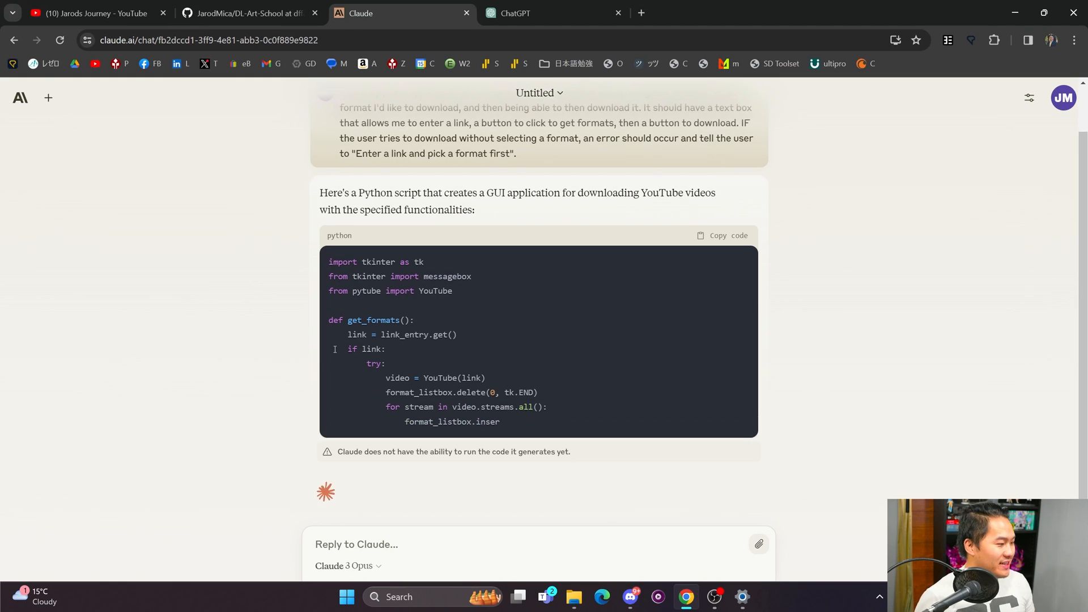
{"action": "scroll", "scroll_direction": "up", "scroll_amount": 3}
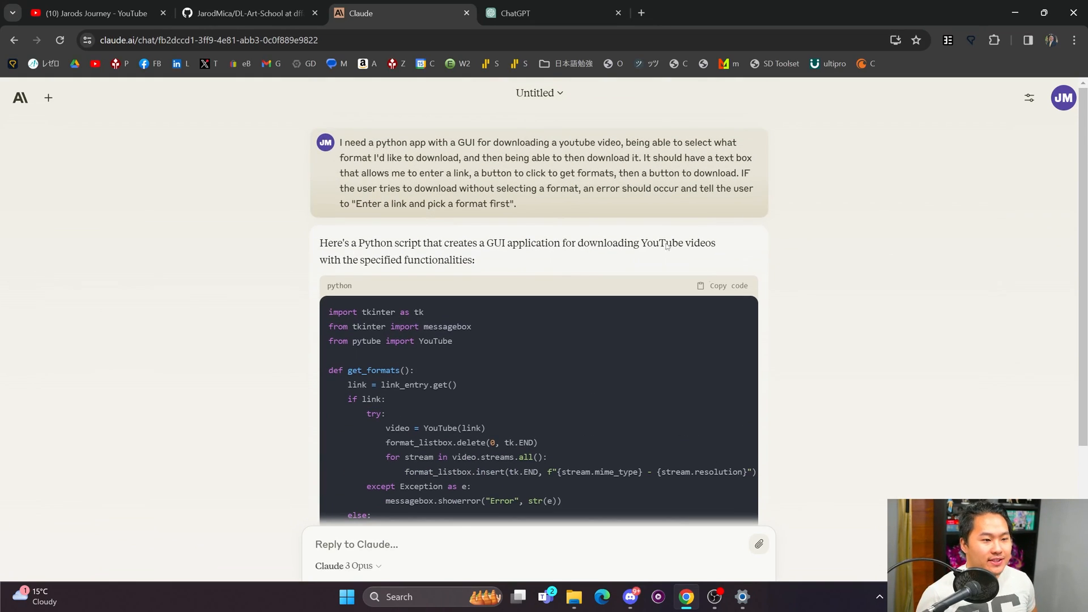
{"action": "mouse_move", "coordinate": [510, 379]}
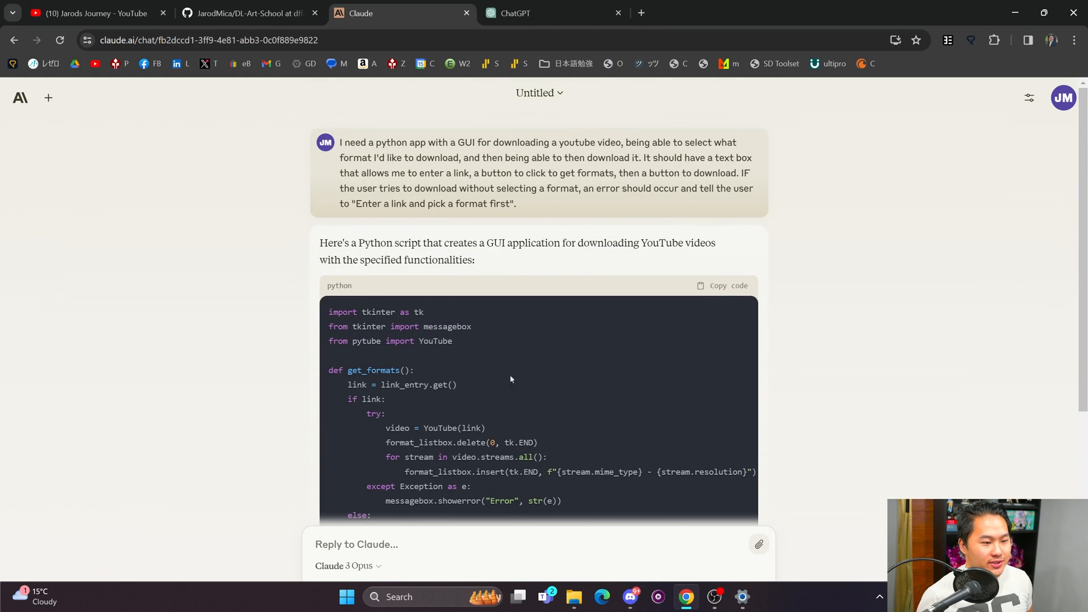
{"action": "left_click", "coordinate": [552, 12]}
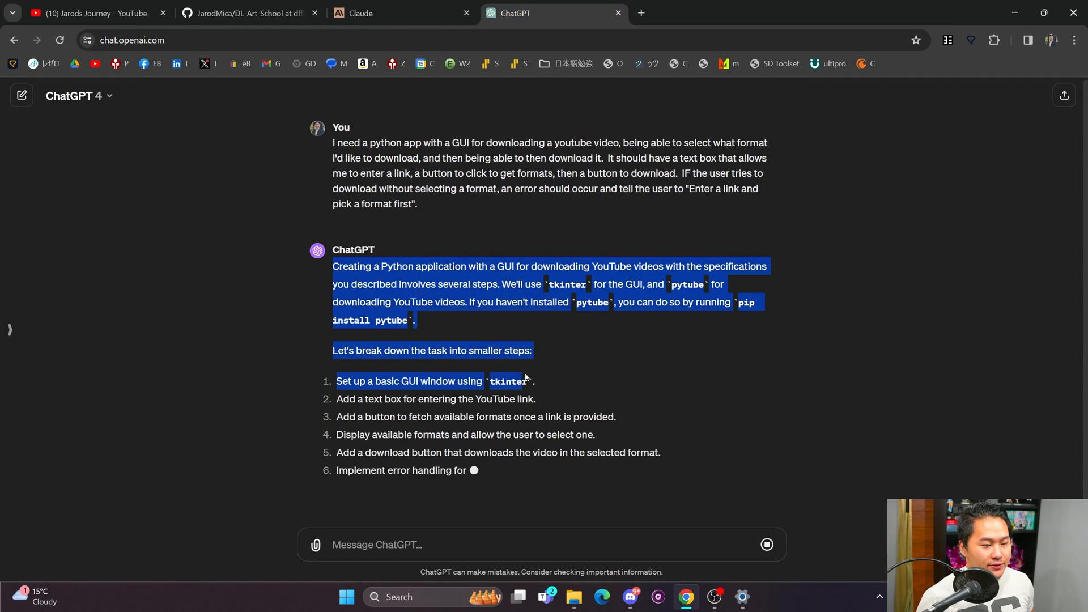
Compare GPT-4's tkinter/pytube code and imports with Claude's script, then open the code folder.
{"action": "scroll", "scroll_direction": "down", "scroll_amount": 3}
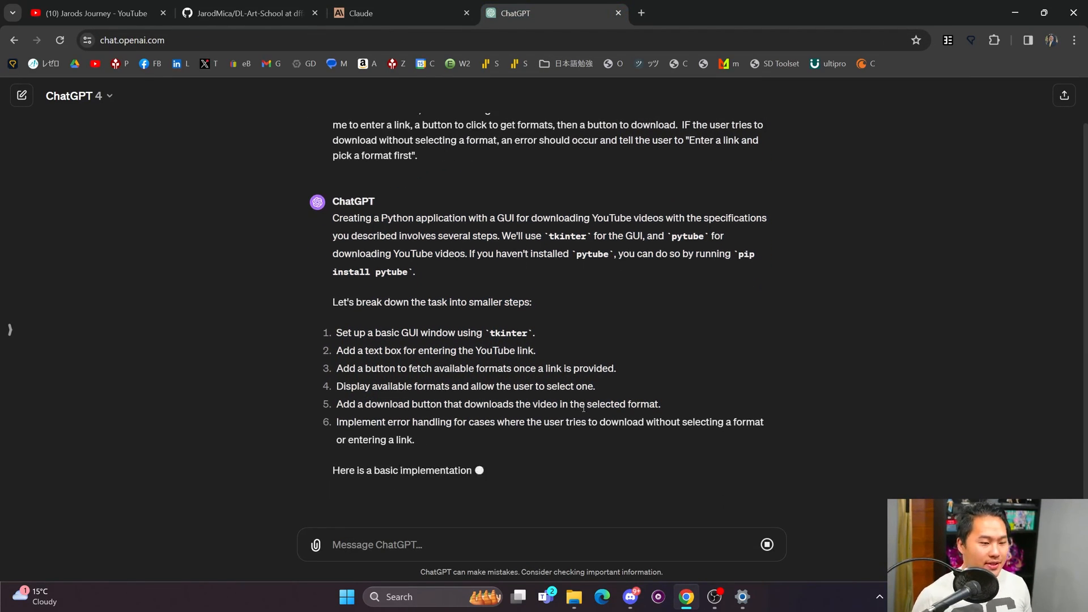
{"action": "scroll", "scroll_direction": "down", "scroll_amount": 3}
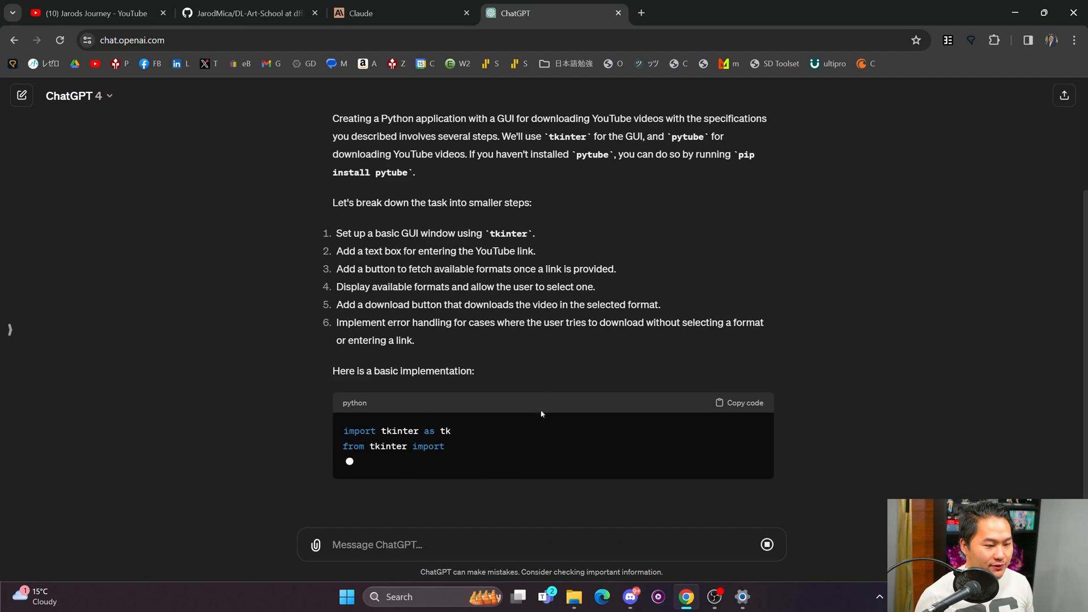
{"action": "left_click", "coordinate": [361, 14]}
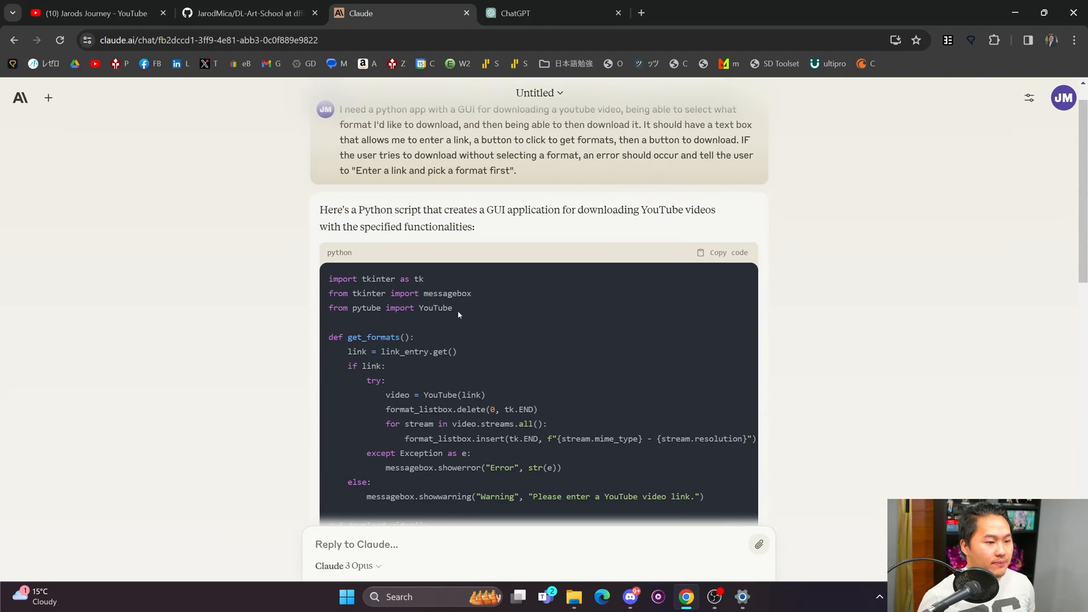
{"action": "mouse_move", "coordinate": [416, 304]}
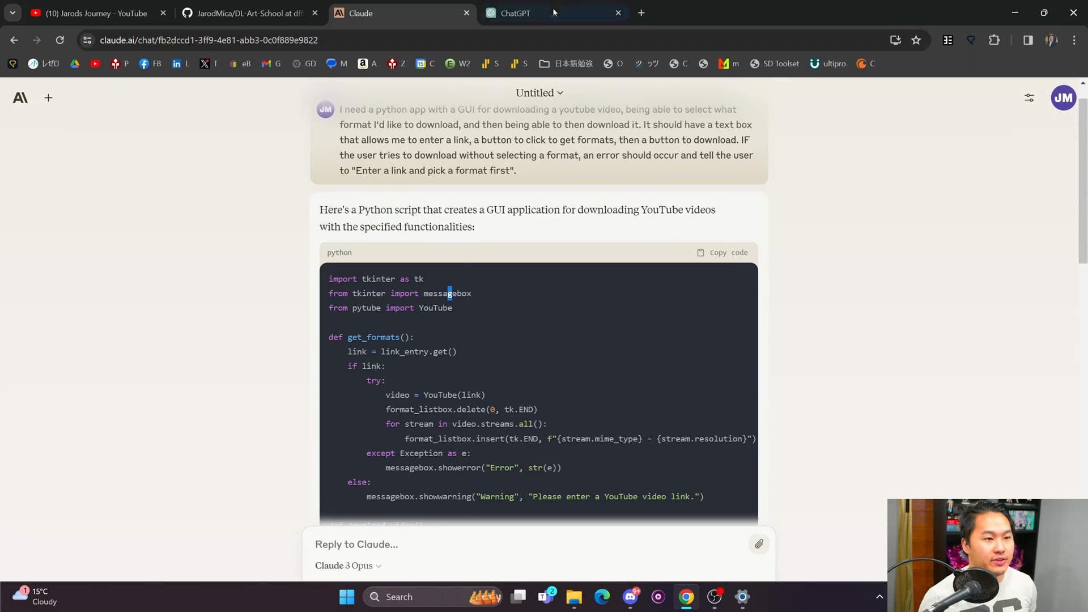
{"action": "left_click", "coordinate": [516, 14]}
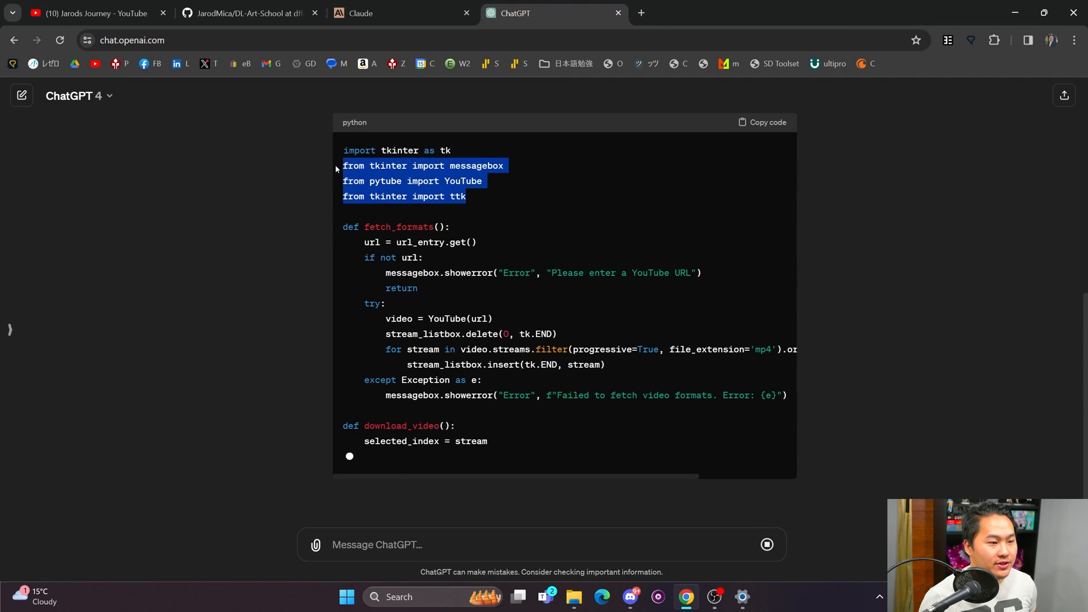
{"action": "left_click", "coordinate": [360, 13]}
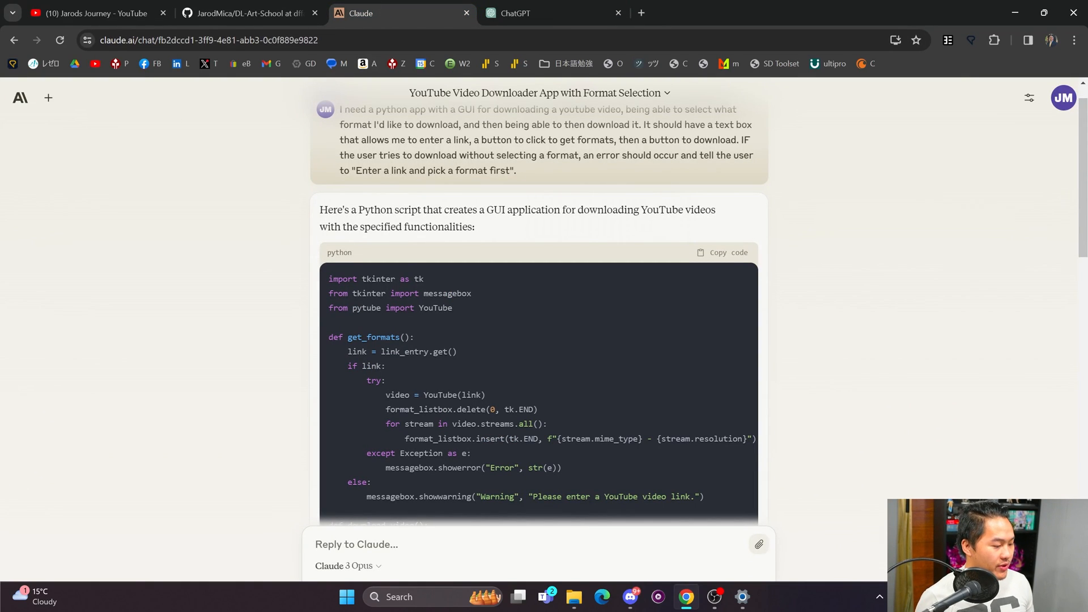
{"action": "left_click", "coordinate": [572, 602]}
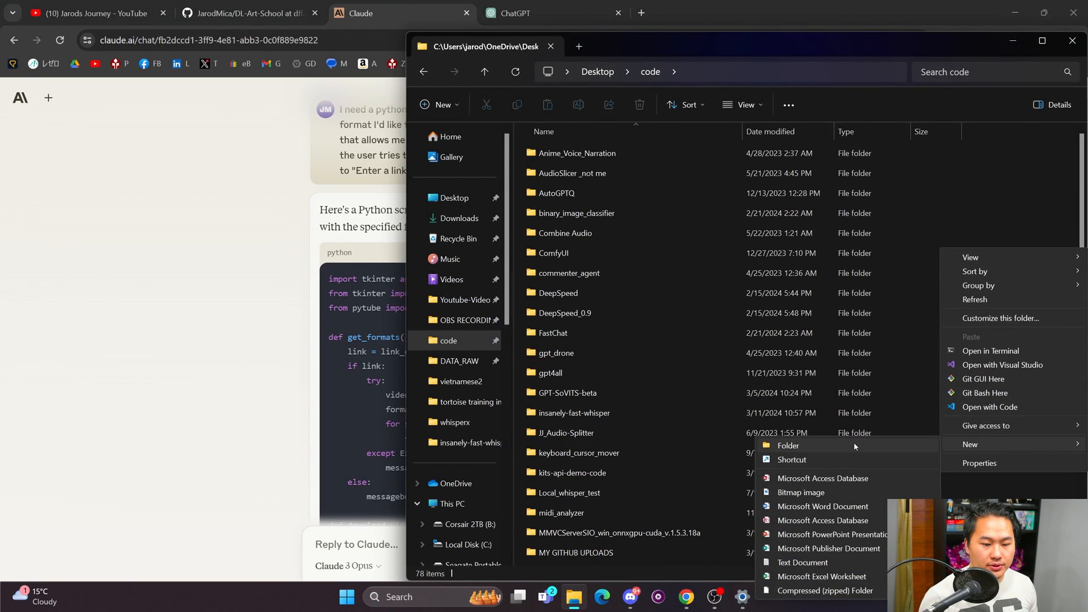
Create the youtube-test folder, open a terminal there, and create and activate a venv.
{"action": "left_click", "coordinate": [788, 445]}
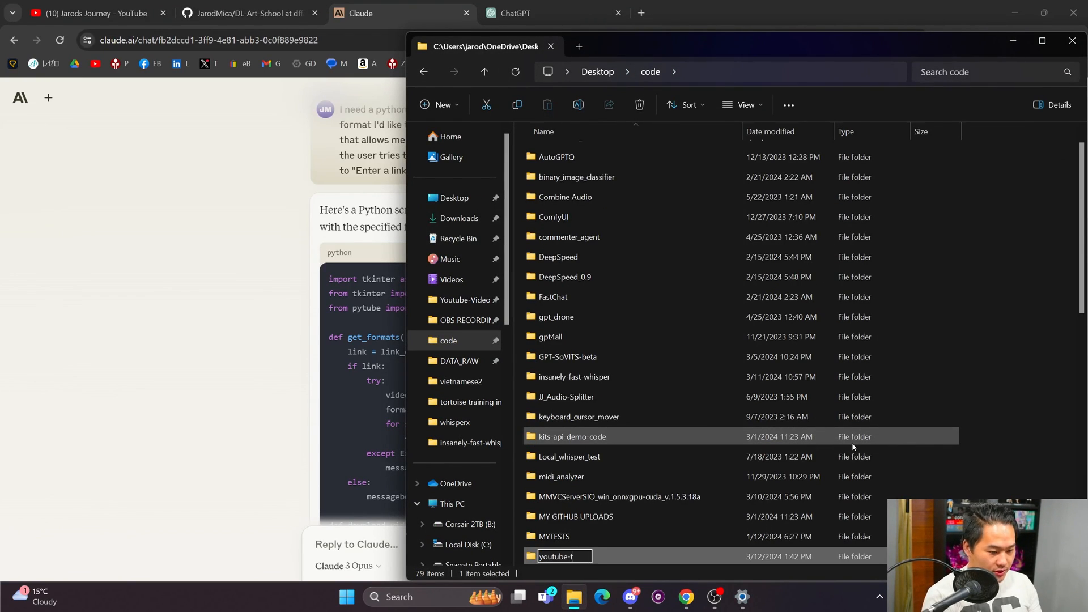
{"action": "right_click", "coordinate": [653, 215]}
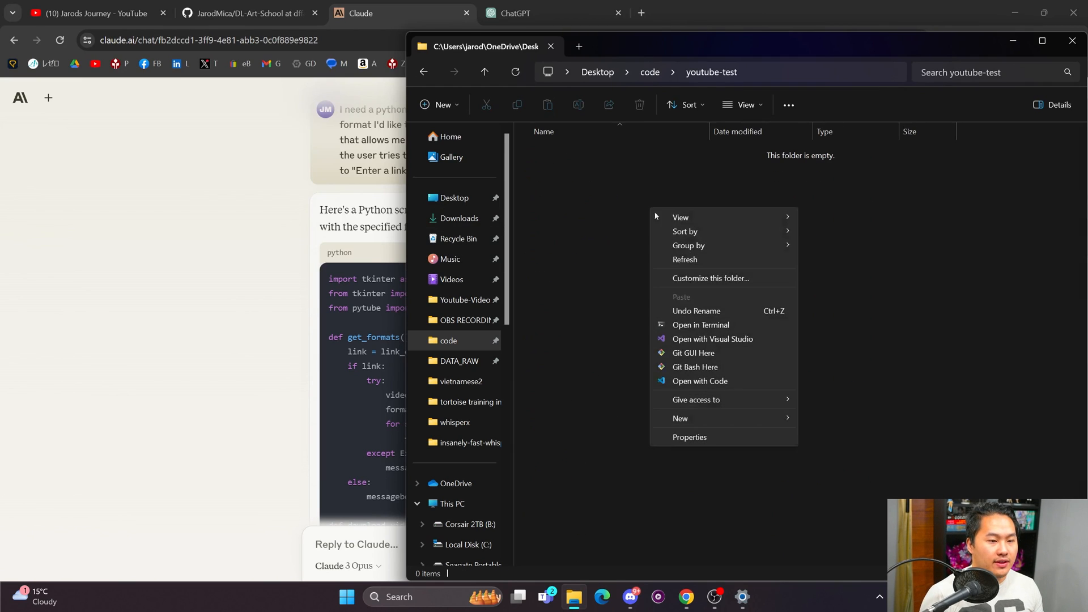
{"action": "left_click", "coordinate": [700, 326]}
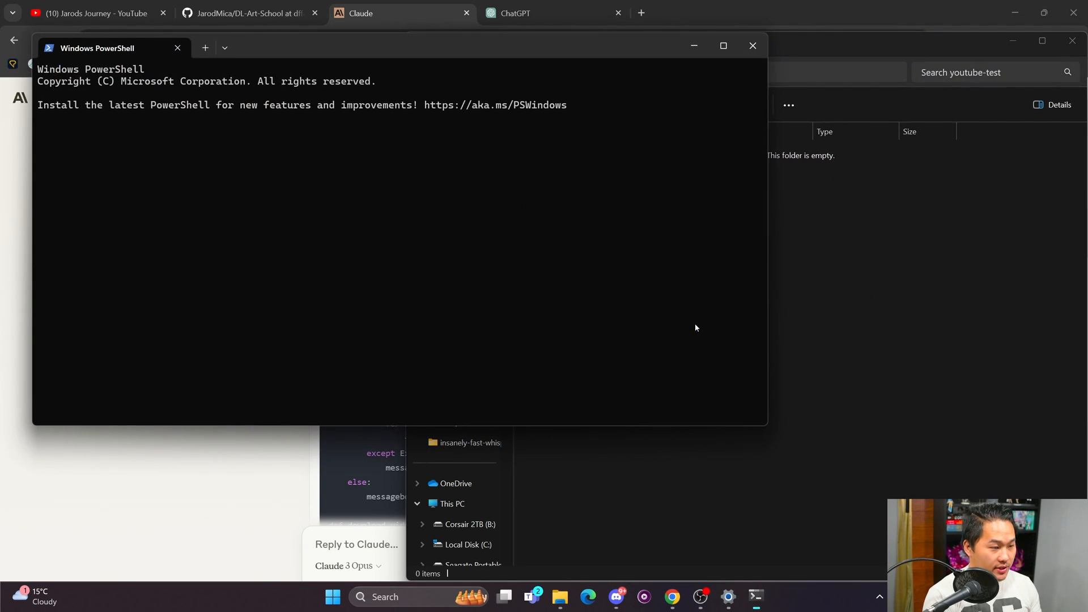
{"action": "type", "text": "ven"}
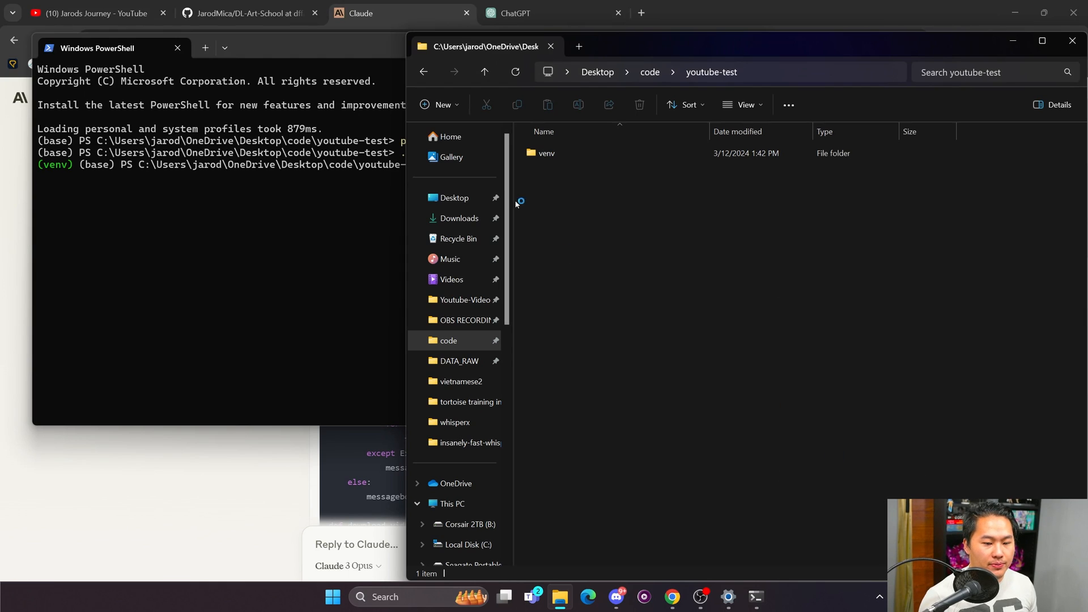
Copy Claude's downloader script into a new project file named claude3.py.
{"action": "left_click", "coordinate": [769, 602]}
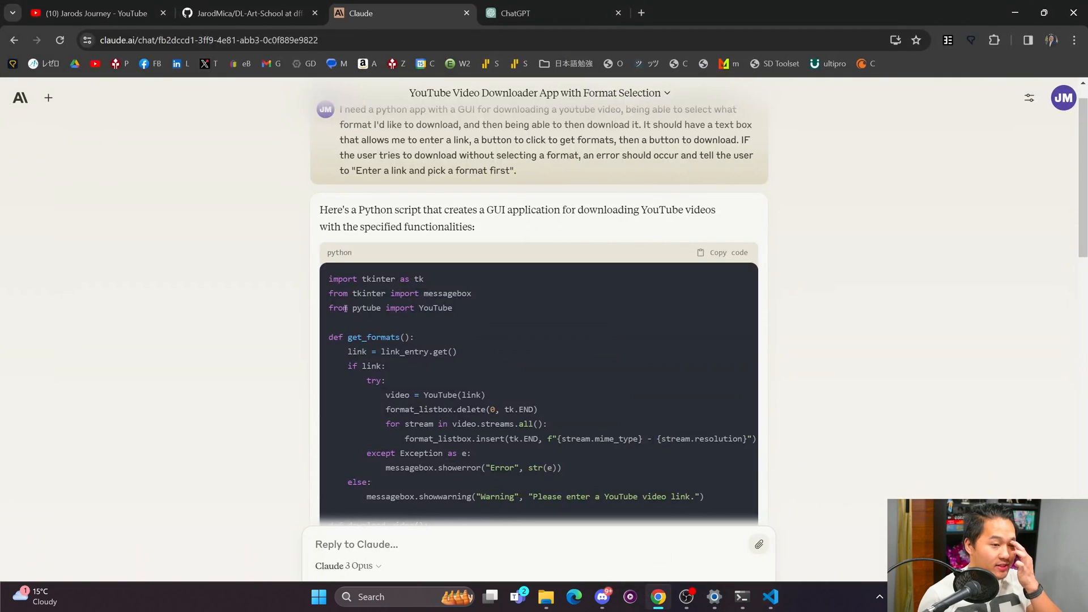
{"action": "scroll", "scroll_direction": "down", "scroll_amount": 3}
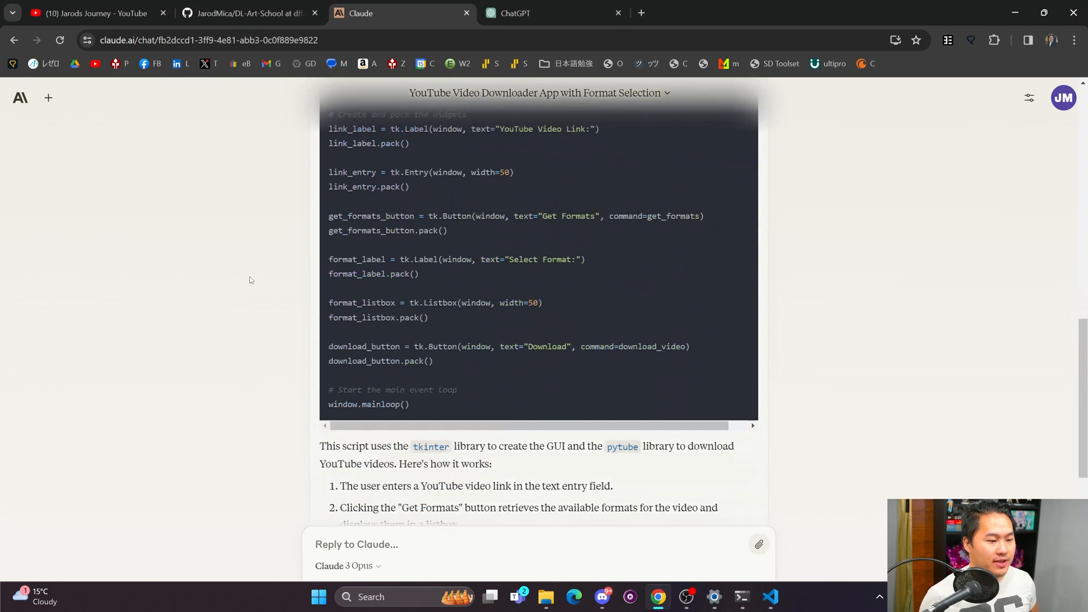
{"action": "scroll", "scroll_direction": "up", "scroll_amount": 3}
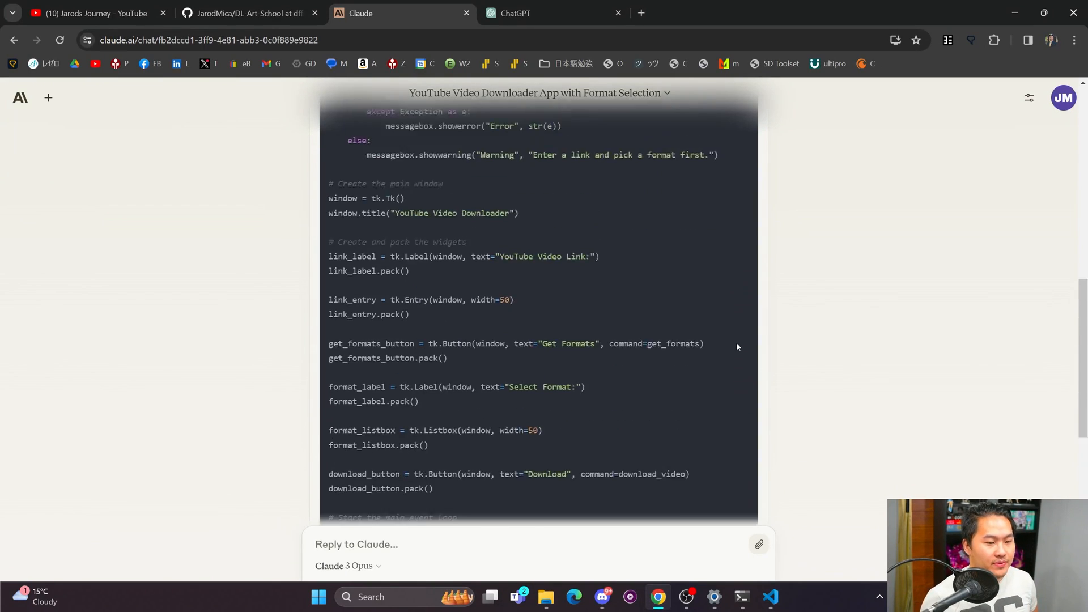
{"action": "scroll", "scroll_direction": "up", "scroll_amount": 3}
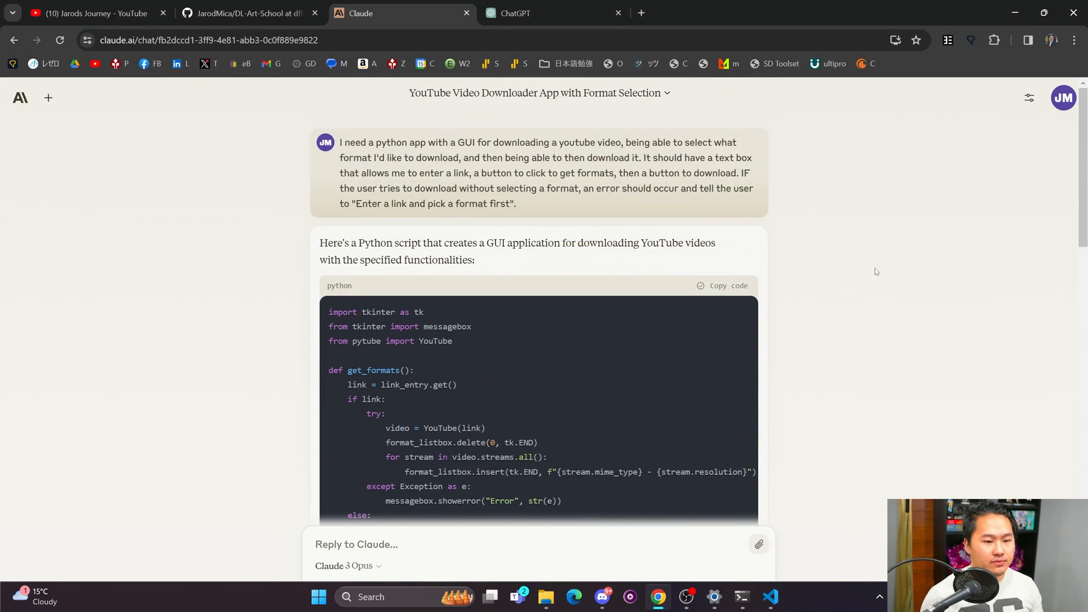
{"action": "left_click", "coordinate": [771, 603]}
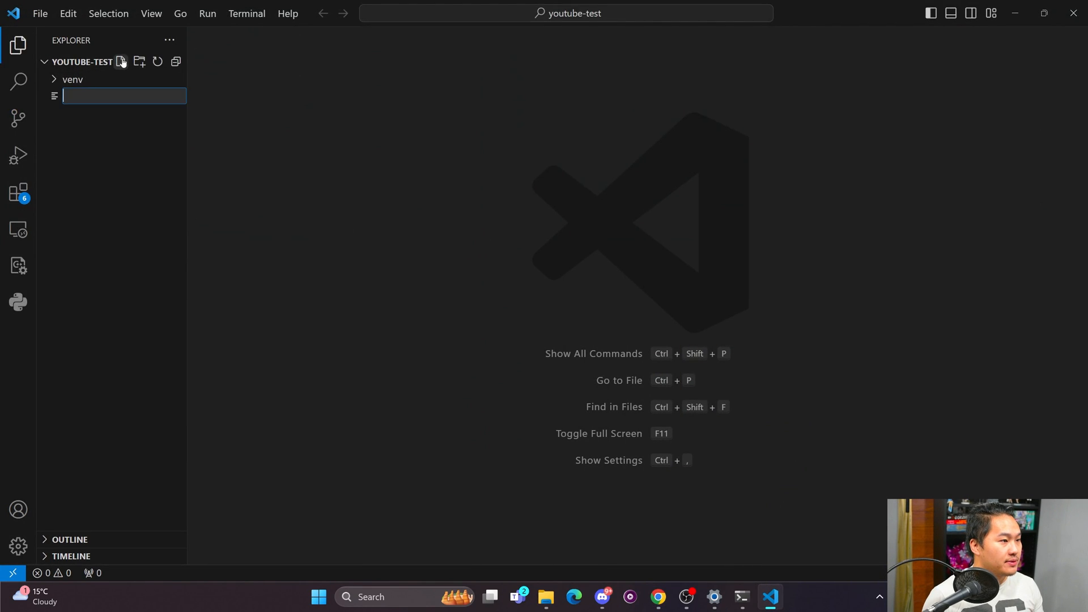
{"action": "type", "text": "claude"}
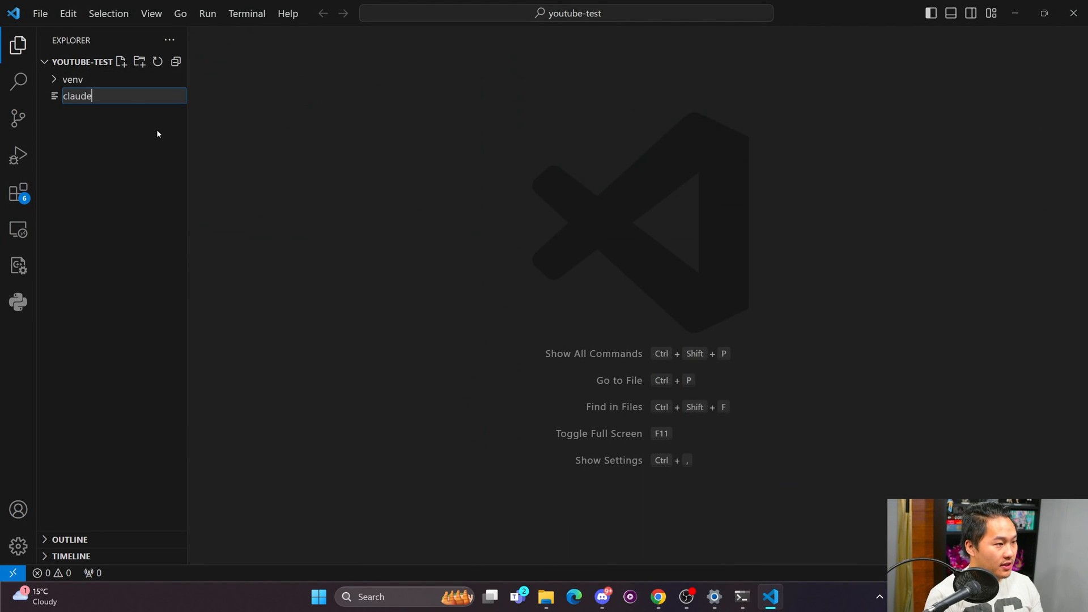
{"action": "type", "text": "3.py"}
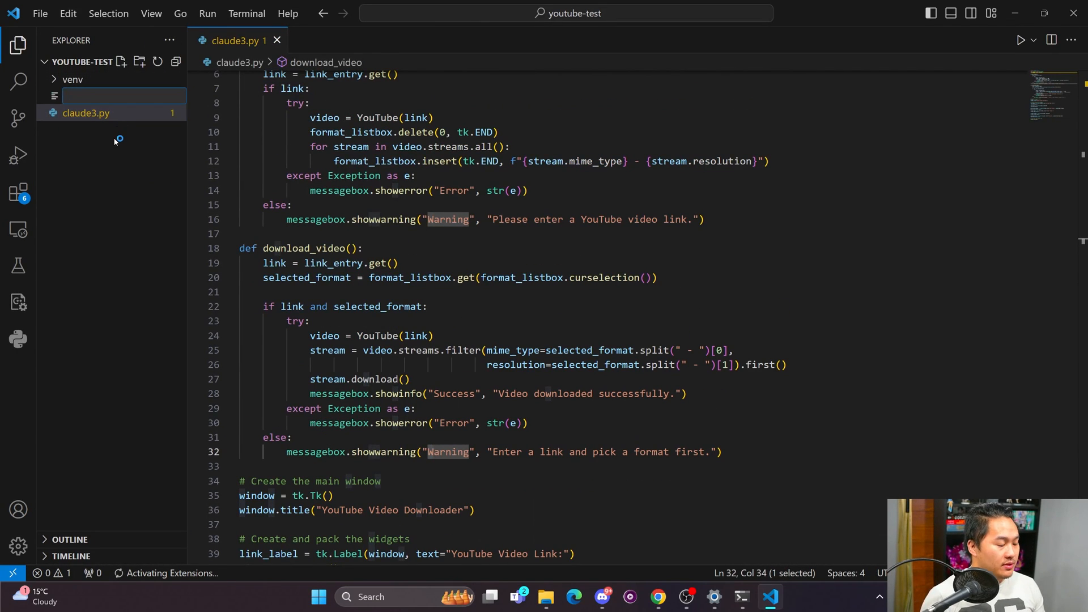
Create gpt4.py and fill it with ChatGPT's downloader script.
{"action": "type", "text": "gpt4"}
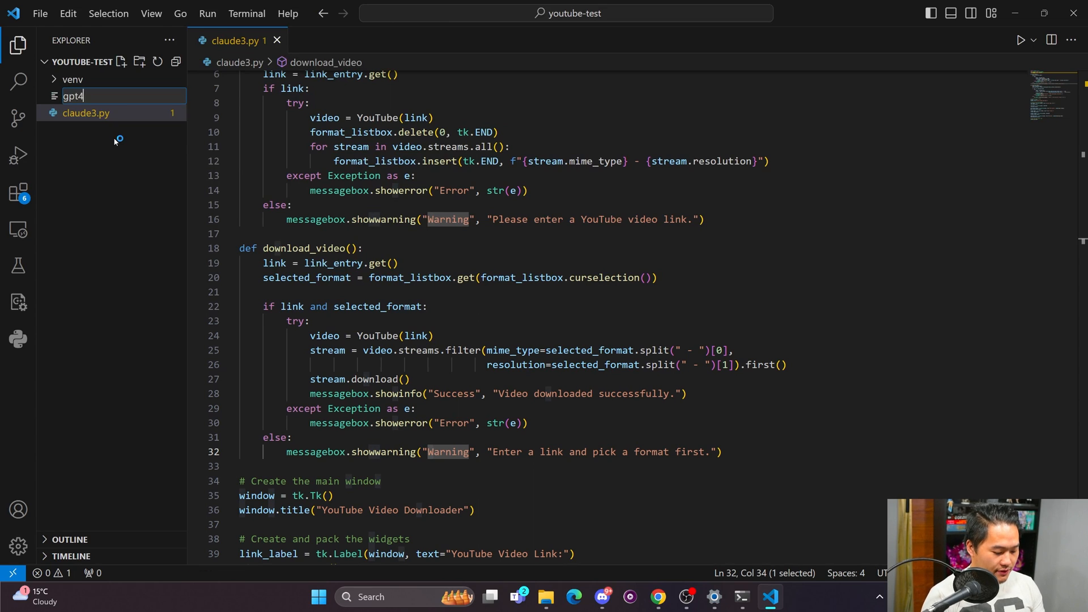
{"action": "key", "text": "Enter"}
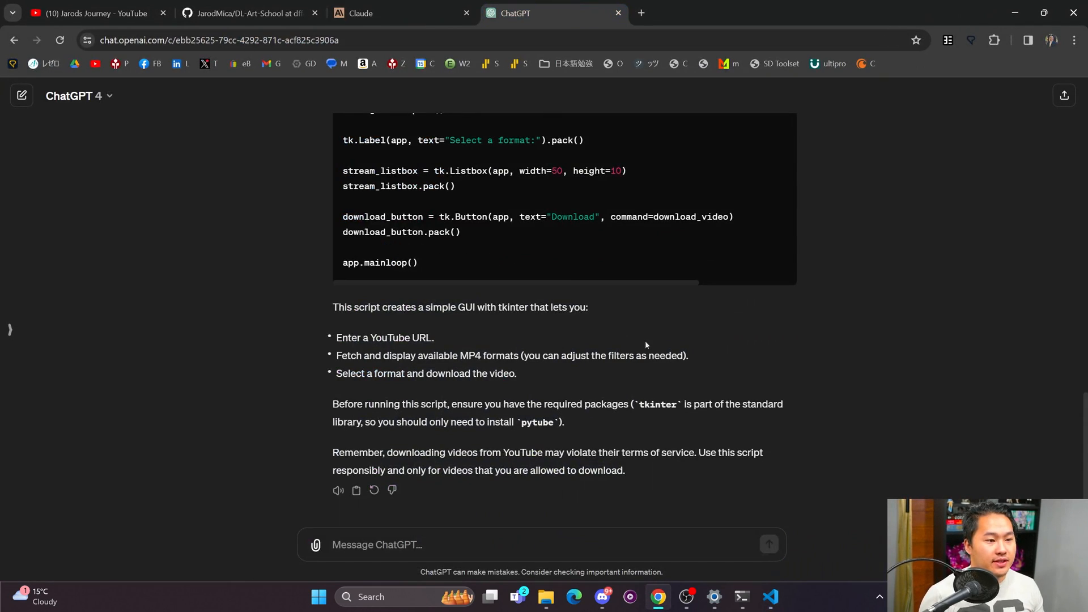
{"action": "scroll", "scroll_direction": "up", "scroll_amount": 3}
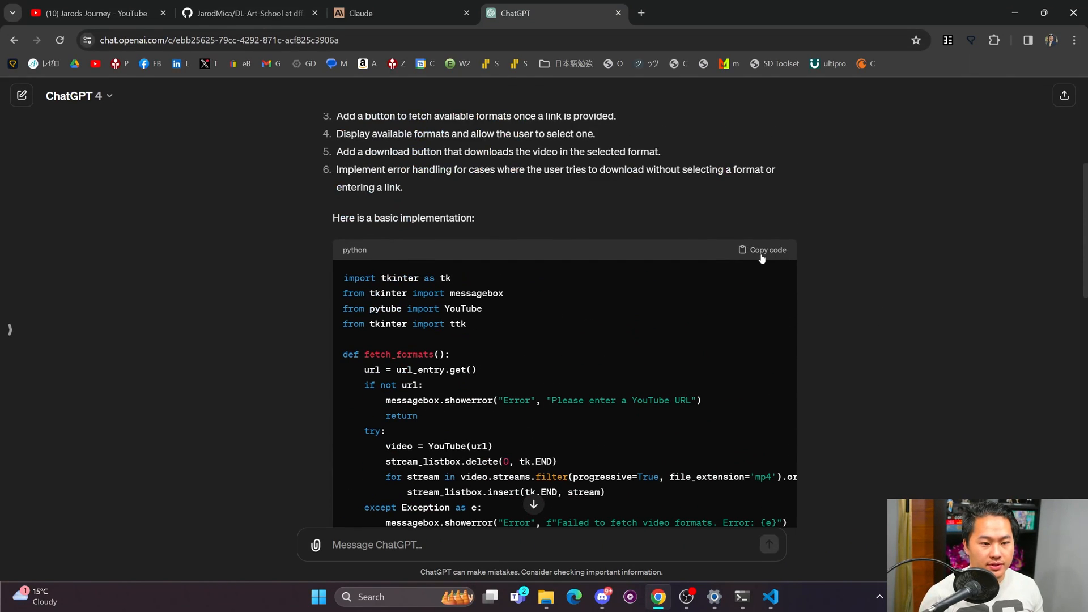
{"action": "left_click", "coordinate": [771, 602]}
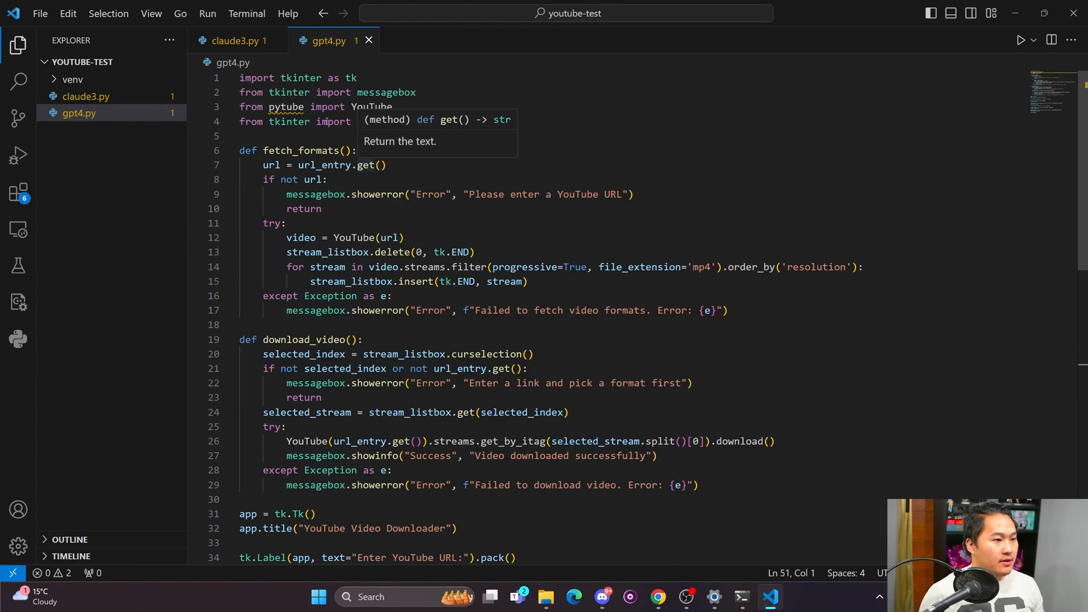
Activate the venv in the integrated terminal and pip install pytube 15.0.0.
{"action": "left_click", "coordinate": [236, 41]}
{"action": "type", "text": "p"}
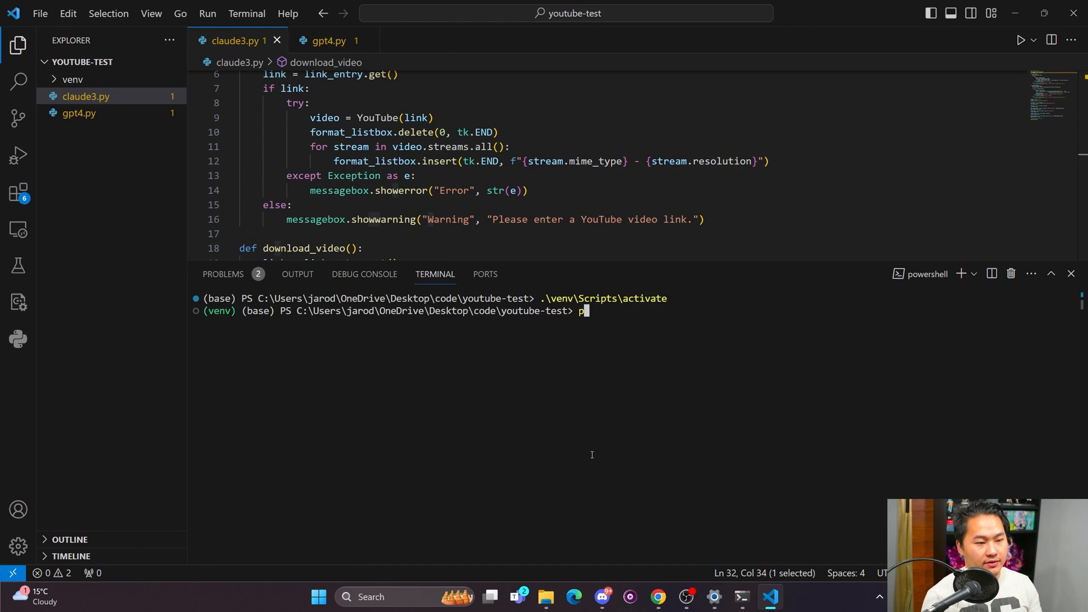
{"action": "type", "text": "ip install pytube"}
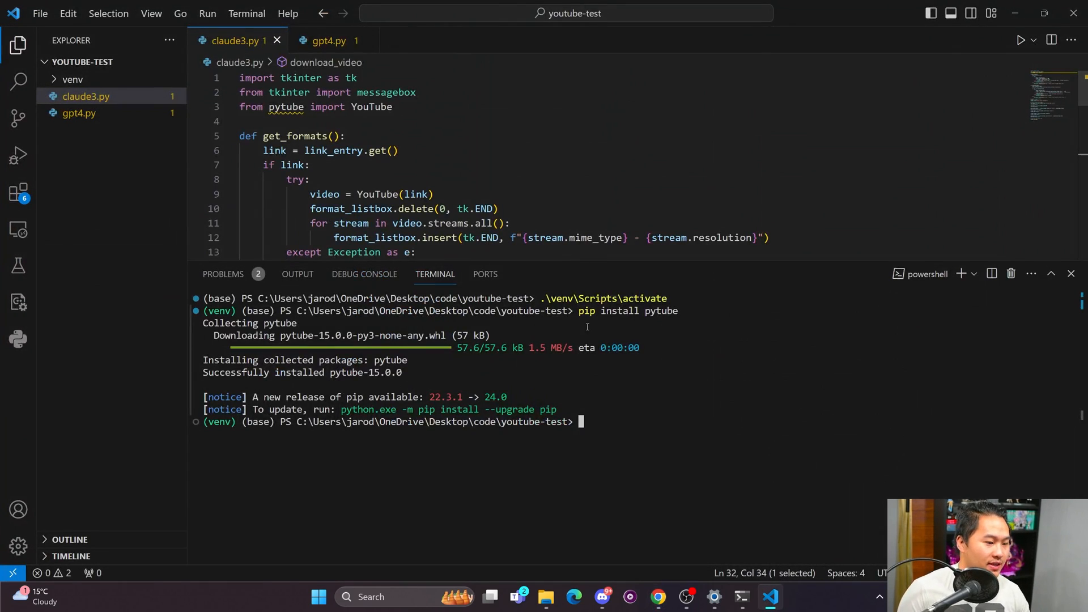
{"action": "left_click", "coordinate": [533, 121]}
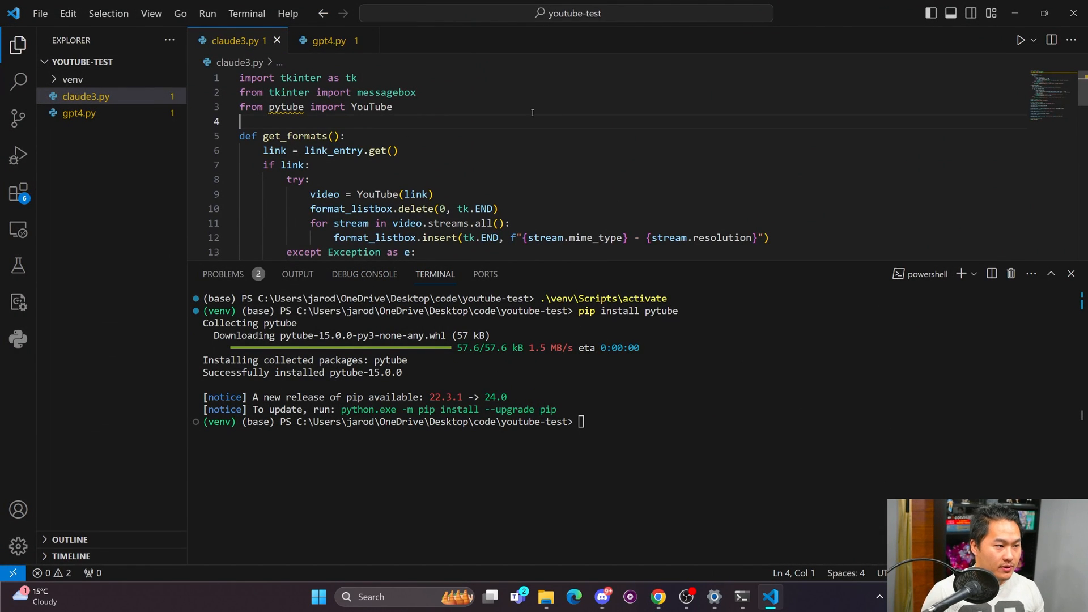
Run claude3.py under the Python debugger with the venv interpreter, showing the downloader window.
{"action": "left_click", "coordinate": [1020, 40]}
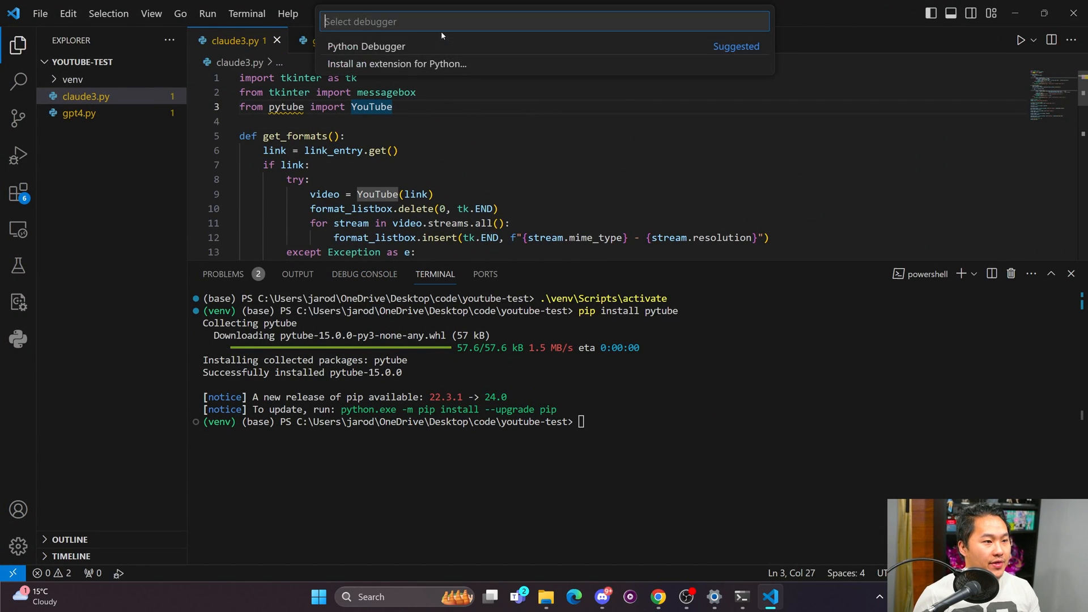
{"action": "left_click", "coordinate": [366, 47]}
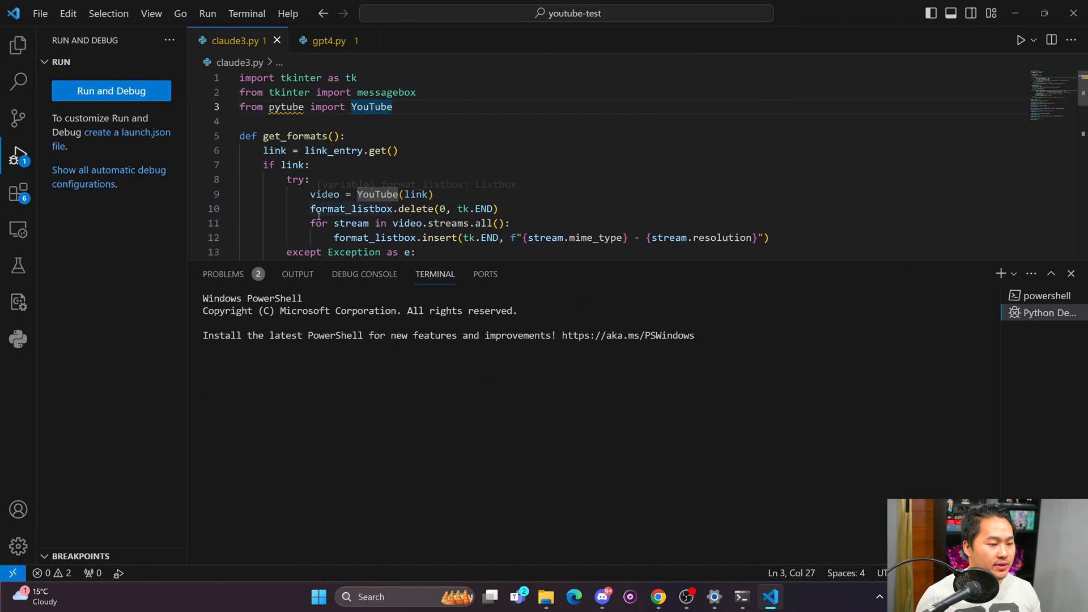
{"action": "left_click", "coordinate": [1020, 40]}
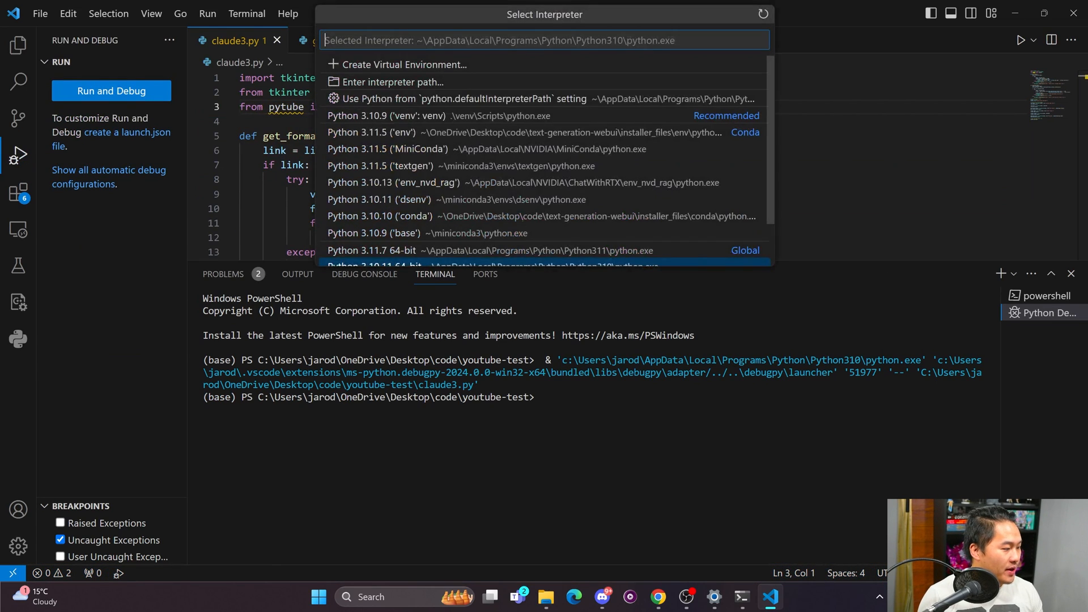
{"action": "left_click", "coordinate": [763, 14]}
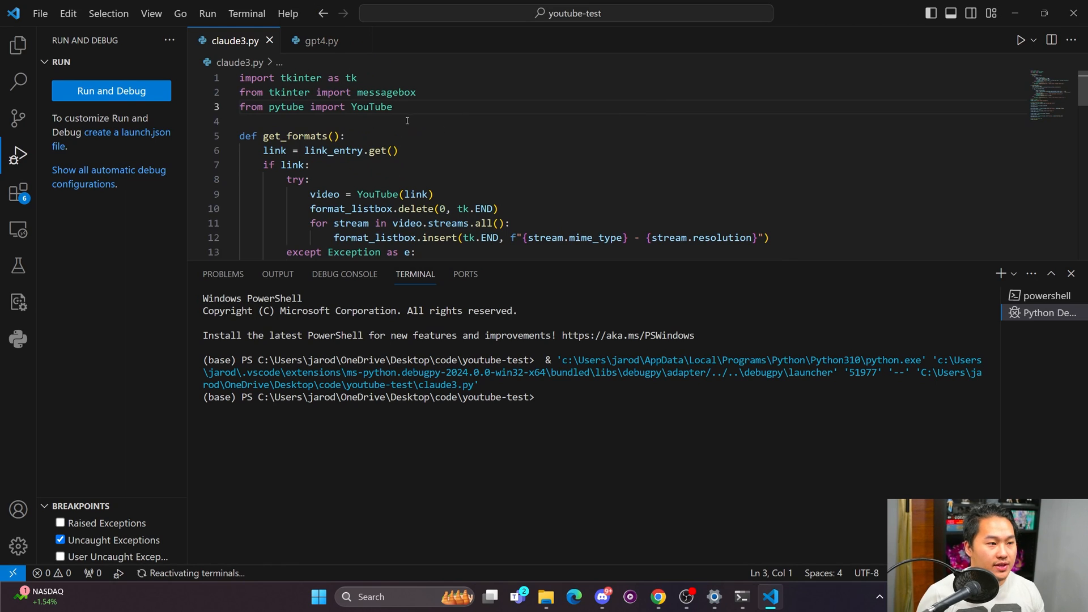
{"action": "left_click", "coordinate": [111, 91]}
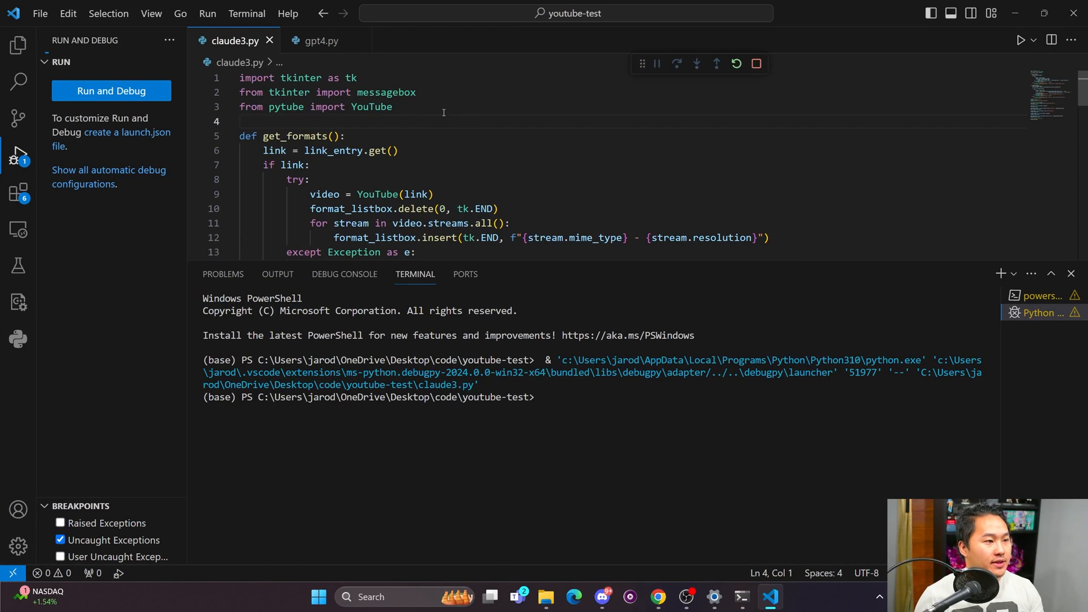
{"action": "left_click", "coordinate": [111, 91]}
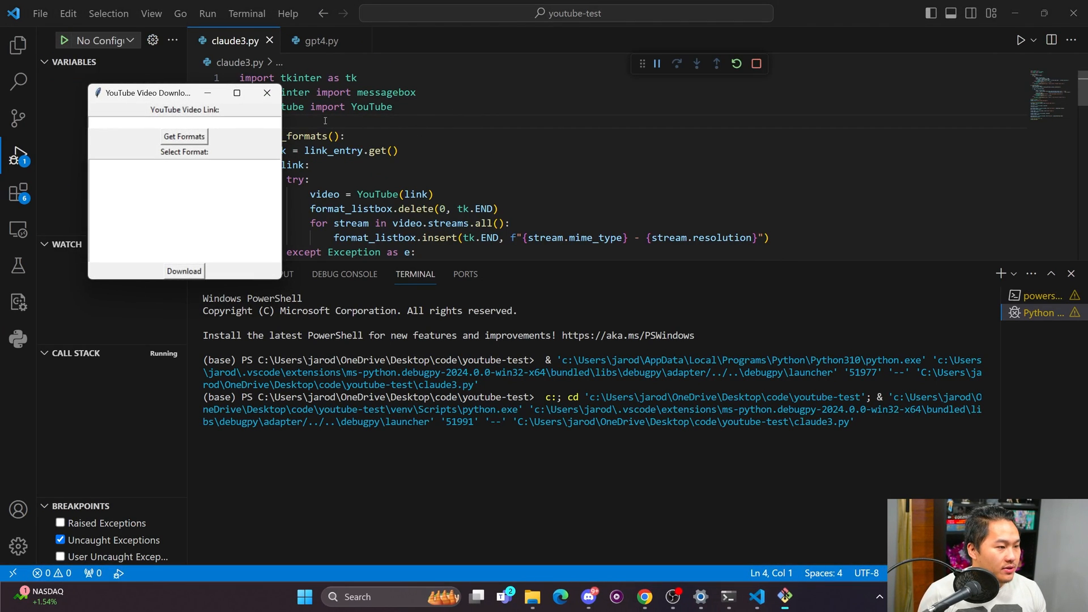
Paste a video link from the YouTube channel and try downloading before choosing a format.
{"action": "left_click_drag", "start_coordinate": [147, 92], "coordinate": [287, 96]}
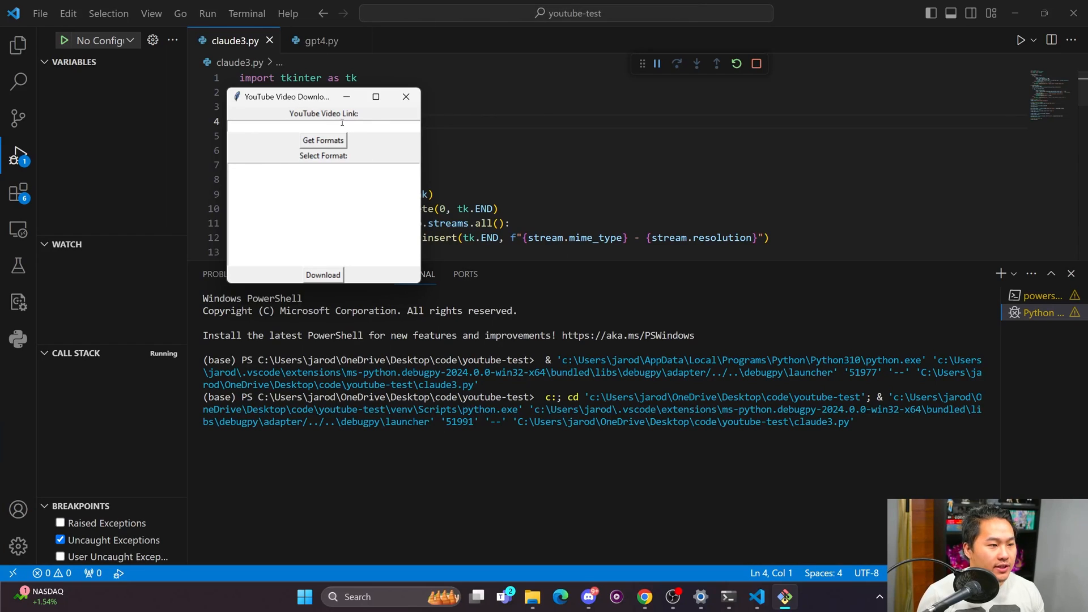
{"action": "left_click", "coordinate": [298, 124]}
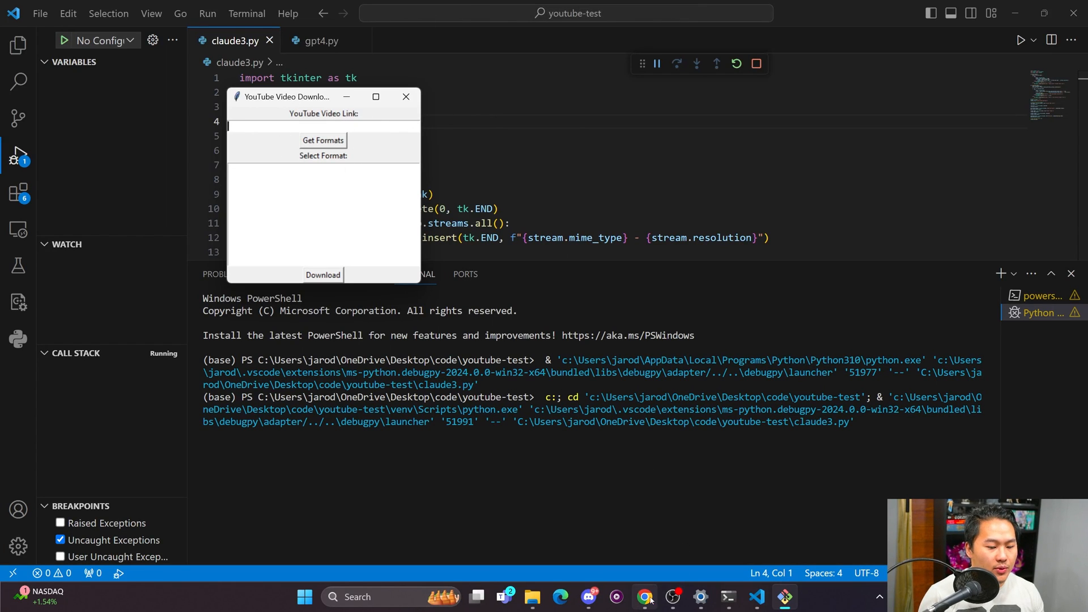
{"action": "left_click", "coordinate": [645, 598]}
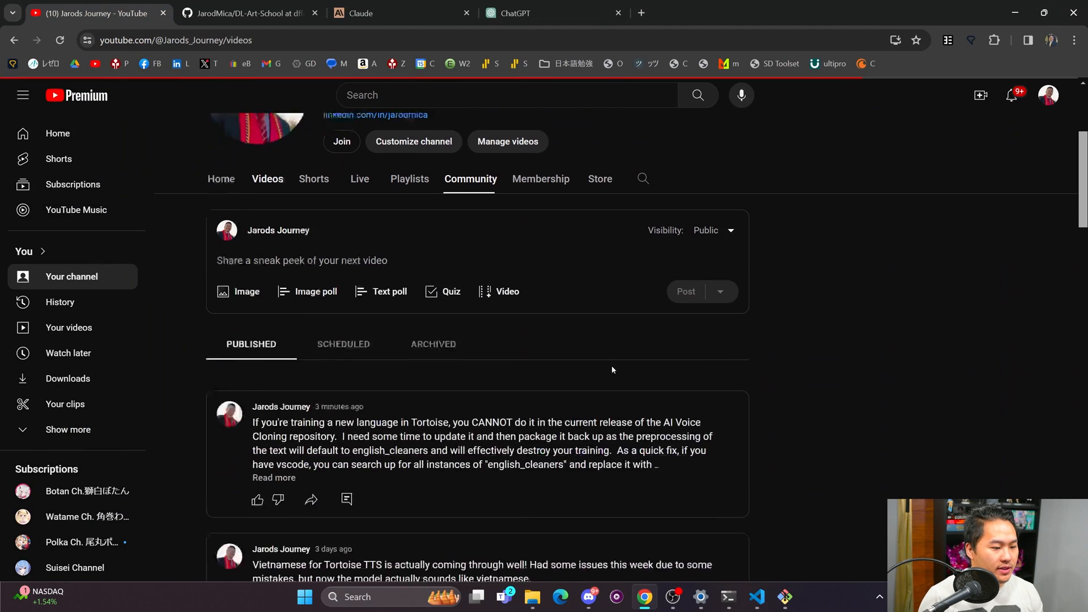
{"action": "scroll", "scroll_direction": "up", "scroll_amount": 3}
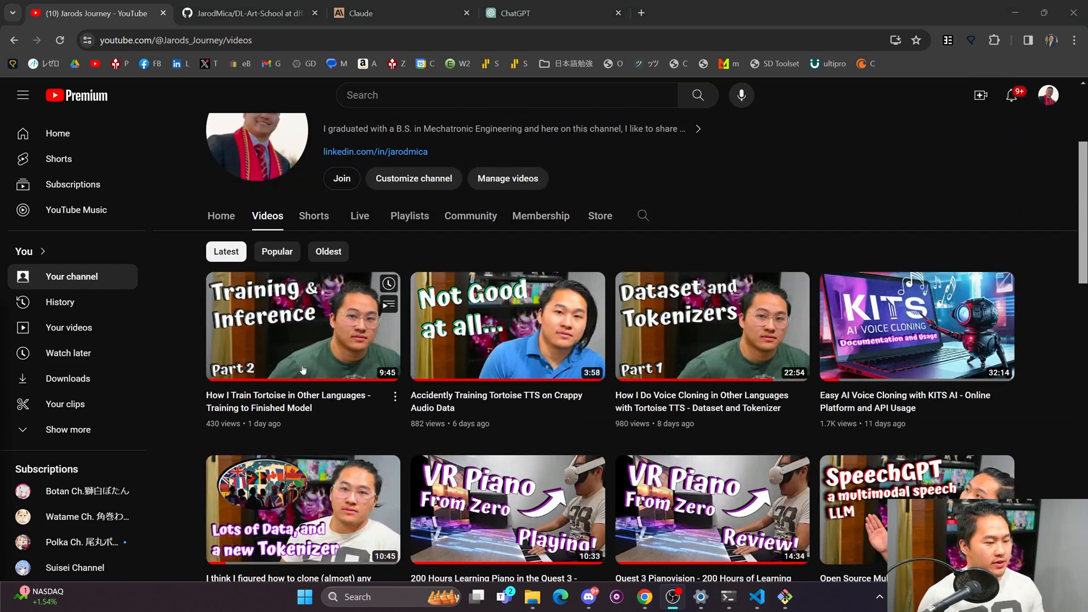
{"action": "mouse_move", "coordinate": [741, 148]}
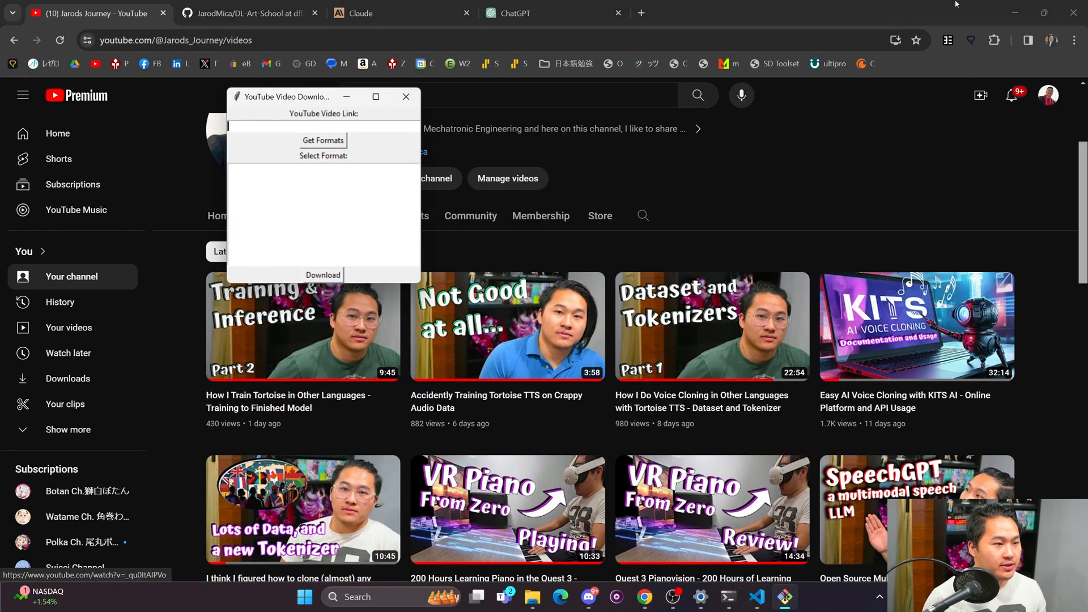
{"action": "left_click", "coordinate": [756, 597]}
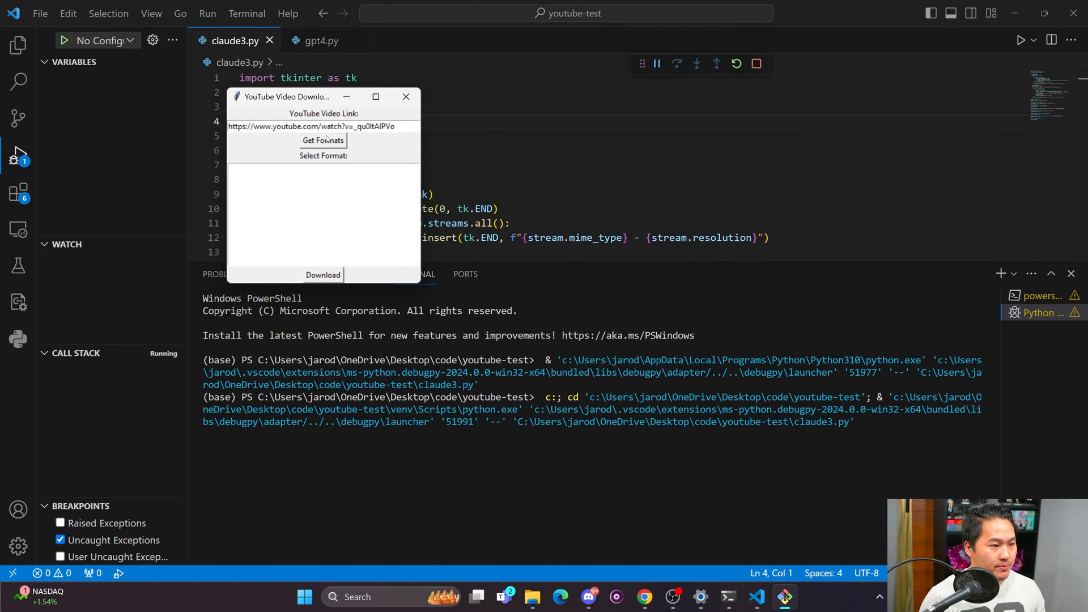
{"action": "triple_click", "coordinate": [313, 126]}
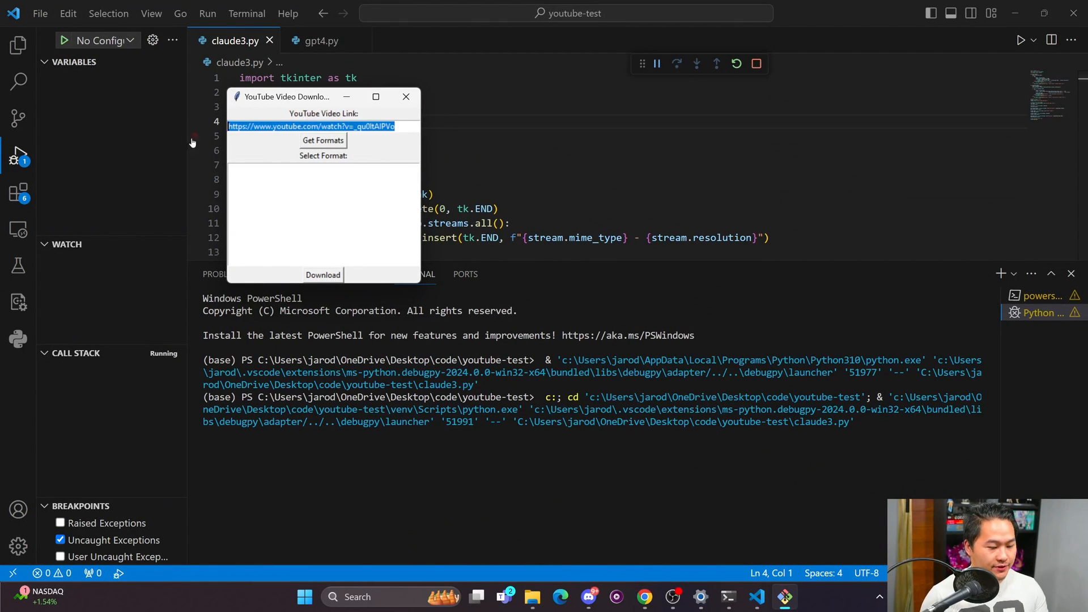
{"action": "left_click", "coordinate": [322, 274]}
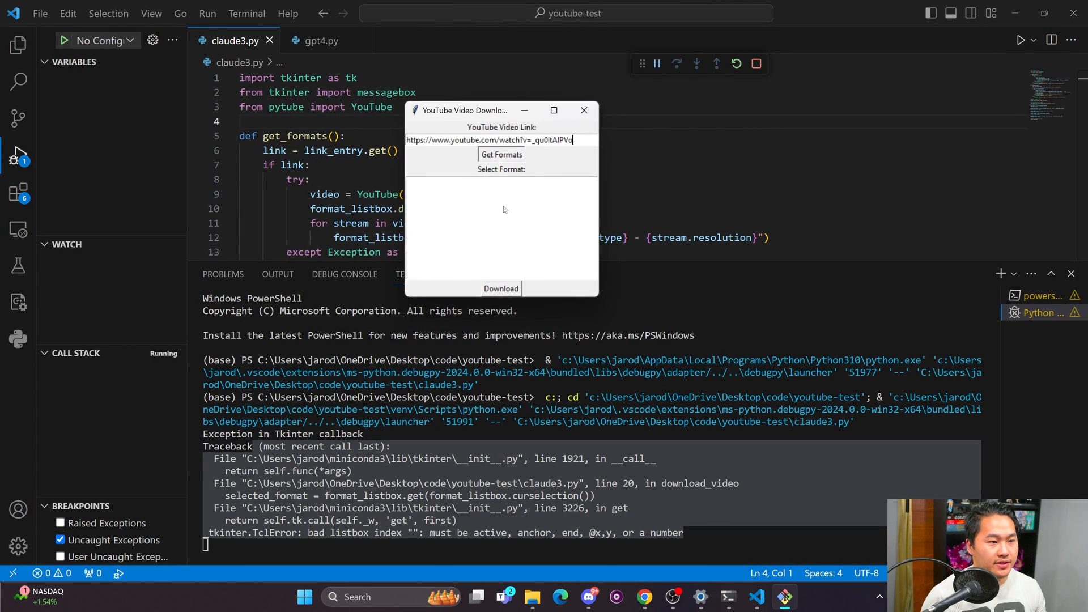
Load the formats, download the video as mp4 480p, and dismiss the Success message.
{"action": "left_click", "coordinate": [500, 154]}
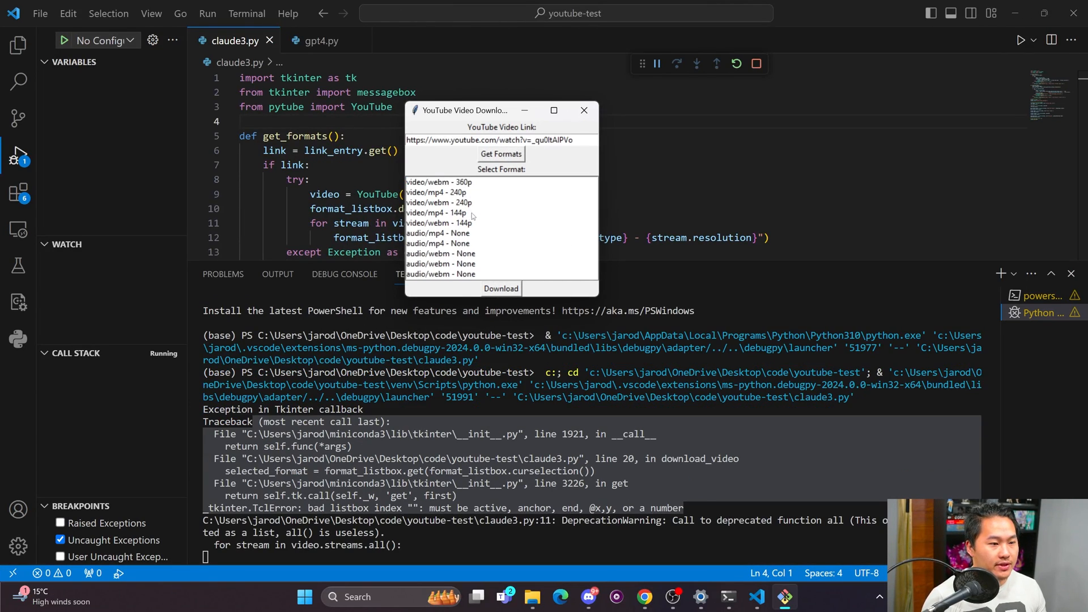
{"action": "left_click", "coordinate": [500, 153]}
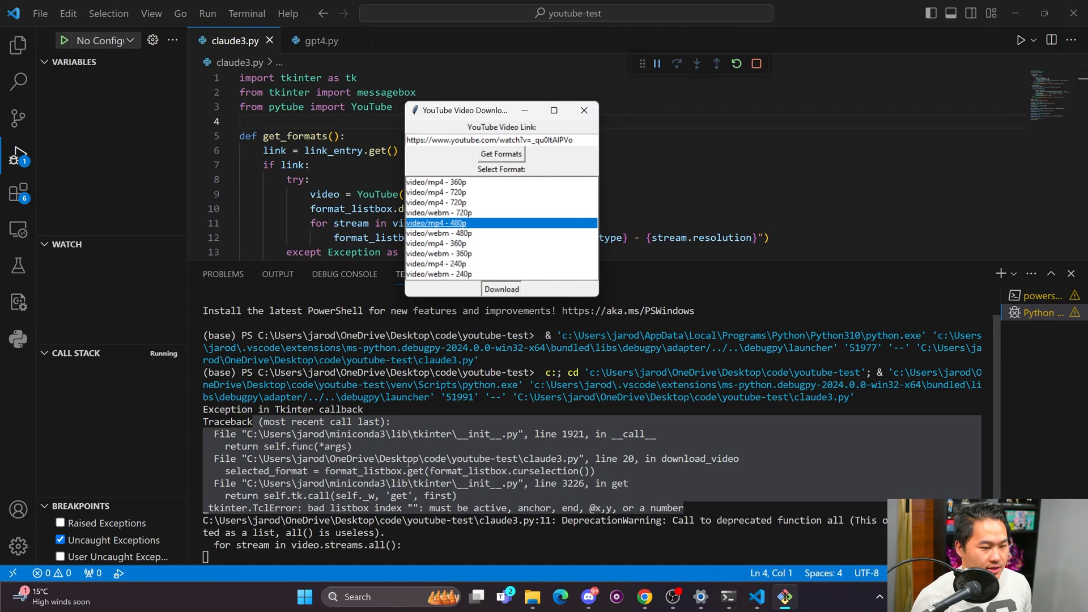
{"action": "left_click", "coordinate": [501, 289]}
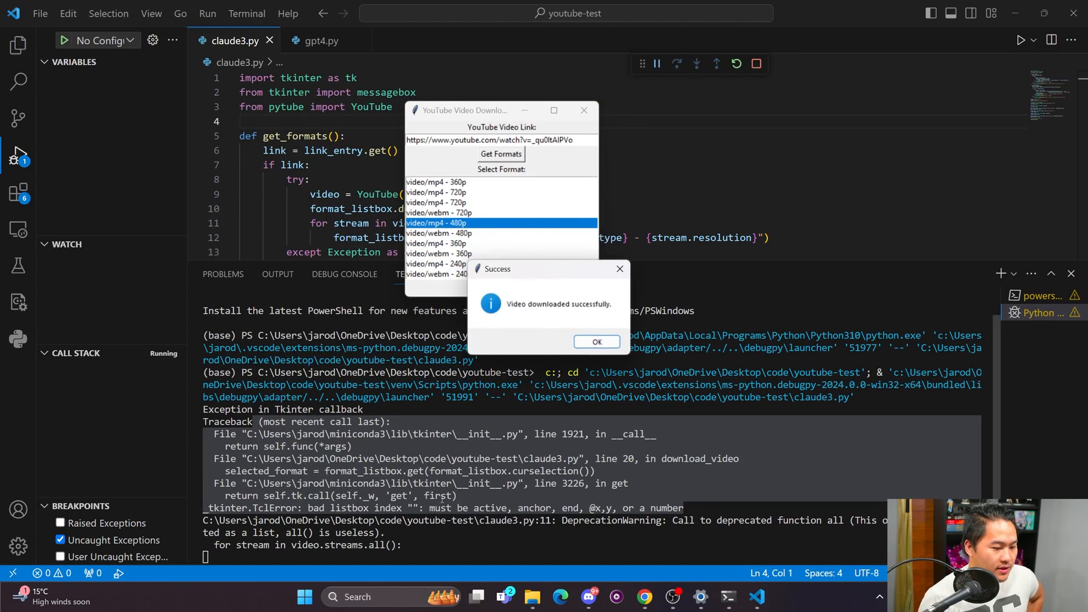
{"action": "left_click", "coordinate": [596, 341]}
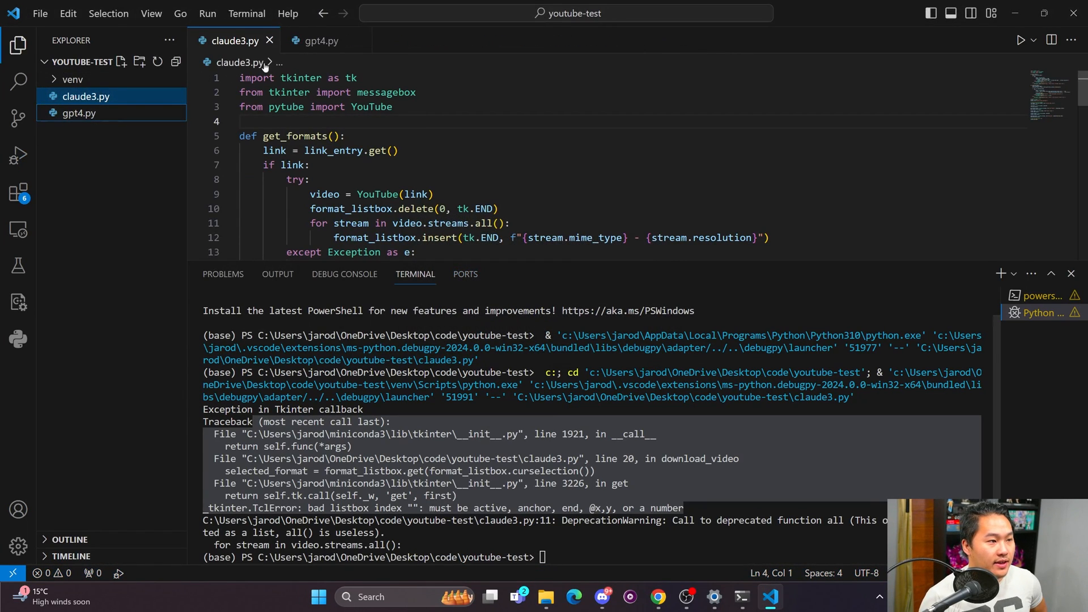
Launch gpt4.py under the Python debugger and paste the YouTube link _qu0ltAlPVc into it.
{"action": "left_click", "coordinate": [1020, 39]}
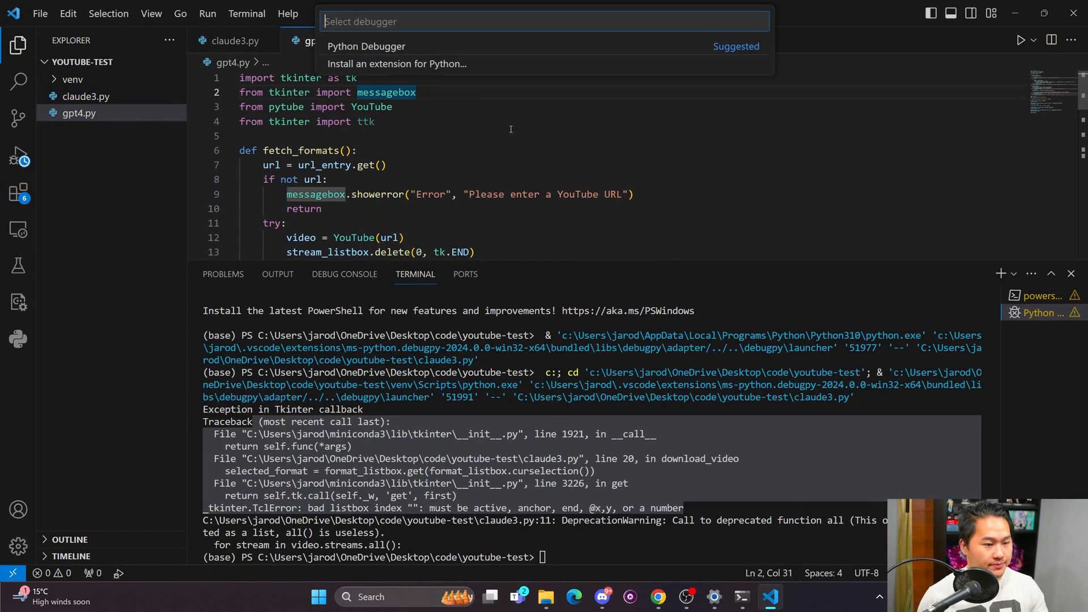
{"action": "left_click", "coordinate": [366, 46]}
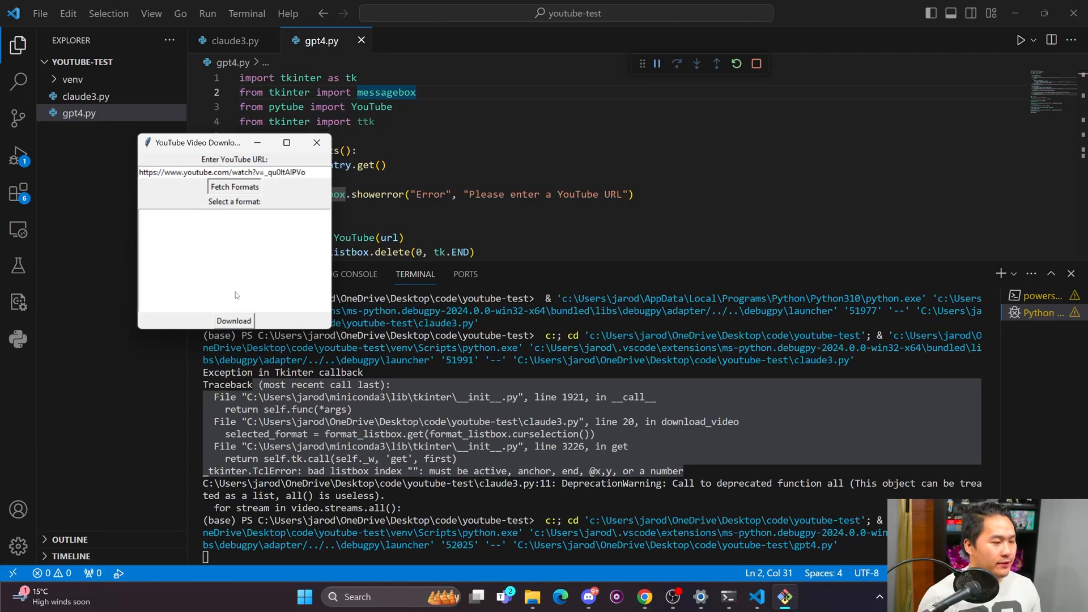
{"action": "left_click", "coordinate": [233, 187]}
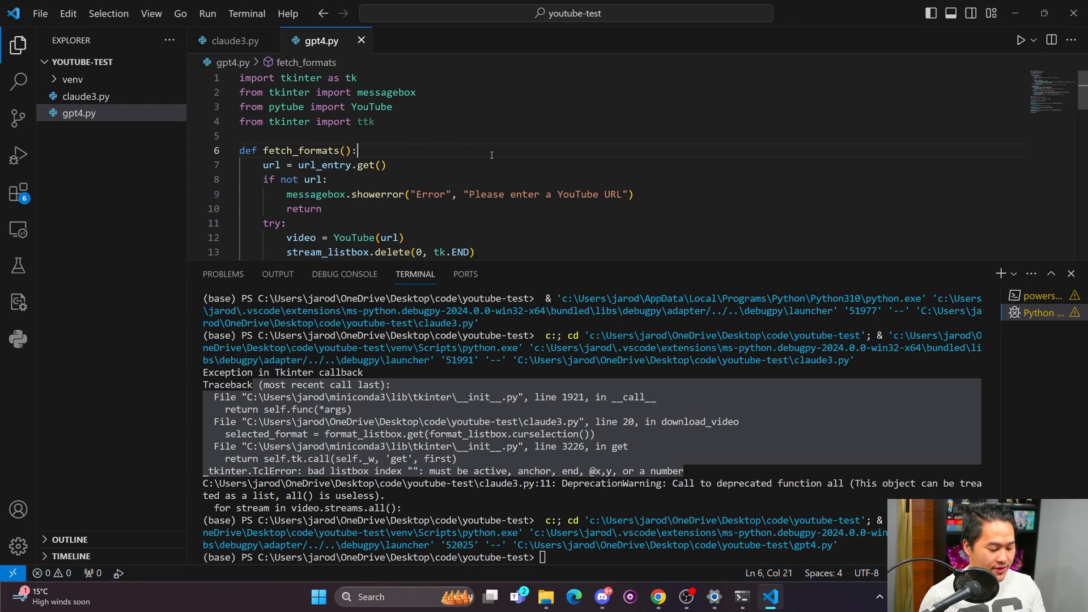
{"action": "left_click", "coordinate": [1021, 40]}
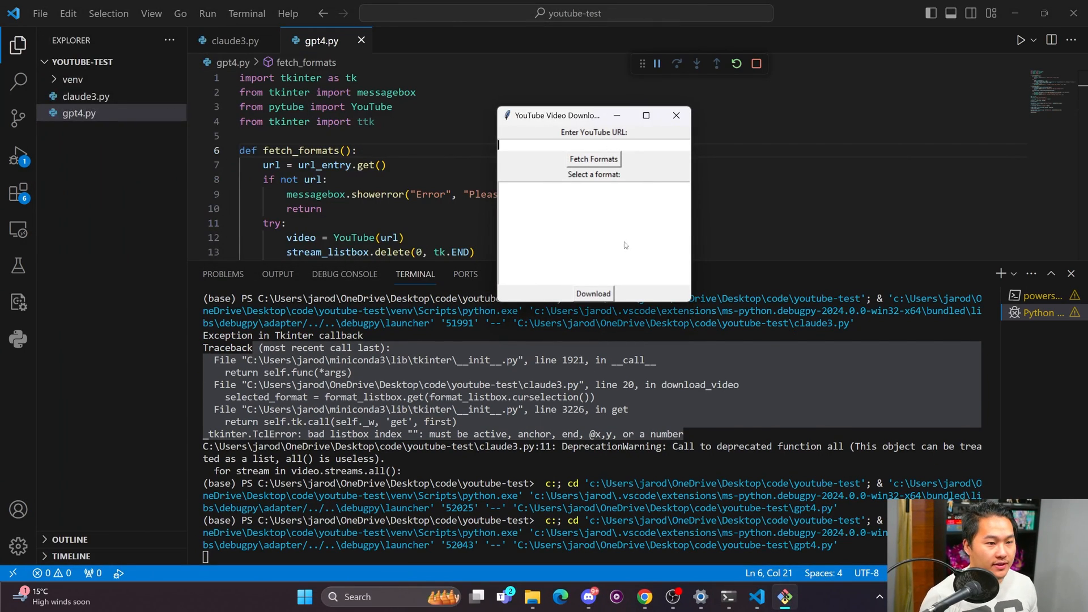
{"action": "mouse_move", "coordinate": [587, 190]}
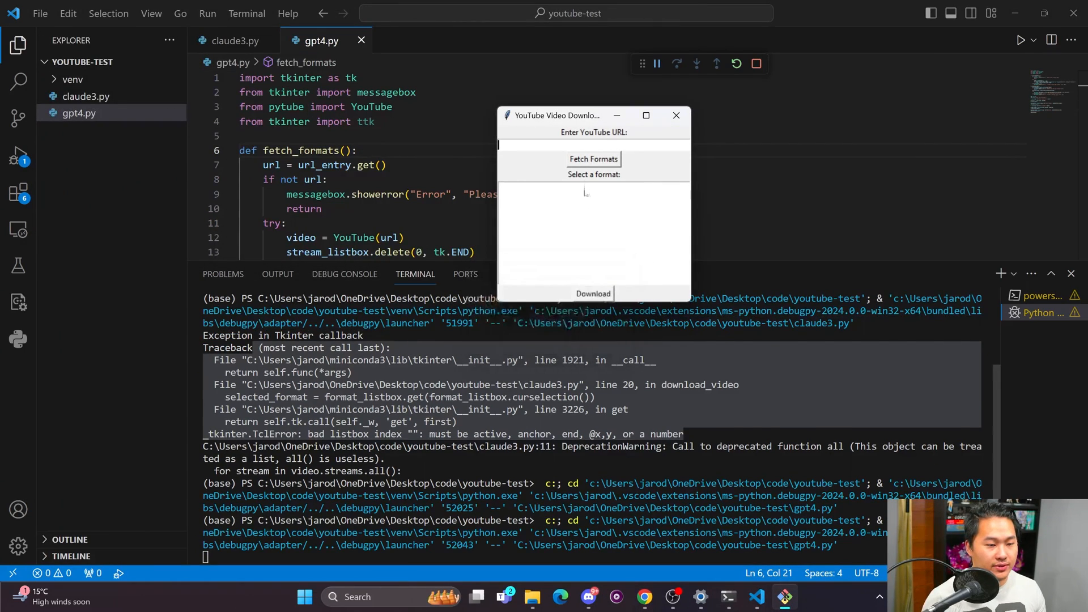
{"action": "type", "text": "https://www.youtube.com/watch?v=_qu0ltAlPVc"}
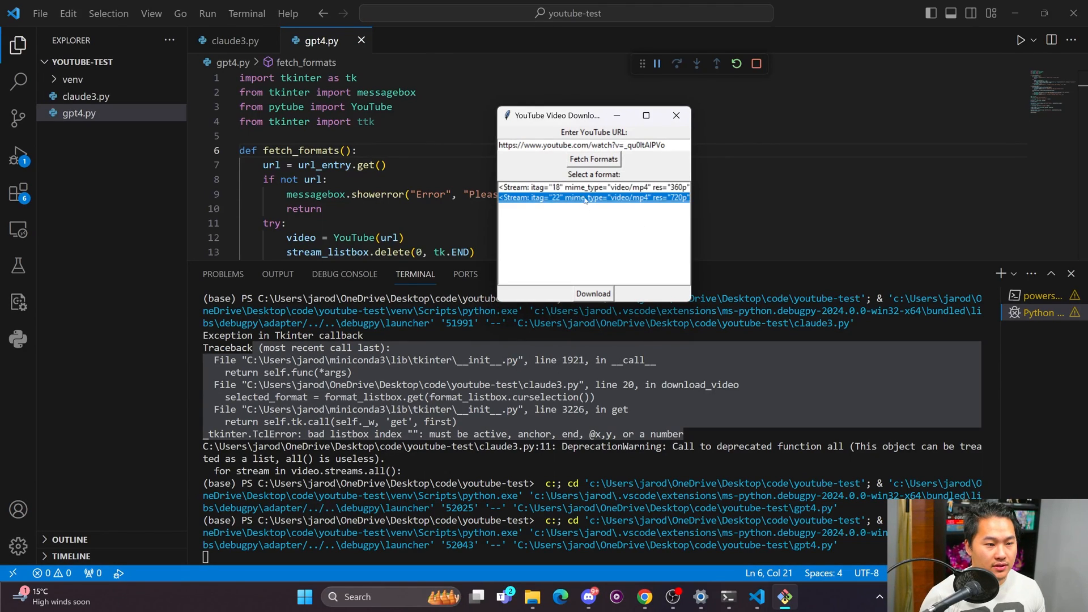
Fetch the formats and select the 720p mp4 stream from the two listed.
{"action": "left_click", "coordinate": [592, 187]}
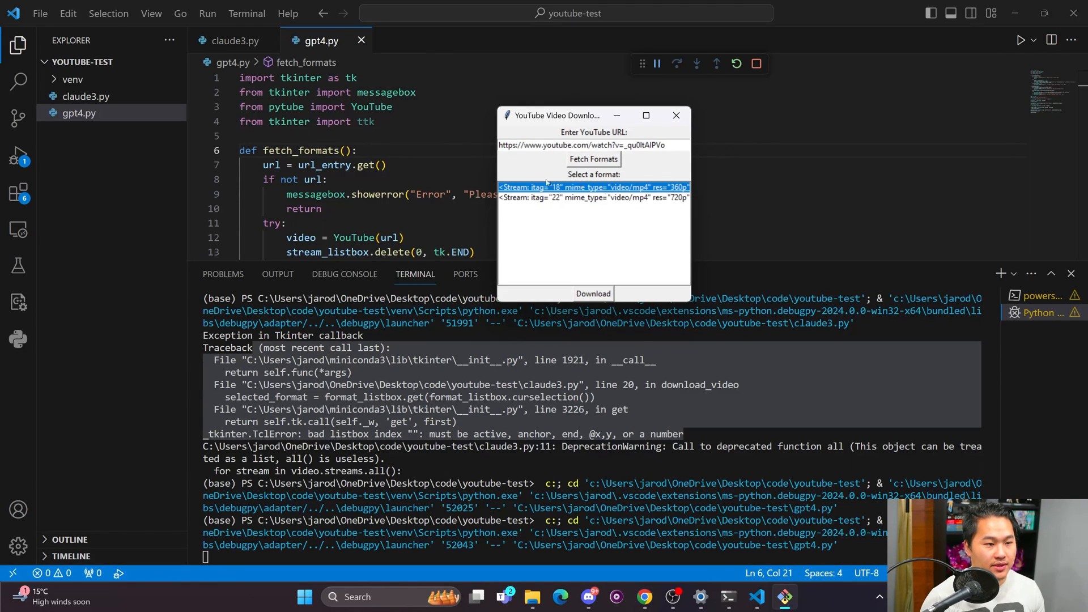
{"action": "scroll", "scroll_direction": "down", "scroll_amount": 3}
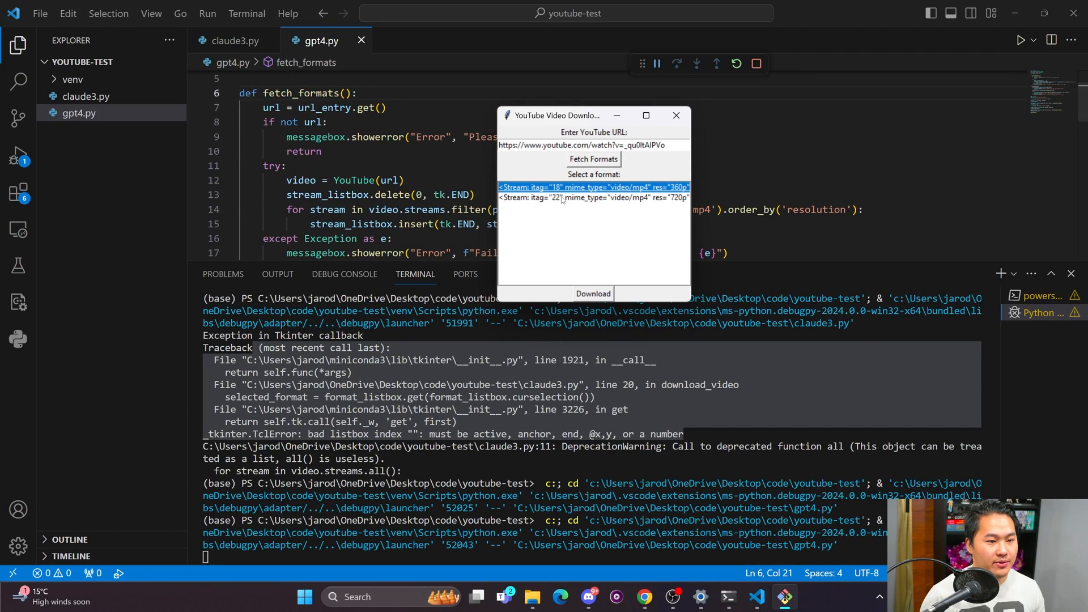
{"action": "mouse_move", "coordinate": [606, 212]}
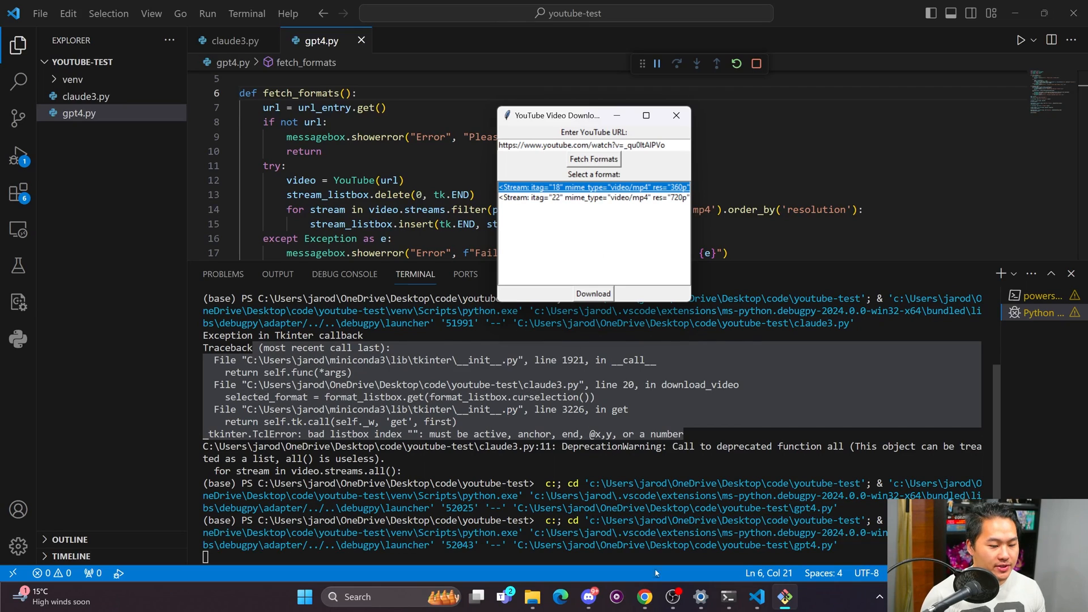
{"action": "left_click", "coordinate": [644, 598]}
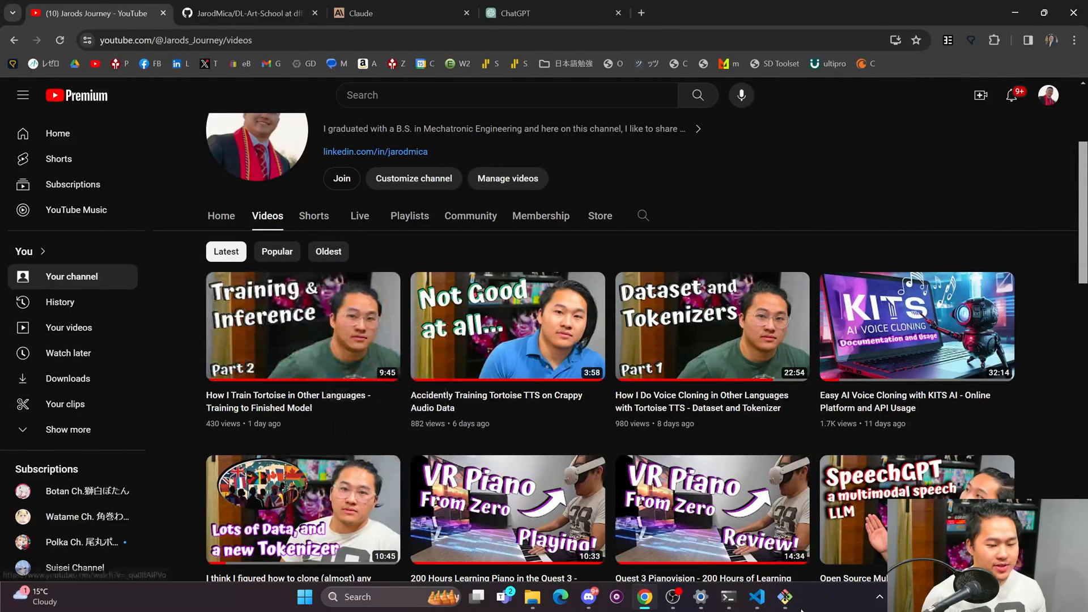
{"action": "left_click", "coordinate": [593, 159]}
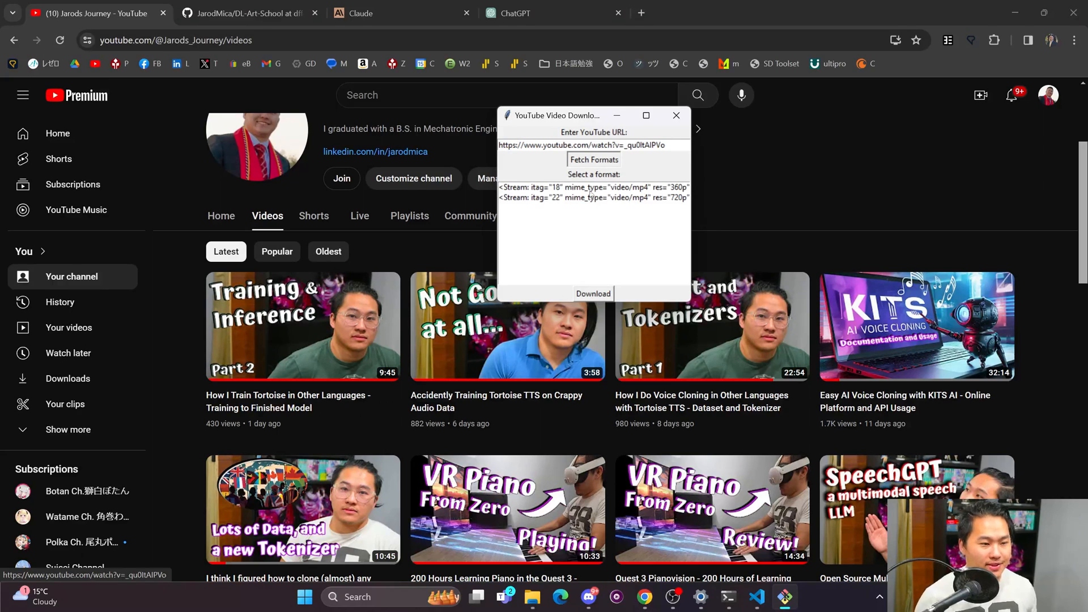
{"action": "left_click", "coordinate": [593, 198]}
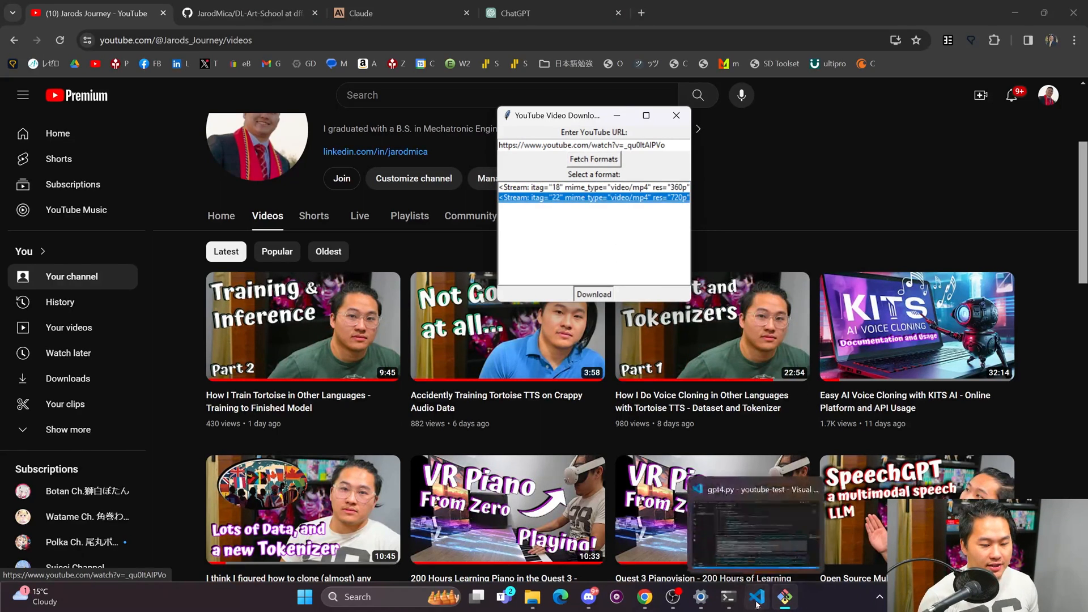
Attempt the 720p download, dismiss the error message and close the GPT-4 downloader.
{"action": "left_click", "coordinate": [756, 597]}
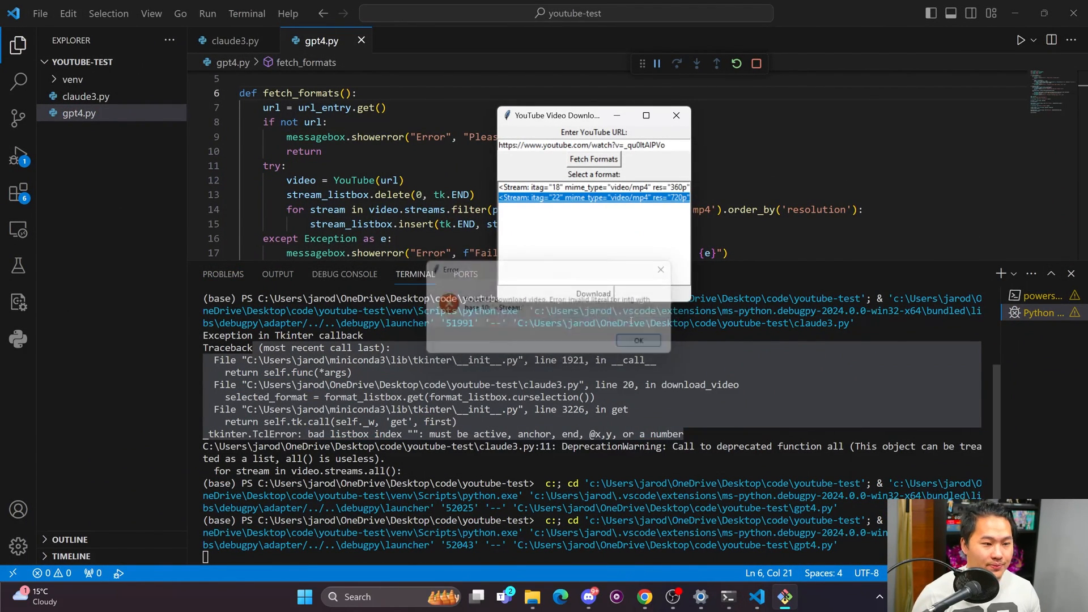
{"action": "left_click", "coordinate": [637, 341]}
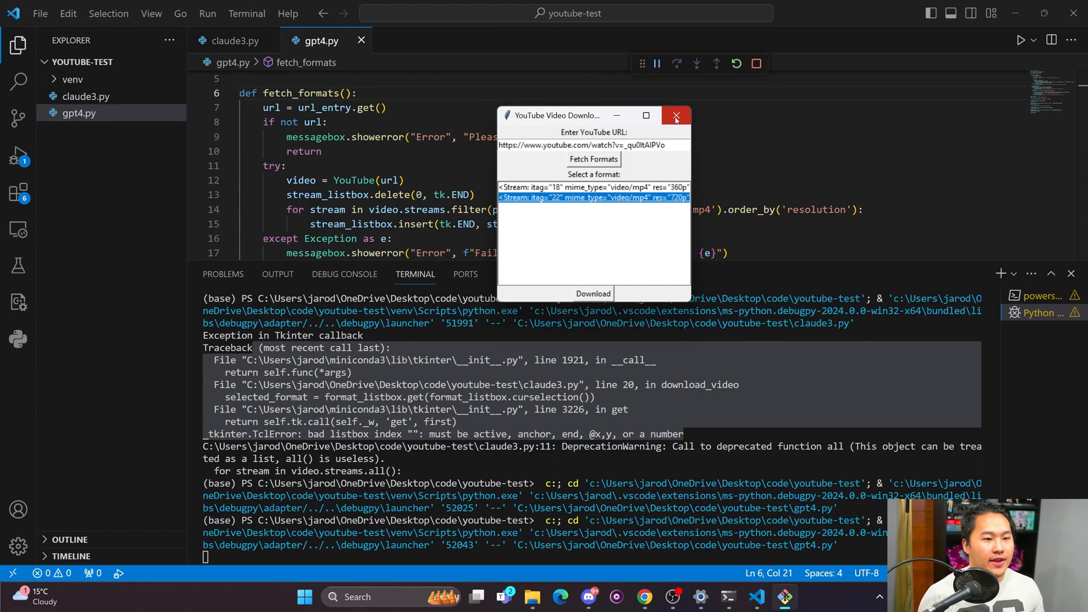
{"action": "left_click", "coordinate": [676, 116]}
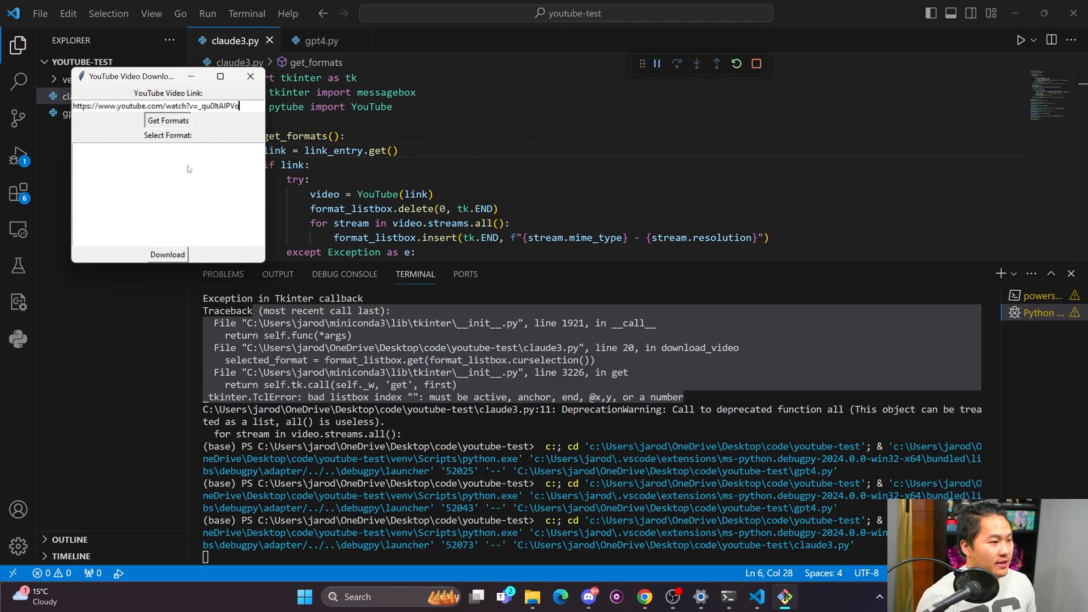
List Claude's formats, then relaunch gpt4.py, fetch the same link's two mp4 streams and pick one.
{"action": "left_click", "coordinate": [167, 120]}
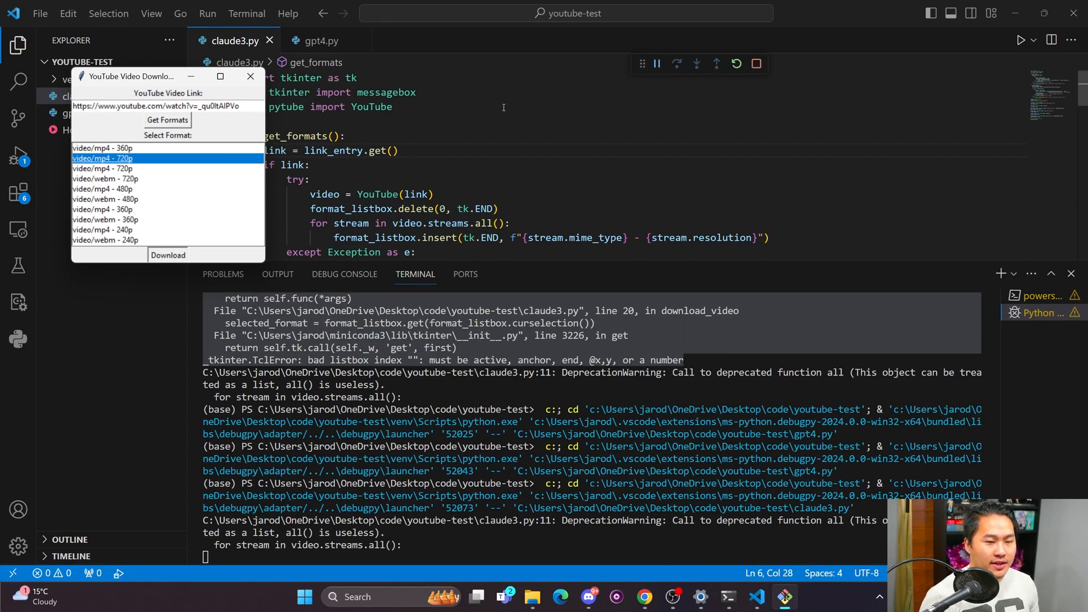
{"action": "mouse_move", "coordinate": [435, 185]}
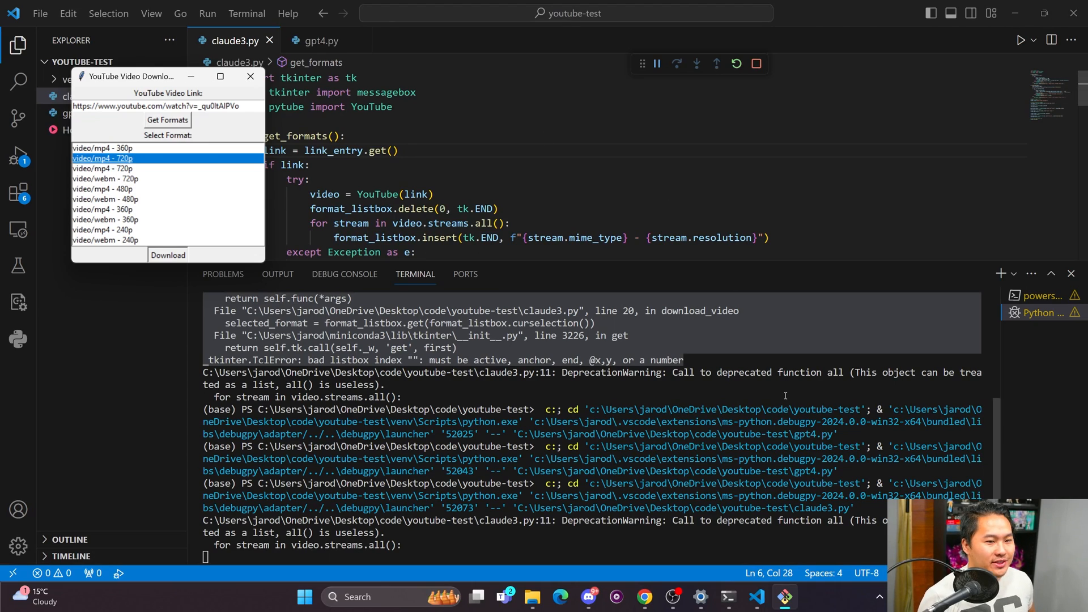
{"action": "left_click", "coordinate": [168, 255]}
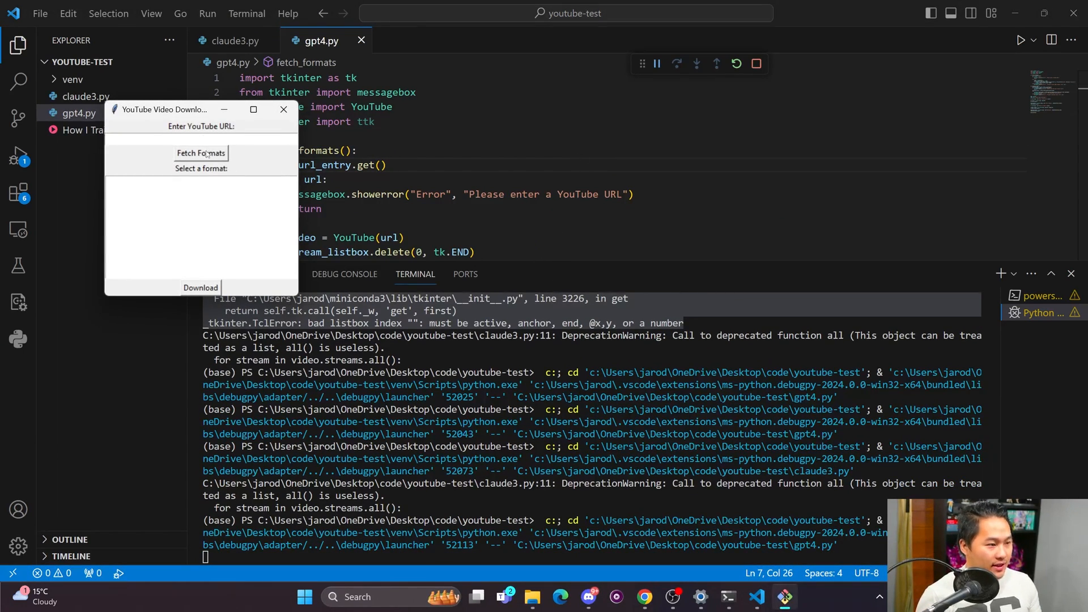
{"action": "type", "text": "https://www.youtube.com/watch?v=_qu0ltAlPVc"}
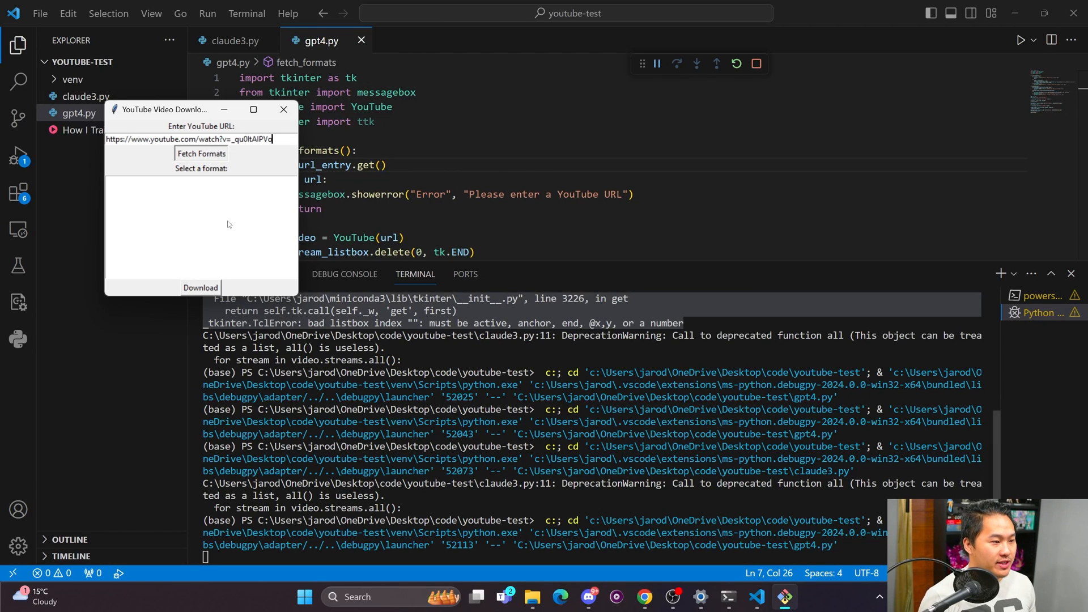
{"action": "left_click", "coordinate": [200, 153]}
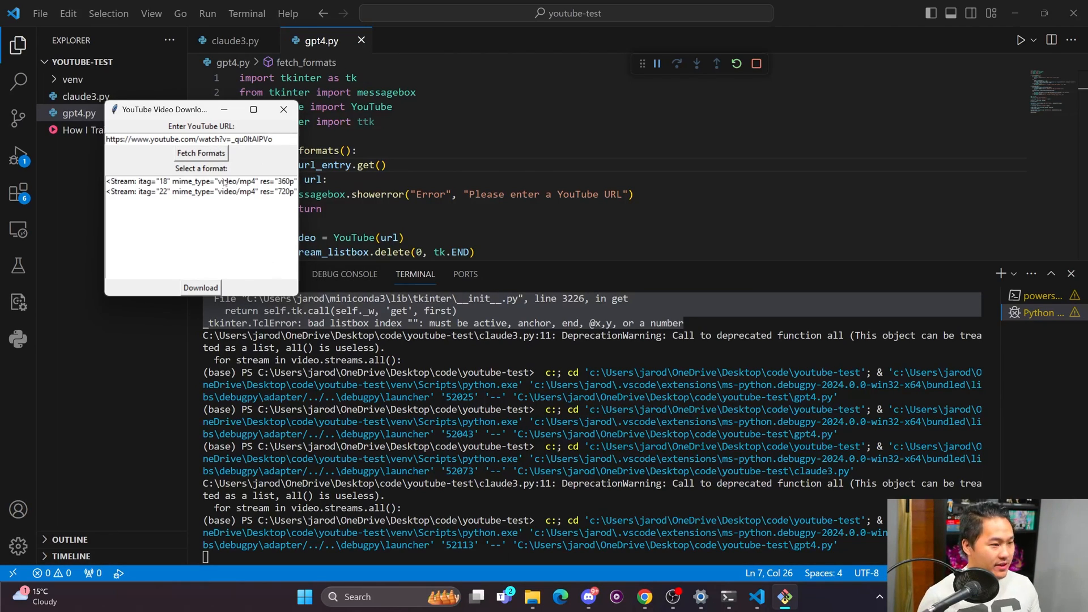
{"action": "left_click", "coordinate": [199, 287]}
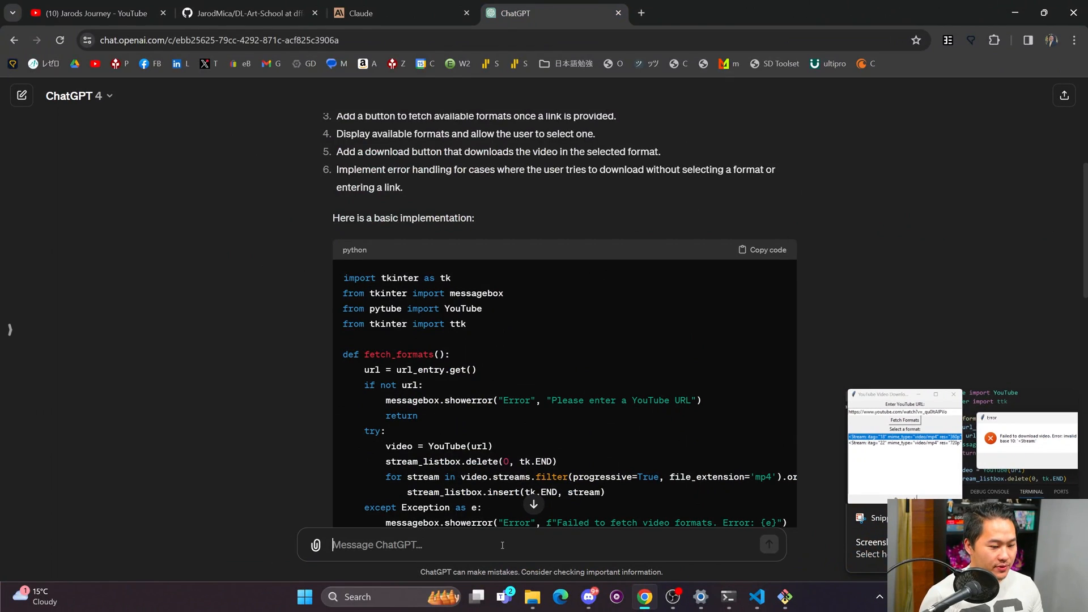
Tell ChatGPT 'I am getting a few errors' and read its revised download_video function.
{"action": "type", "text": "I am getting a"}
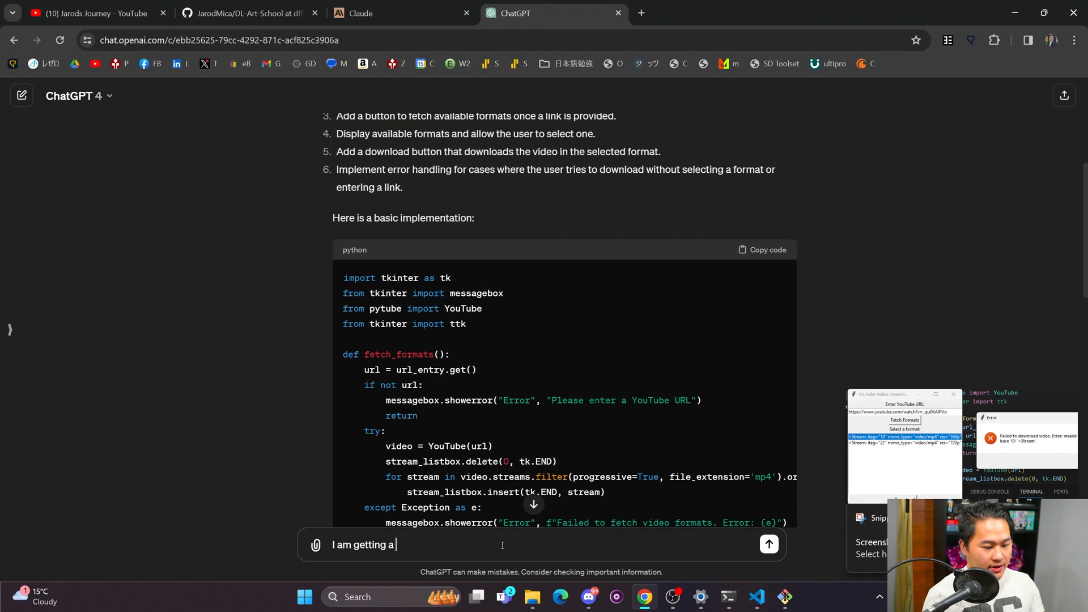
{"action": "type", "text": "few errors"}
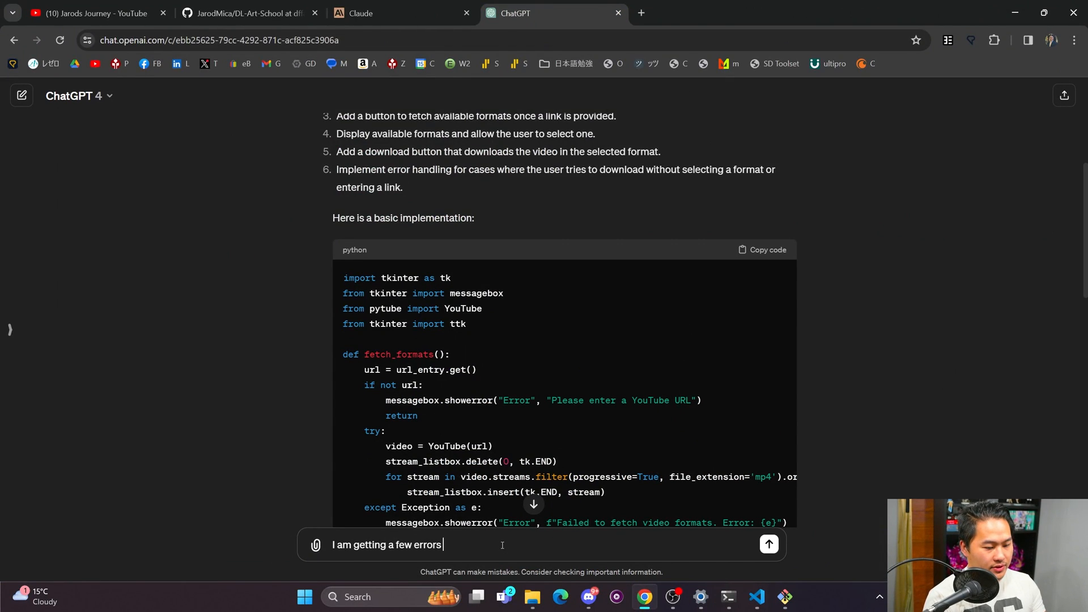
{"action": "left_click", "coordinate": [769, 545]}
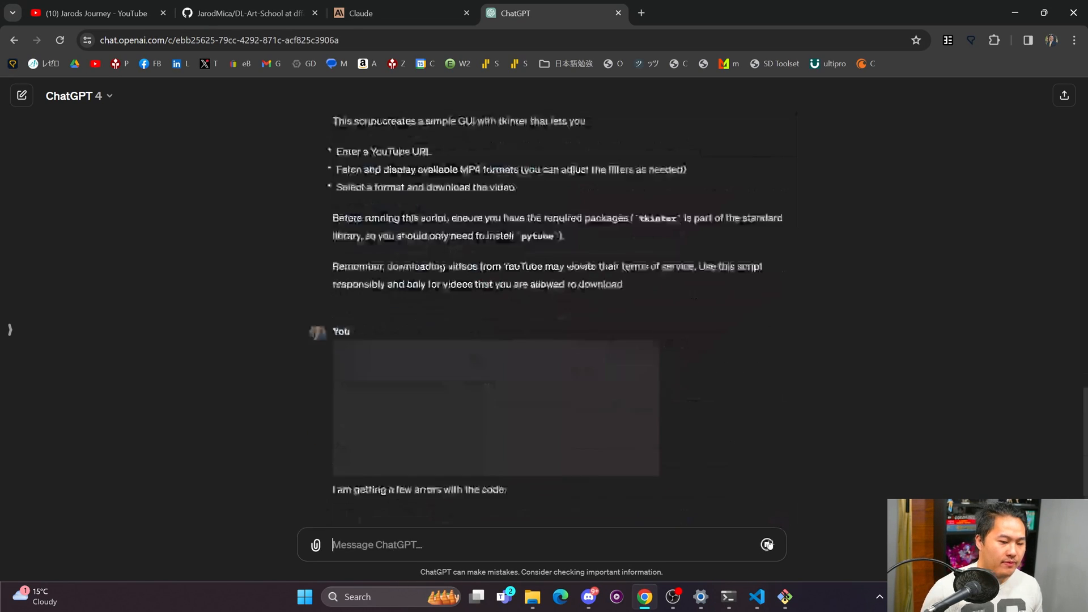
{"action": "scroll", "scroll_direction": "down", "scroll_amount": 3}
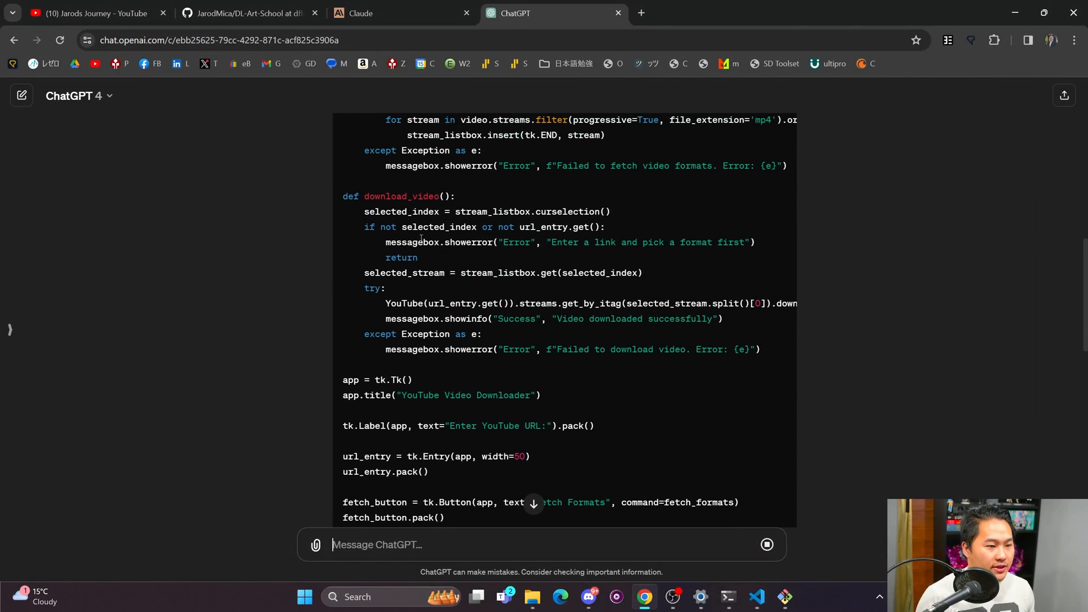
{"action": "scroll", "scroll_direction": "up", "scroll_amount": 3}
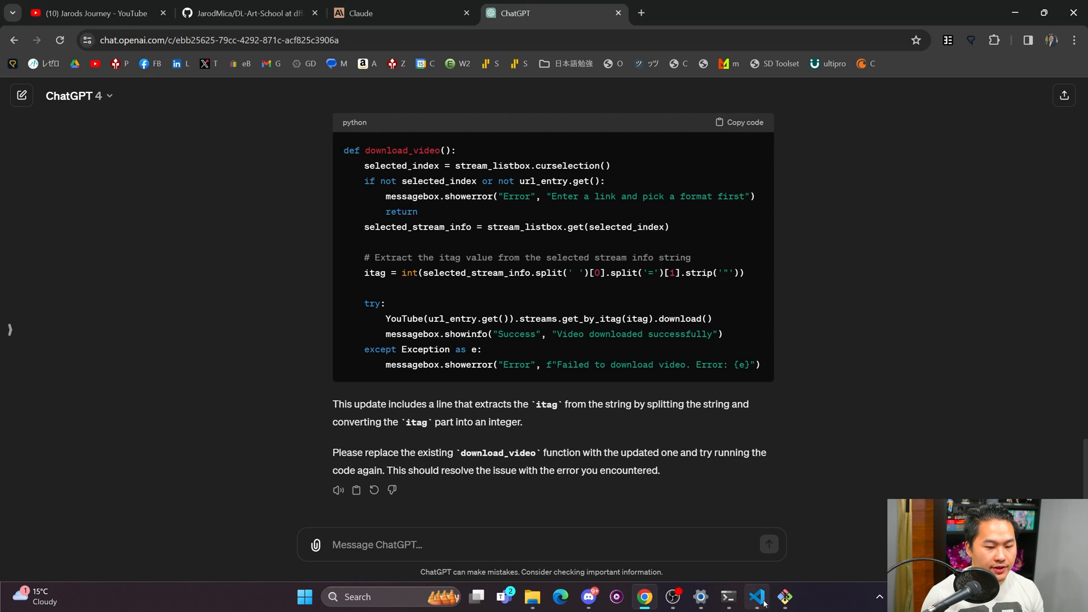
Check gpt4.py in the editor now uses the itag-parsing download_video fix.
{"action": "left_click", "coordinate": [756, 602]}
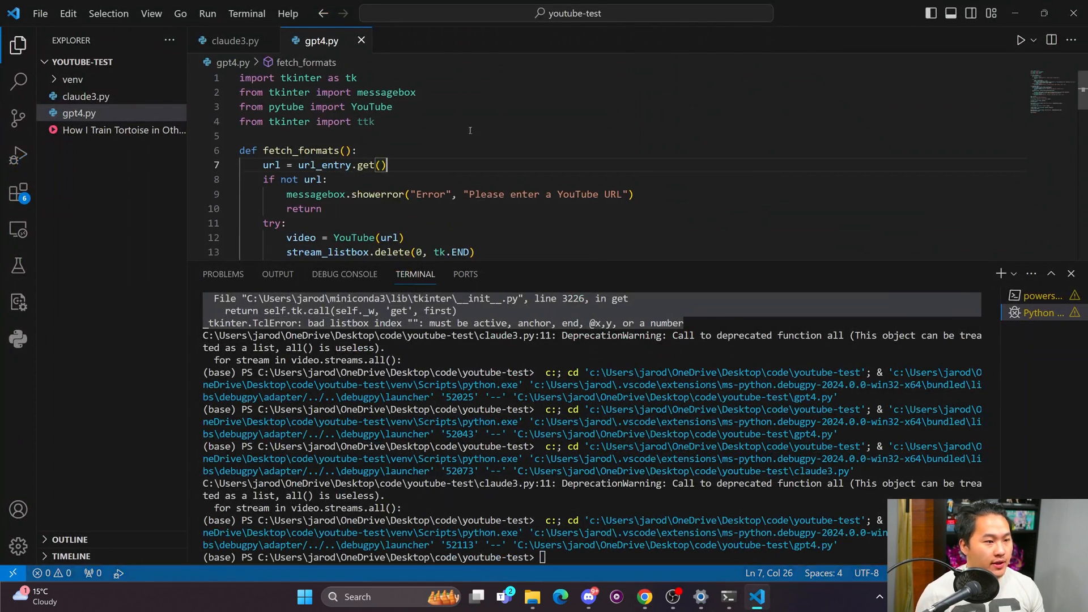
{"action": "scroll", "scroll_direction": "down", "scroll_amount": 3}
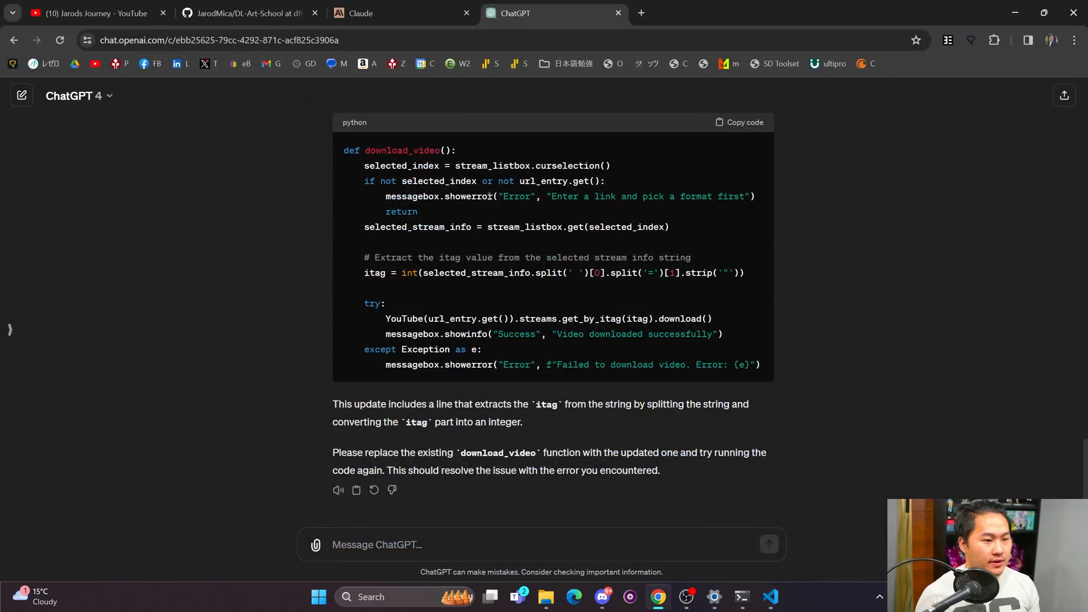
{"action": "left_click", "coordinate": [771, 601]}
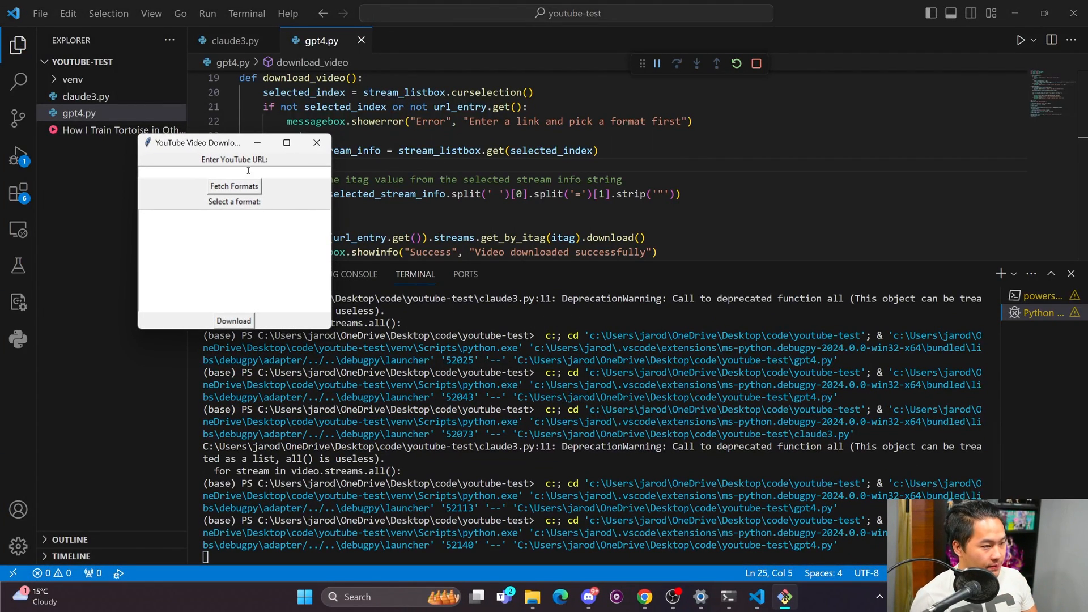
Paste the link from clipboard history, fetch formats, download one, and close after the IndexError.
{"action": "key", "text": "Win+V"}
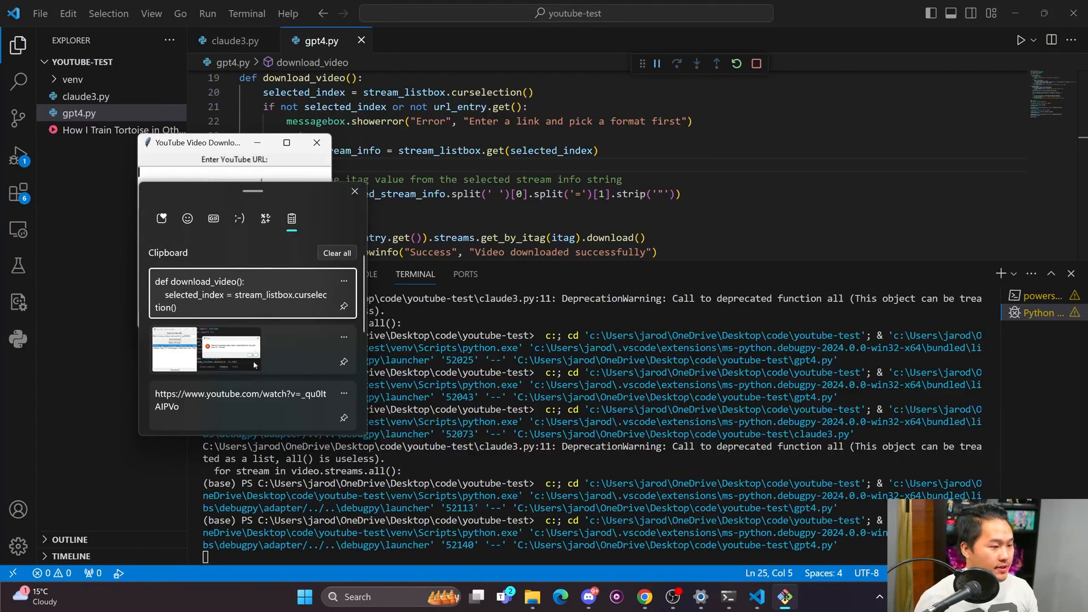
{"action": "left_click", "coordinate": [240, 401]}
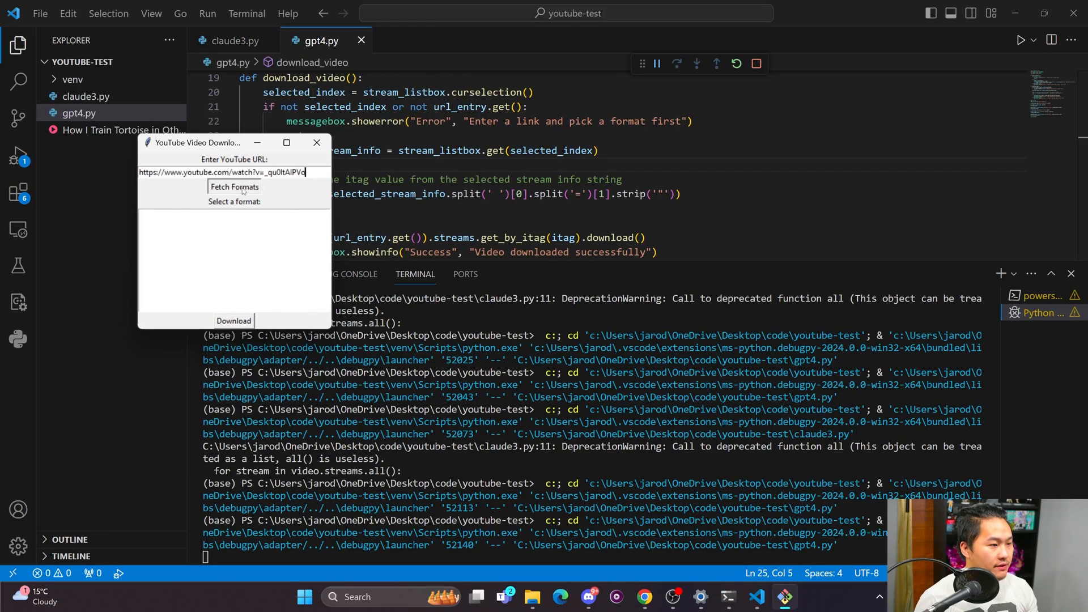
{"action": "left_click", "coordinate": [233, 186]}
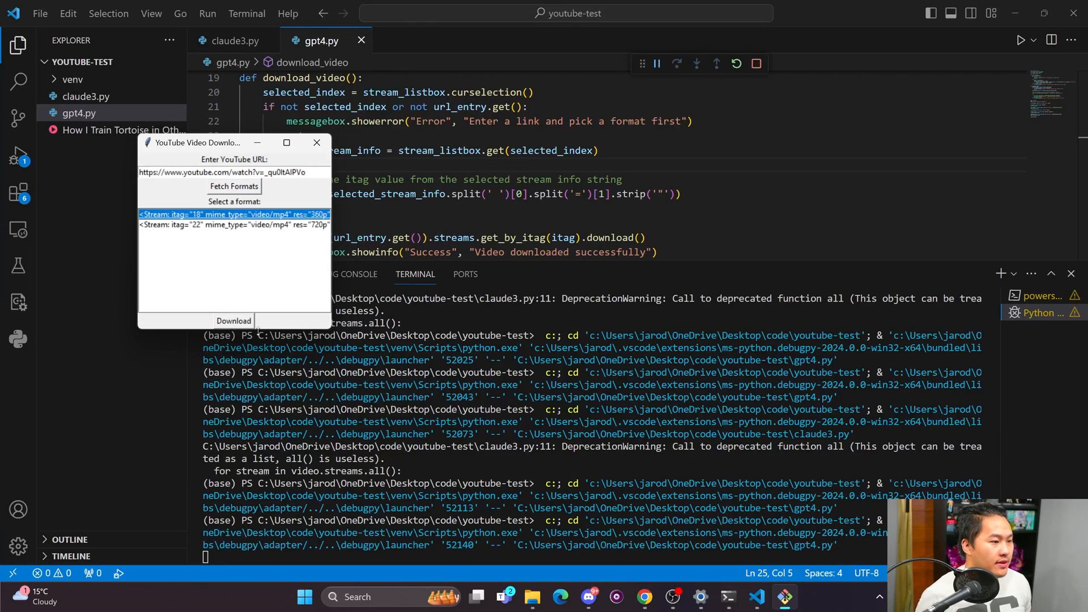
{"action": "left_click", "coordinate": [233, 321]}
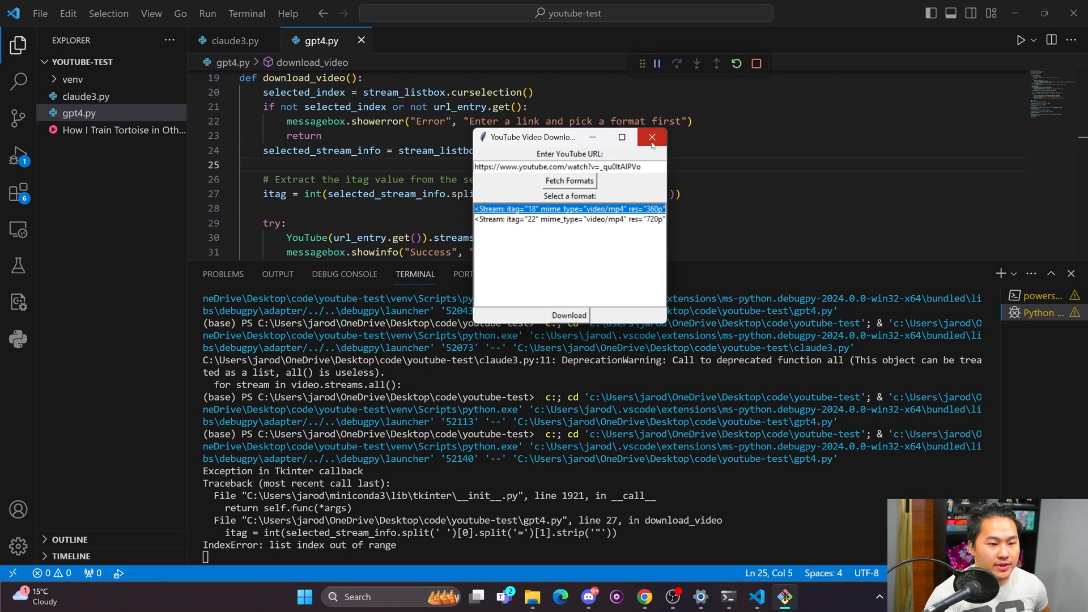
{"action": "mouse_move", "coordinate": [636, 182]}
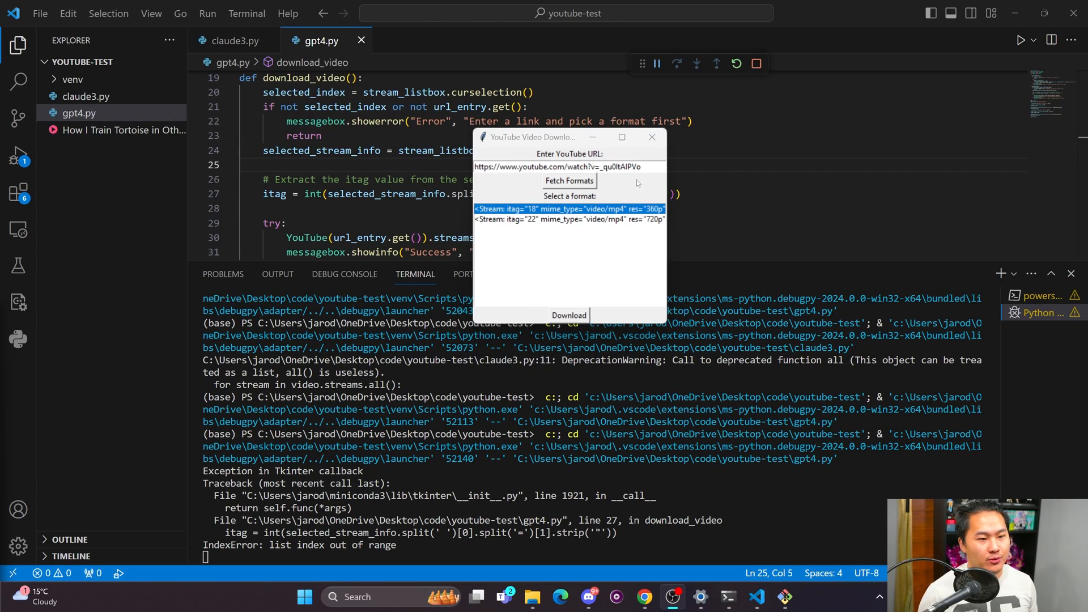
{"action": "mouse_move", "coordinate": [651, 137]}
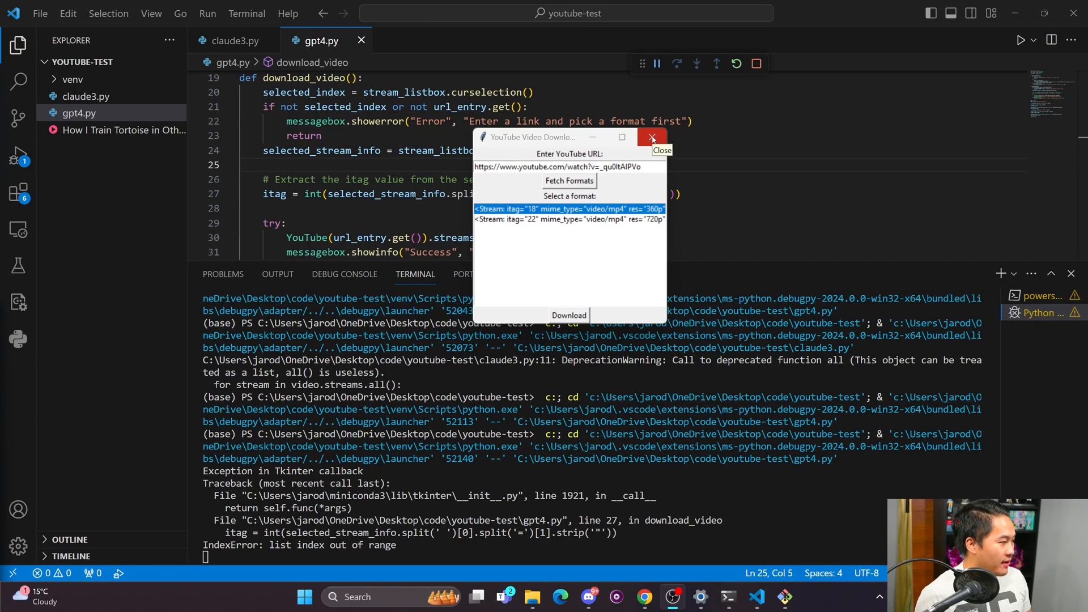
{"action": "left_click", "coordinate": [651, 137]}
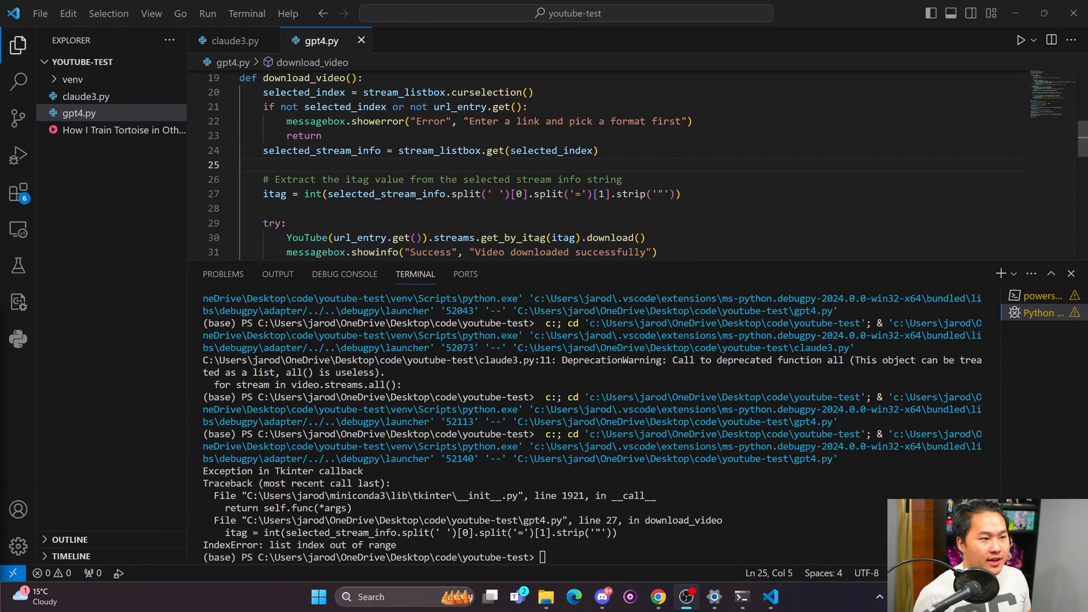
Show claude3.py, then bring the browser with Claude's downloader conversation to the front.
{"action": "left_click", "coordinate": [235, 41]}
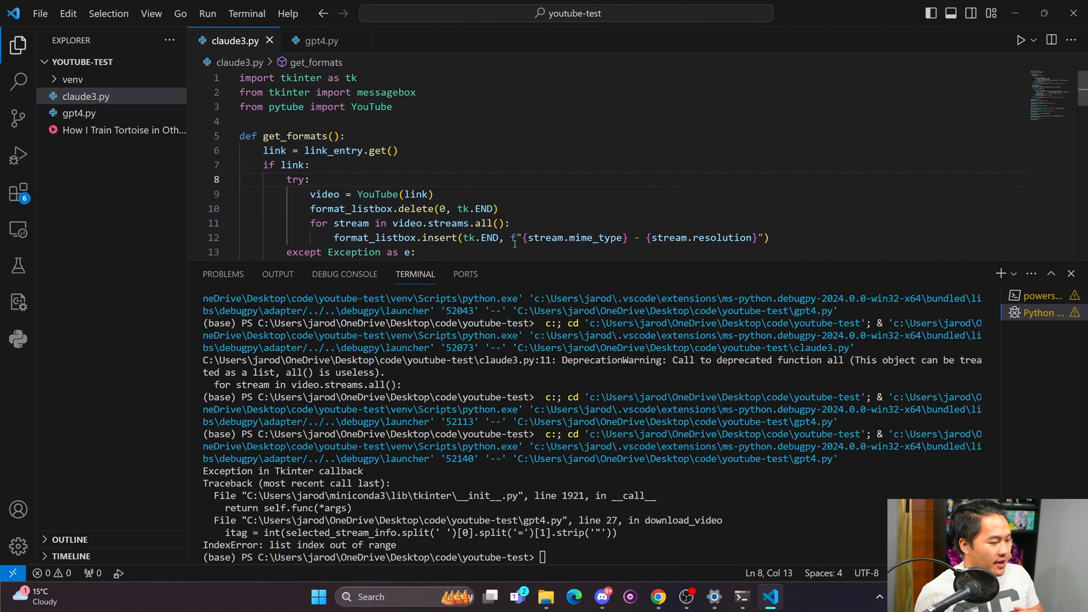
{"action": "mouse_move", "coordinate": [656, 596]}
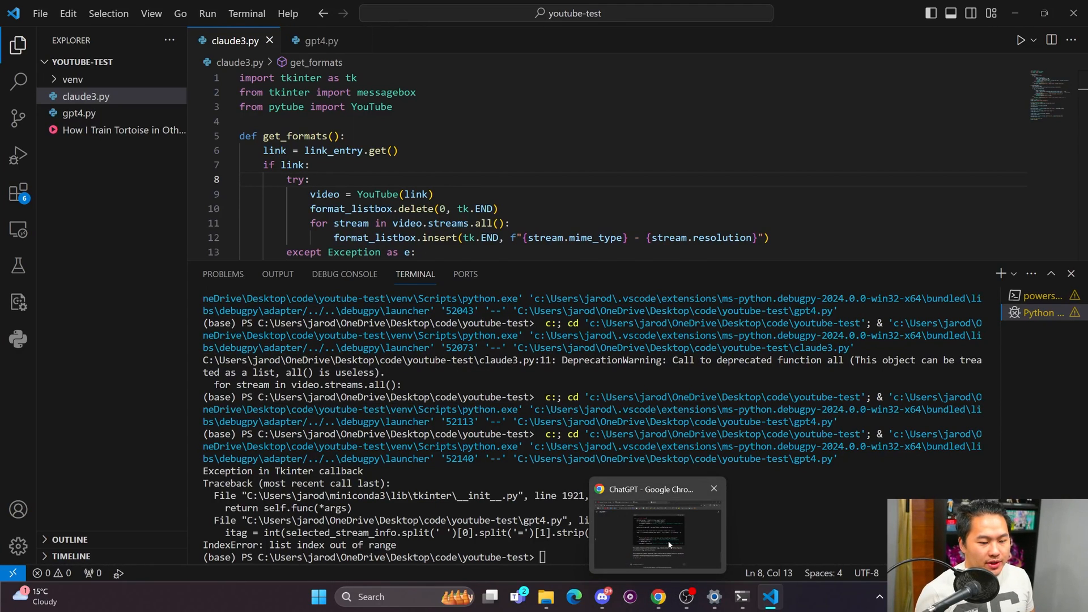
{"action": "left_click", "coordinate": [656, 527]}
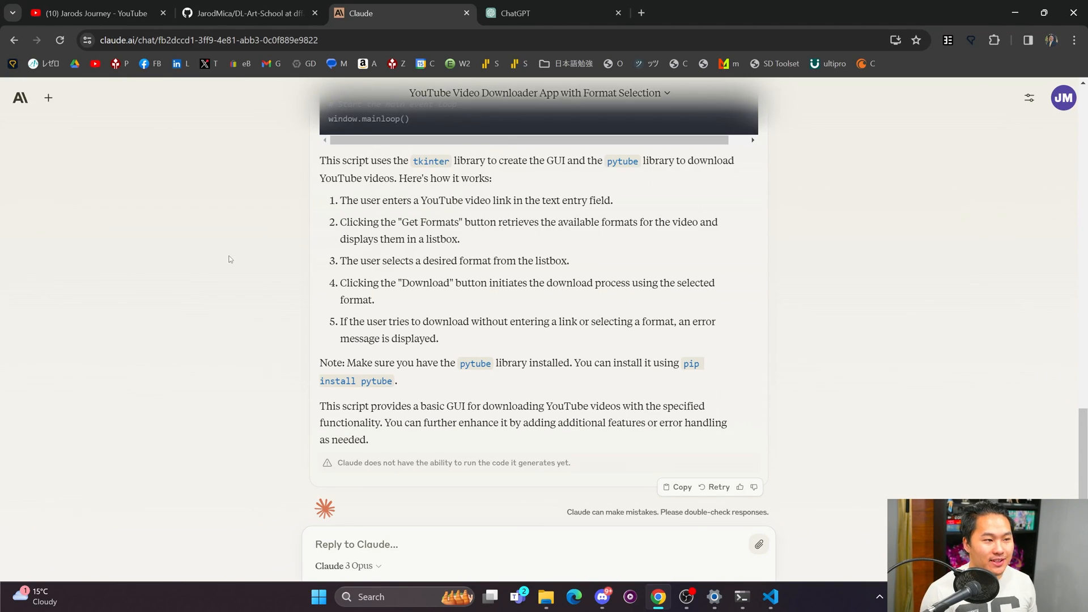
{"action": "mouse_move", "coordinate": [544, 356]}
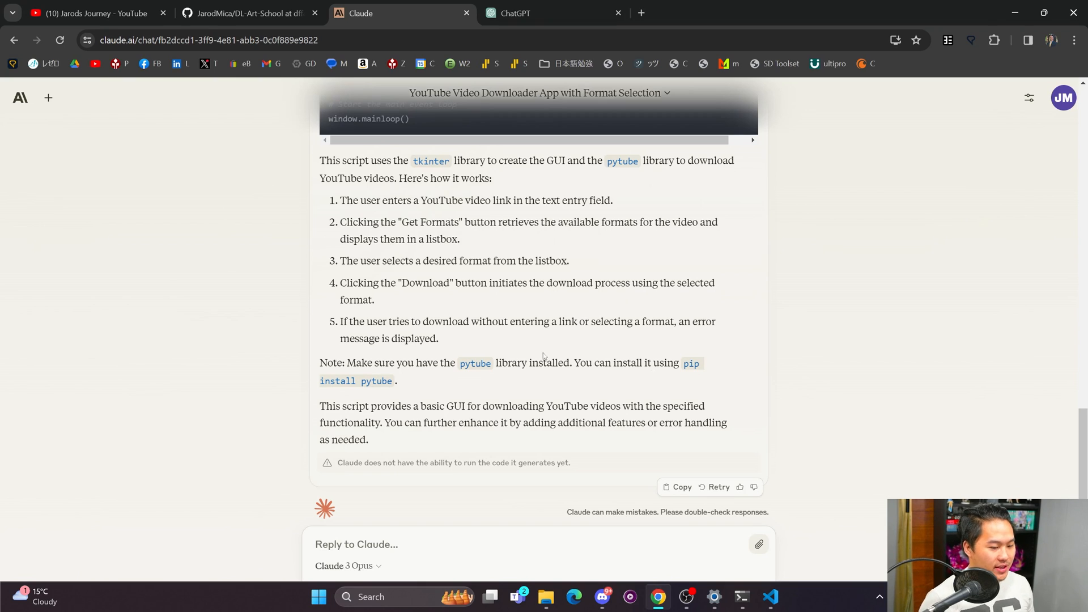
{"action": "mouse_move", "coordinate": [192, 348]}
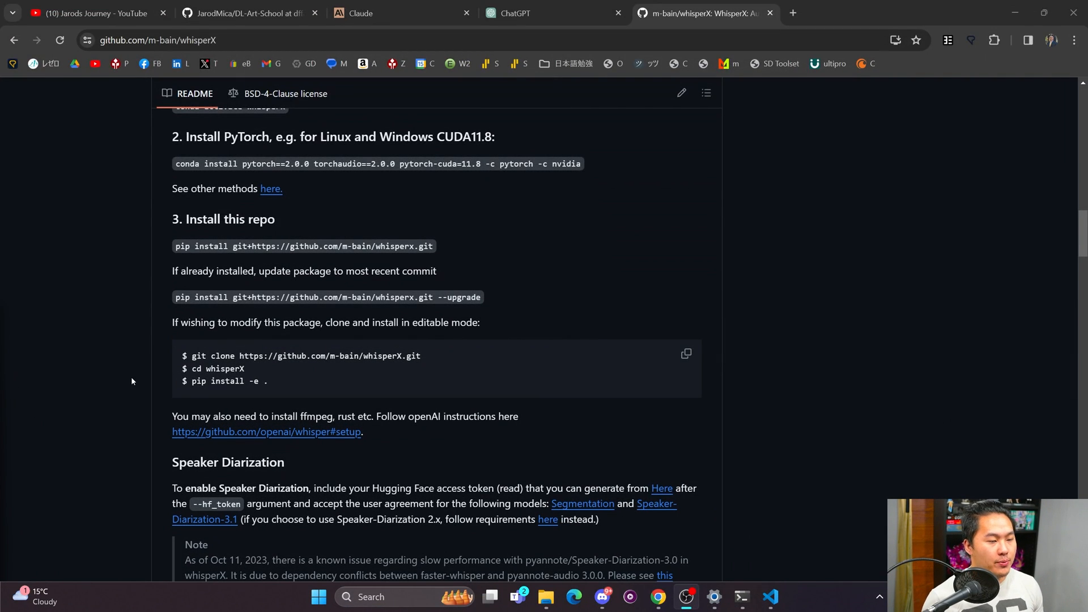
{"action": "scroll", "scroll_direction": "up", "scroll_amount": 3}
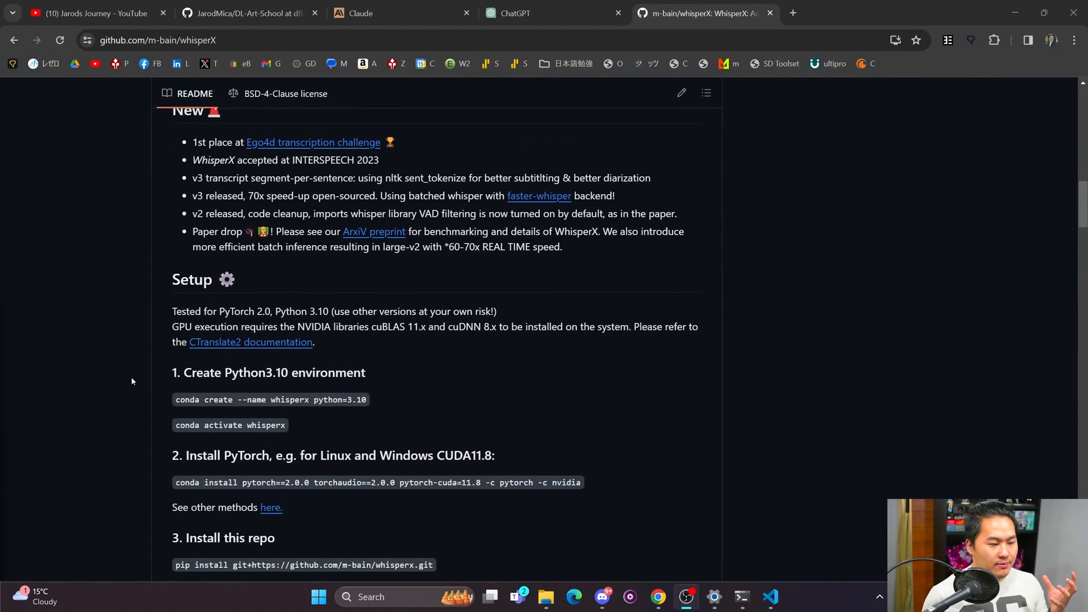
{"action": "scroll", "scroll_direction": "down", "scroll_amount": 3}
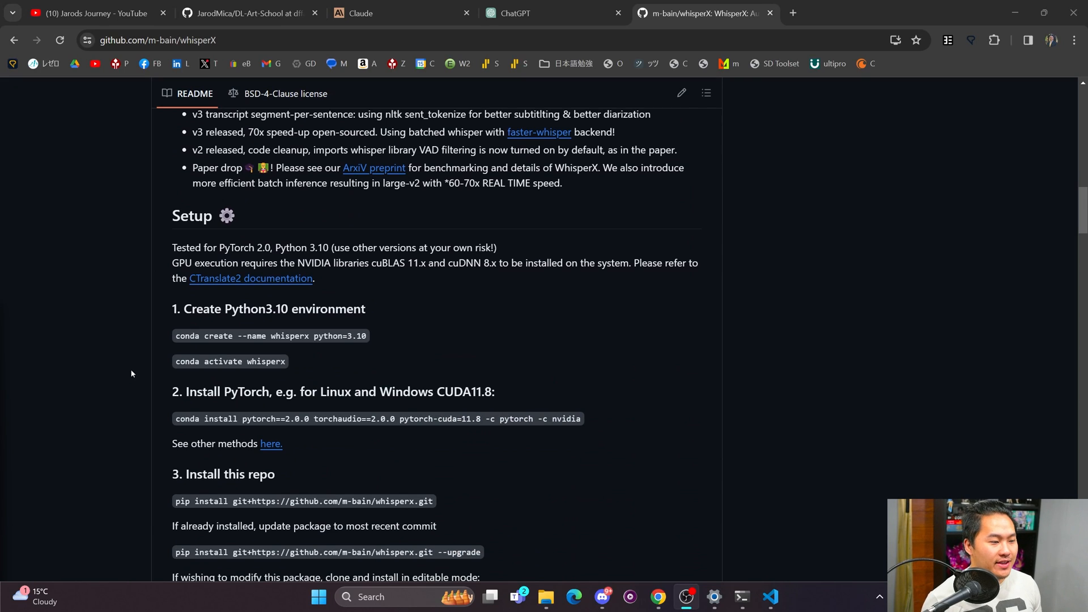
{"action": "scroll", "scroll_direction": "down", "scroll_amount": 3}
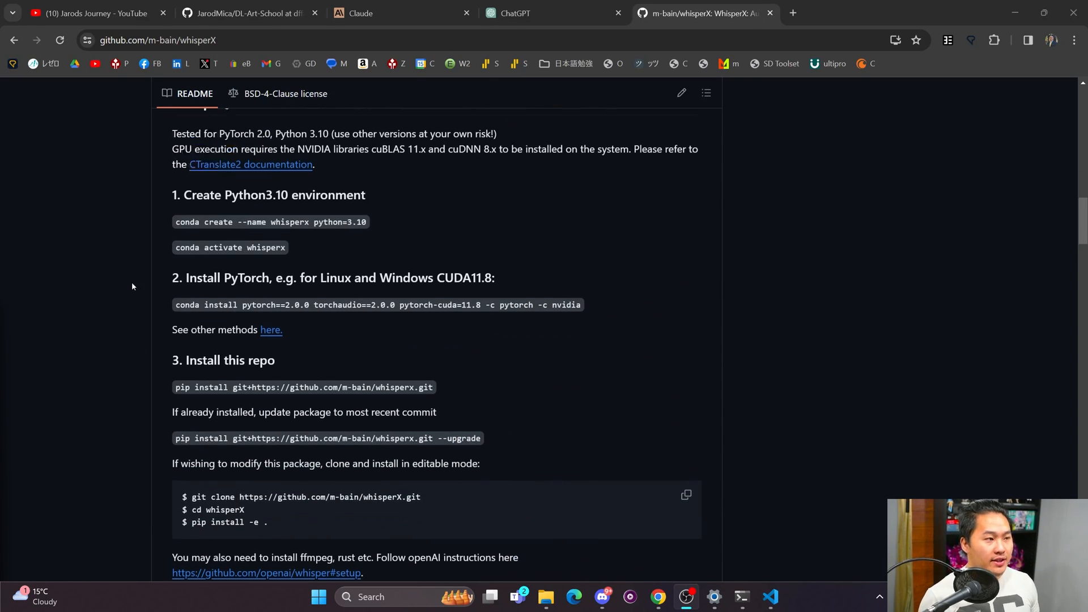
{"action": "scroll", "scroll_direction": "up", "scroll_amount": 3}
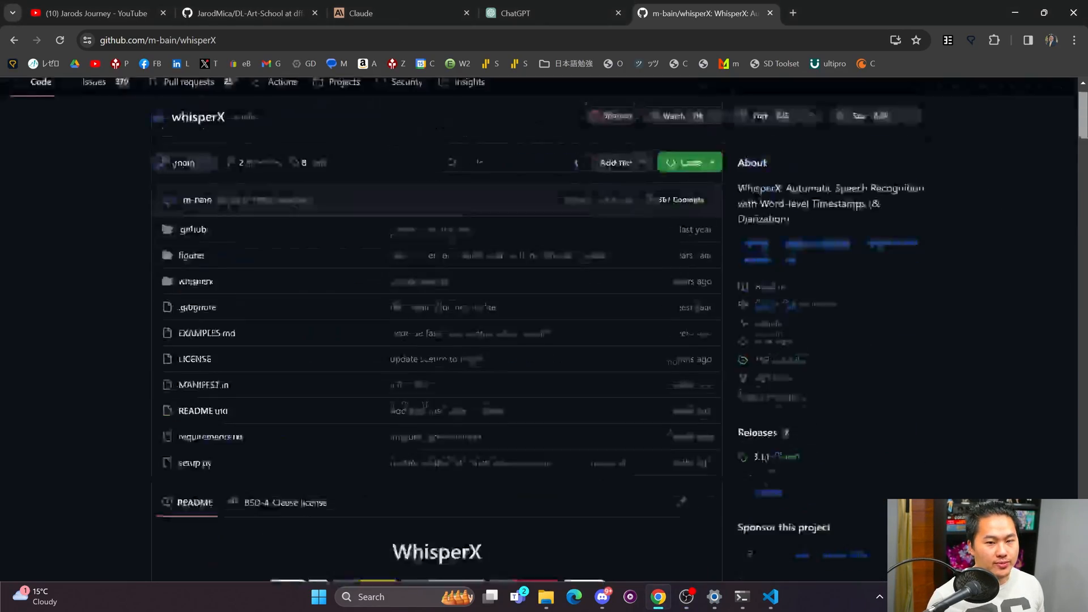
{"action": "scroll", "scroll_direction": "down", "scroll_amount": 3}
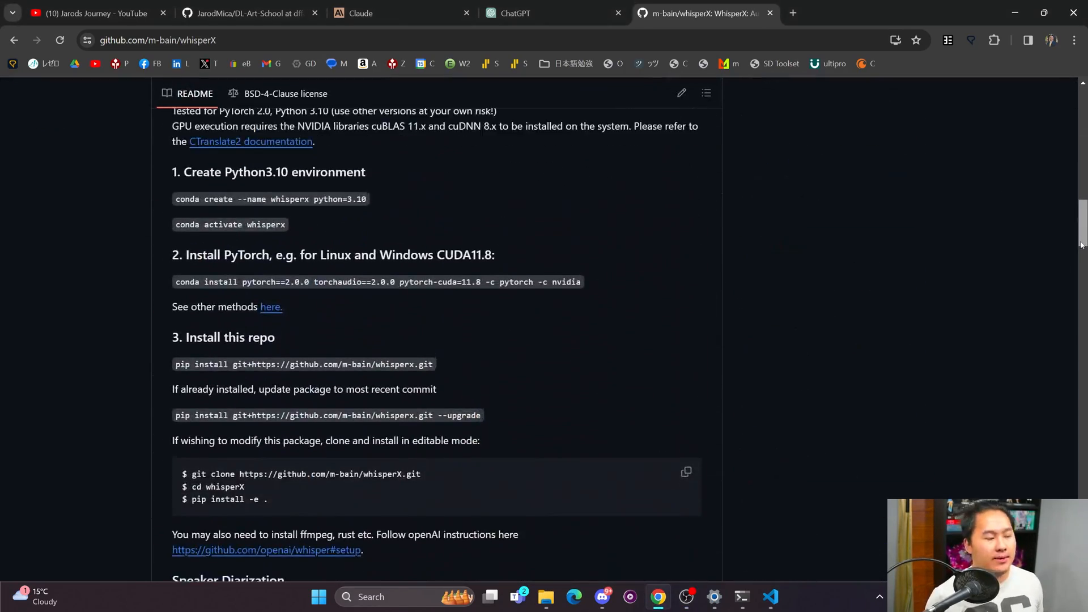
{"action": "mouse_move", "coordinate": [893, 221]}
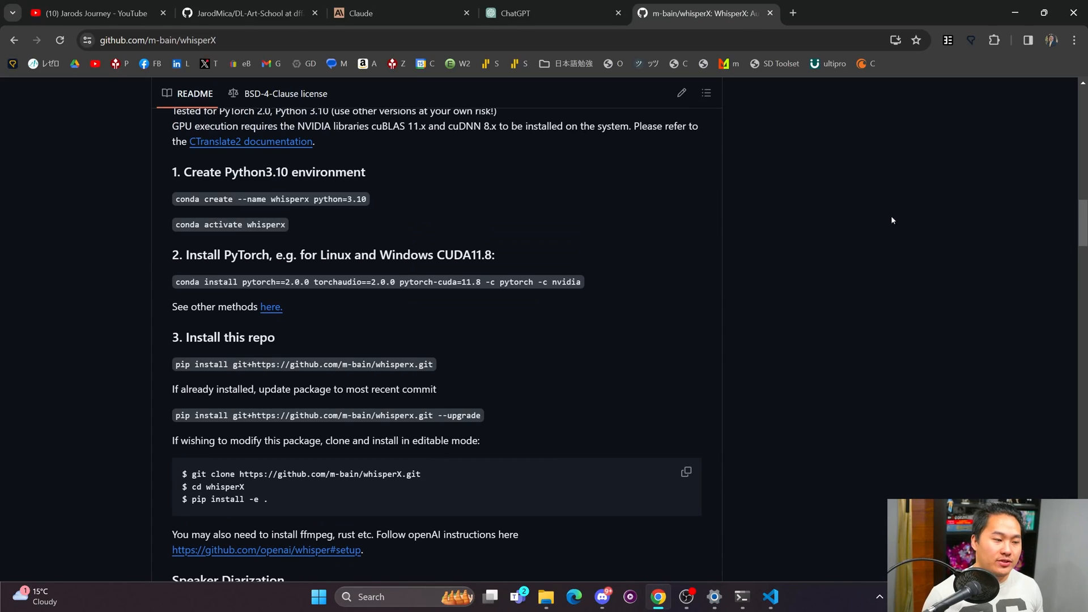
{"action": "scroll", "scroll_direction": "up", "scroll_amount": 3}
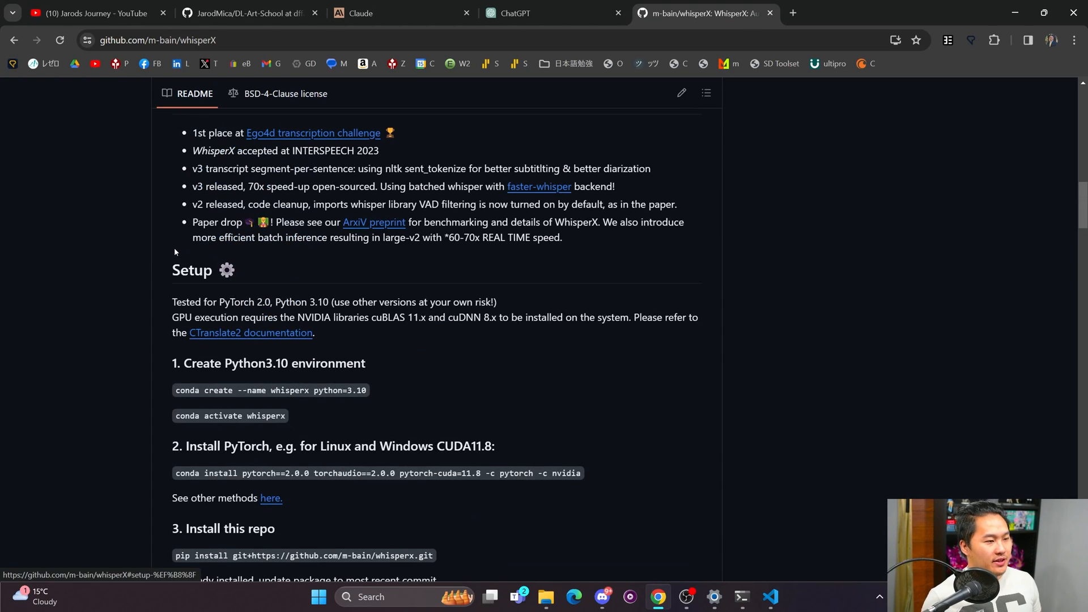
{"action": "scroll", "scroll_direction": "down", "scroll_amount": 3}
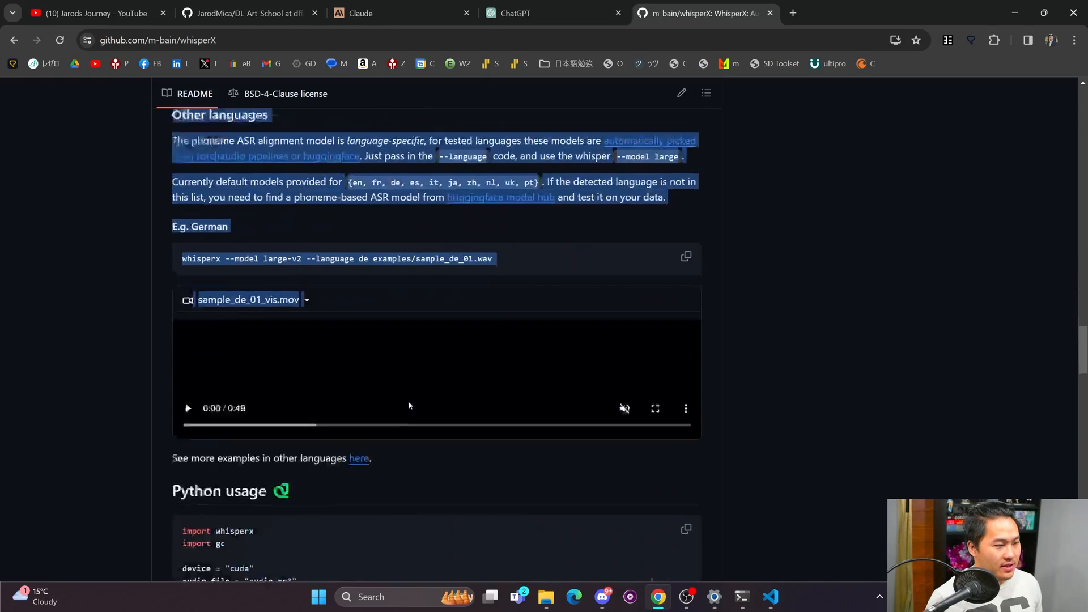
{"action": "scroll", "scroll_direction": "down", "scroll_amount": 3}
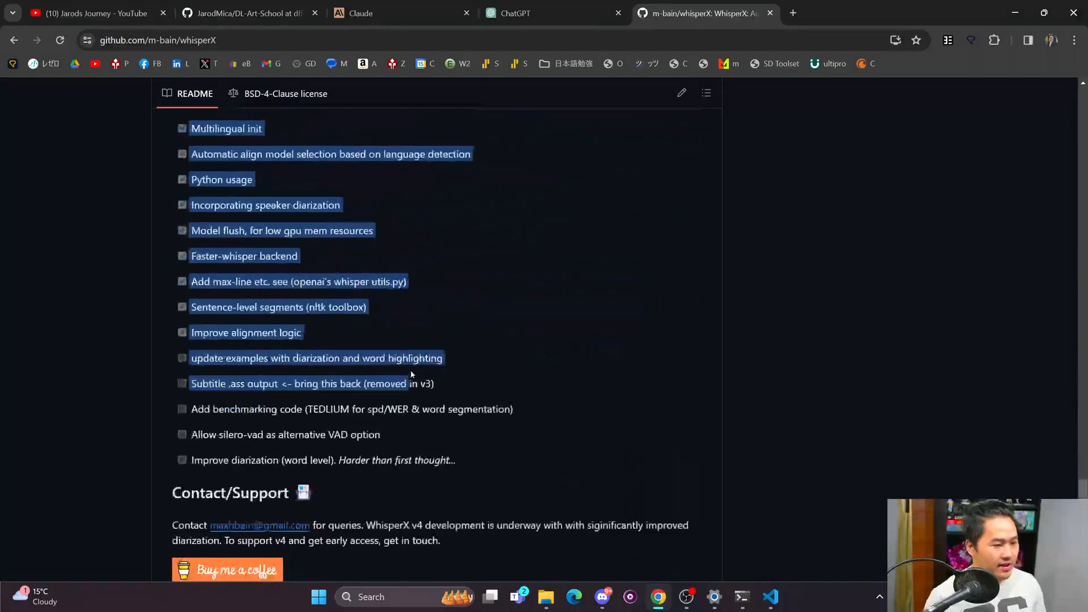
{"action": "scroll", "scroll_direction": "down", "scroll_amount": 3}
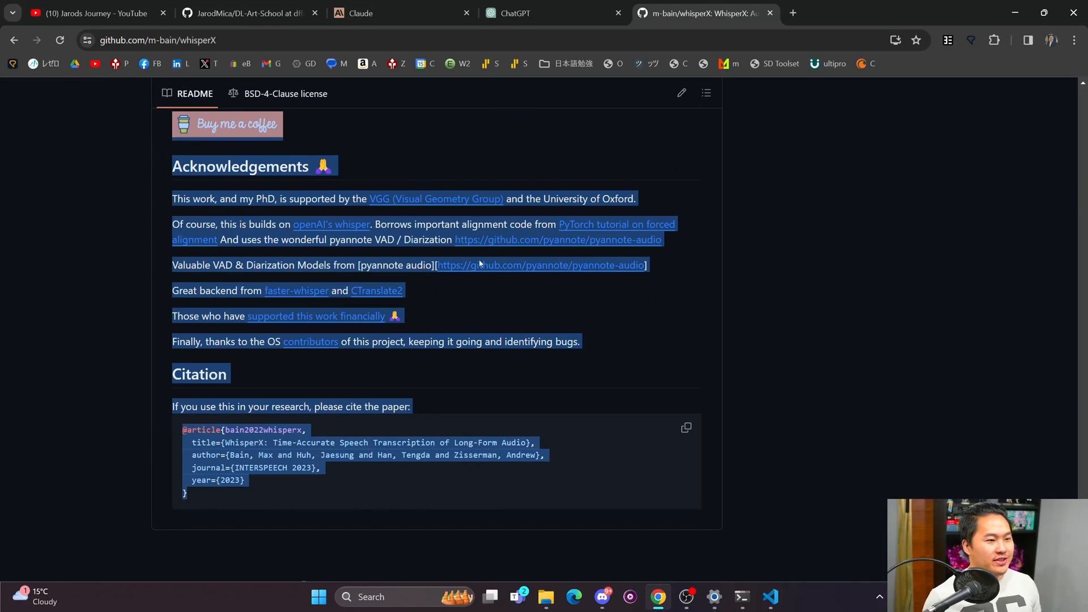
Send Claude 'Could you give me a script and basic instructions on how to use this github repo?' with the README.
{"action": "left_click", "coordinate": [386, 13]}
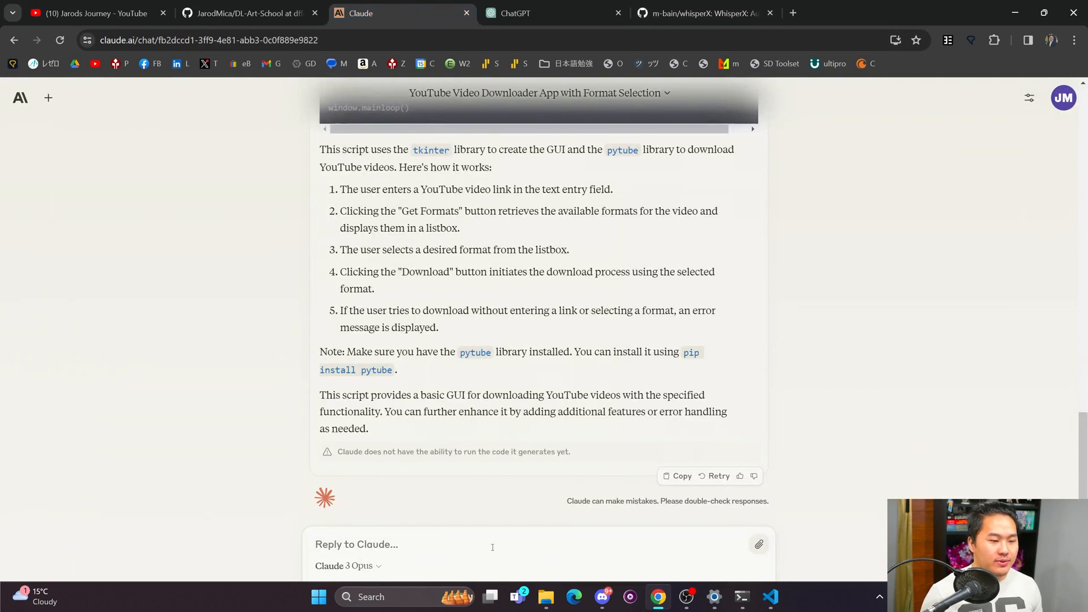
{"action": "left_click", "coordinate": [47, 98]}
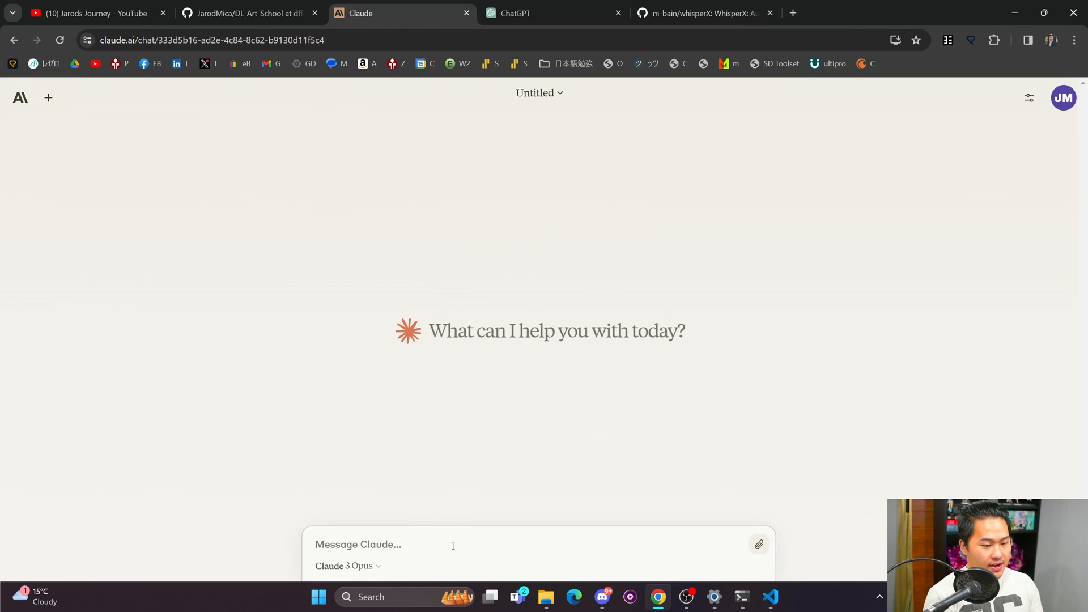
{"action": "type", "text": "Could you give me"}
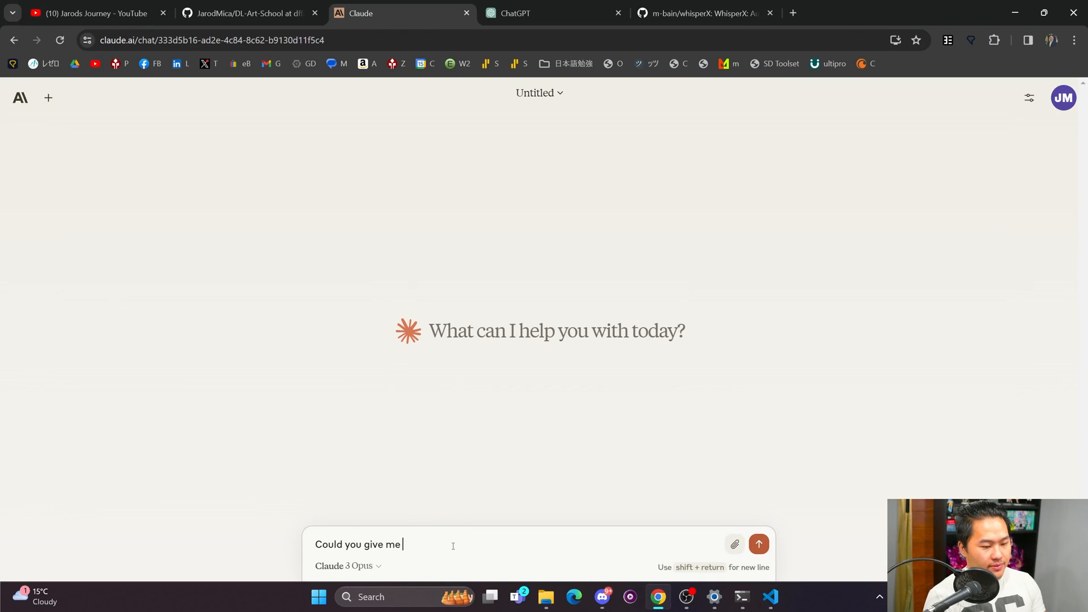
{"action": "type", "text": "a script and"}
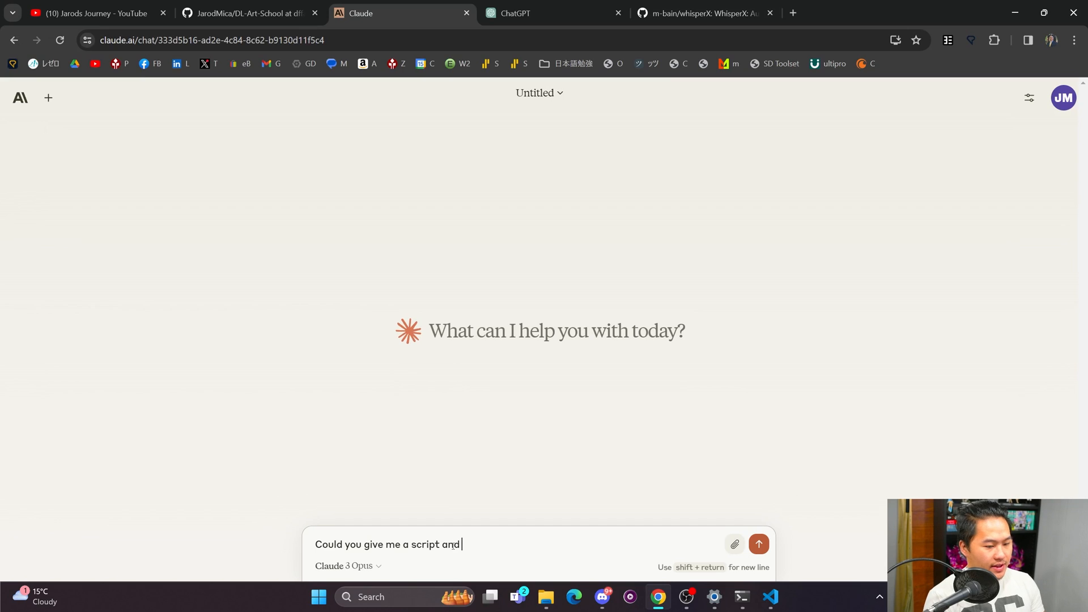
{"action": "type", "text": "basic instruction"}
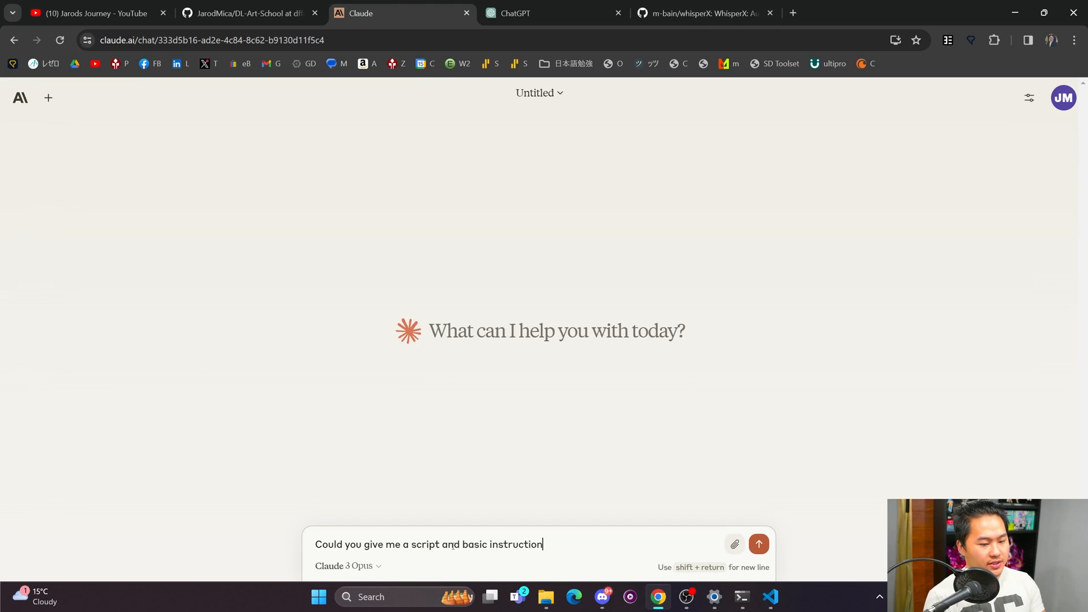
{"action": "type", "text": "s on how to use t"}
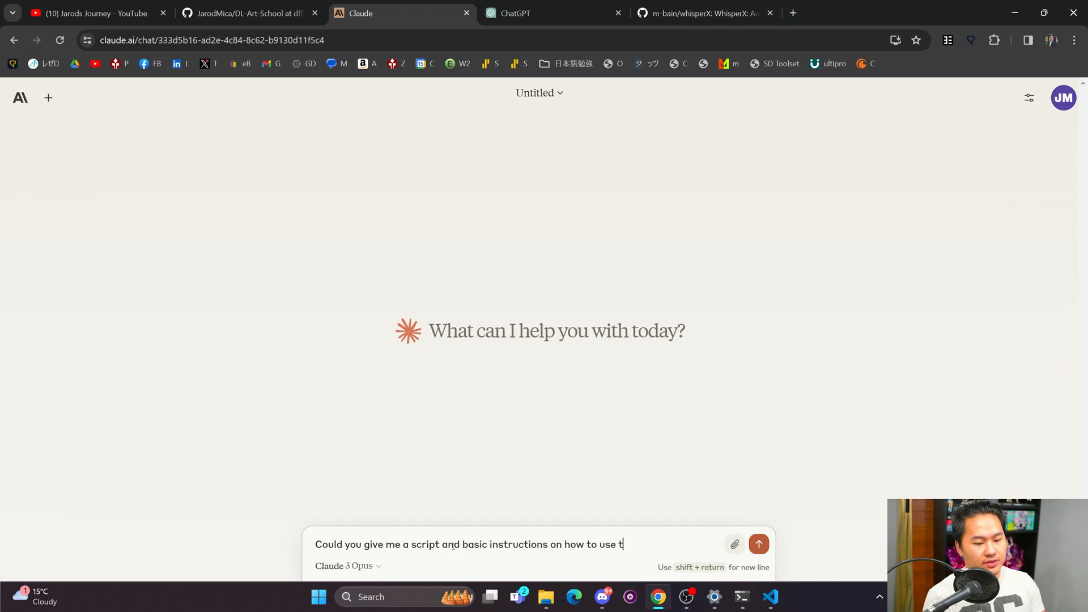
{"action": "type", "text": "his github"}
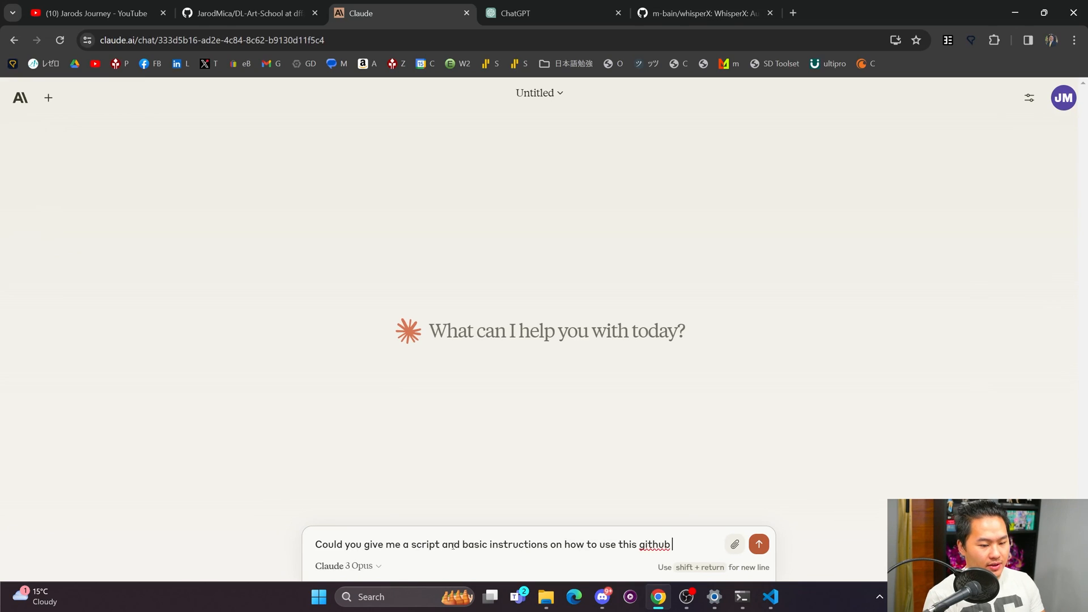
{"action": "type", "text": "repo?"}
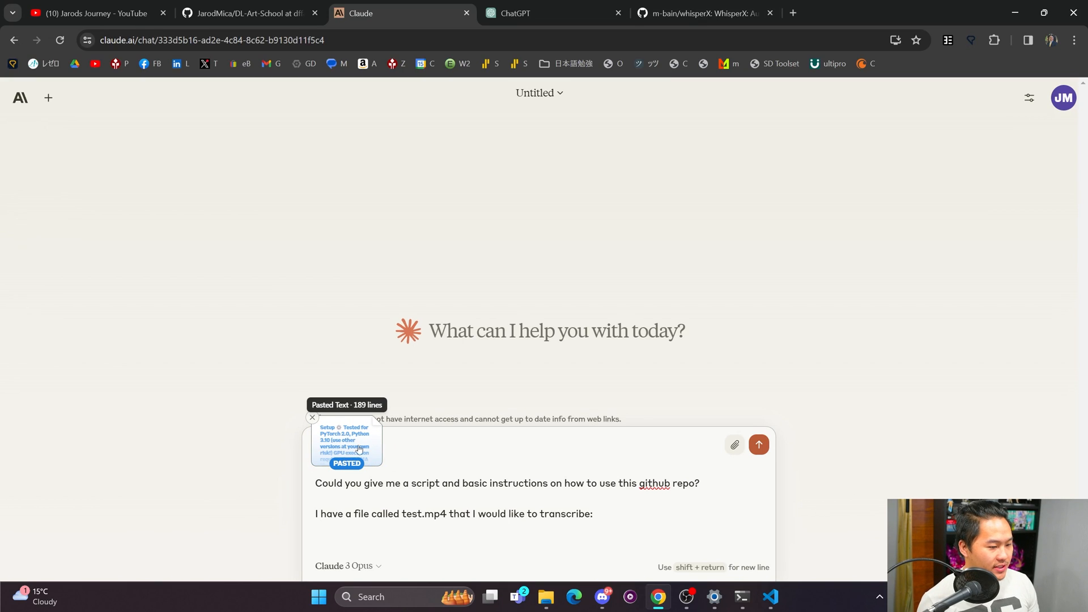
{"action": "left_click", "coordinate": [759, 445]}
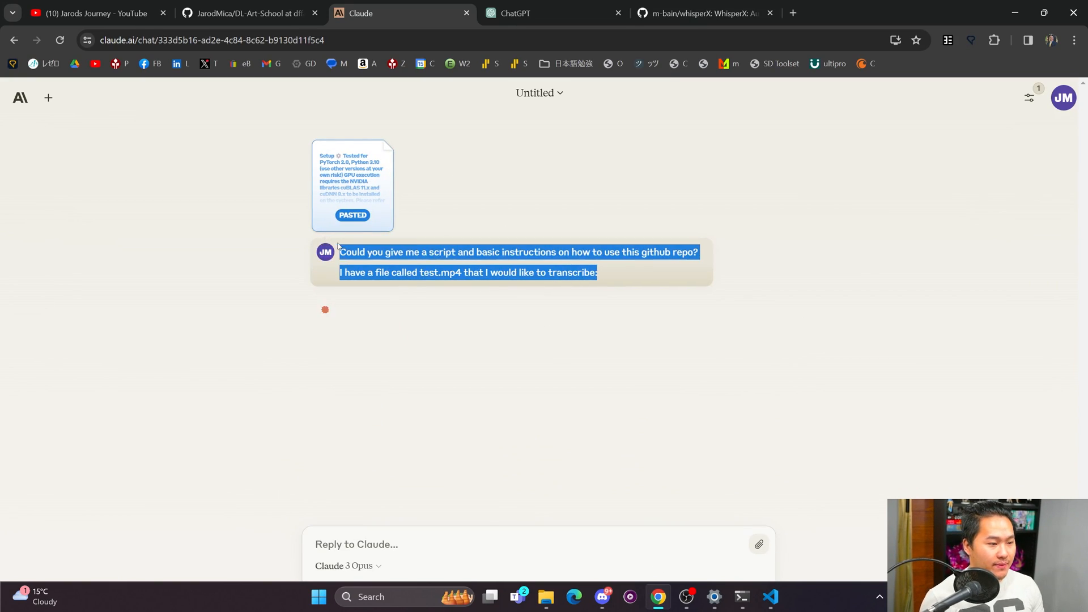
{"action": "left_click", "coordinate": [548, 14]}
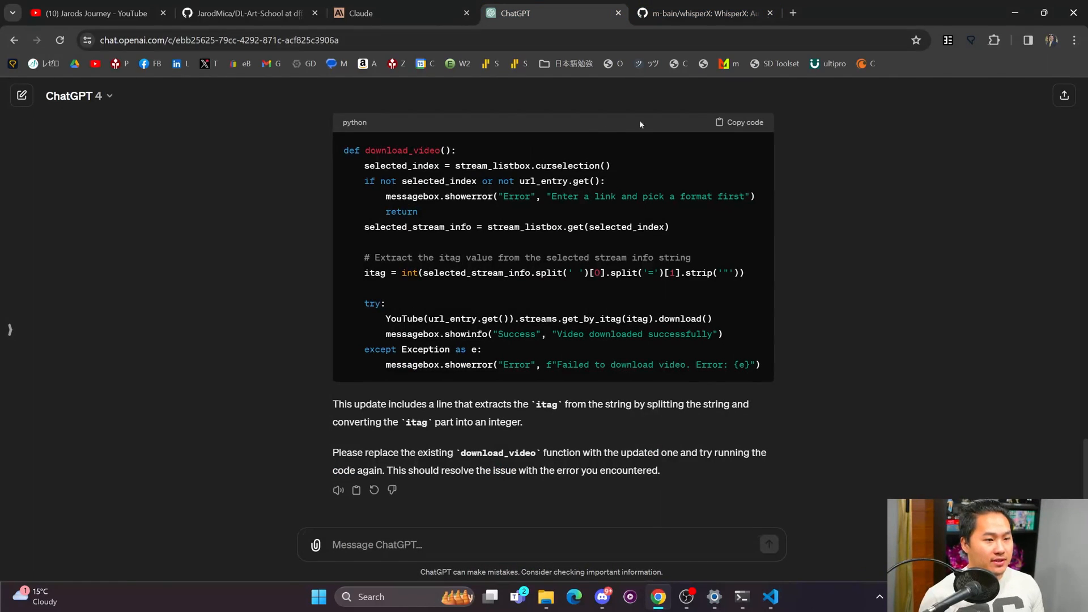
Start a fresh GPT-4 chat with the same whisperX README request, then return to the editor.
{"action": "left_click", "coordinate": [21, 95]}
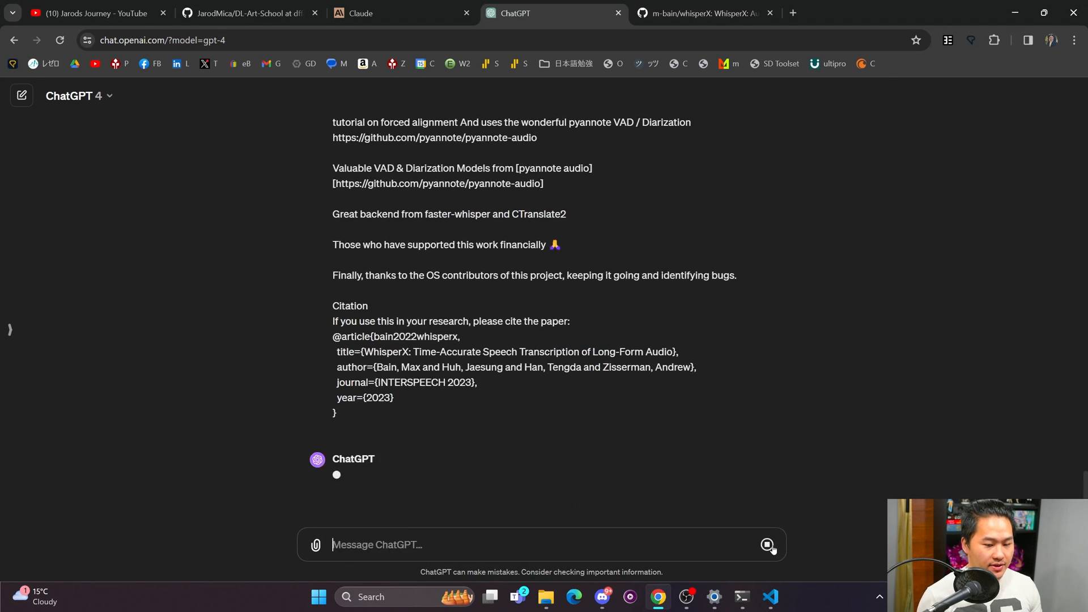
{"action": "left_click", "coordinate": [771, 597]}
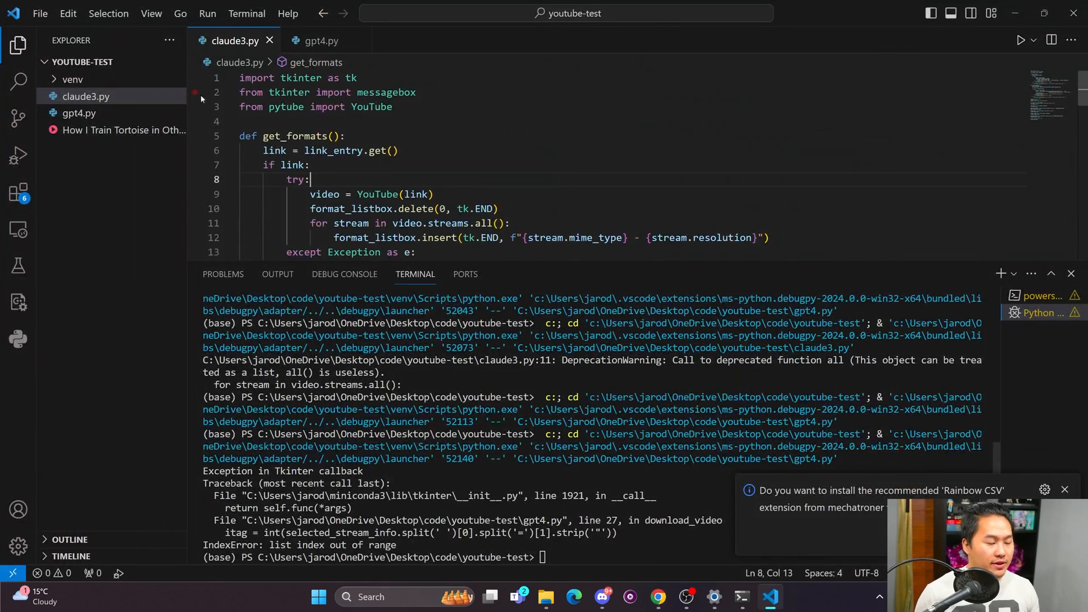
Rename the downloaded video in the Explorer to test.mp4 and return to the browser.
{"action": "right_click", "coordinate": [115, 129]}
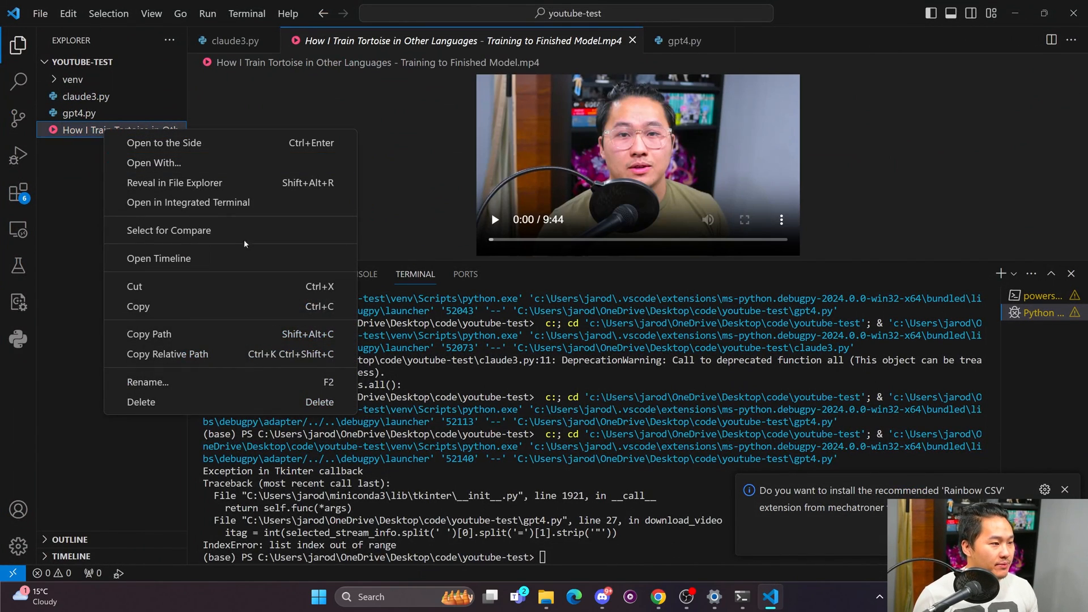
{"action": "left_click", "coordinate": [147, 383]}
{"action": "type", "text": "test"}
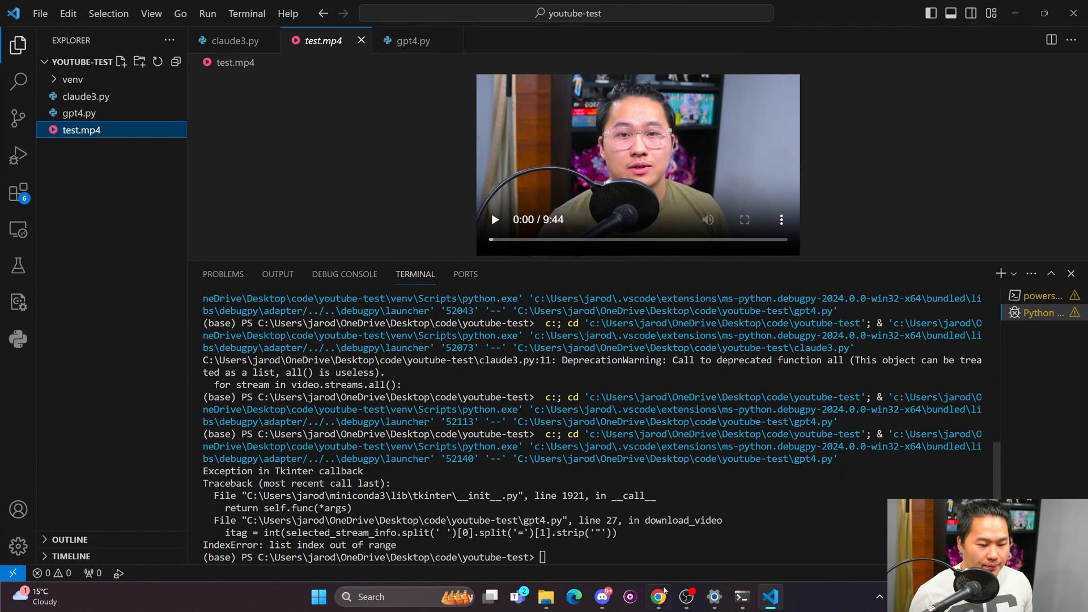
{"action": "left_click", "coordinate": [657, 597]}
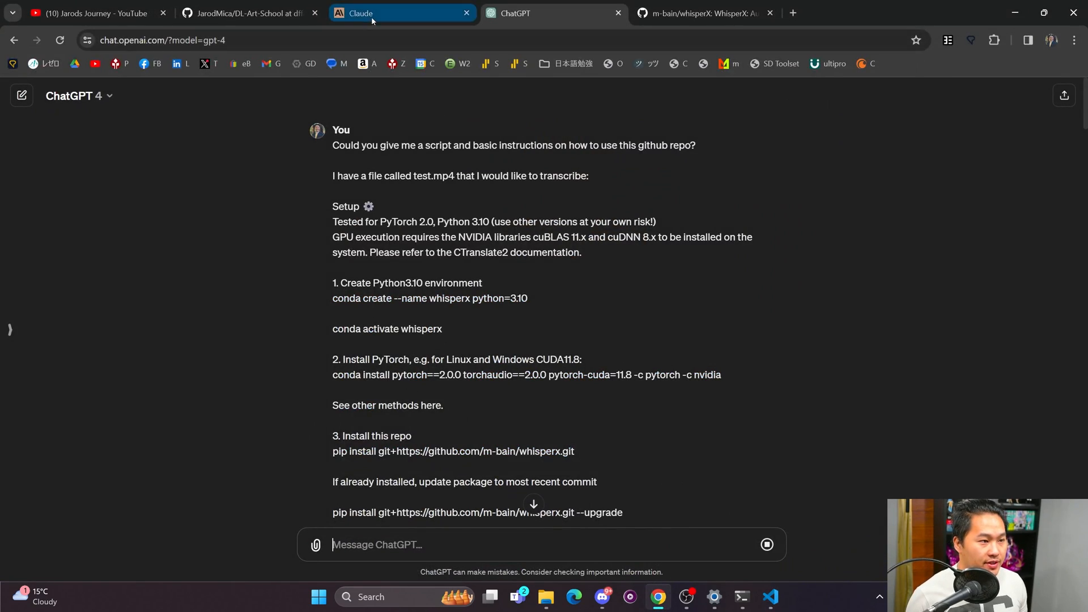
Scroll through GPT-4's whisperX Python script, then return to Claude's whisperx command answer.
{"action": "left_click", "coordinate": [372, 14]}
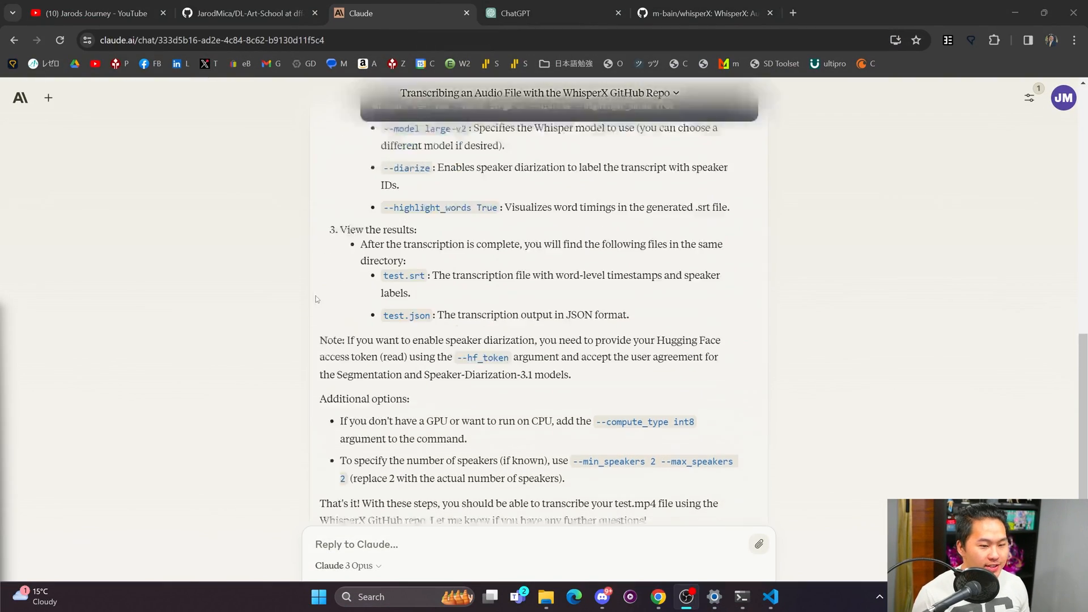
{"action": "left_click", "coordinate": [548, 14]}
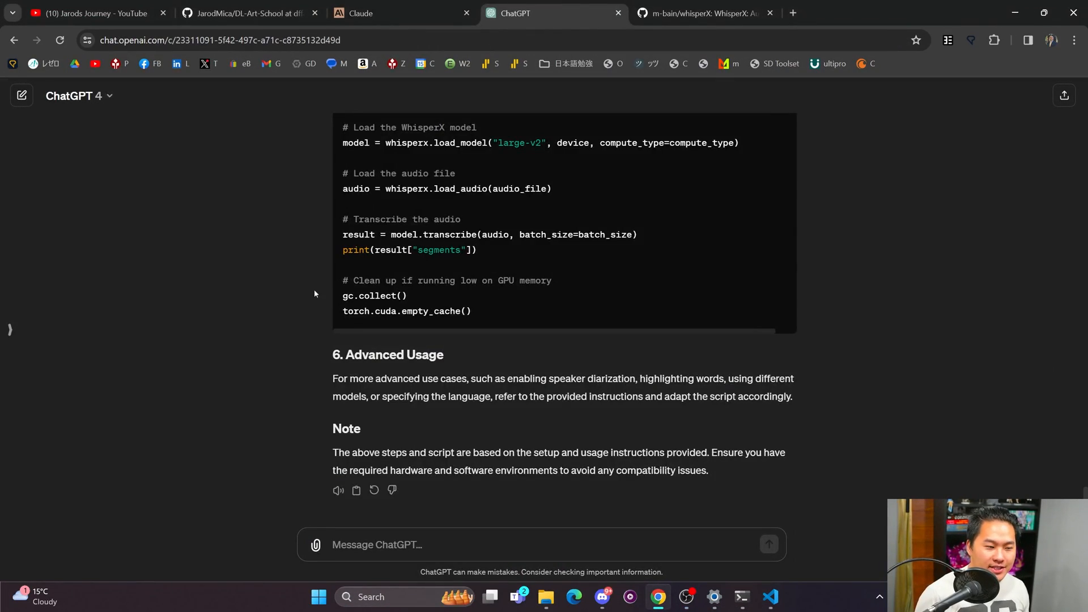
{"action": "scroll", "scroll_direction": "up", "scroll_amount": 3}
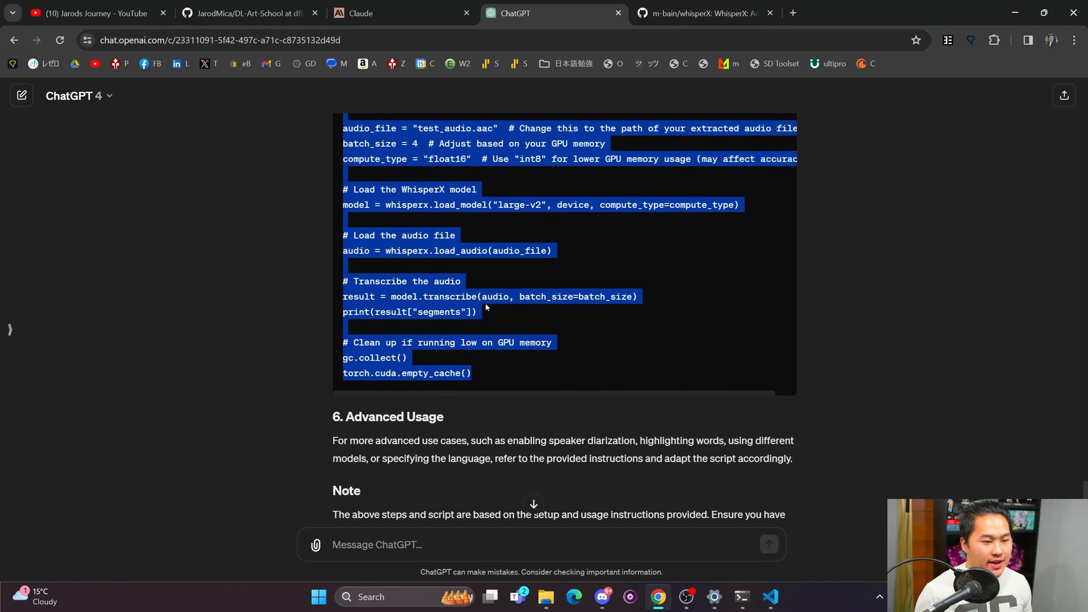
{"action": "scroll", "scroll_direction": "up", "scroll_amount": 3}
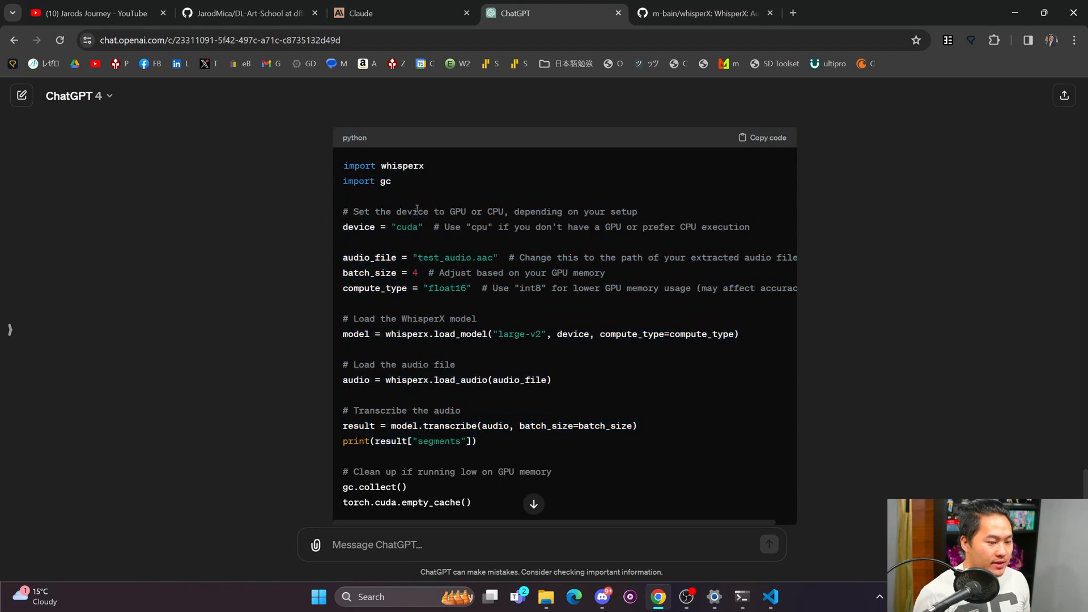
{"action": "left_click", "coordinate": [360, 14]}
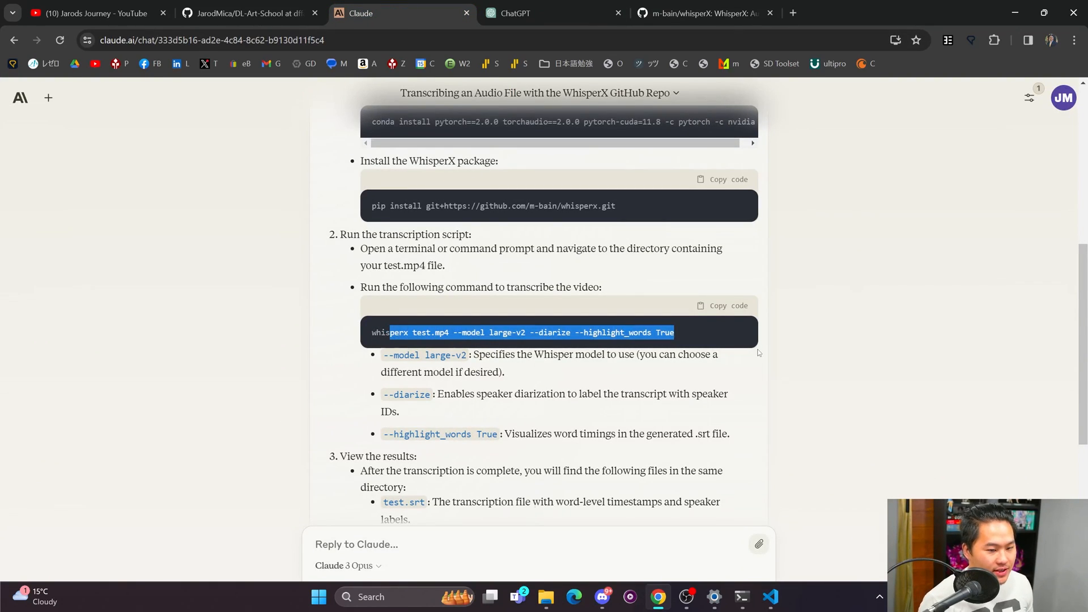
Ask Claude for the transcription as a Python script ('I would like it in a pyt...').
{"action": "scroll", "scroll_direction": "down", "scroll_amount": 3}
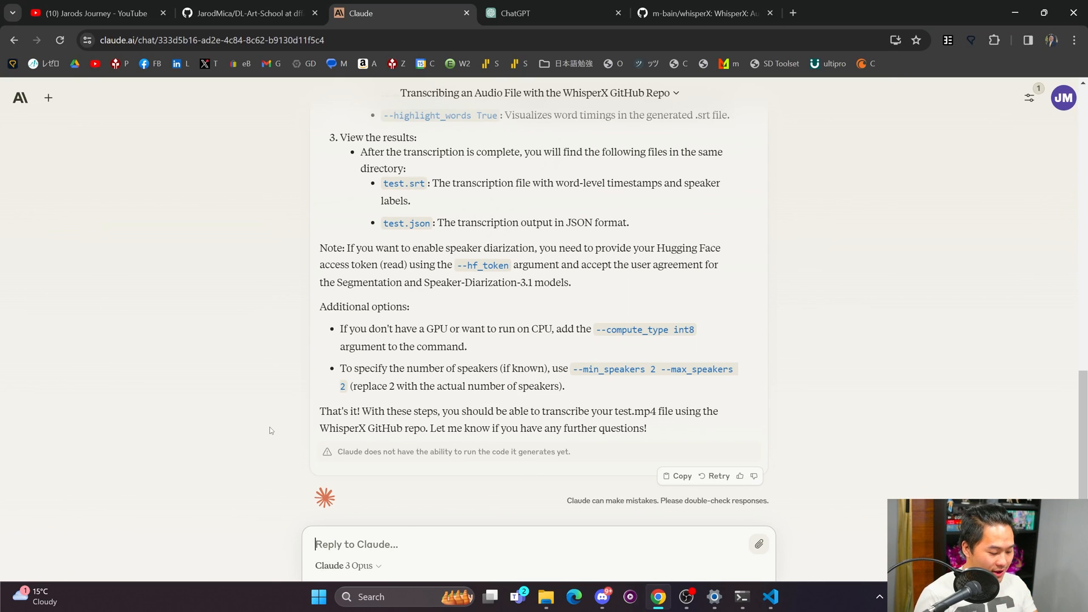
{"action": "type", "text": "I wo"}
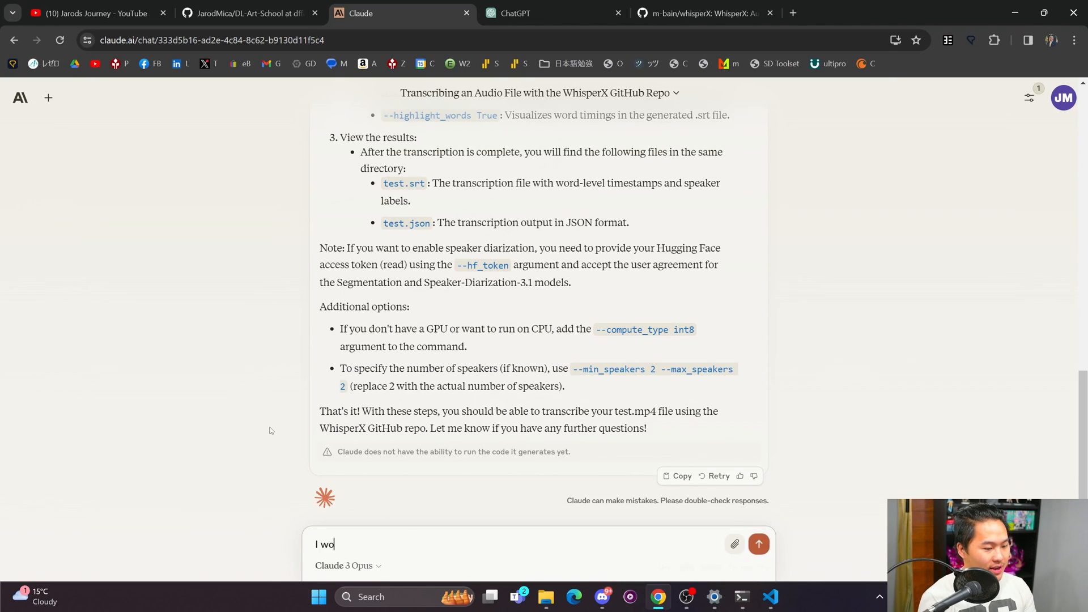
{"action": "type", "text": "uld like it in a pyt"}
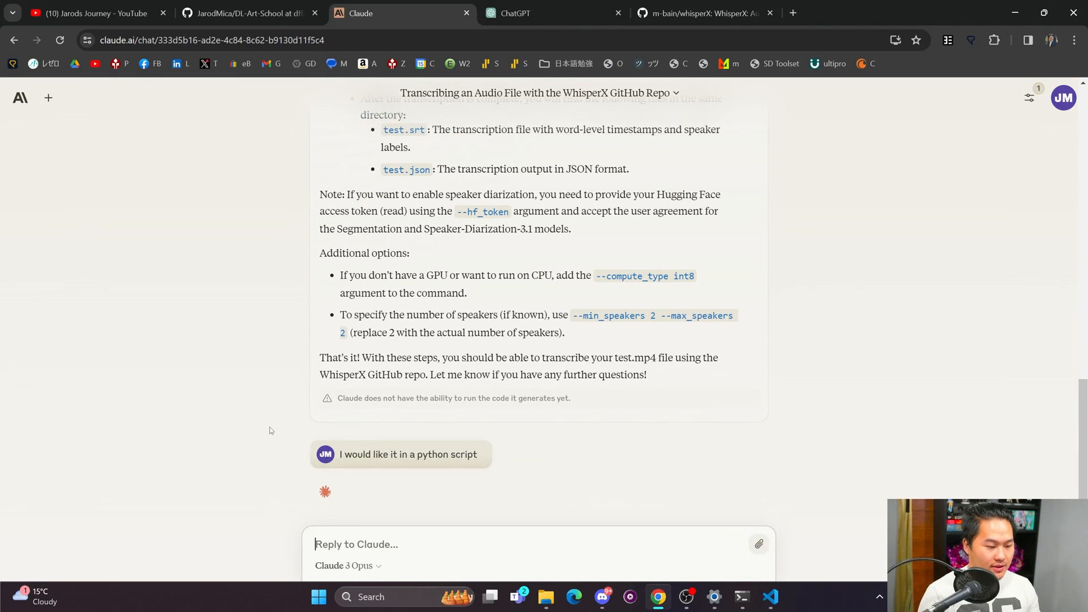
{"action": "mouse_move", "coordinate": [554, 14]}
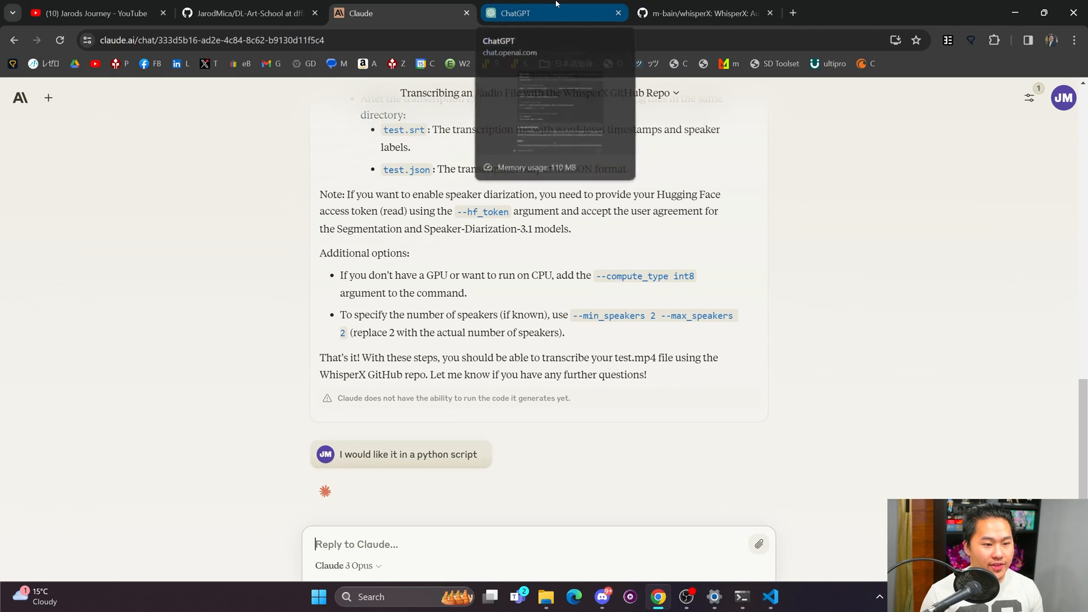
Review the WhisperX repo README and scroll through Claude's diarization script reply.
{"action": "left_click", "coordinate": [703, 14]}
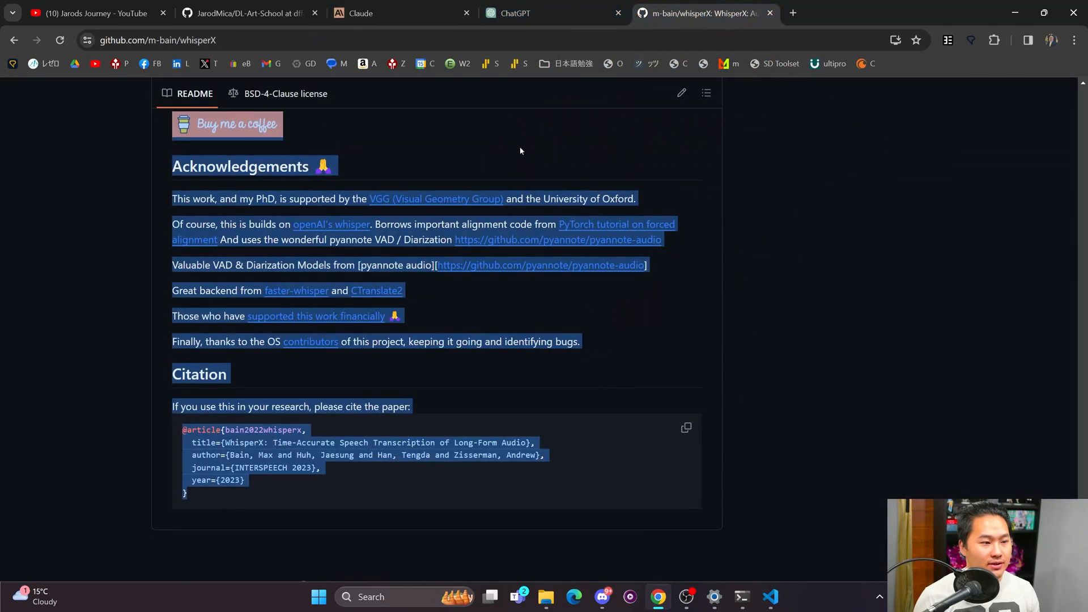
{"action": "left_click", "coordinate": [771, 596]}
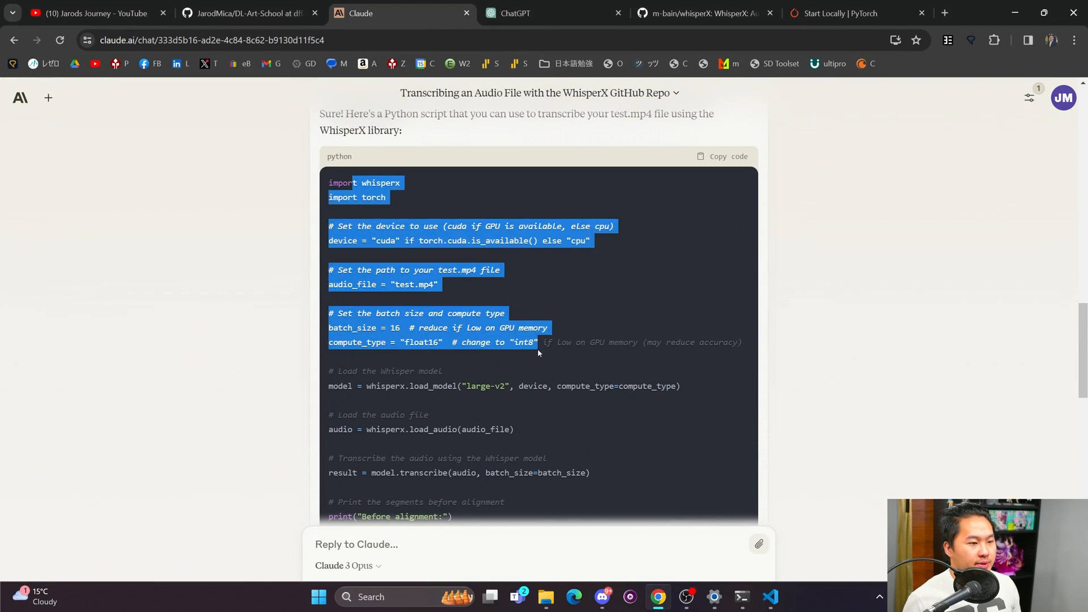
{"action": "scroll", "scroll_direction": "down", "scroll_amount": 3}
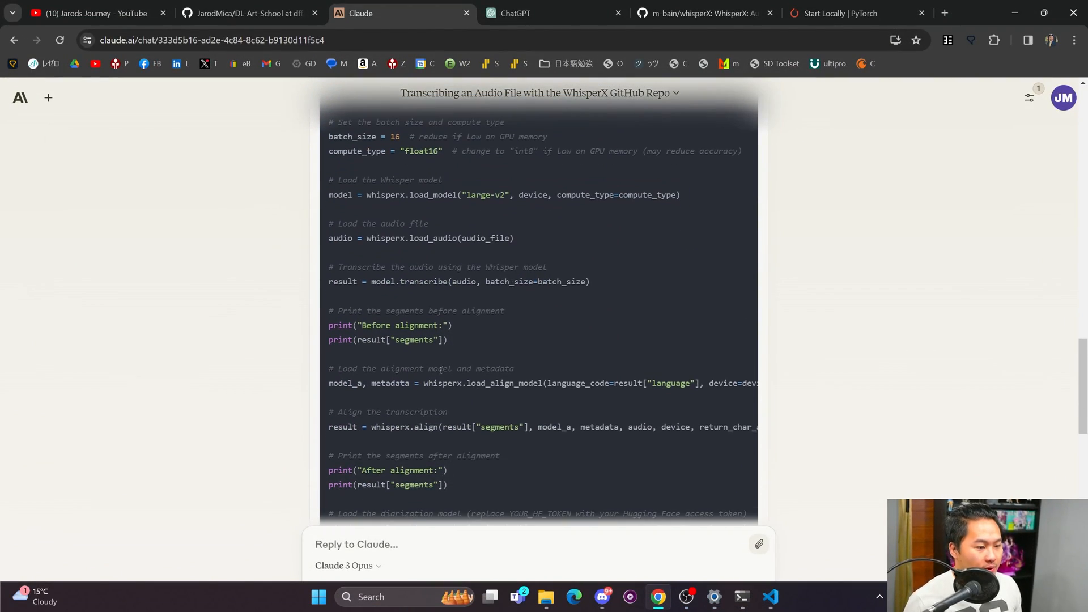
{"action": "scroll", "scroll_direction": "down", "scroll_amount": 3}
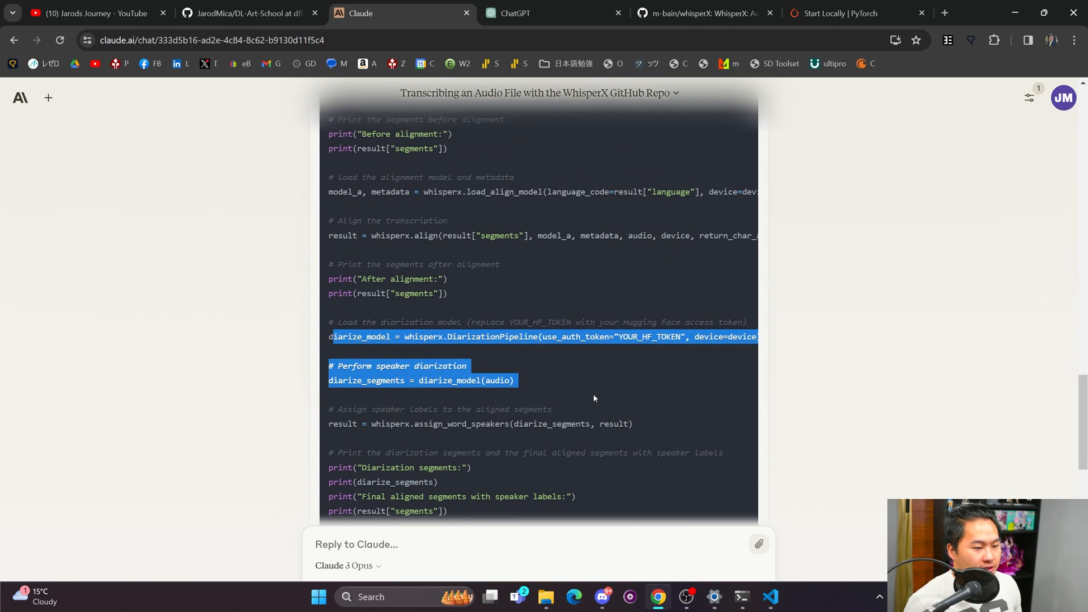
{"action": "scroll", "scroll_direction": "down", "scroll_amount": 3}
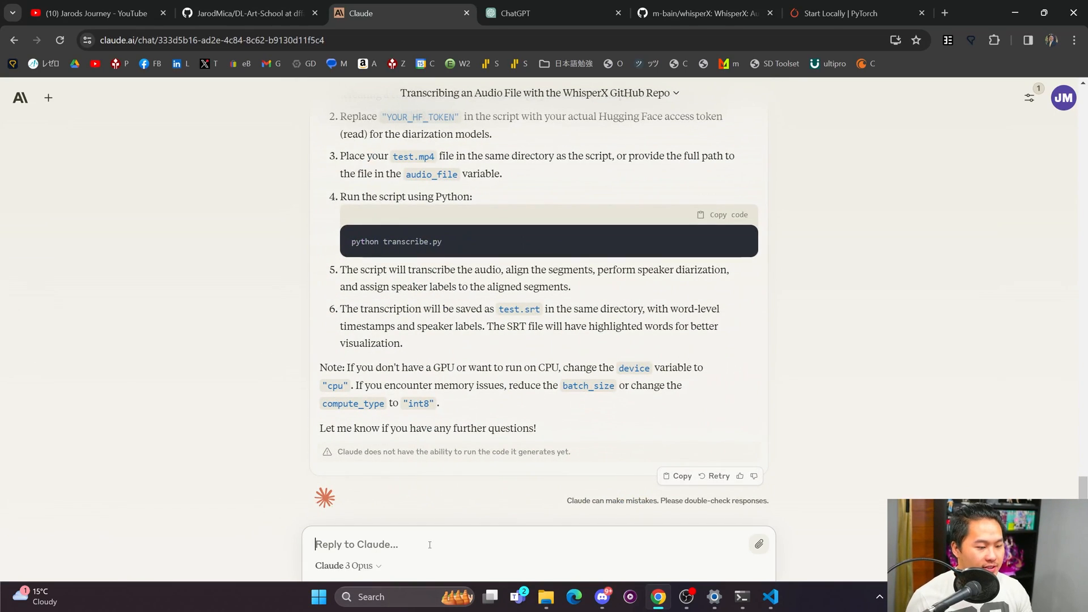
Ask Claude "I don't want diarization, can you take that out?".
{"action": "type", "text": "I don't"}
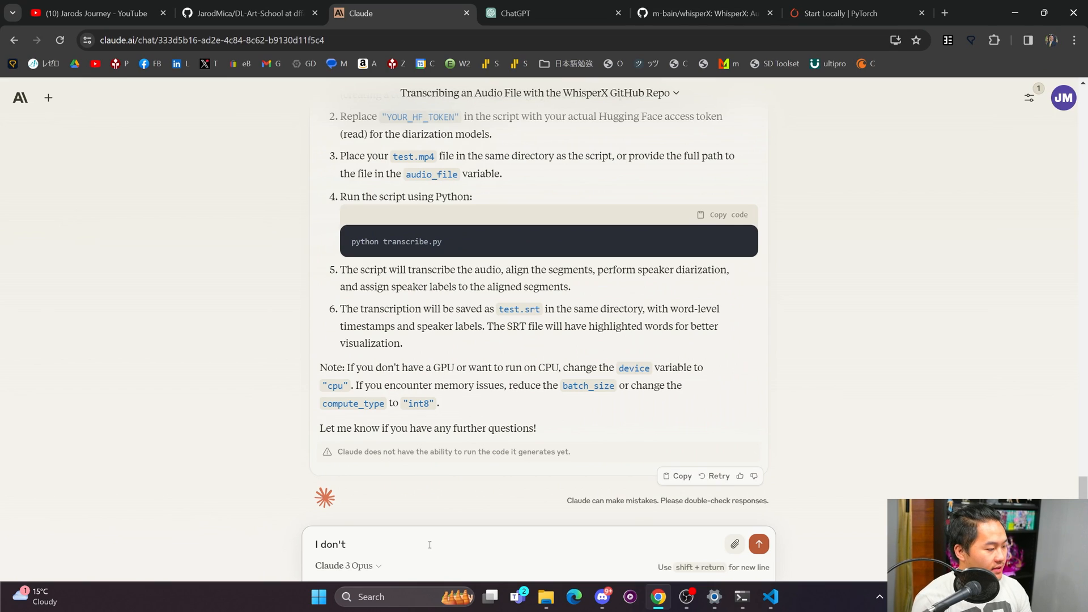
{"action": "type", "text": "want diarization"}
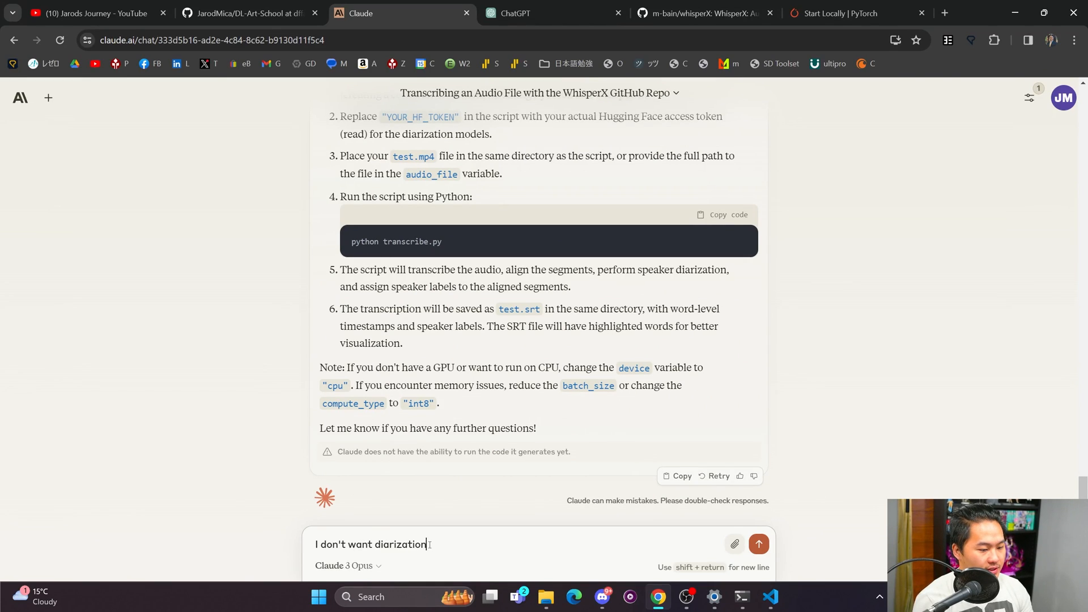
{"action": "type", "text": ", can you take that ou"}
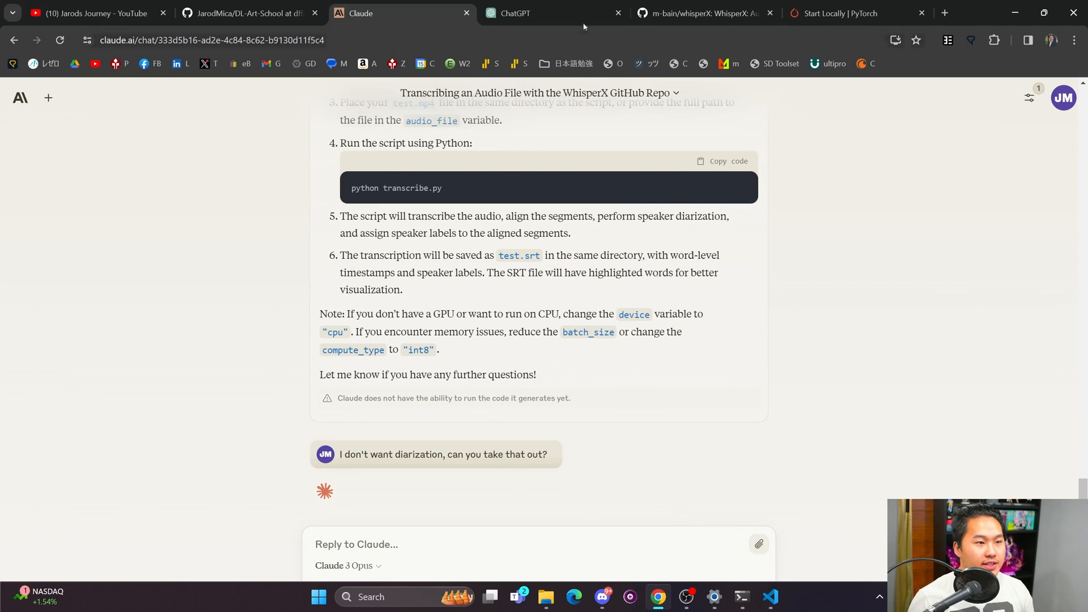
Review GPT-4's basic whisperX transcription script in ChatGPT and copy it to the clipboard.
{"action": "left_click", "coordinate": [515, 13]}
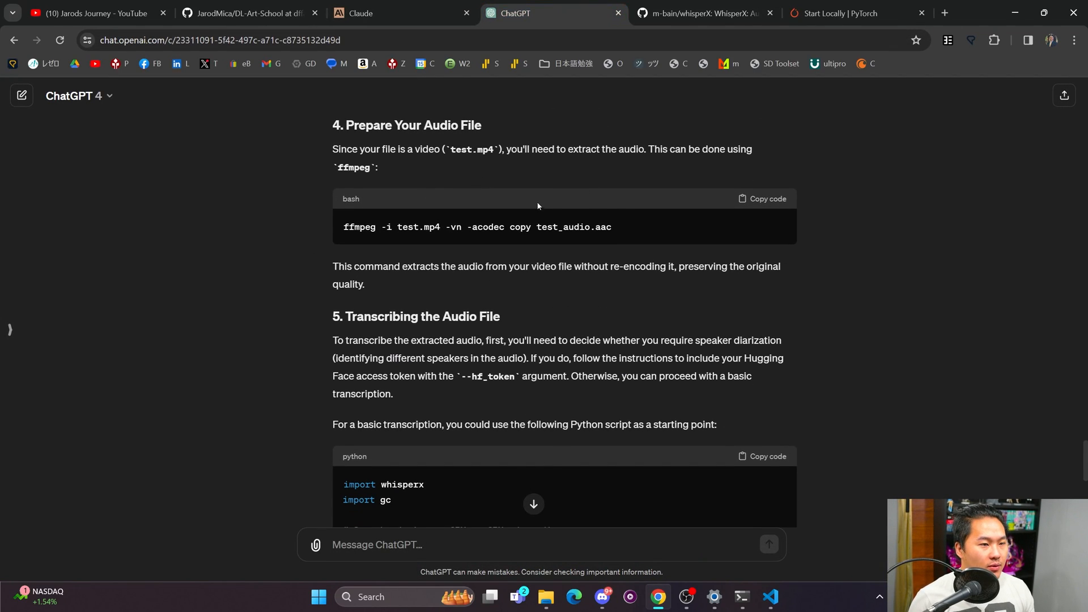
{"action": "mouse_move", "coordinate": [537, 227]}
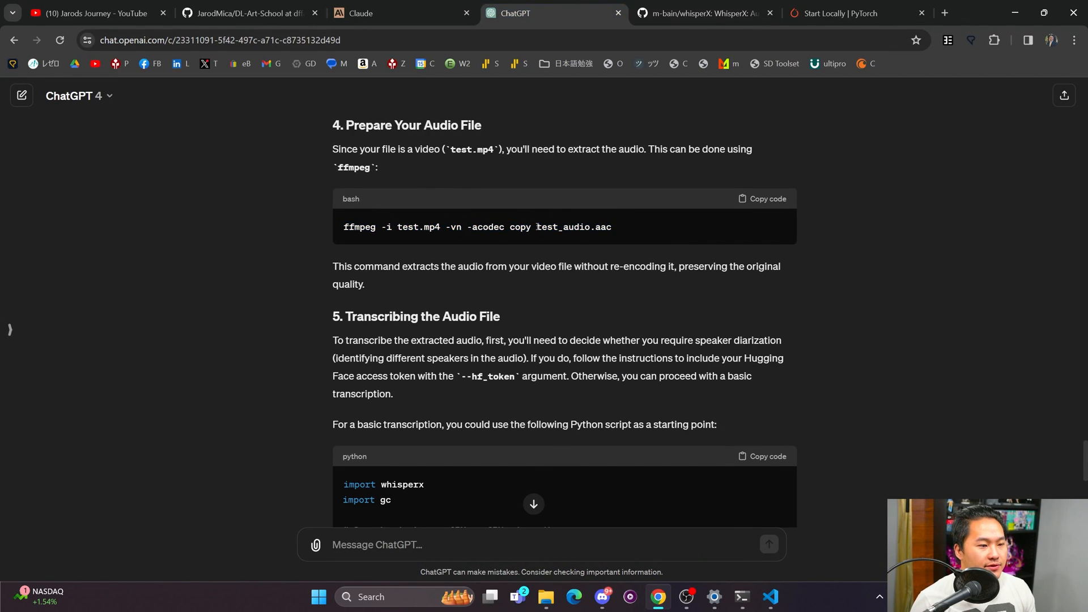
{"action": "mouse_move", "coordinate": [501, 280]}
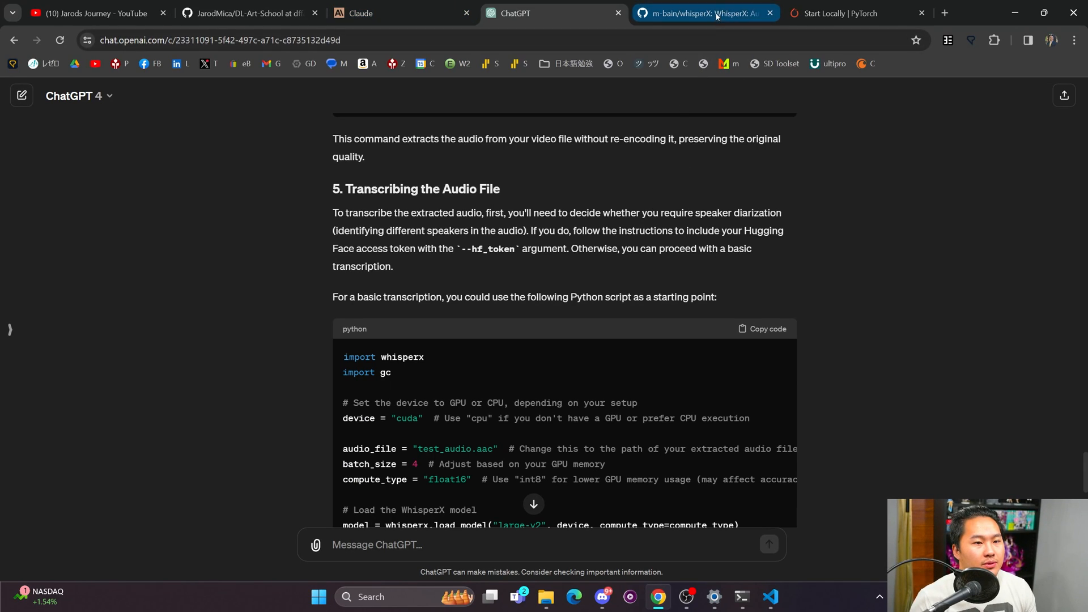
{"action": "scroll", "scroll_direction": "up", "scroll_amount": 3}
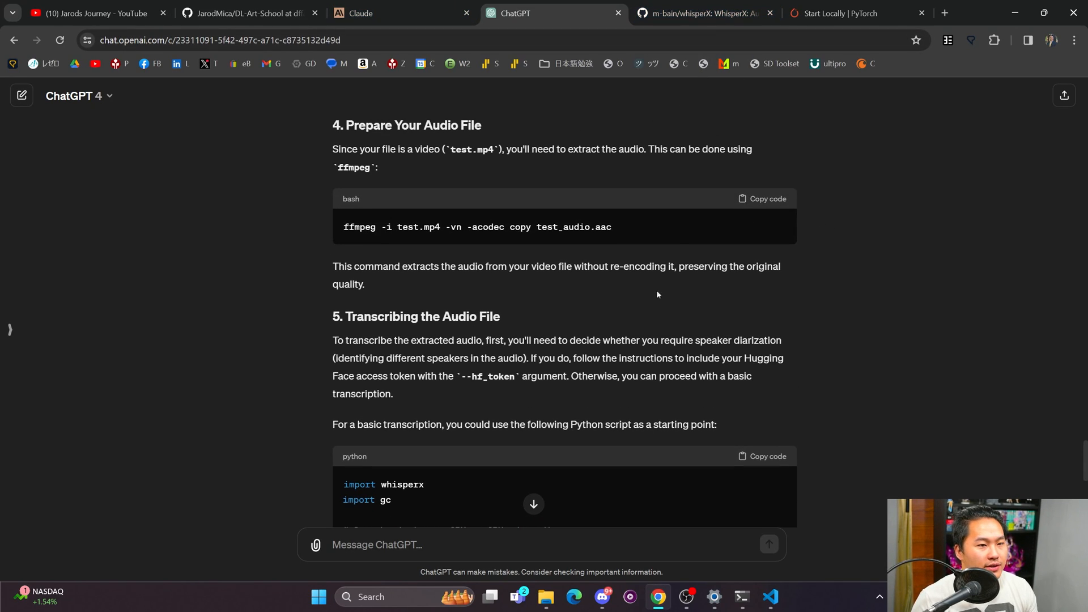
{"action": "scroll", "scroll_direction": "down", "scroll_amount": 3}
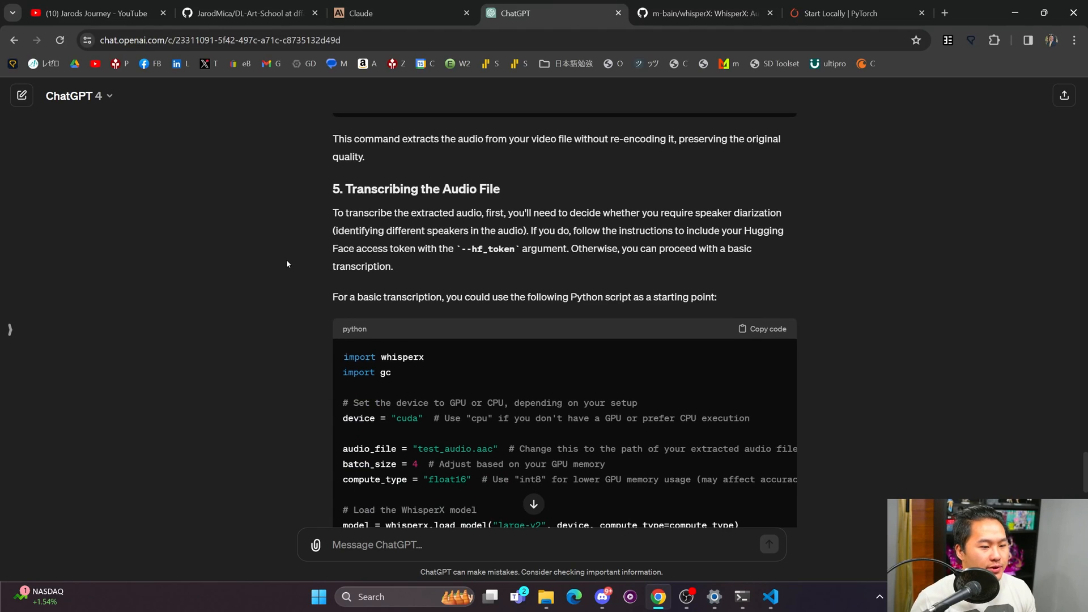
{"action": "scroll", "scroll_direction": "down", "scroll_amount": 3}
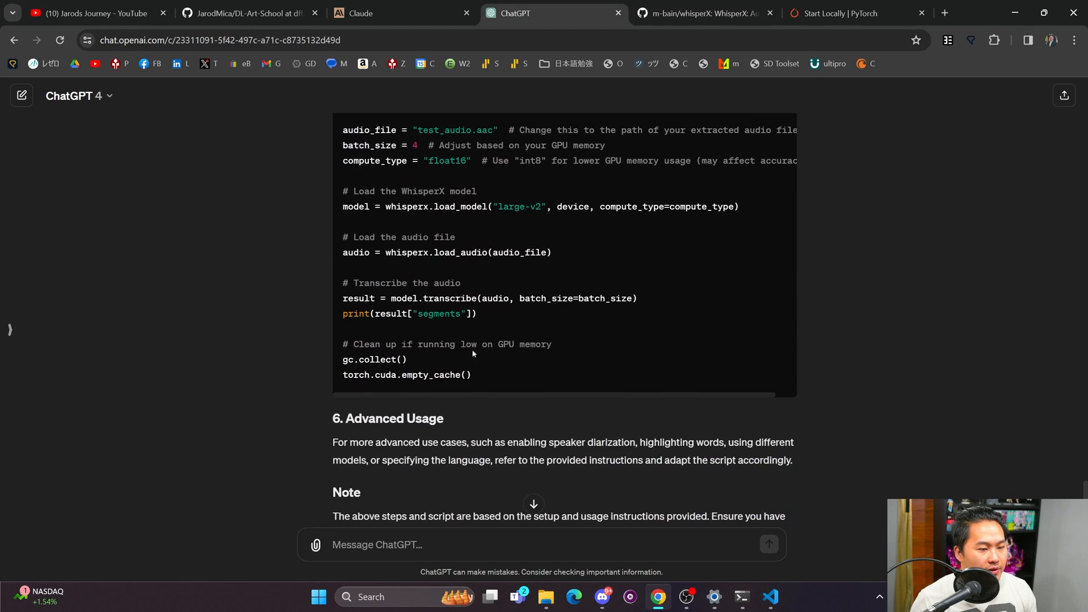
{"action": "scroll", "scroll_direction": "up", "scroll_amount": 3}
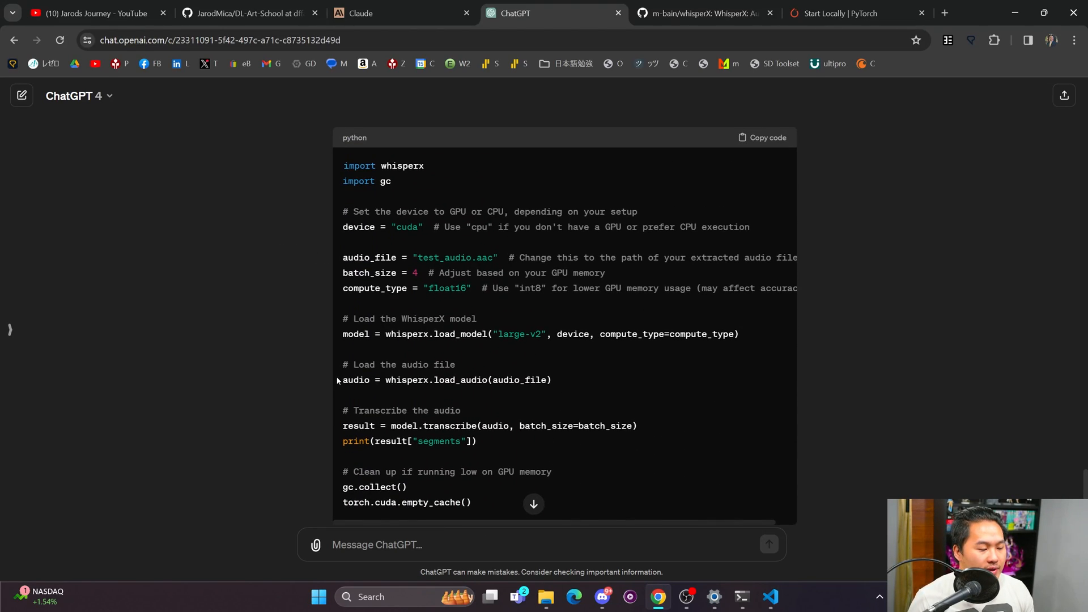
{"action": "mouse_move", "coordinate": [566, 222]}
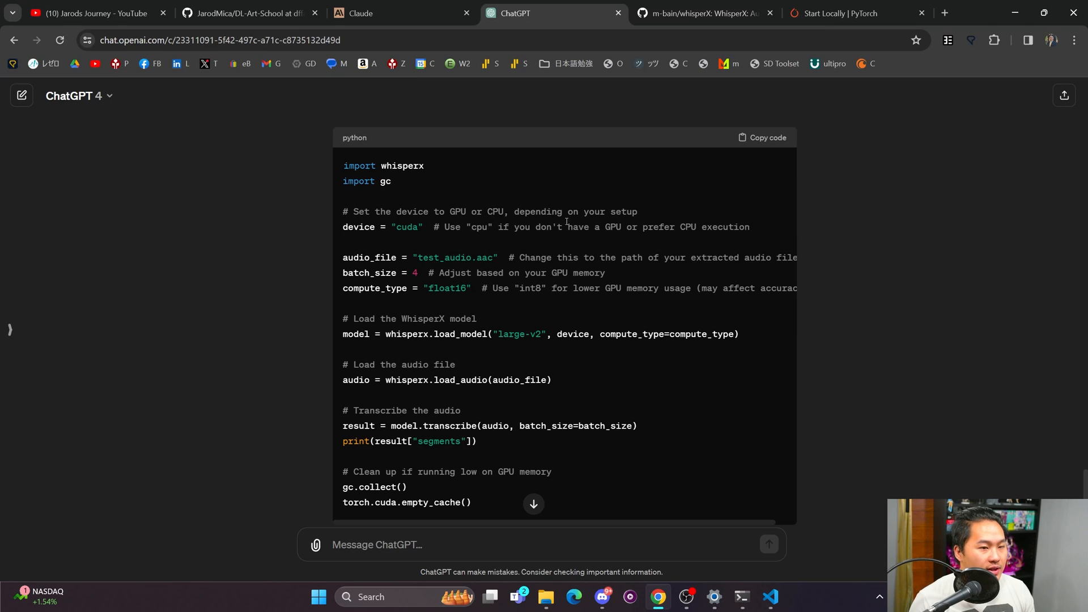
{"action": "mouse_move", "coordinate": [504, 273]}
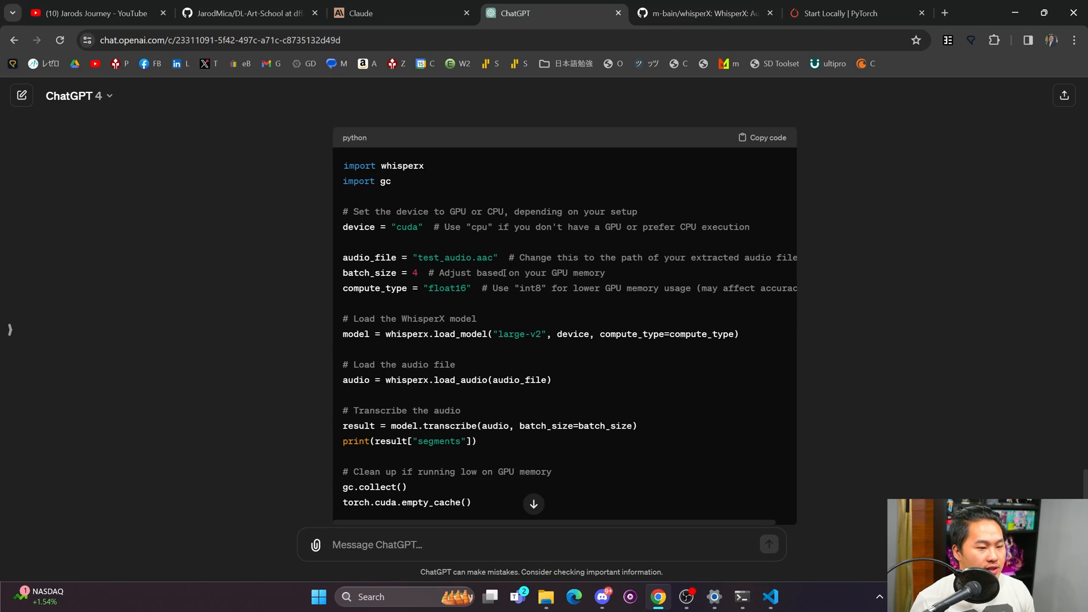
{"action": "mouse_move", "coordinate": [487, 362]}
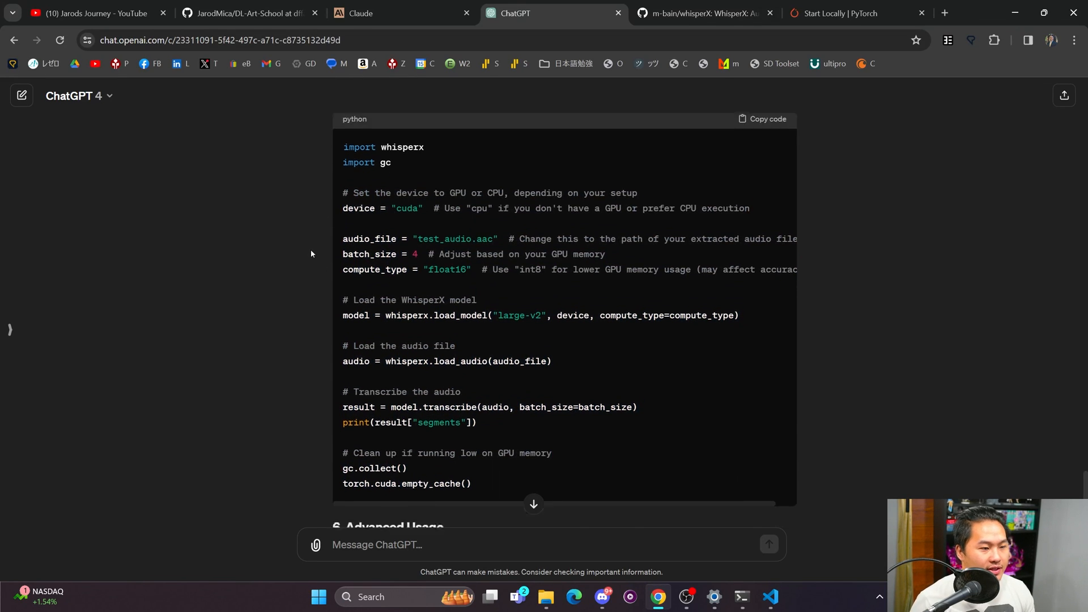
{"action": "left_click", "coordinate": [761, 119]}
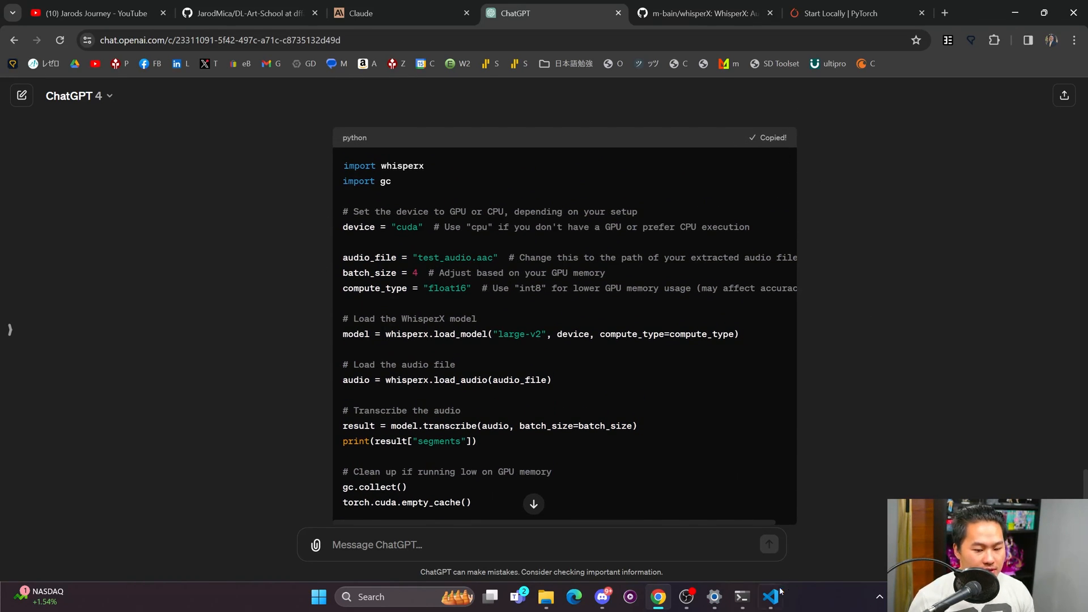
Create gpt4_transcribe.py in the youtube-test project holding GPT-4's script.
{"action": "left_click", "coordinate": [770, 597]}
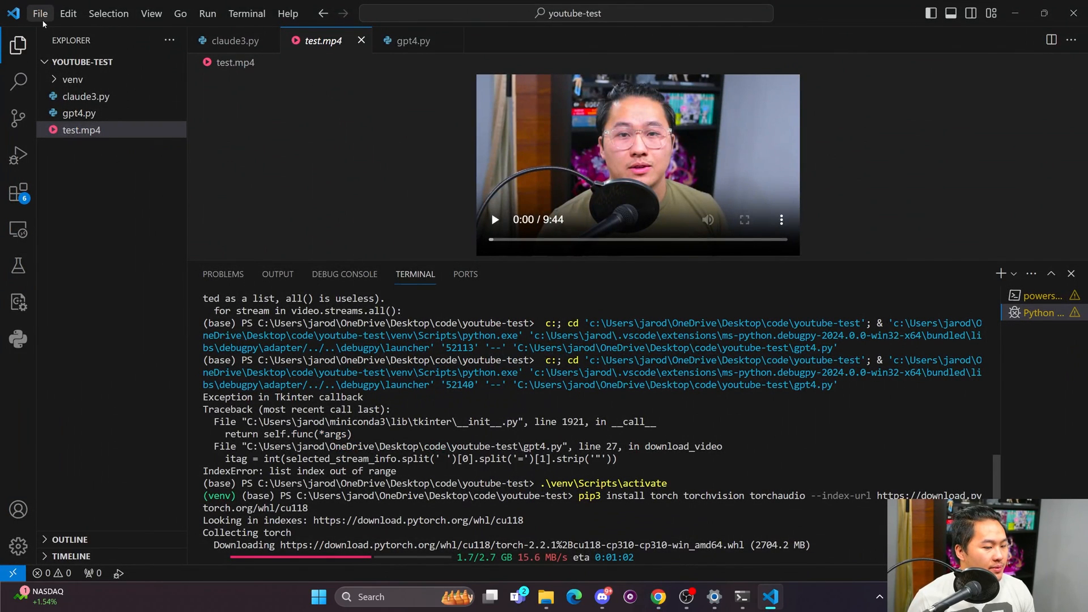
{"action": "left_click", "coordinate": [119, 61]}
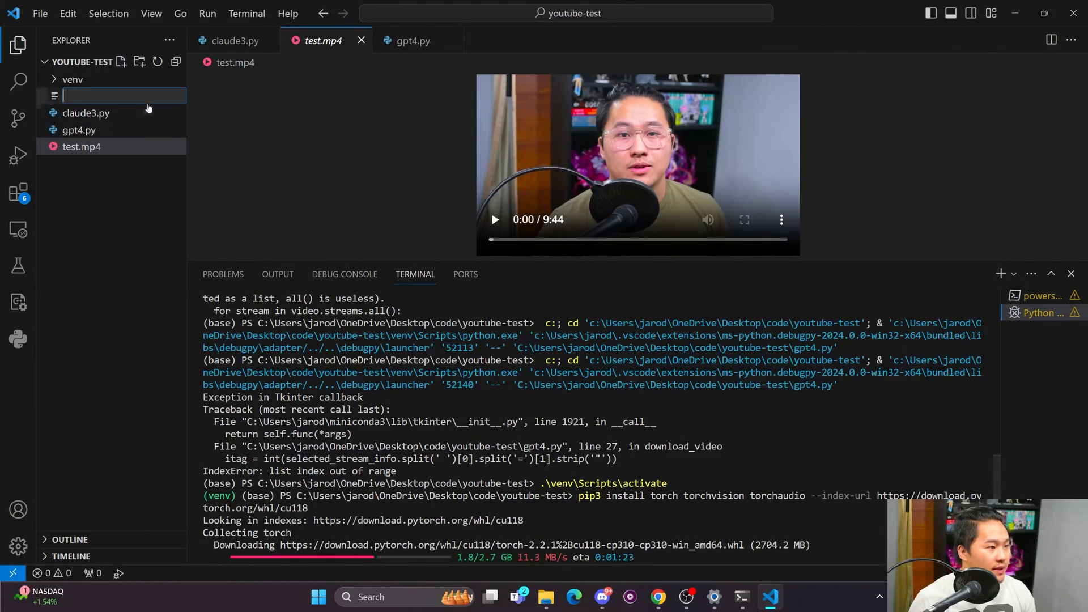
{"action": "type", "text": "gpt4_transcribe.py"}
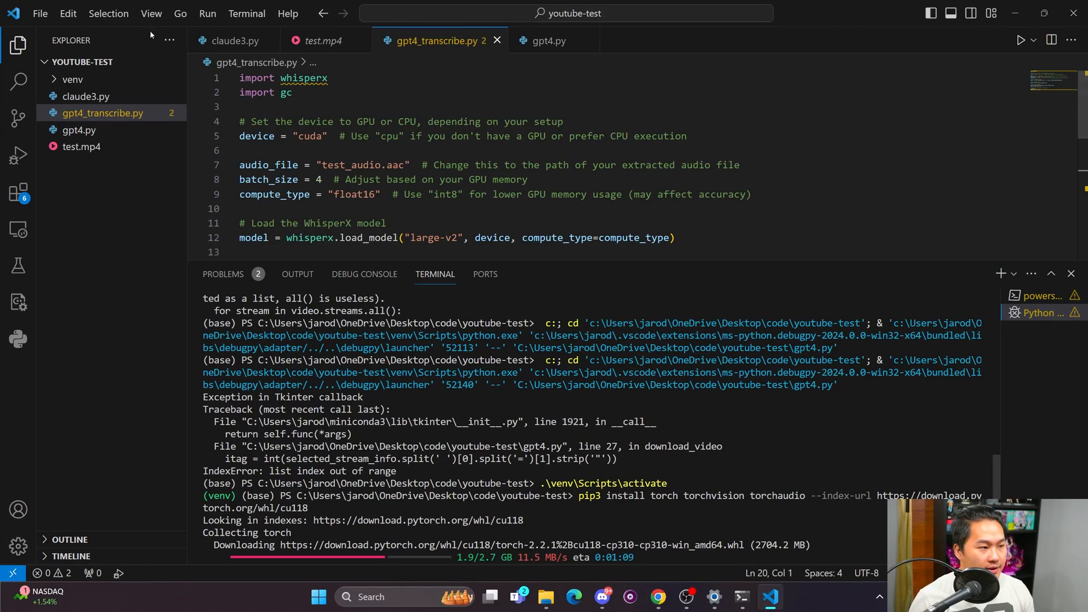
Create an empty claude3_transcribe.py file in the project.
{"action": "left_click", "coordinate": [121, 61]}
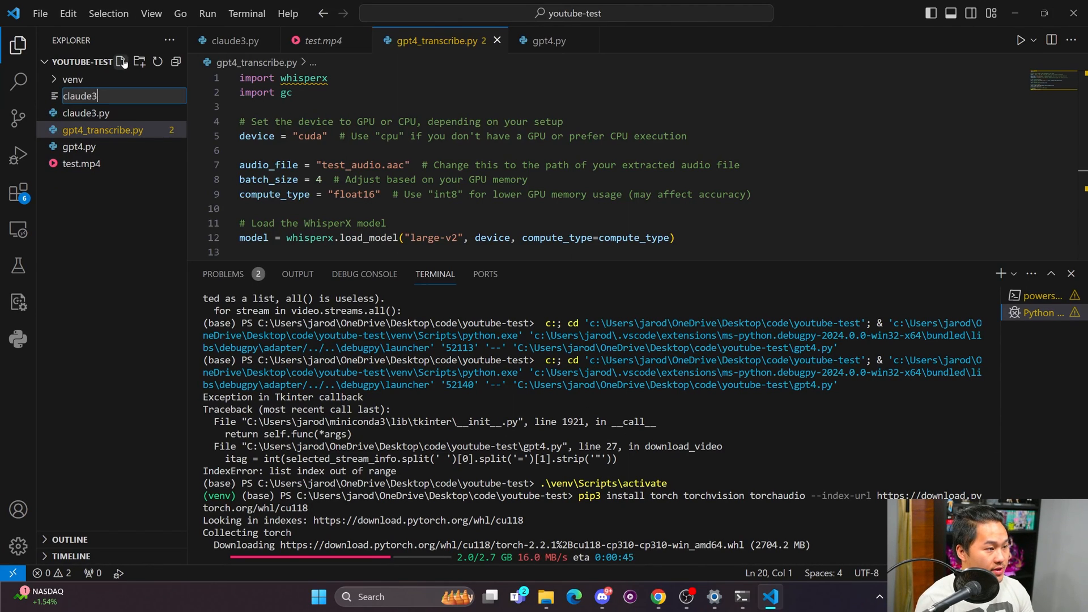
{"action": "type", "text": "_transcri"}
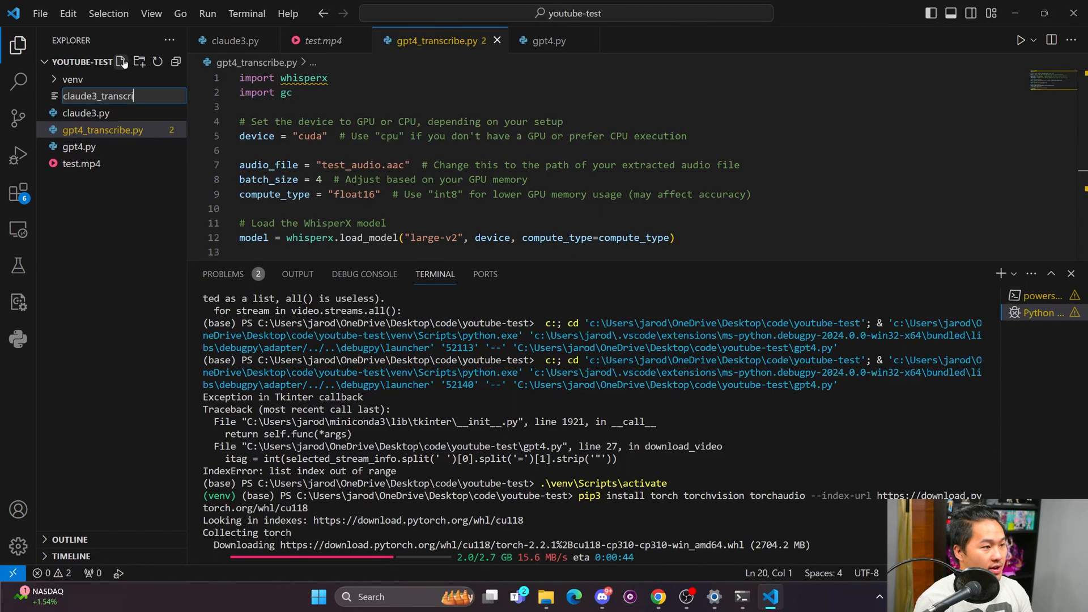
{"action": "key", "text": "Enter"}
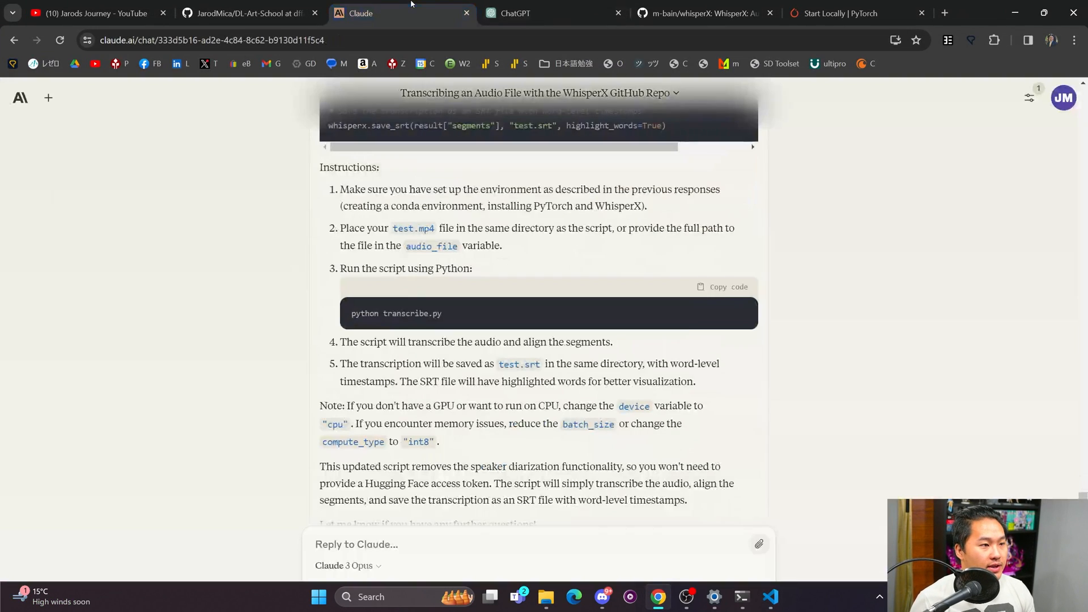
Copy Claude's updated diarization-free script into claude3_transcribe.py.
{"action": "scroll", "scroll_direction": "up", "scroll_amount": 3}
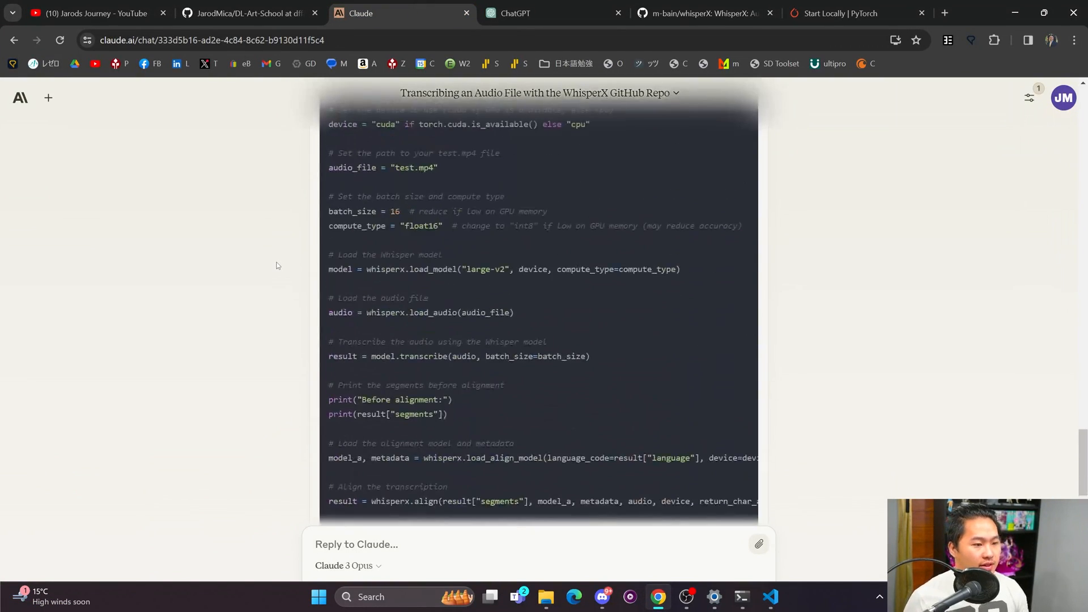
{"action": "scroll", "scroll_direction": "down", "scroll_amount": 3}
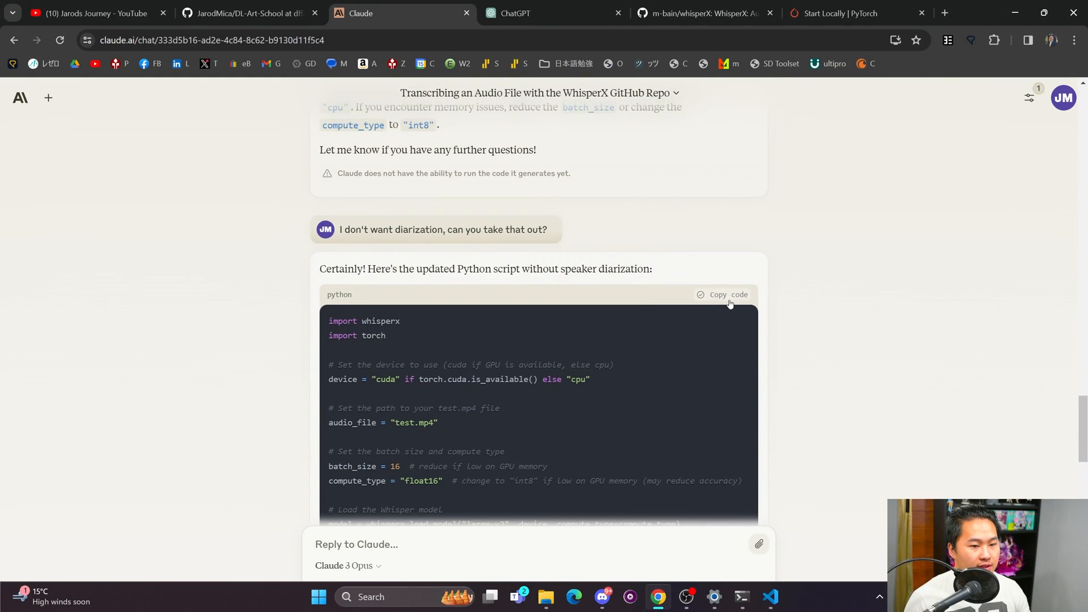
{"action": "left_click", "coordinate": [771, 597]}
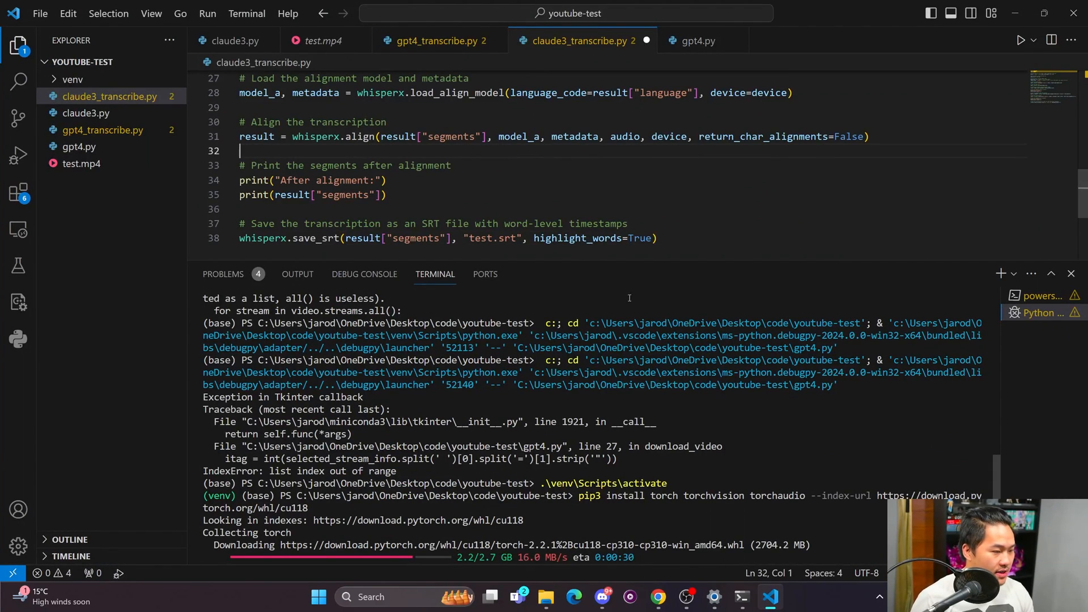
{"action": "scroll", "scroll_direction": "up", "scroll_amount": 3}
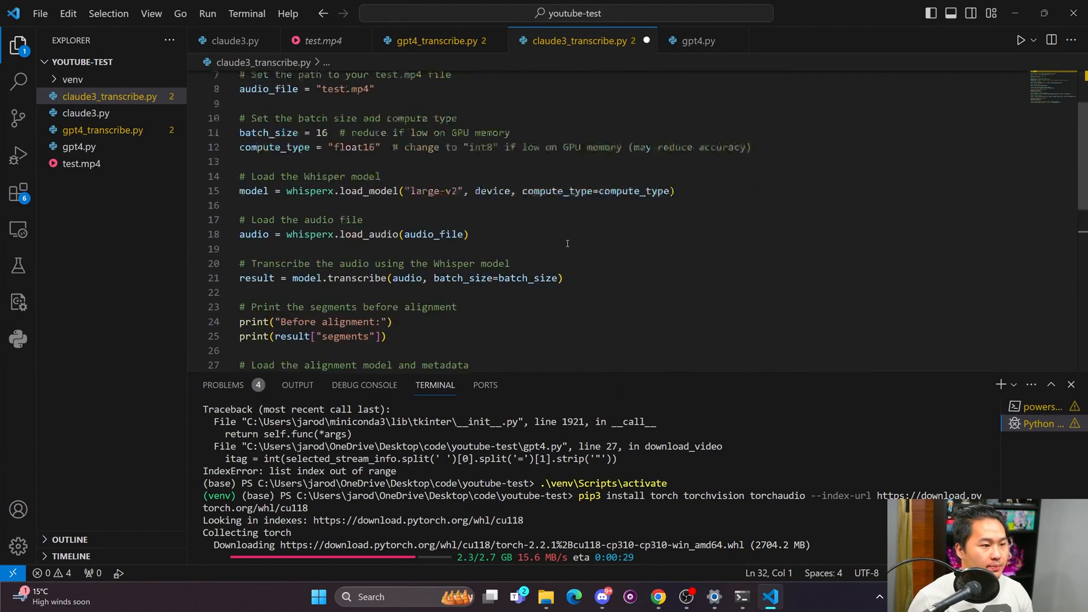
{"action": "scroll", "scroll_direction": "up", "scroll_amount": 3}
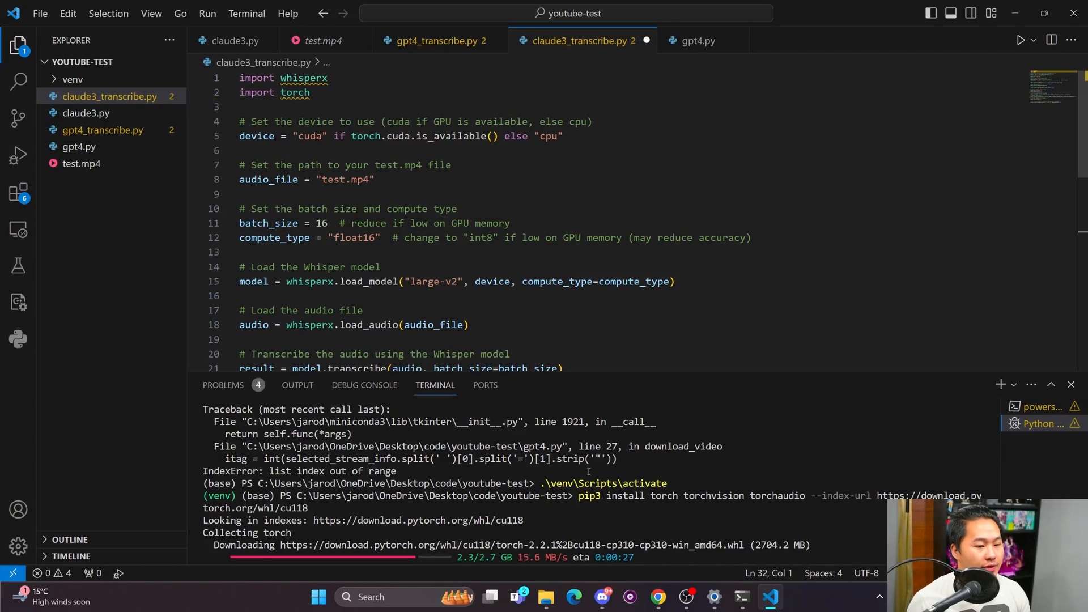
Compare the whisperX README usage example on GitHub with ChatGPT's script.
{"action": "left_click", "coordinate": [657, 597]}
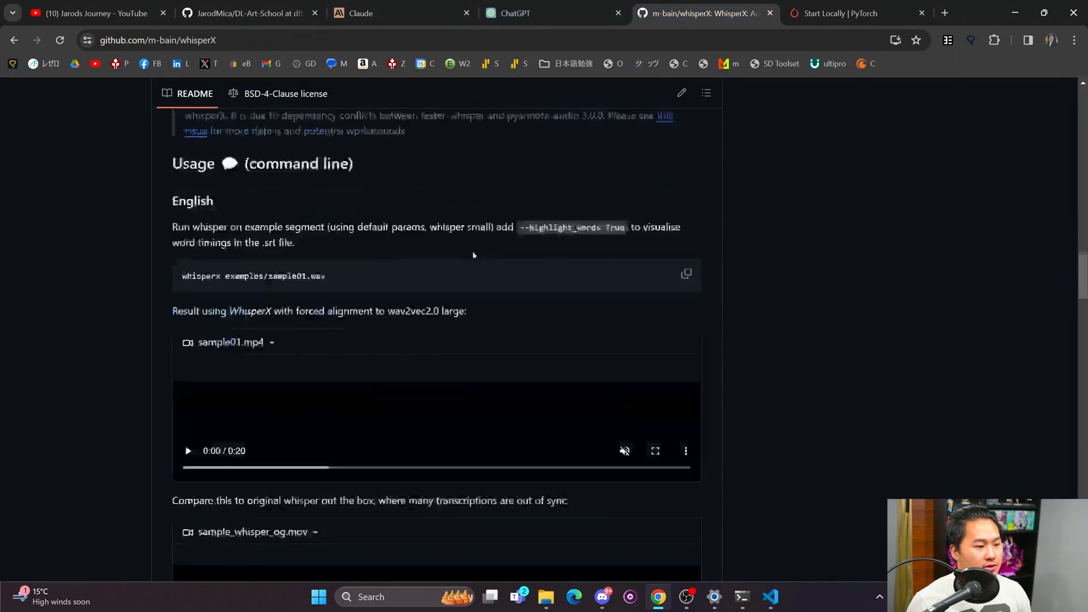
{"action": "scroll", "scroll_direction": "down", "scroll_amount": 3}
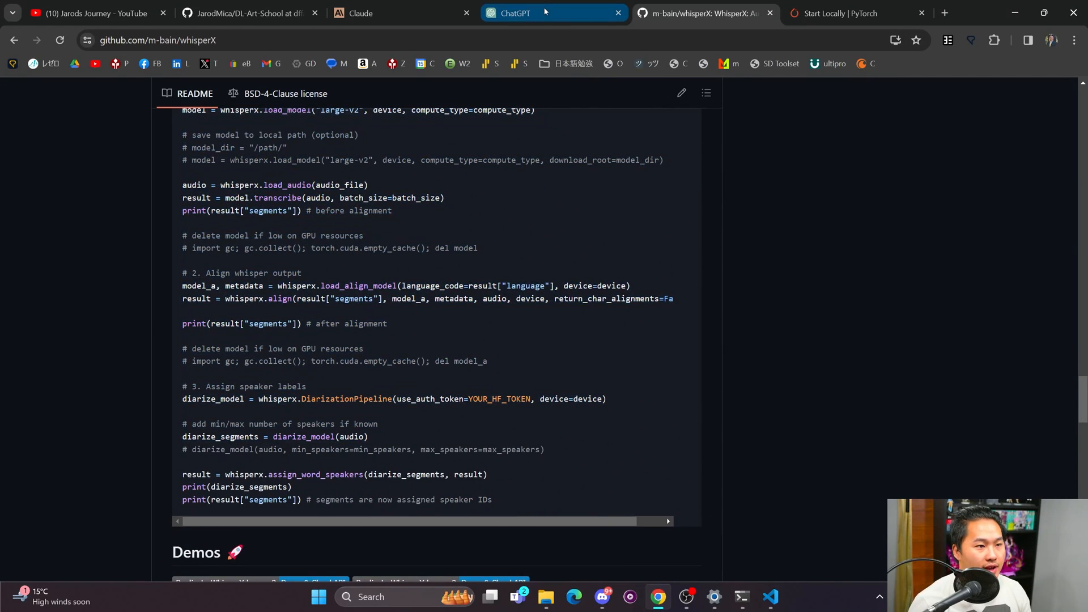
{"action": "left_click", "coordinate": [514, 14]}
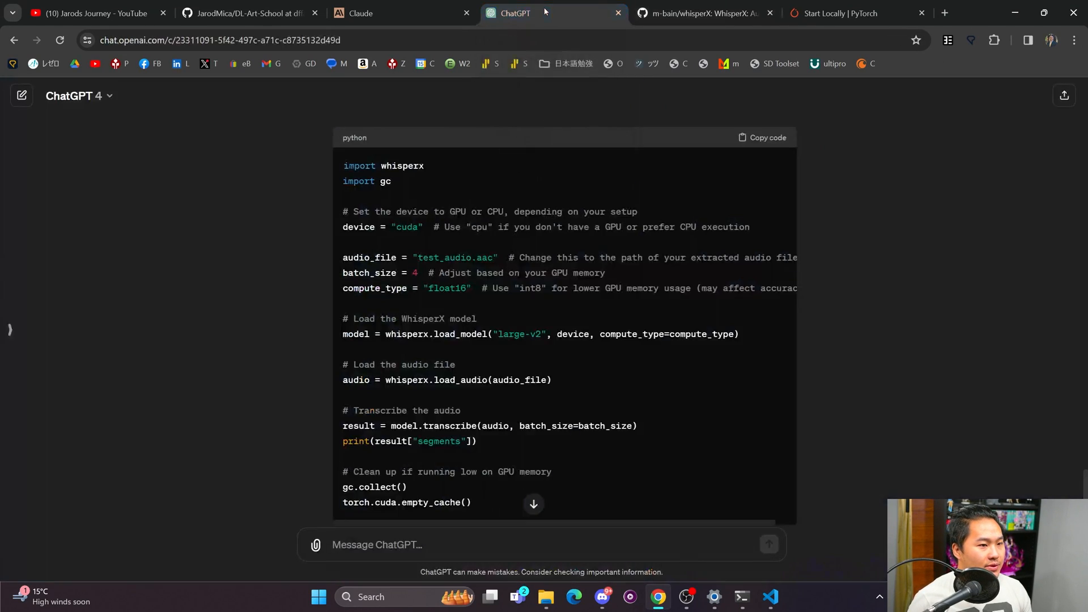
{"action": "scroll", "scroll_direction": "down", "scroll_amount": 3}
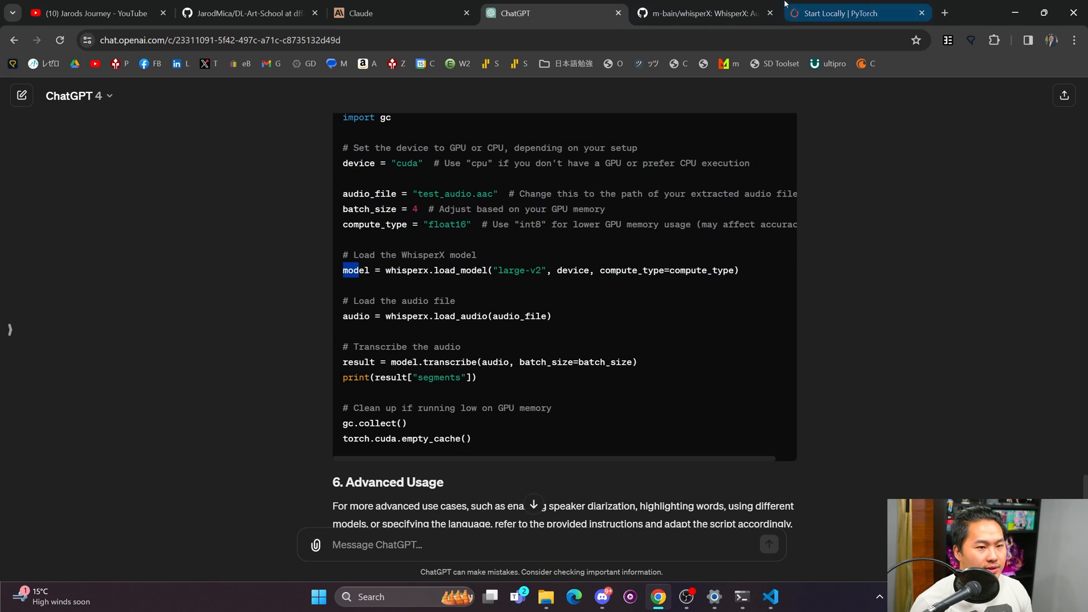
Recheck the README example, then view ChatGPT's conda and pip install setup steps.
{"action": "left_click", "coordinate": [703, 14]}
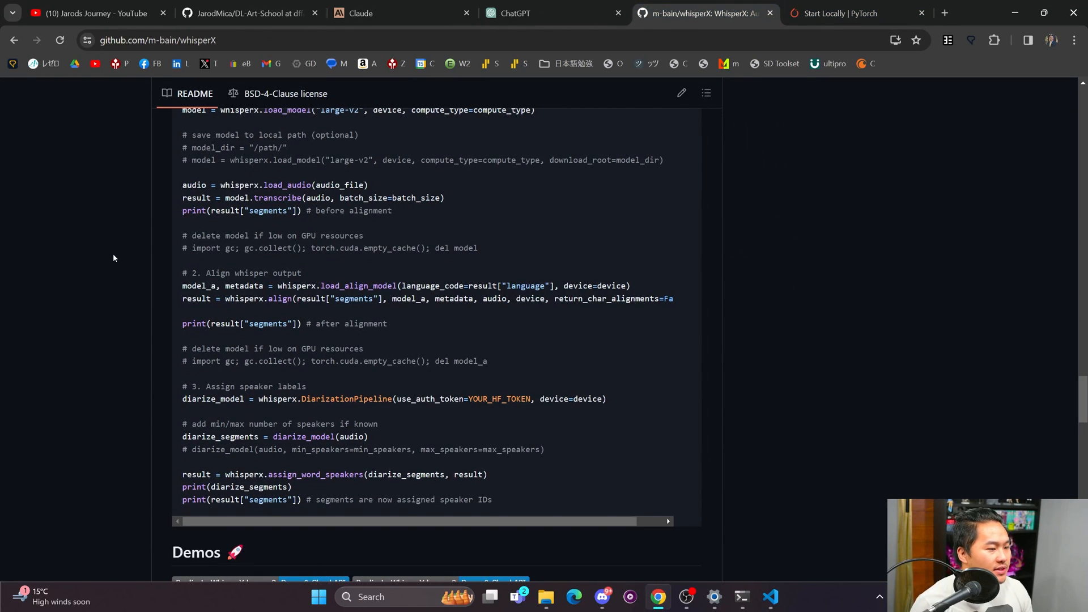
{"action": "scroll", "scroll_direction": "up", "scroll_amount": 3}
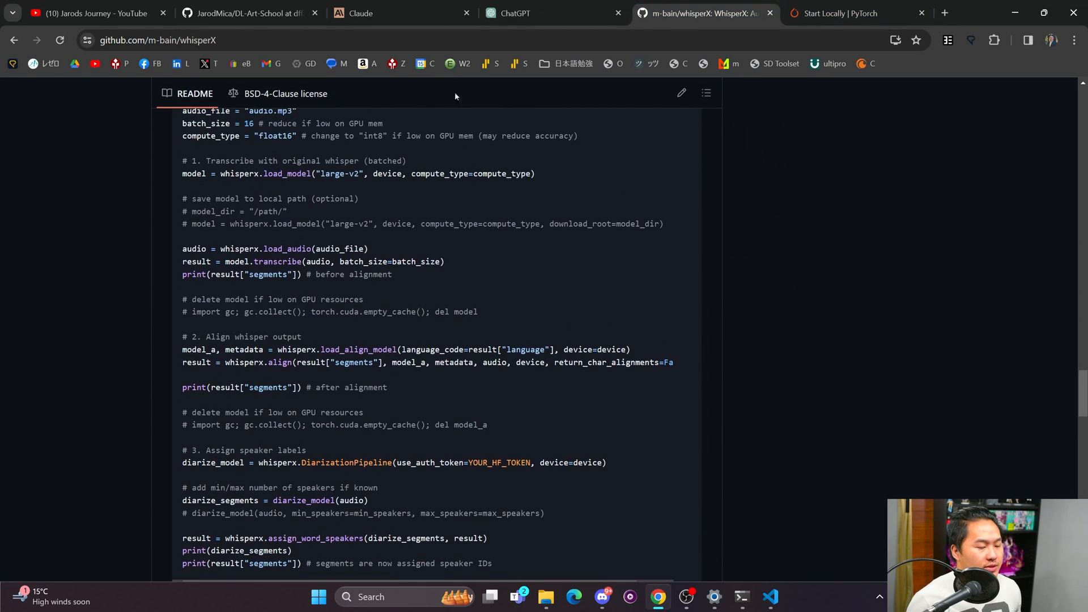
{"action": "left_click", "coordinate": [549, 14]}
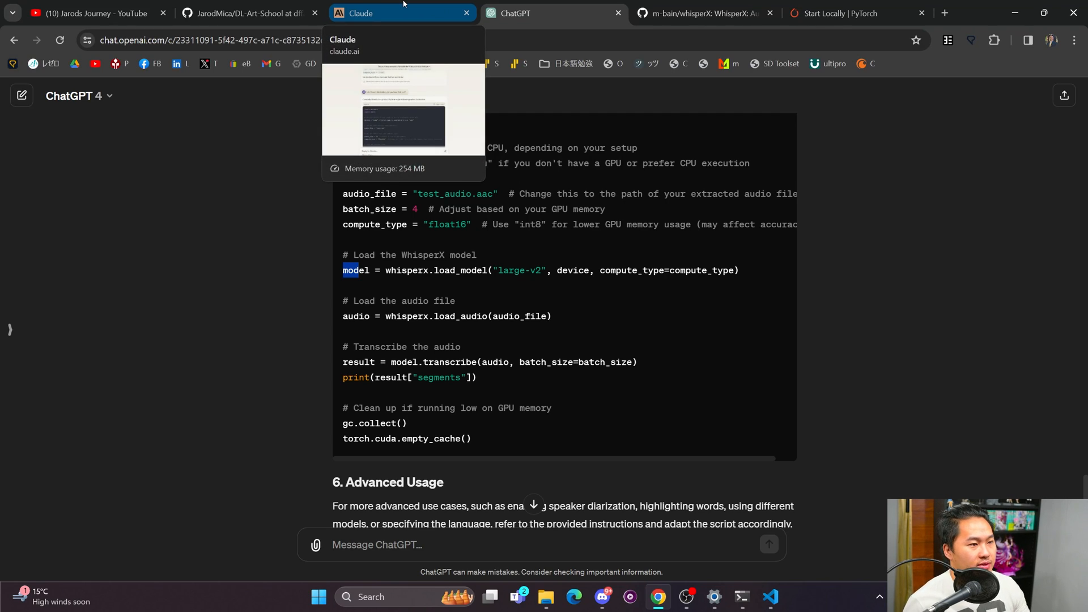
{"action": "mouse_move", "coordinate": [568, 279]}
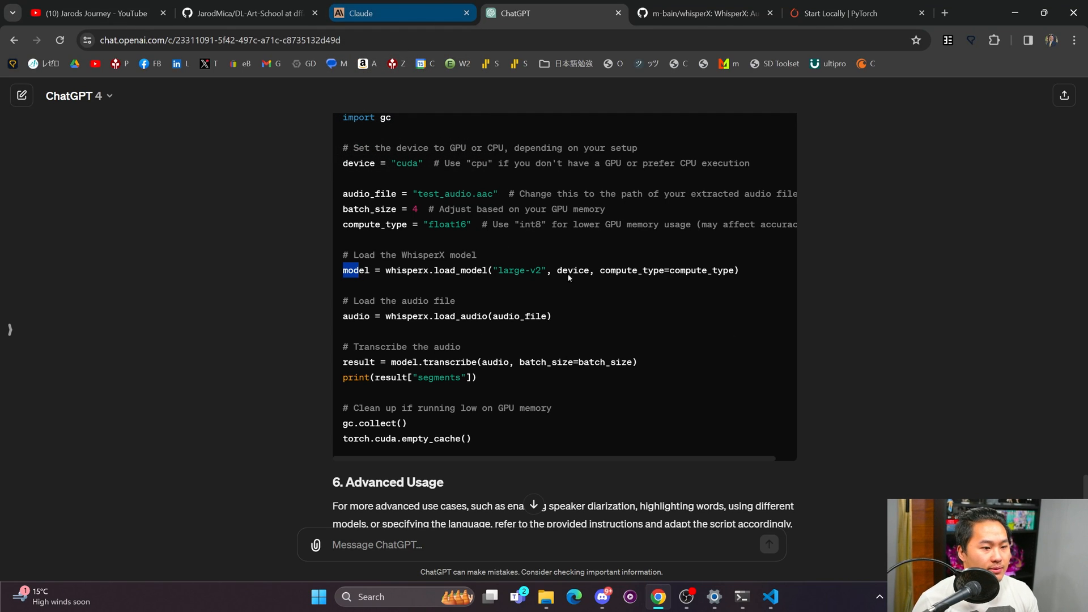
{"action": "left_click", "coordinate": [771, 597]}
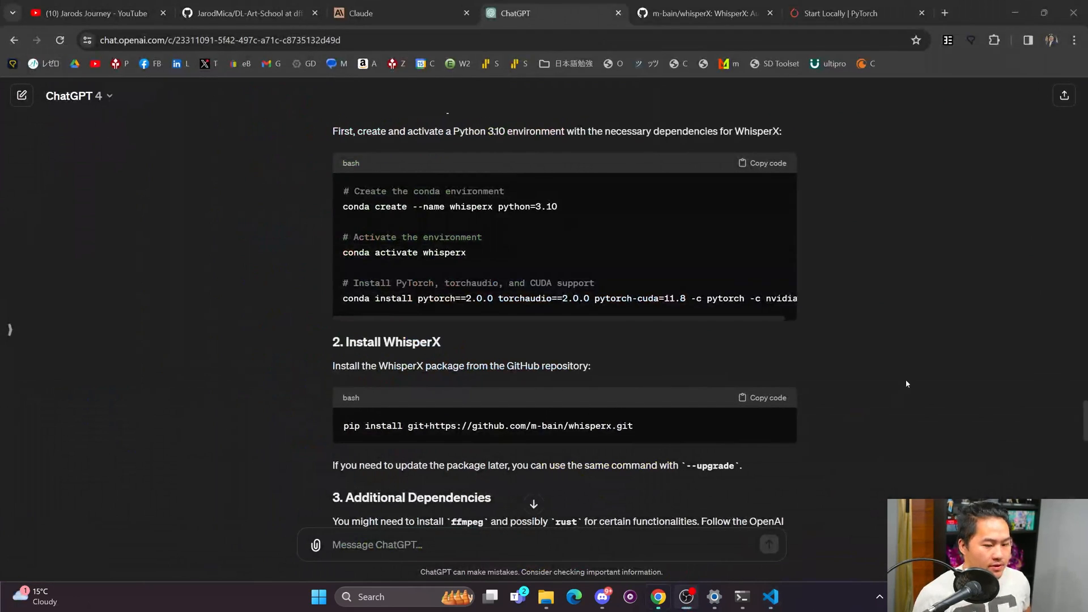
Look over gpt4_transcribe.py and claude3_transcribe.py, then start debugging the Claude script.
{"action": "left_click", "coordinate": [770, 597]}
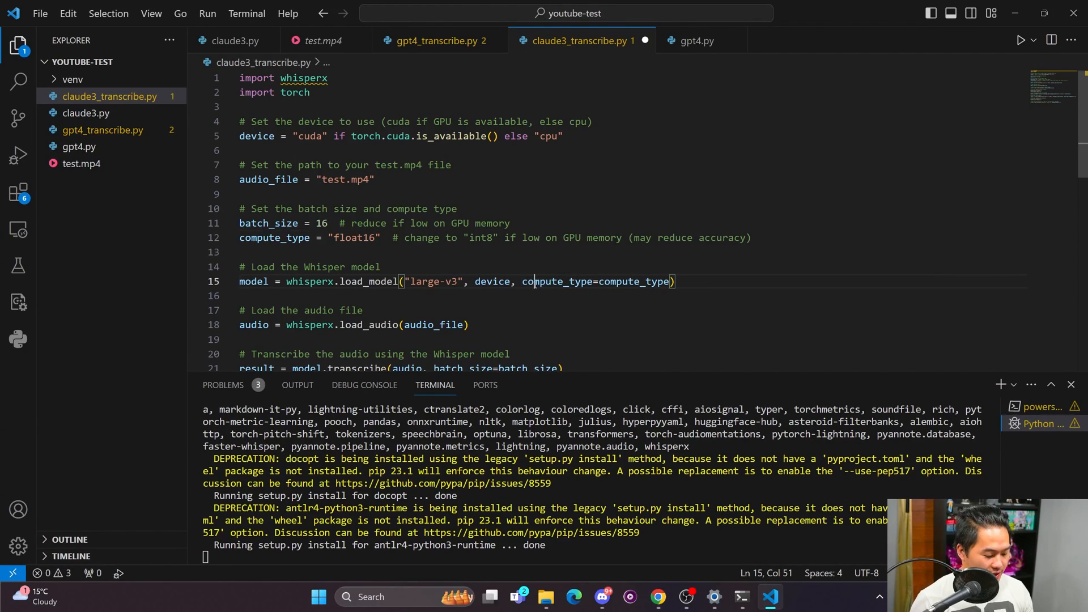
{"action": "left_click", "coordinate": [435, 41]}
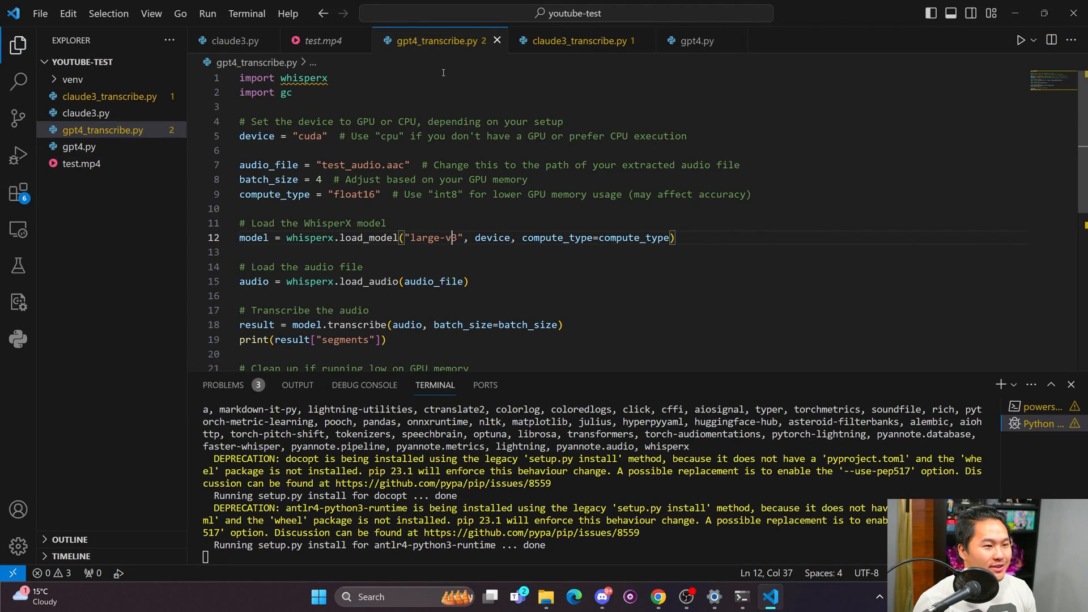
{"action": "left_click", "coordinate": [580, 41]}
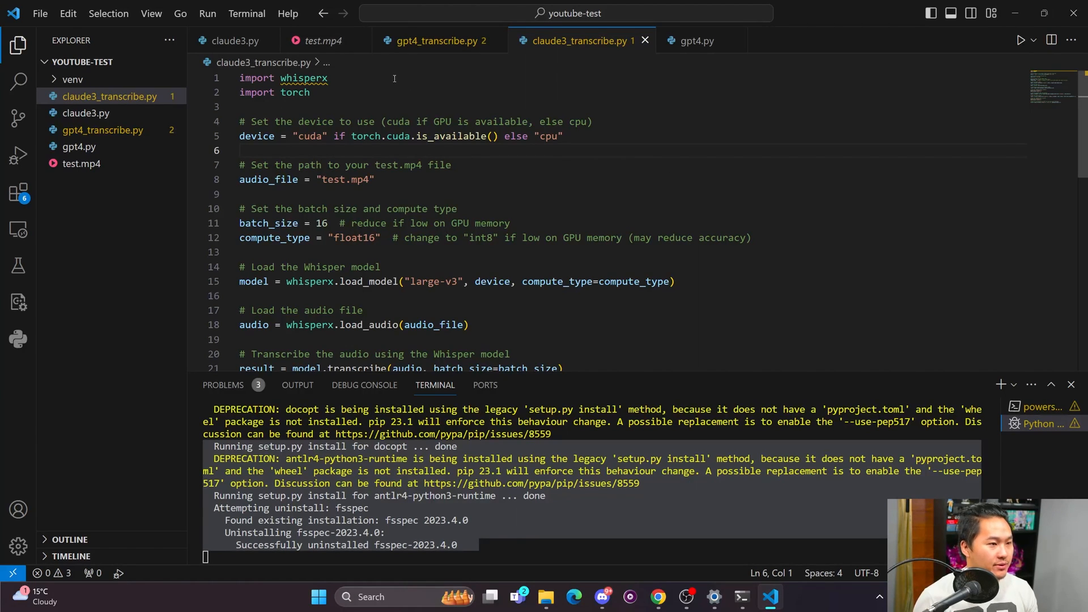
{"action": "left_click", "coordinate": [1020, 39]}
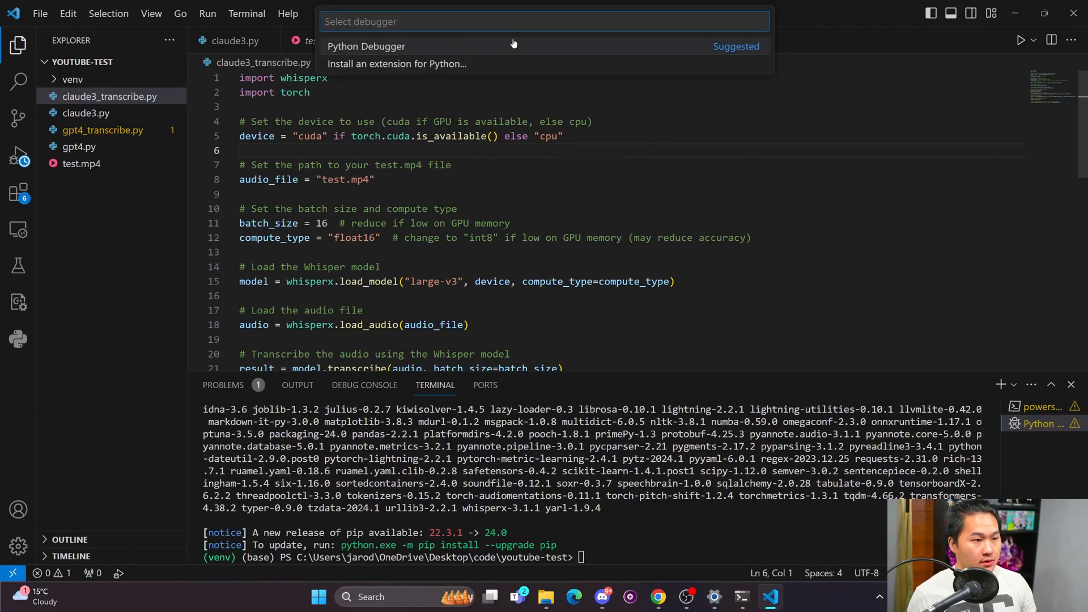
Run the Claude script with the Python debugger until the save_srt AttributeError, then launch gpt4_transcribe.py.
{"action": "left_click", "coordinate": [366, 45]}
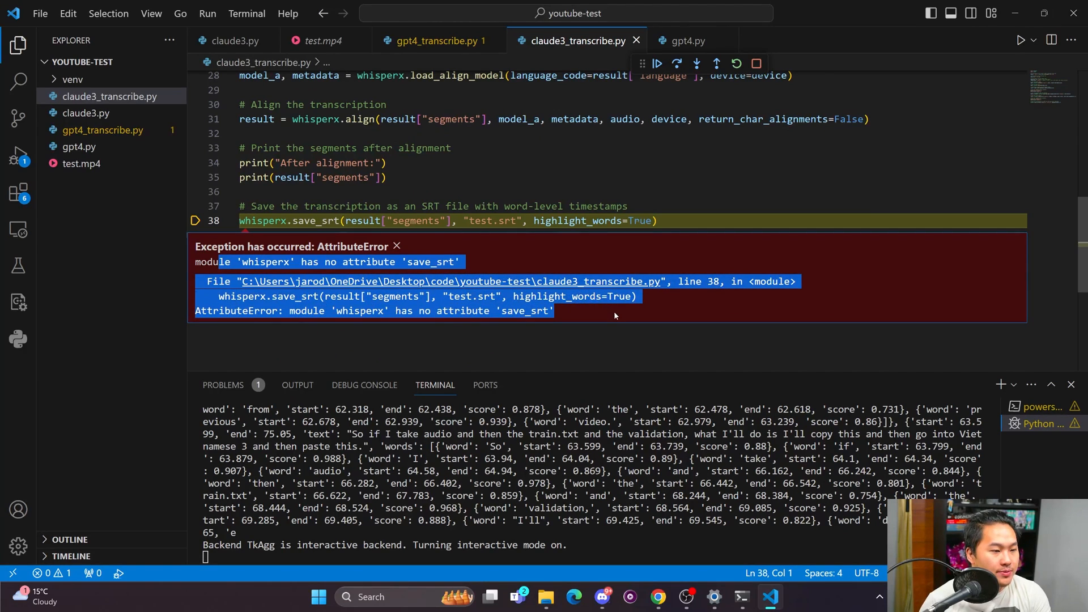
{"action": "left_click", "coordinate": [504, 207]}
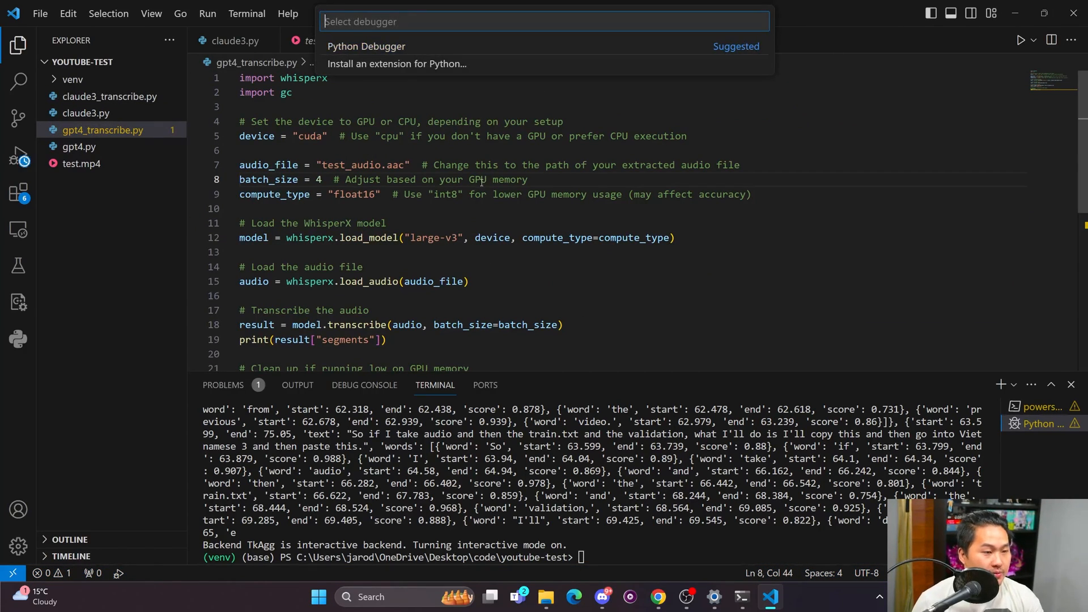
{"action": "left_click", "coordinate": [366, 46]}
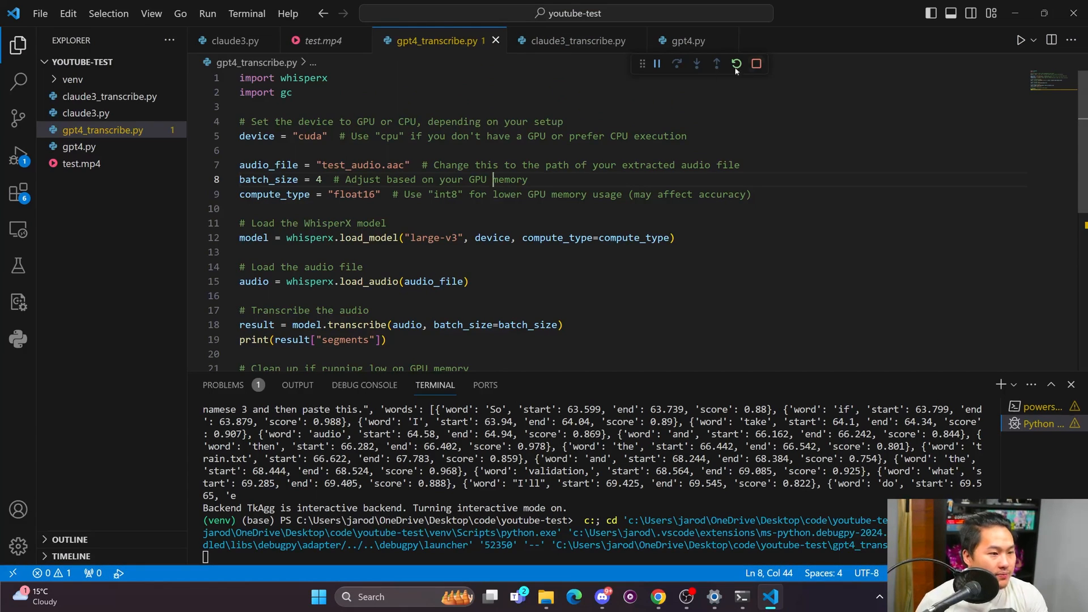
Point the GPT-4 script's audio file to test.mp4 and rerun until the torch NameError.
{"action": "left_click", "coordinate": [757, 64]}
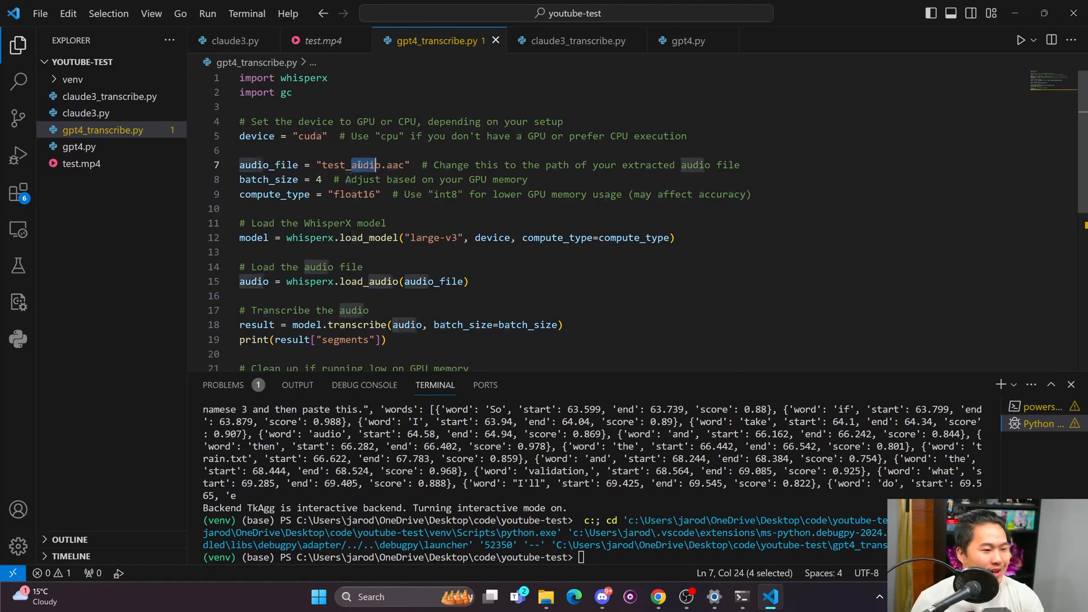
{"action": "left_click_drag", "start_coordinate": [354, 165], "coordinate": [406, 165]}
{"action": "type", "text": "mp4"}
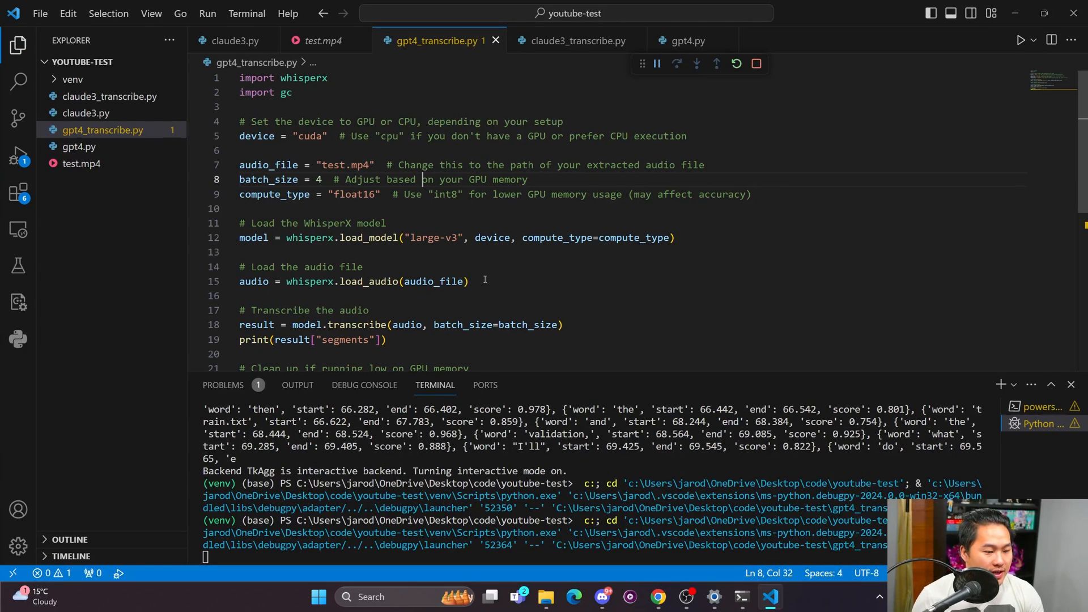
{"action": "mouse_move", "coordinate": [554, 335]}
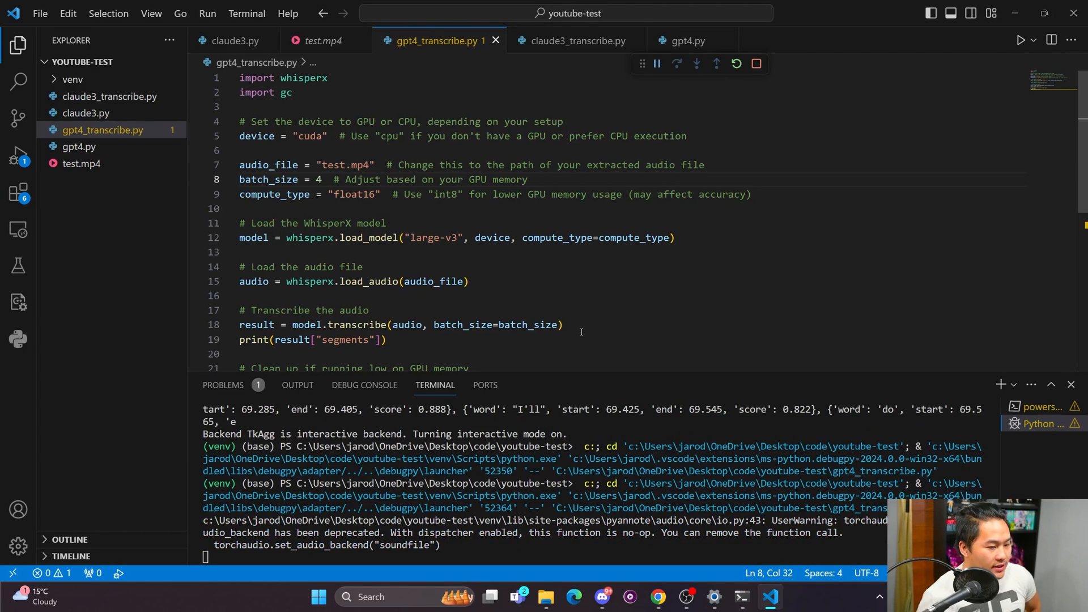
{"action": "mouse_move", "coordinate": [561, 290]}
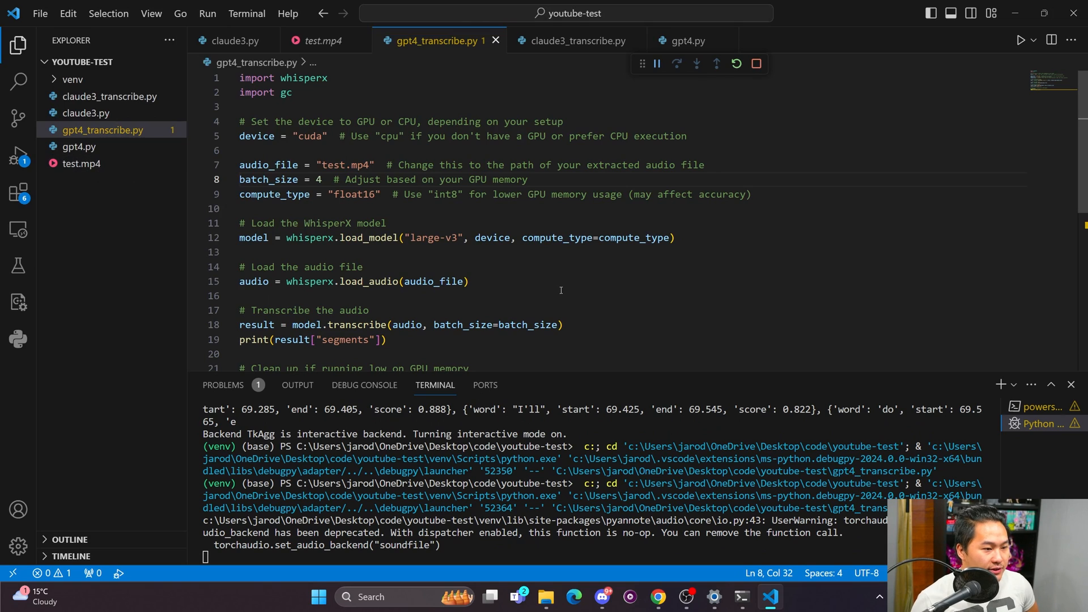
{"action": "left_click", "coordinate": [657, 64]}
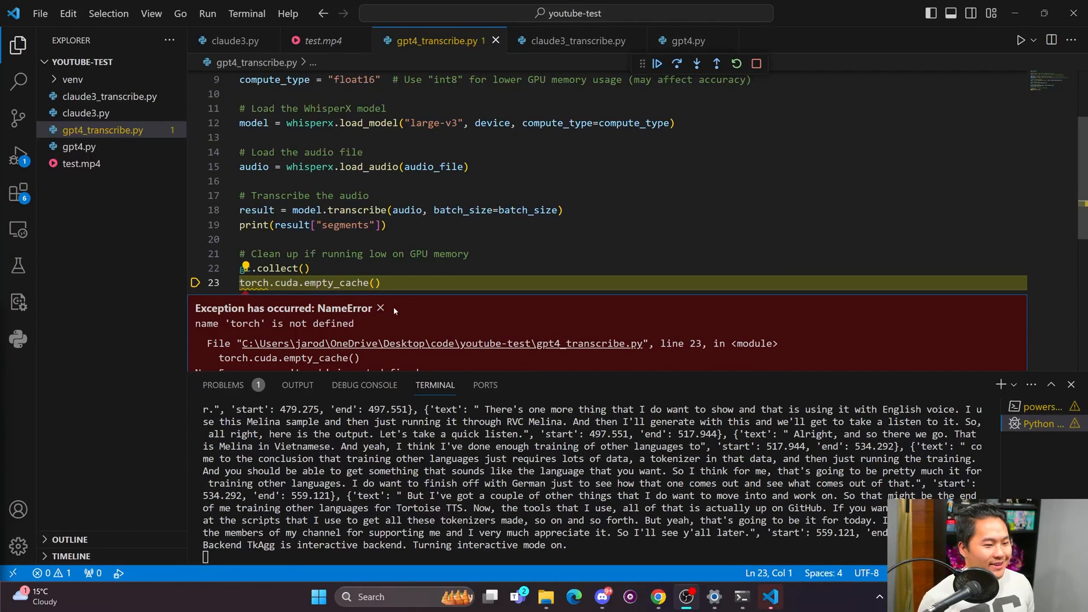
{"action": "left_click", "coordinate": [381, 308]}
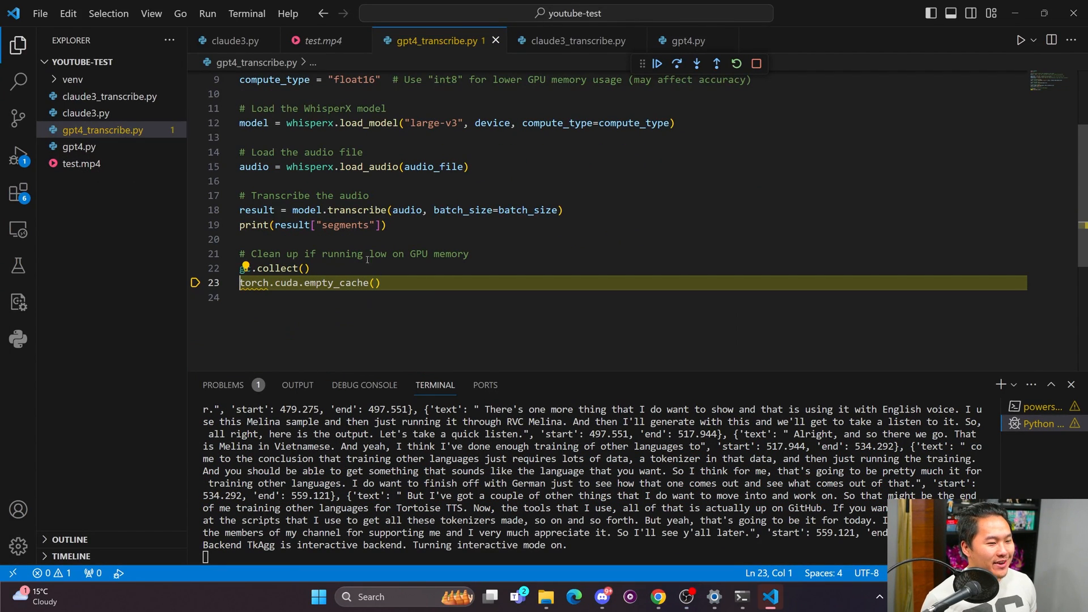
Return to ChatGPT's script in Chrome to check its imports.
{"action": "key", "text": "alt+tab"}
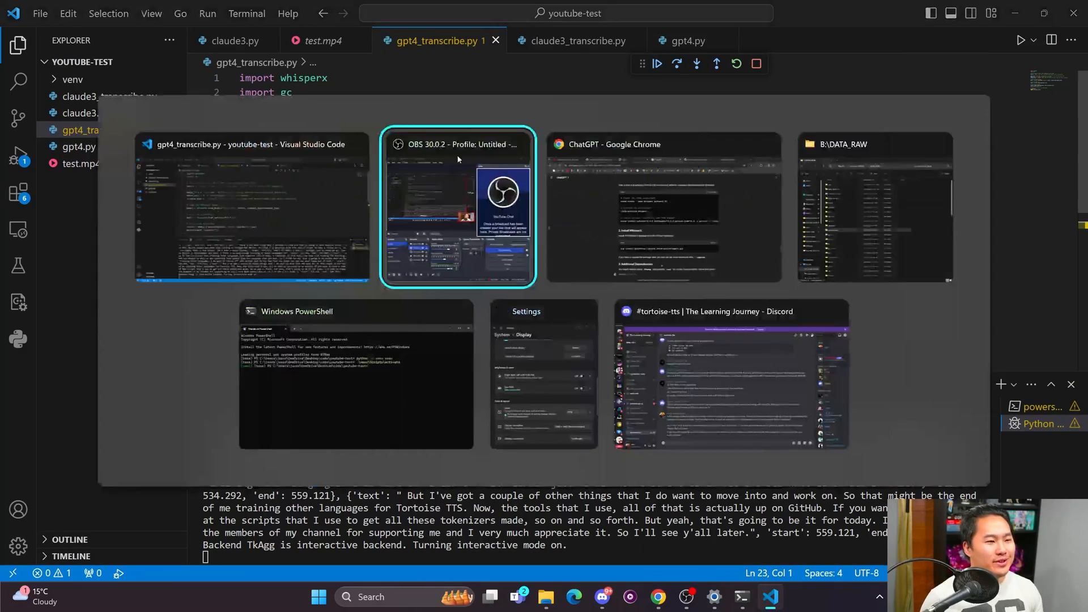
{"action": "left_click", "coordinate": [663, 209]}
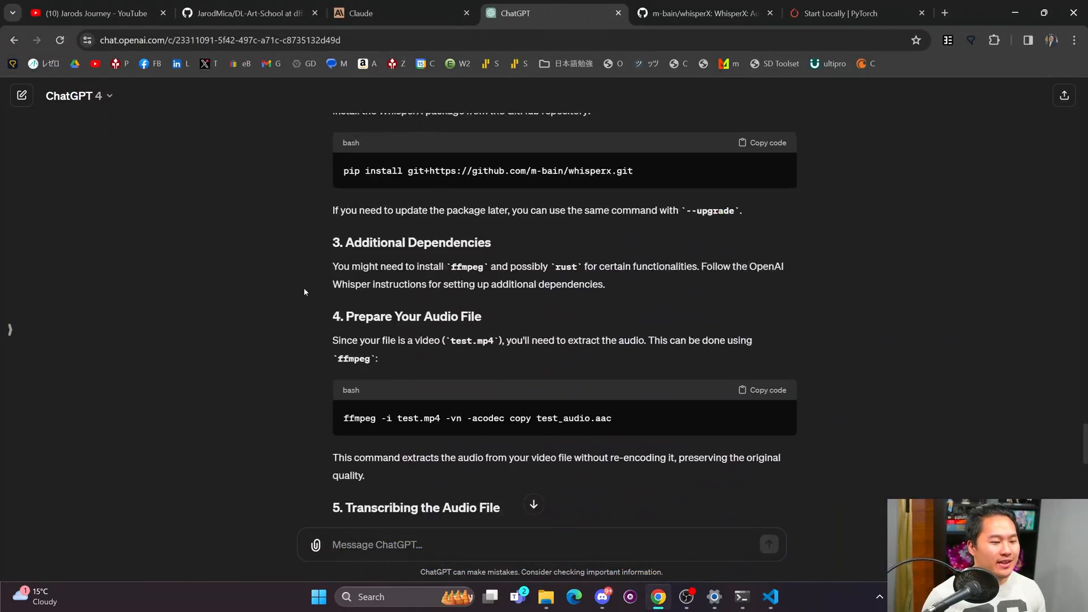
{"action": "scroll", "scroll_direction": "down", "scroll_amount": 3}
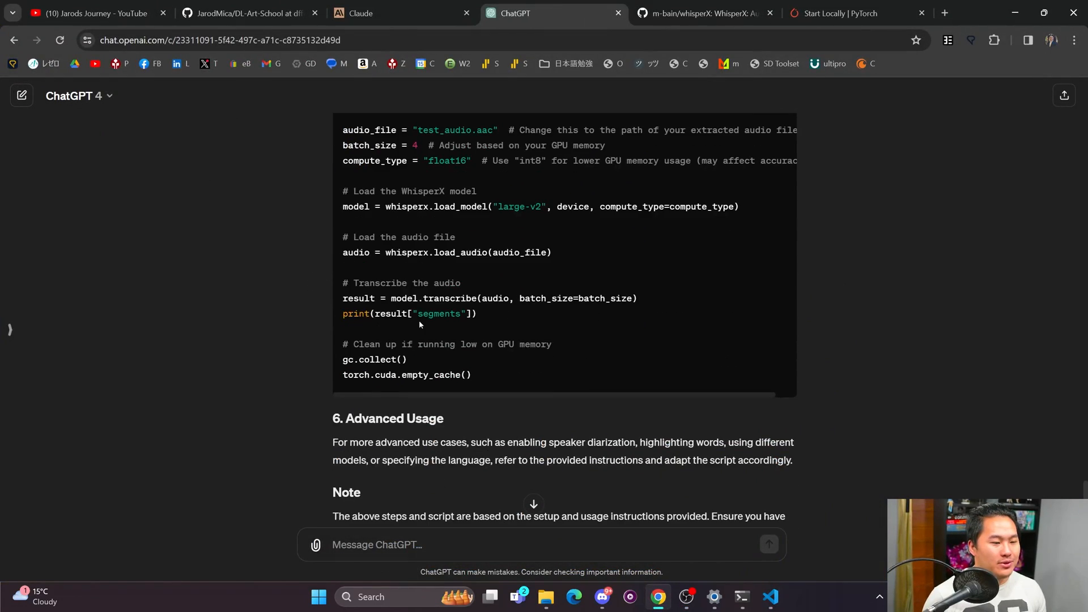
{"action": "scroll", "scroll_direction": "up", "scroll_amount": 3}
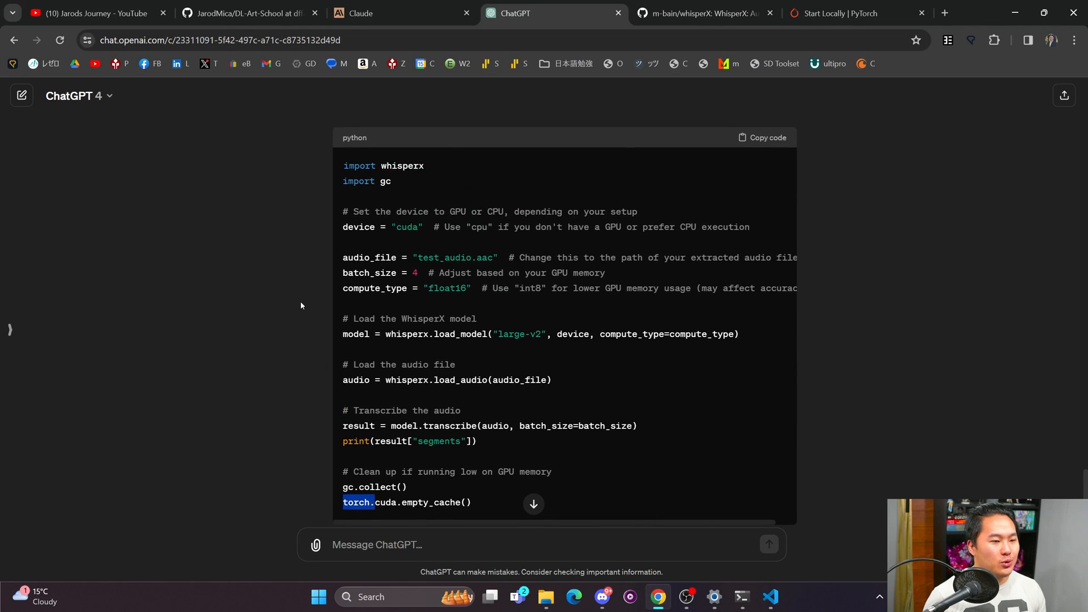
Add "import torch" to gpt4_transcribe.py, rerun it, and bring up claude3_transcribe.py.
{"action": "left_click", "coordinate": [771, 597]}
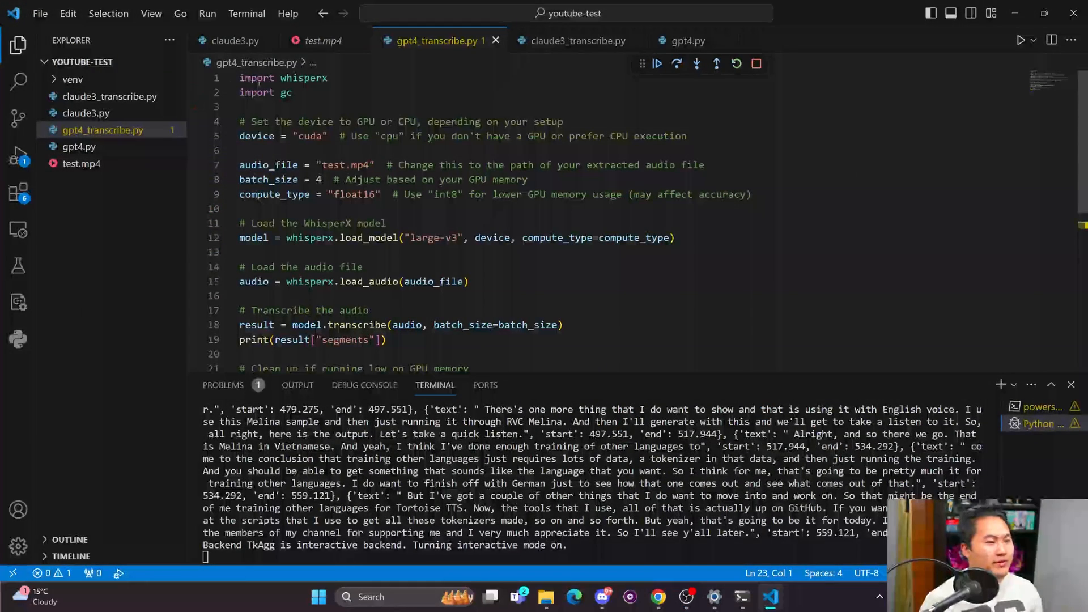
{"action": "type", "text": "import"}
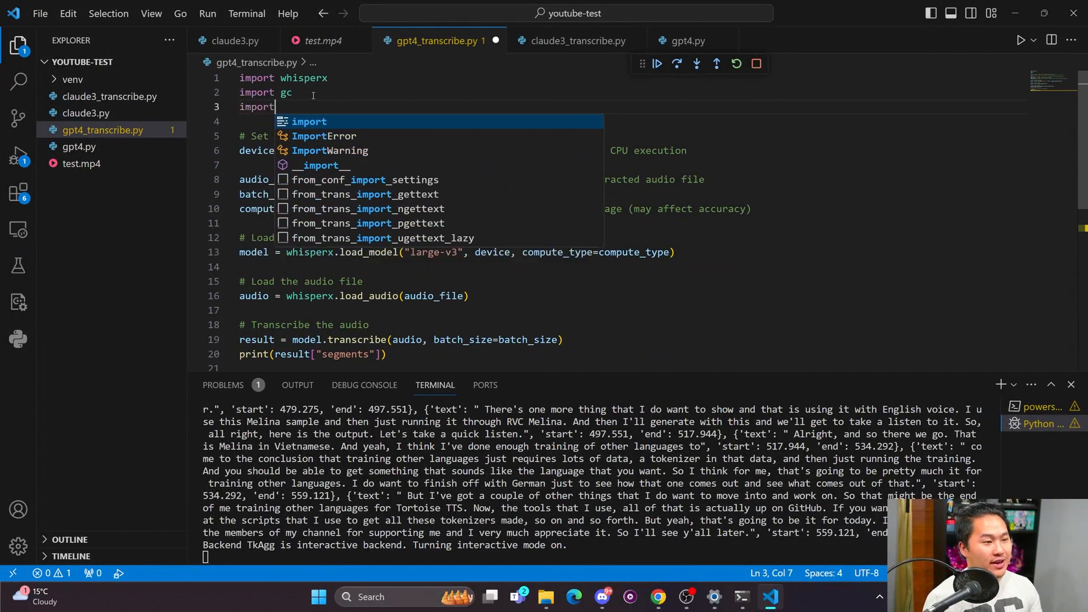
{"action": "type", "text": "torch"}
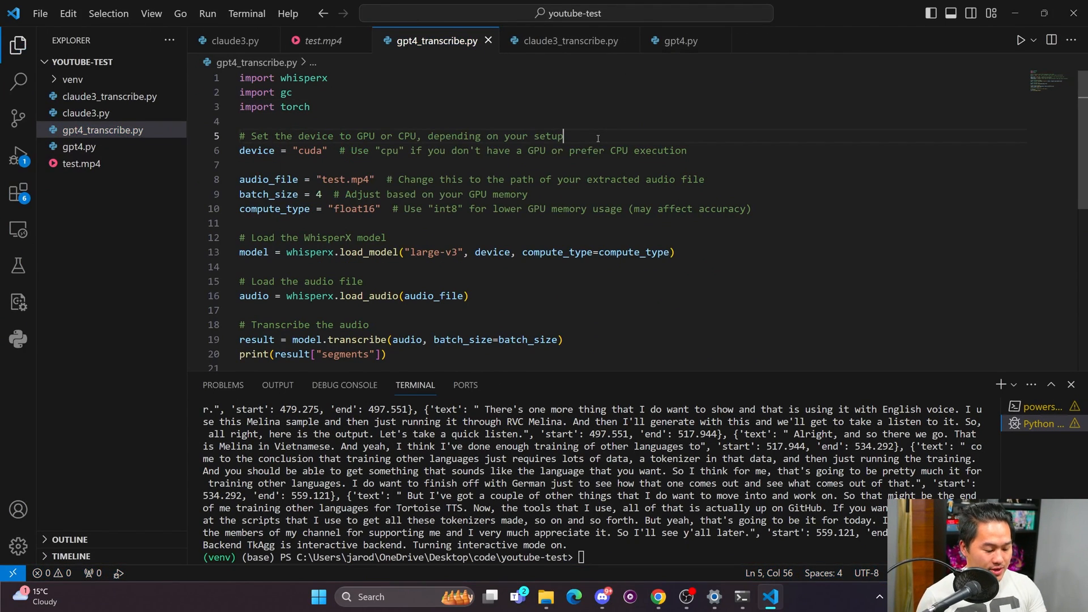
{"action": "left_click", "coordinate": [1022, 40]}
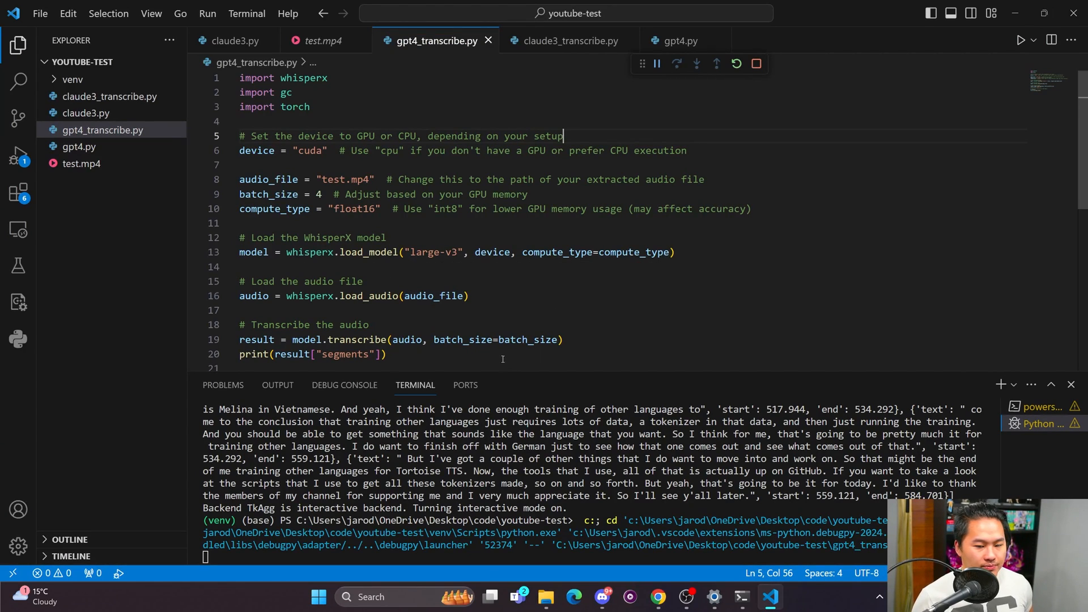
{"action": "left_click", "coordinate": [564, 41]}
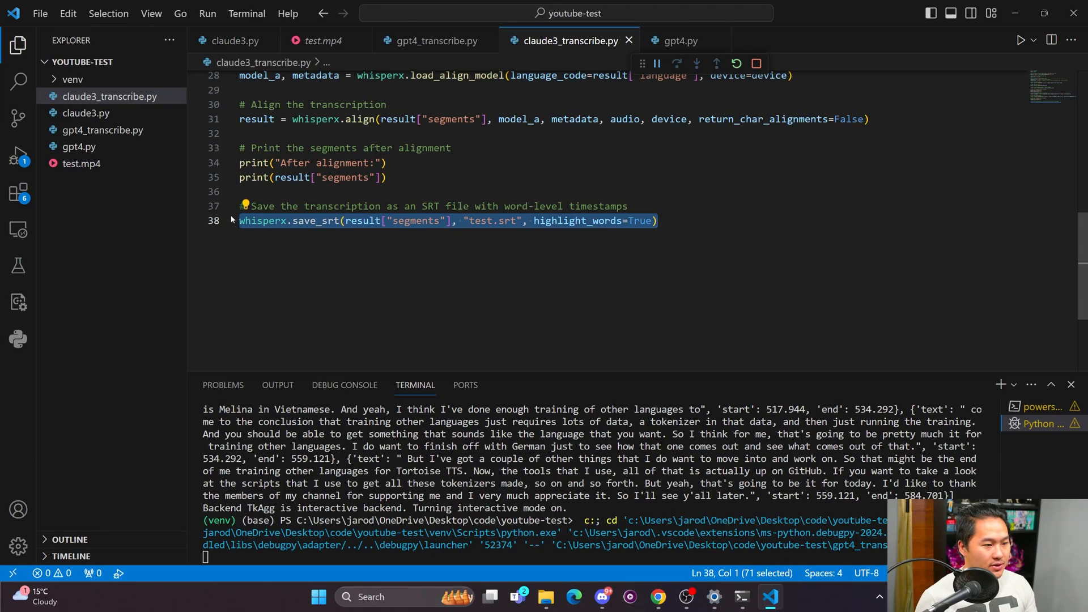
Tell Claude "There is no save_srt in whisperx", then return to the script in the editor.
{"action": "left_click", "coordinate": [640, 238]}
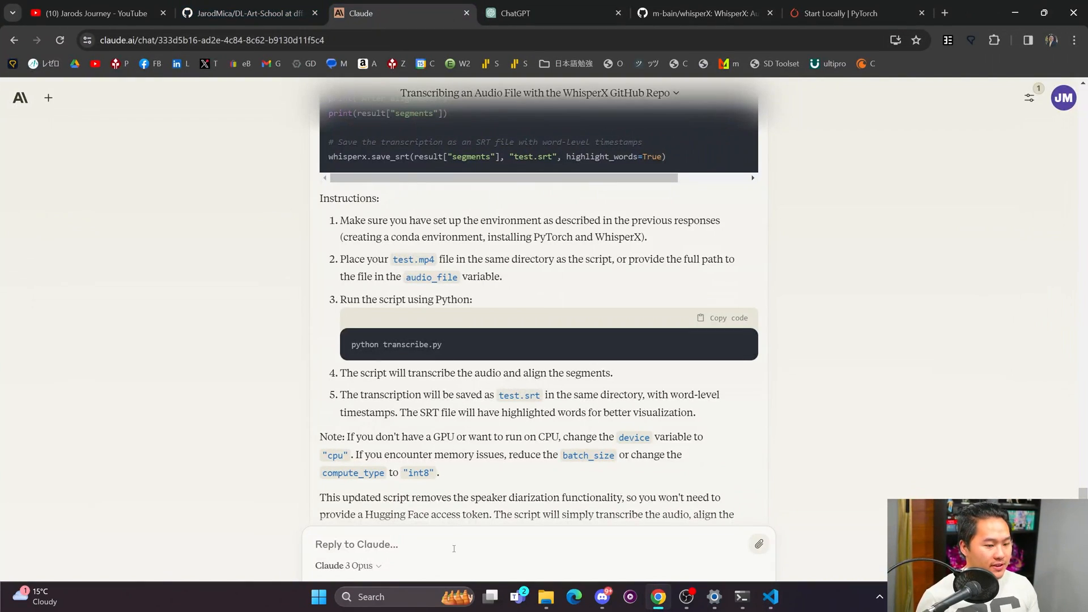
{"action": "type", "text": "There is"}
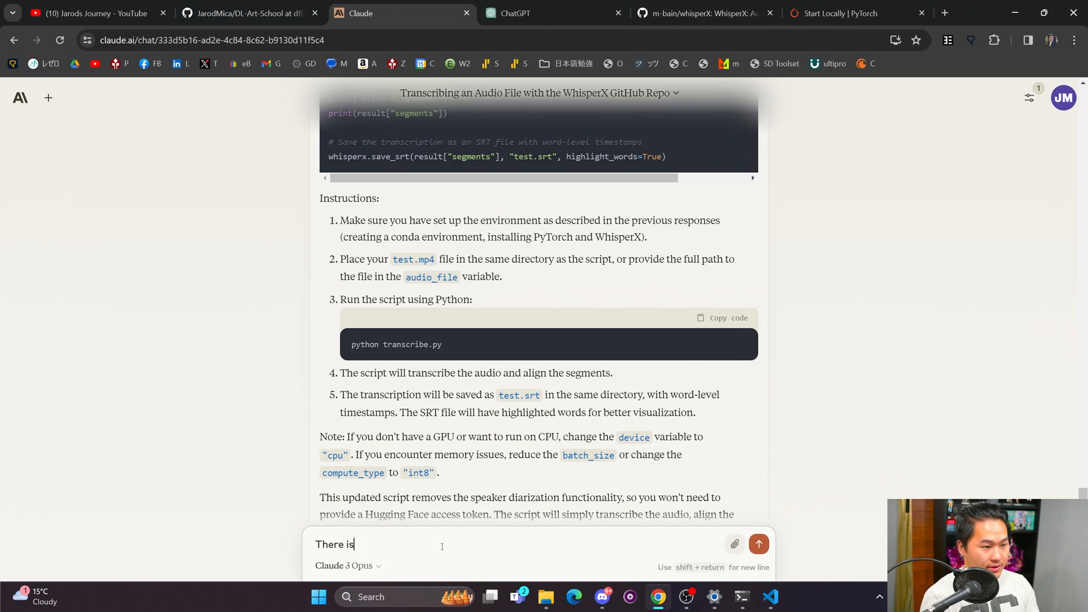
{"action": "type", "text": "no save_s"}
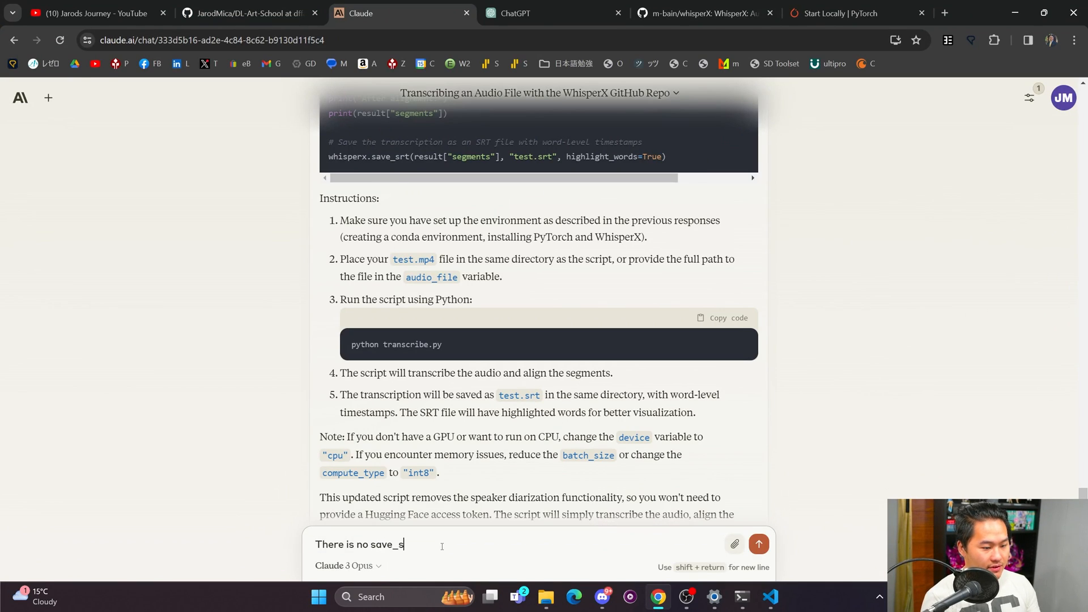
{"action": "type", "text": "rt in whisp"}
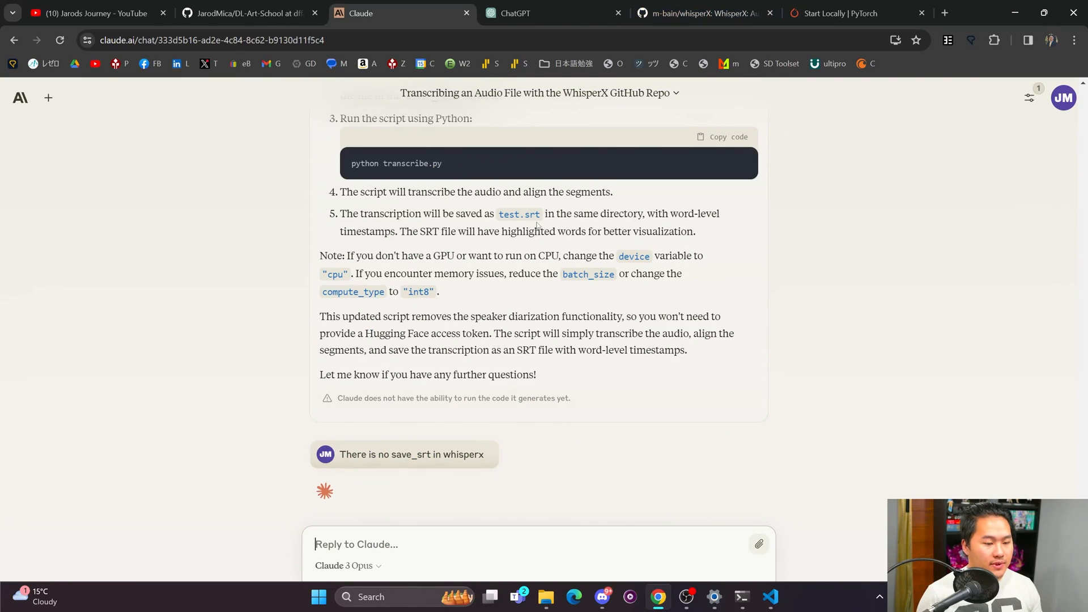
{"action": "left_click", "coordinate": [770, 597]}
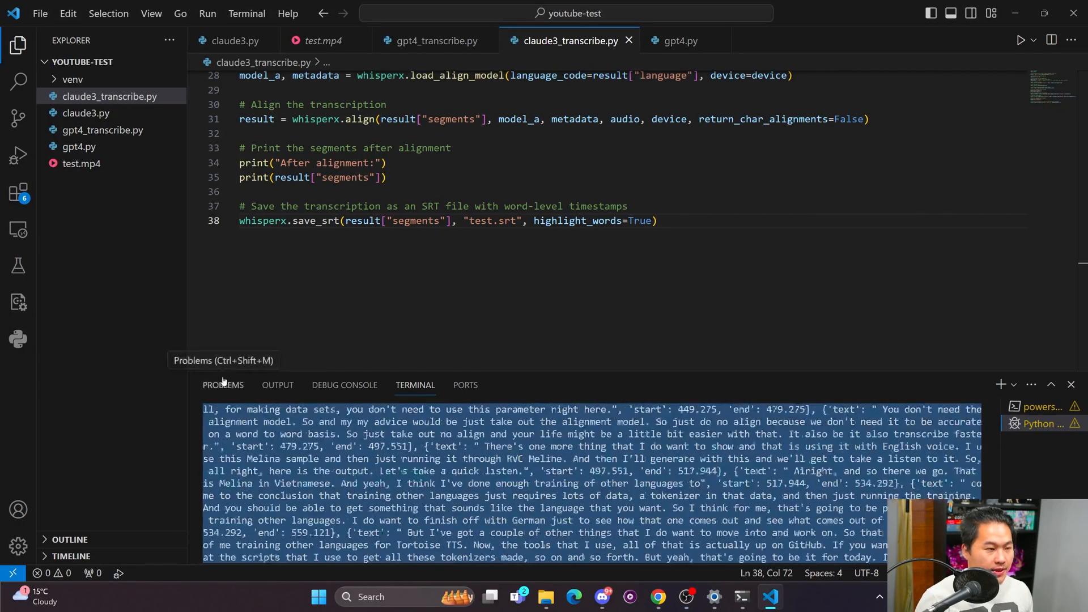
Review the end of gpt4_transcribe.py, then return to the Claude chat in Chrome.
{"action": "left_click", "coordinate": [434, 40]}
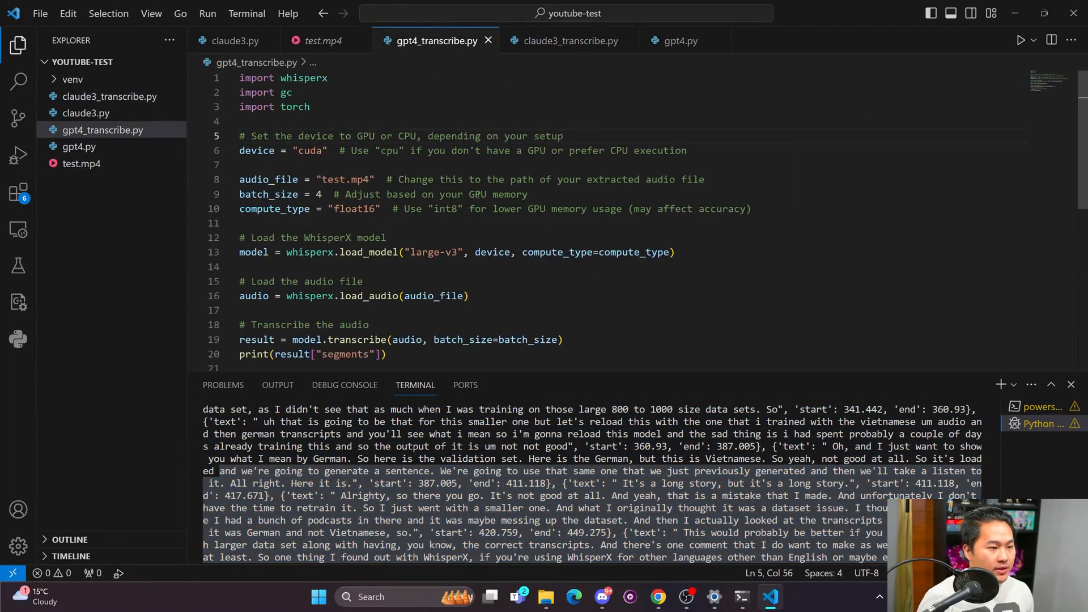
{"action": "scroll", "scroll_direction": "down", "scroll_amount": 3}
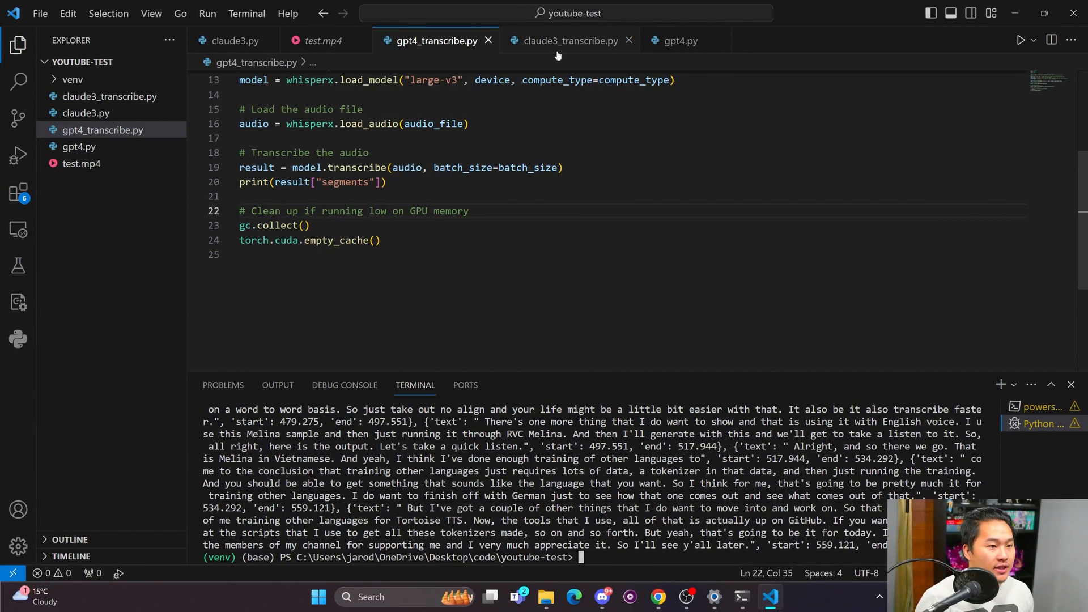
{"action": "left_click", "coordinate": [569, 40]}
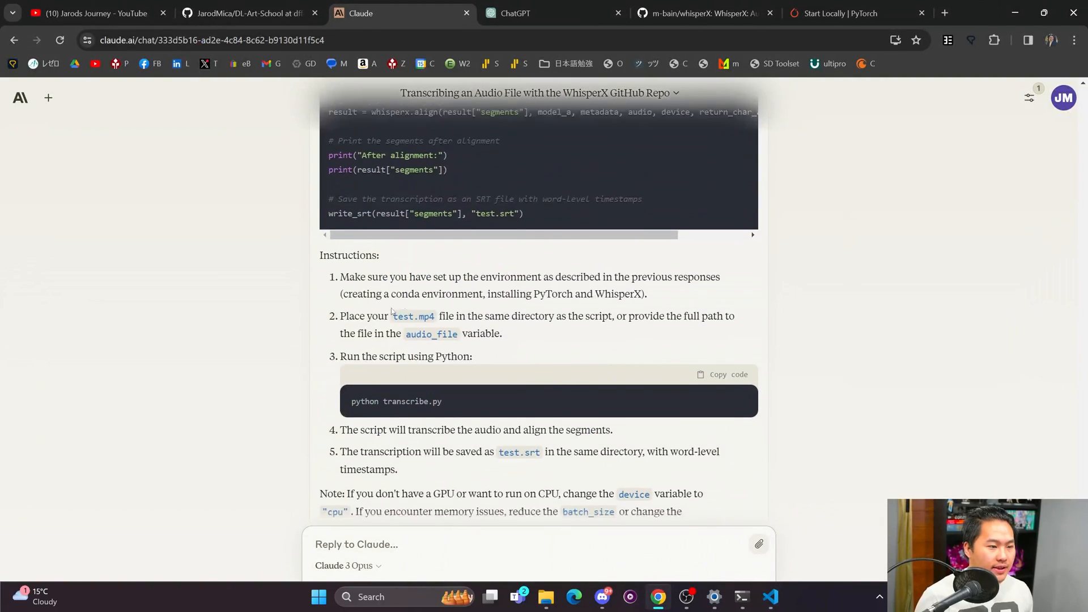
Scroll through Claude's revised write_srt script, copy it, and switch windows toward VS Code.
{"action": "scroll", "scroll_direction": "up", "scroll_amount": 3}
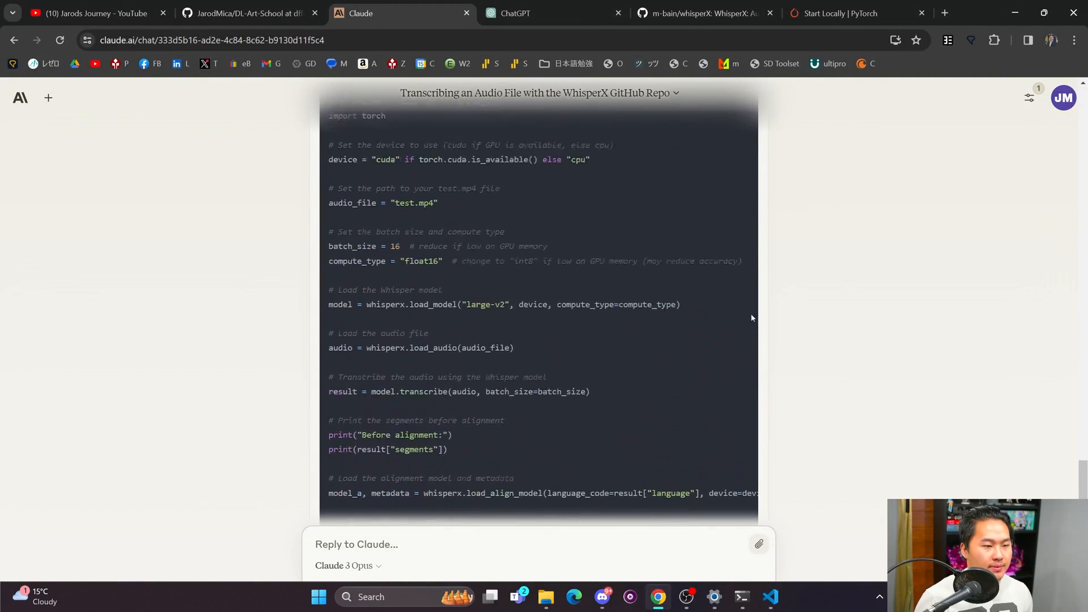
{"action": "scroll", "scroll_direction": "up", "scroll_amount": 3}
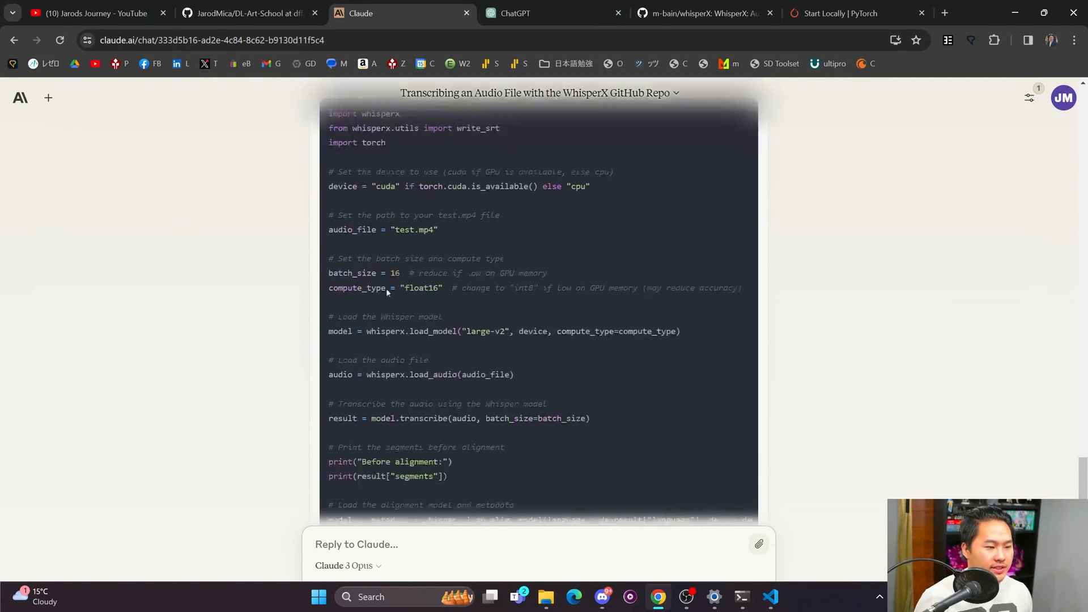
{"action": "scroll", "scroll_direction": "down", "scroll_amount": 3}
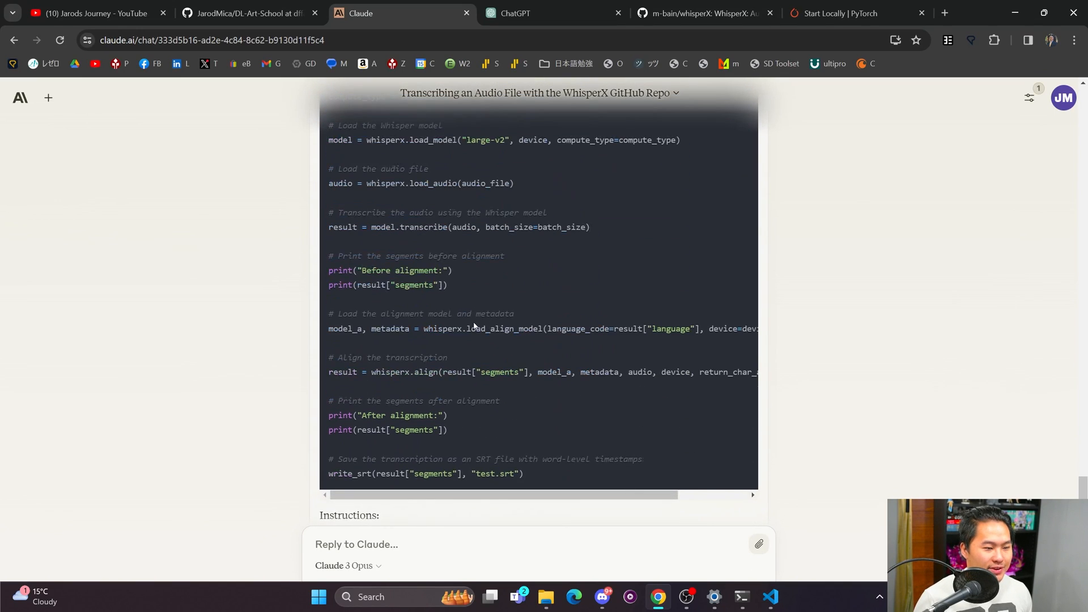
{"action": "scroll", "scroll_direction": "up", "scroll_amount": 3}
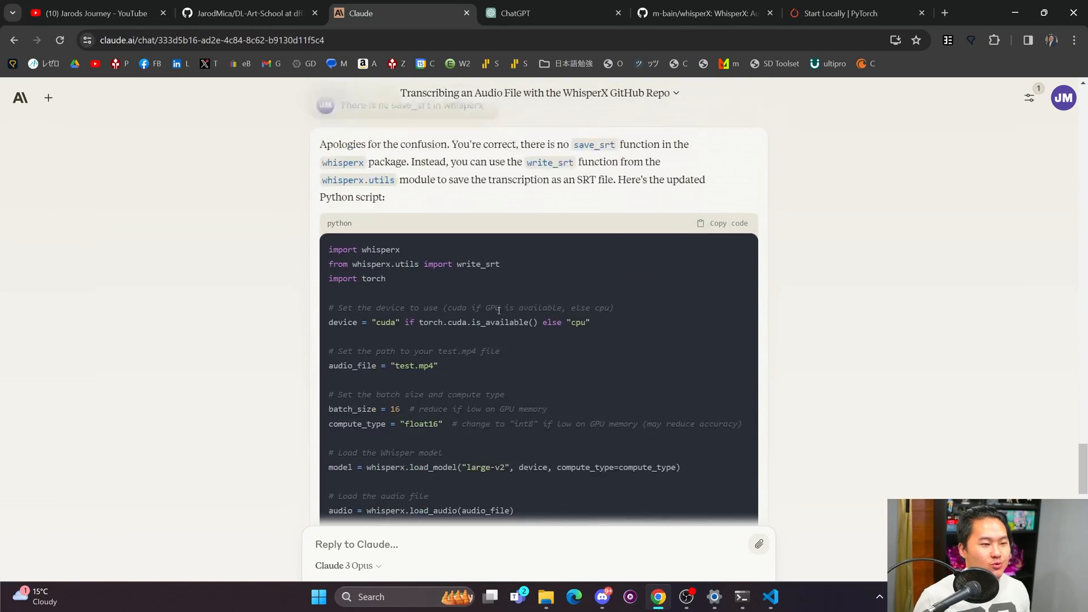
{"action": "scroll", "scroll_direction": "up", "scroll_amount": 3}
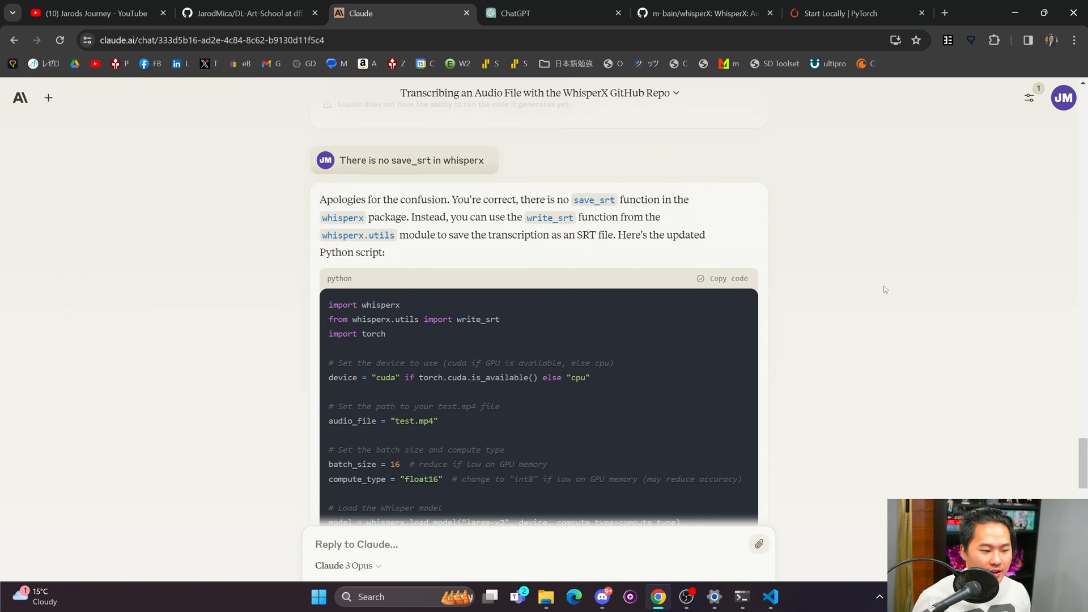
{"action": "key", "text": "alt+tab"}
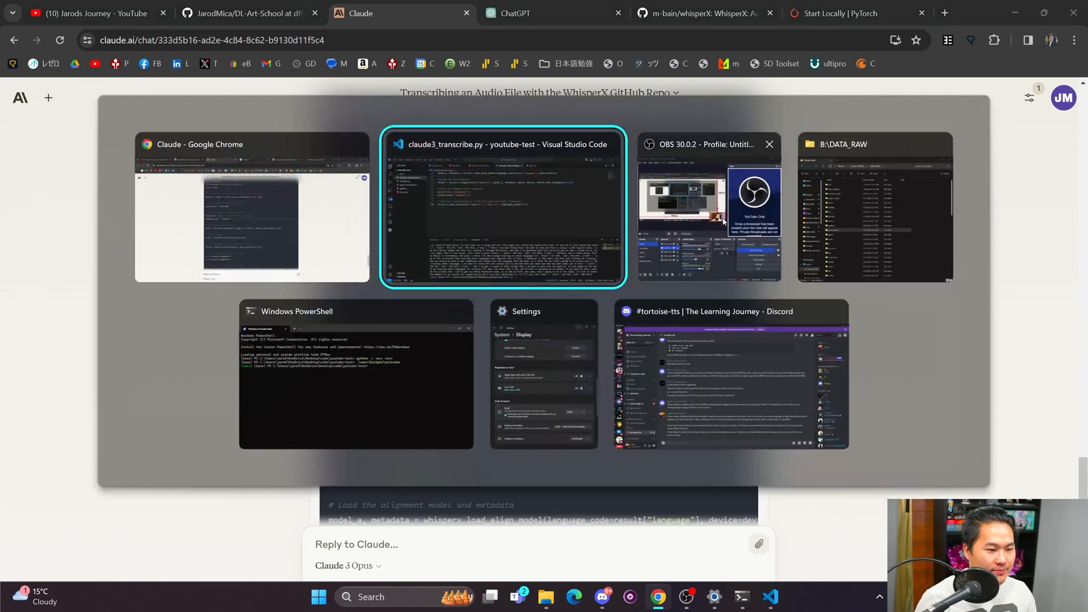
Run claude3_transcribe.py with the write_srt version; it raises an ImportError from whisperx.utils.
{"action": "left_click", "coordinate": [502, 208]}
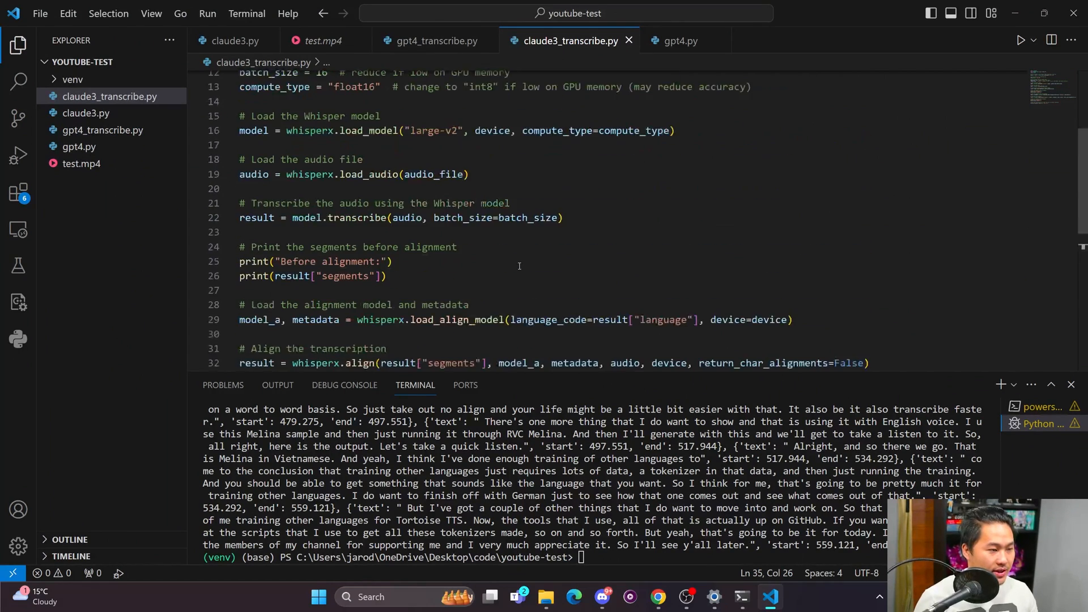
{"action": "scroll", "scroll_direction": "down", "scroll_amount": 3}
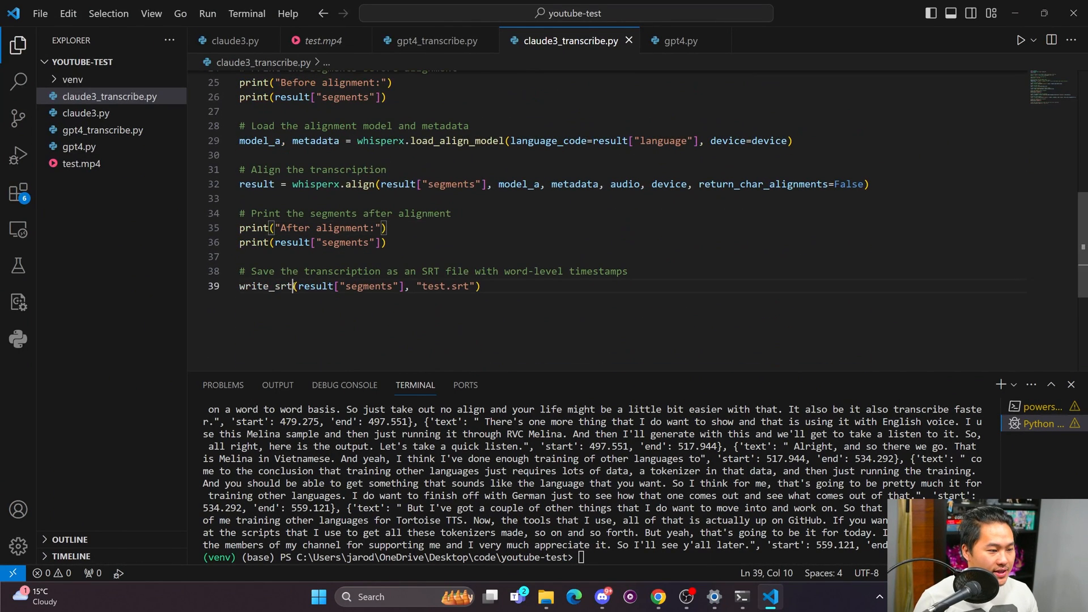
{"action": "left_click", "coordinate": [628, 271]}
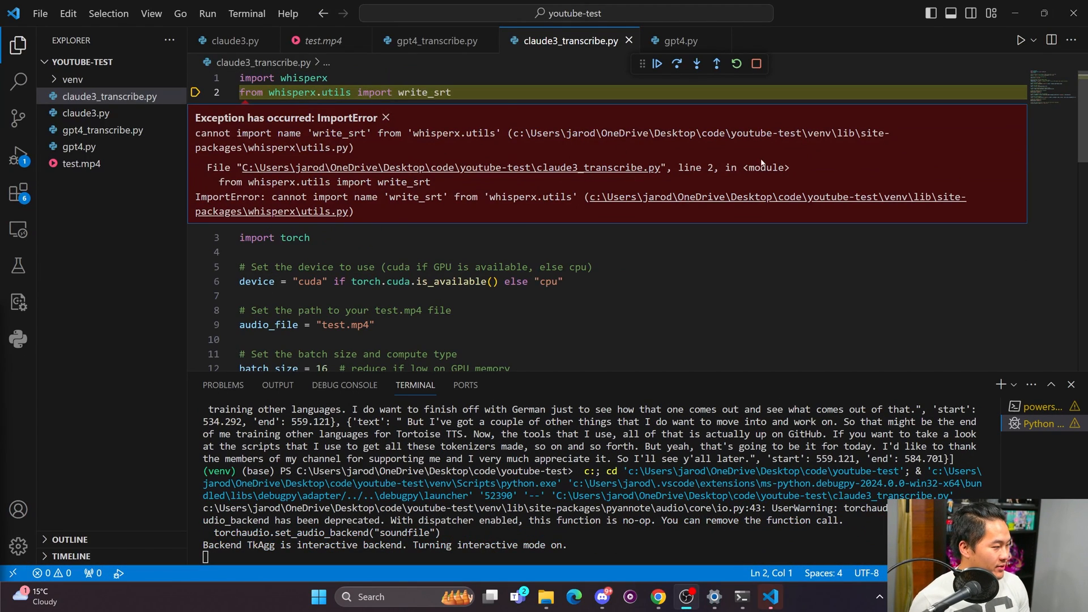
{"action": "mouse_move", "coordinate": [561, 280]}
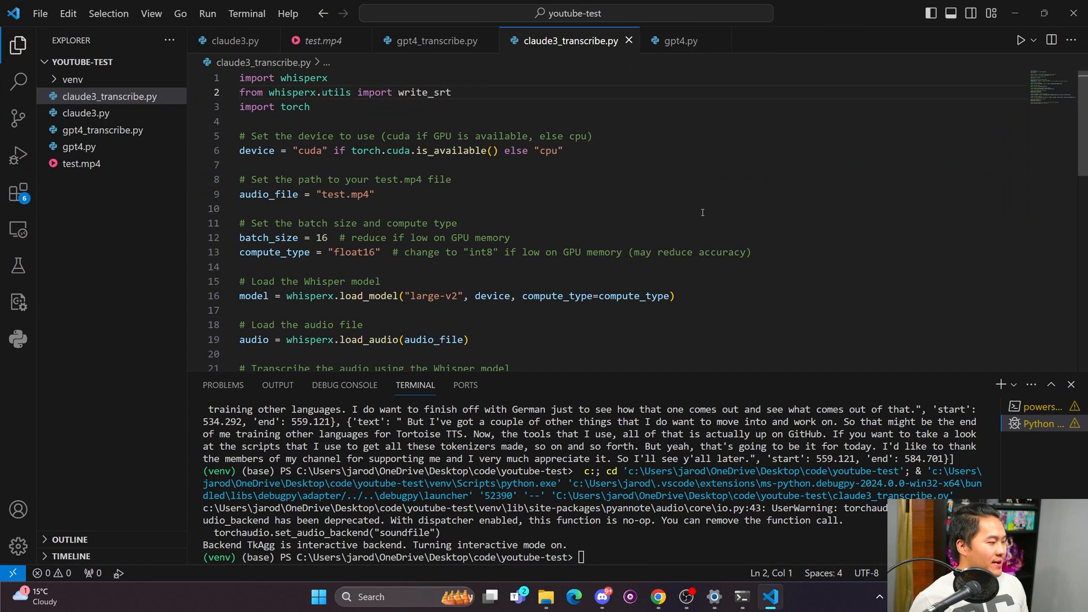
{"action": "mouse_move", "coordinate": [619, 326]}
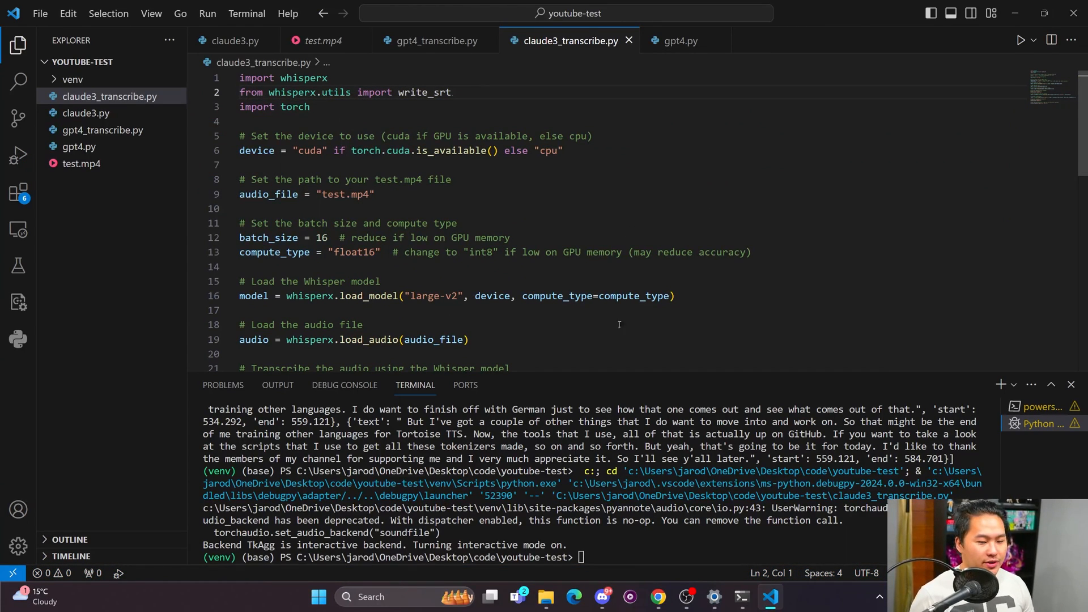
Re-read Claude's write_srt script, then compare against the m-bain/whisperX GitHub README.
{"action": "left_click", "coordinate": [656, 598]}
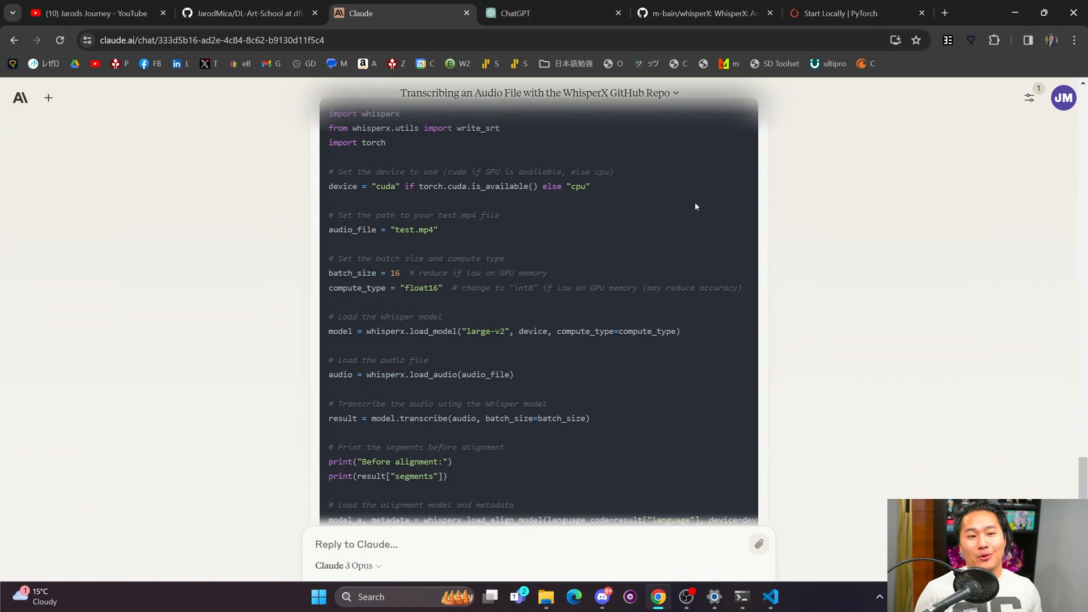
{"action": "scroll", "scroll_direction": "down", "scroll_amount": 3}
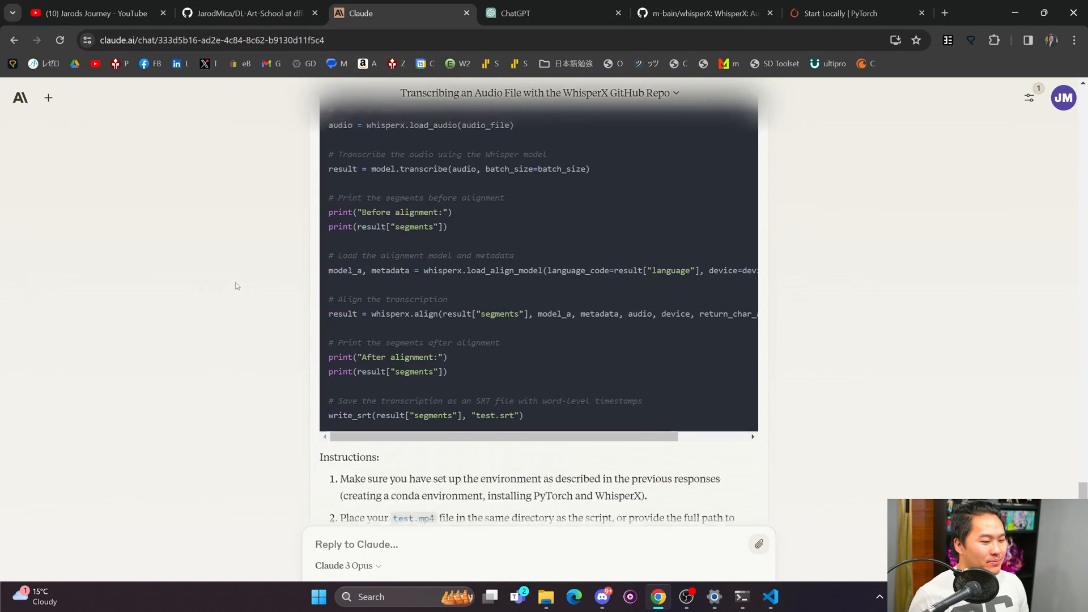
{"action": "scroll", "scroll_direction": "down", "scroll_amount": 3}
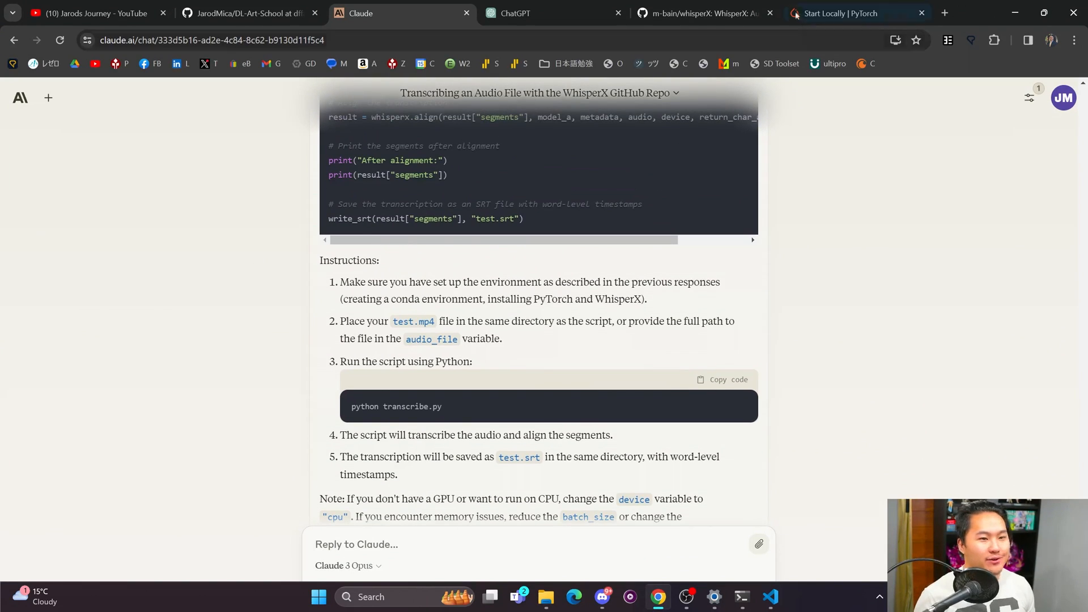
{"action": "left_click", "coordinate": [700, 13]}
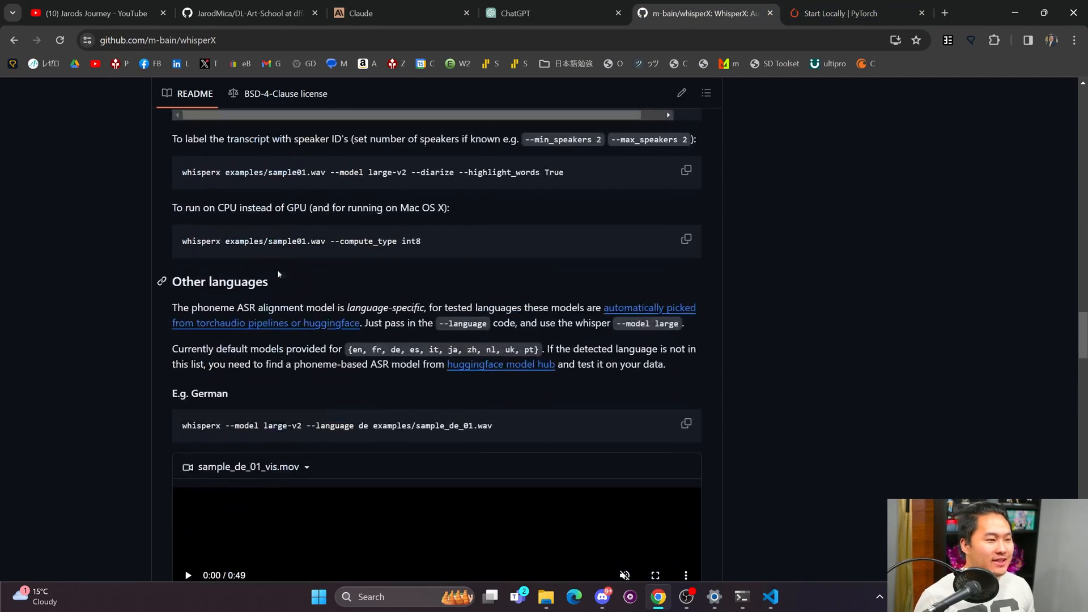
{"action": "mouse_move", "coordinate": [114, 241]}
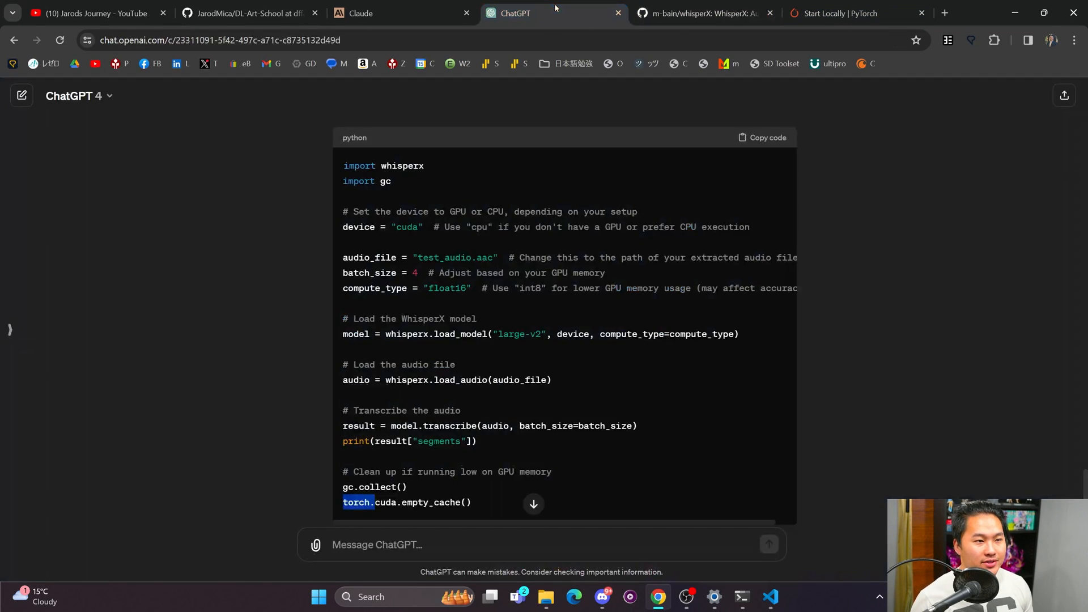
{"action": "left_click", "coordinate": [703, 14]}
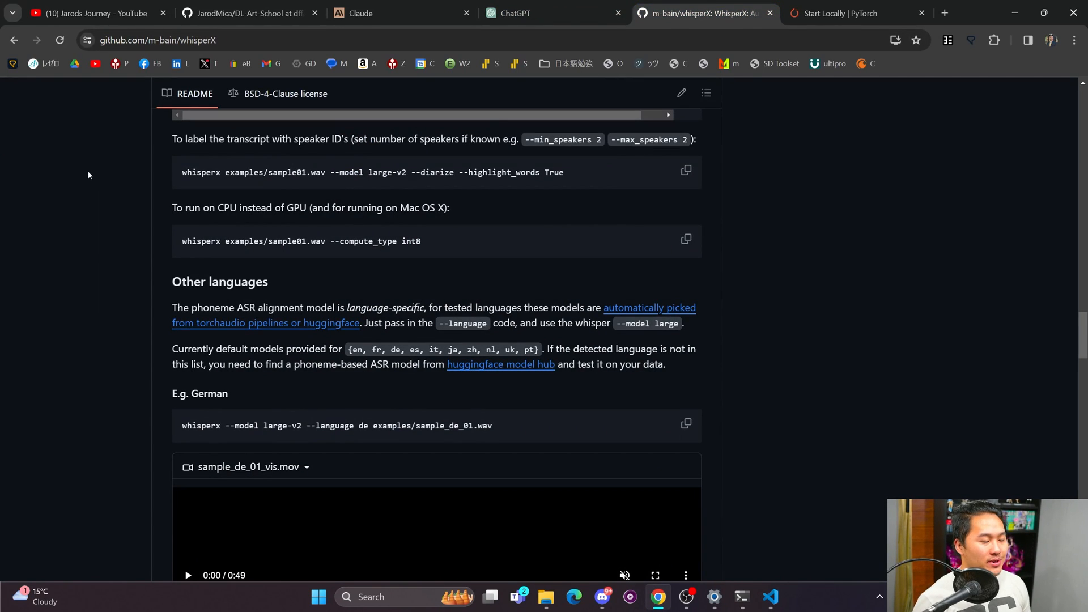
{"action": "mouse_move", "coordinate": [52, 310]}
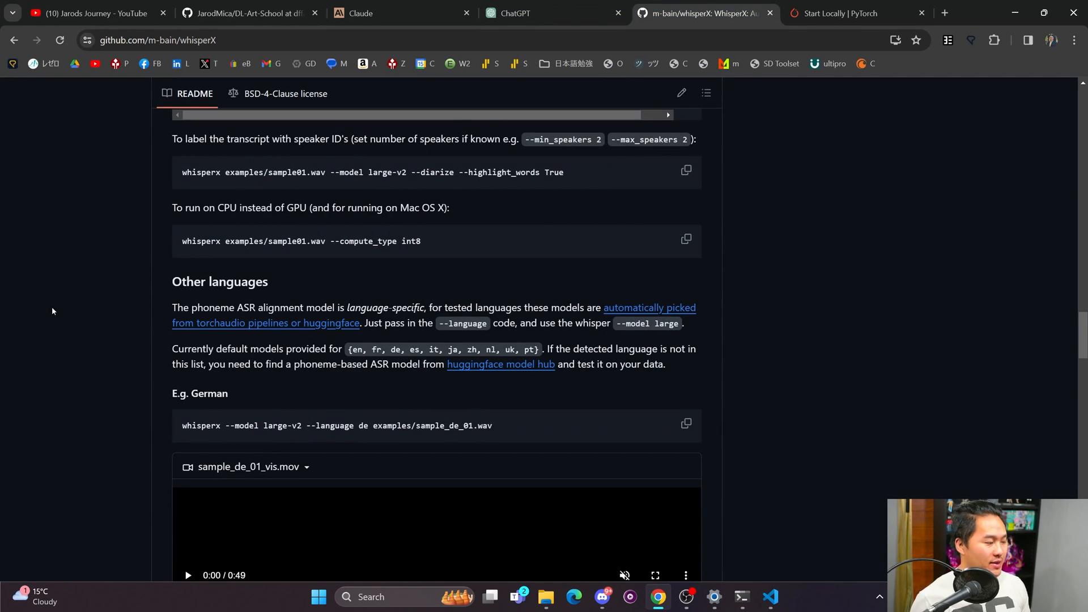